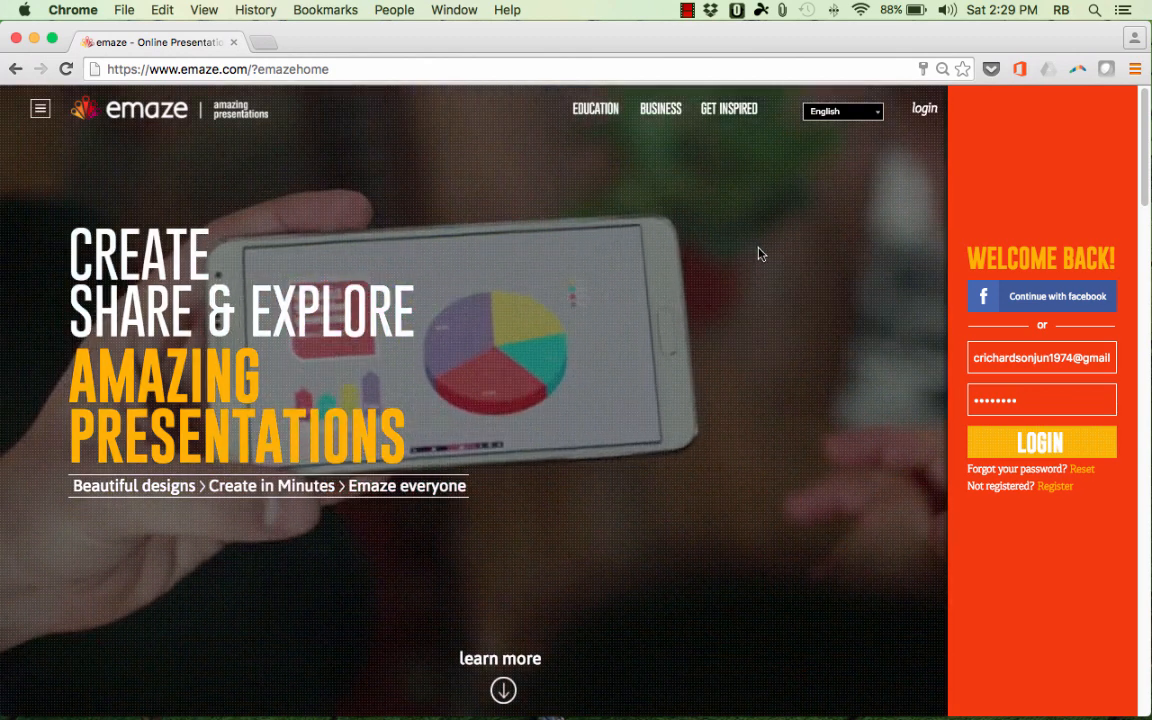
mouse_move(780, 240)
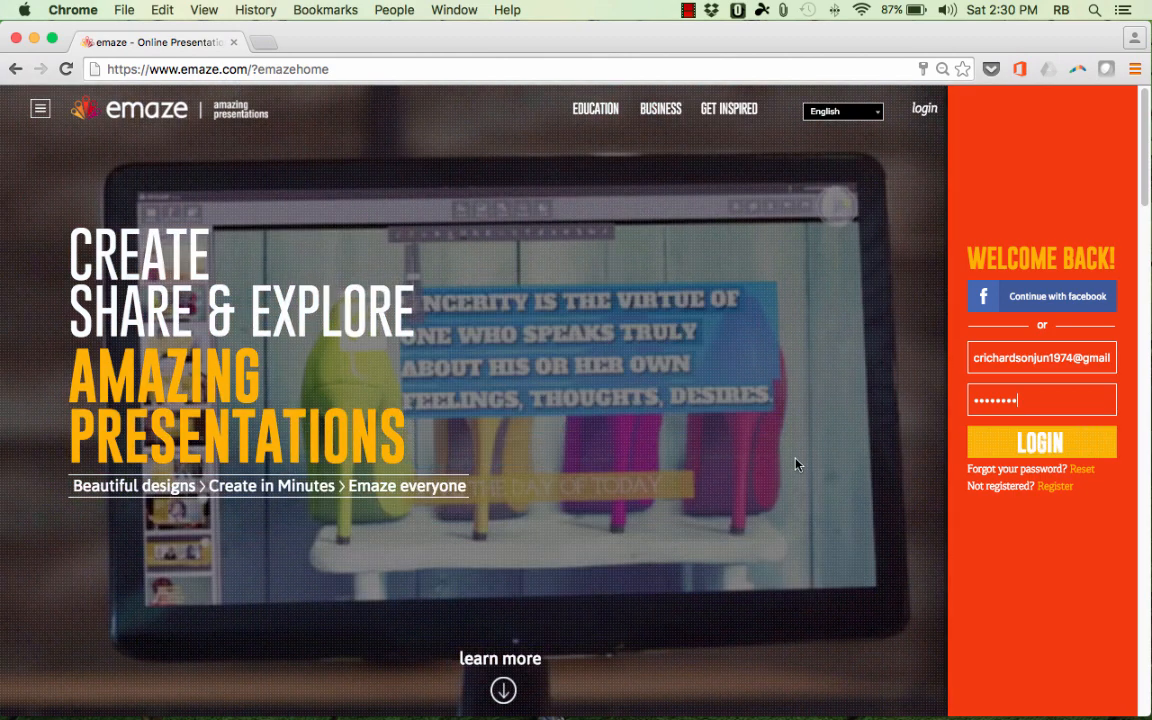
Sign in to emaze, view the educator plan notice and dismiss it.
click(1040, 442)
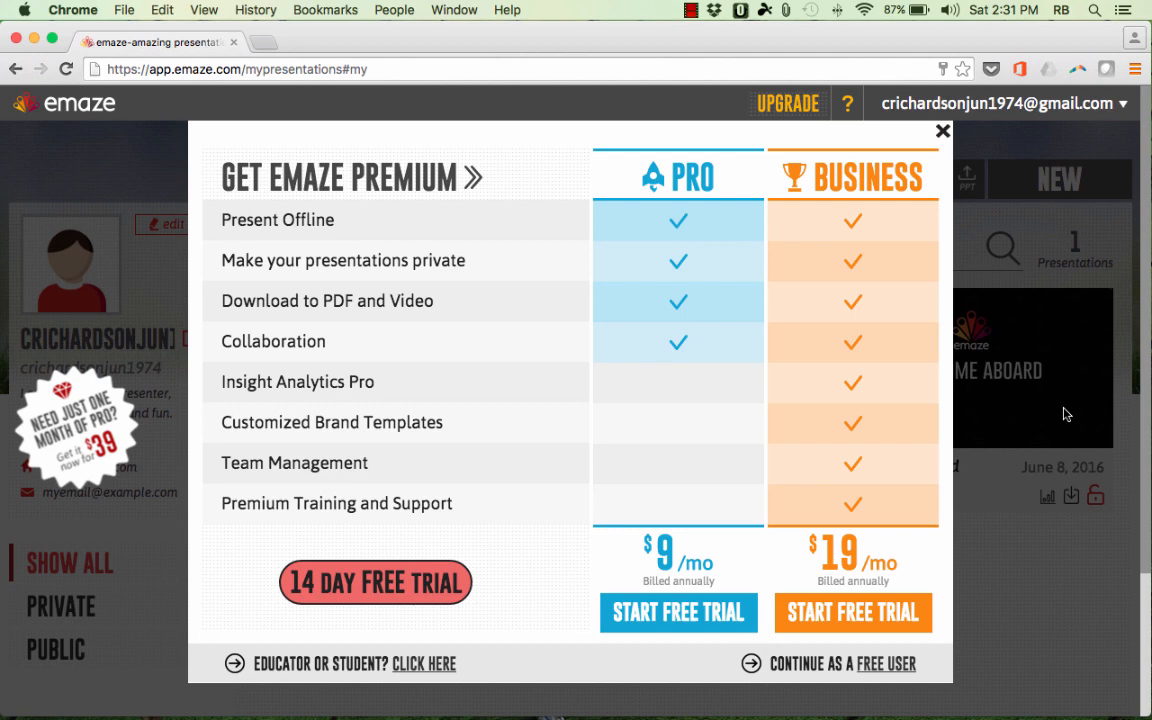
mouse_move(444, 358)
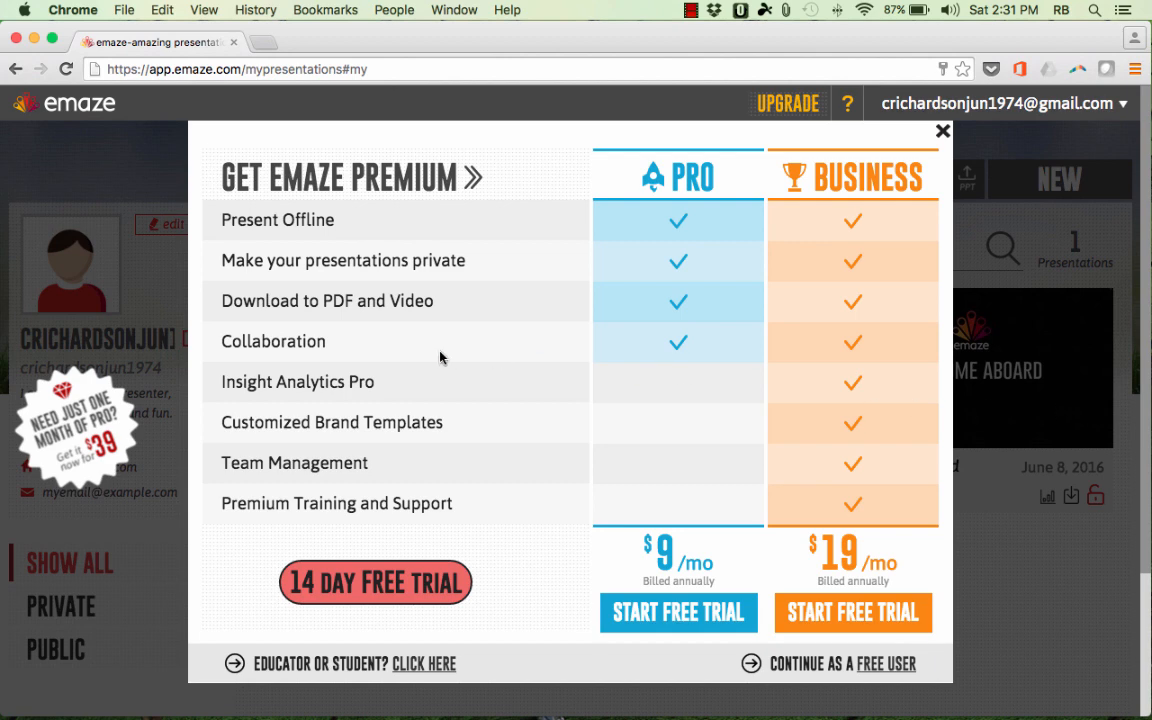
mouse_move(322, 624)
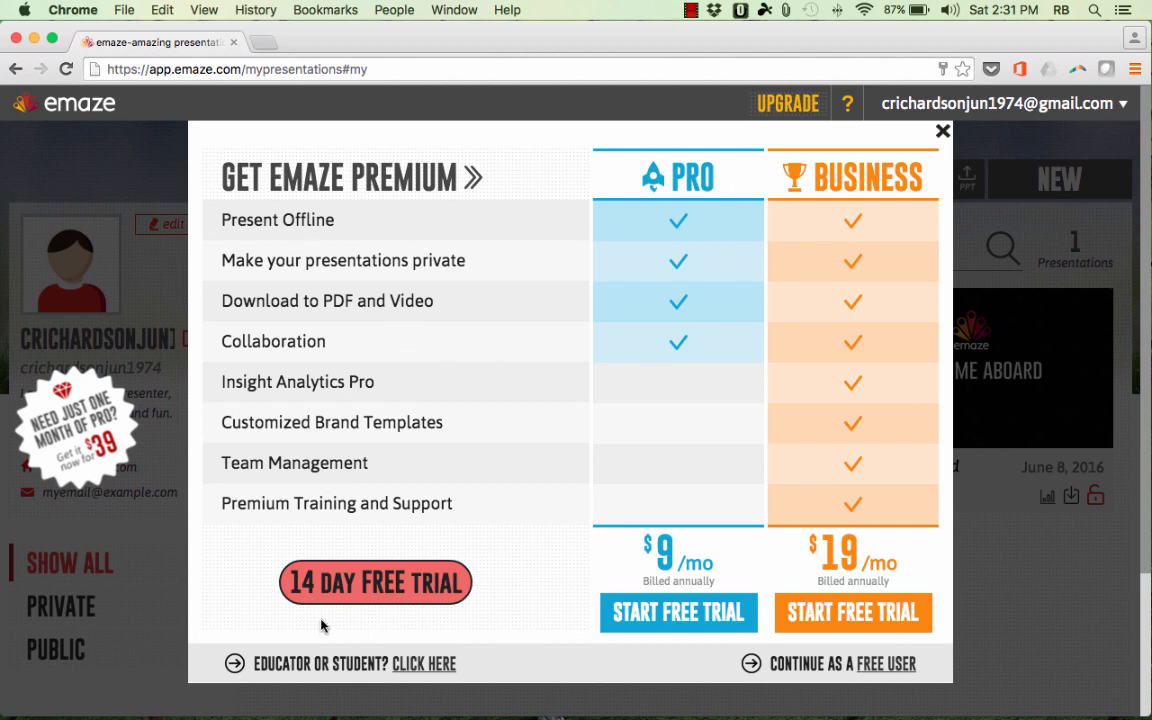
mouse_move(324, 598)
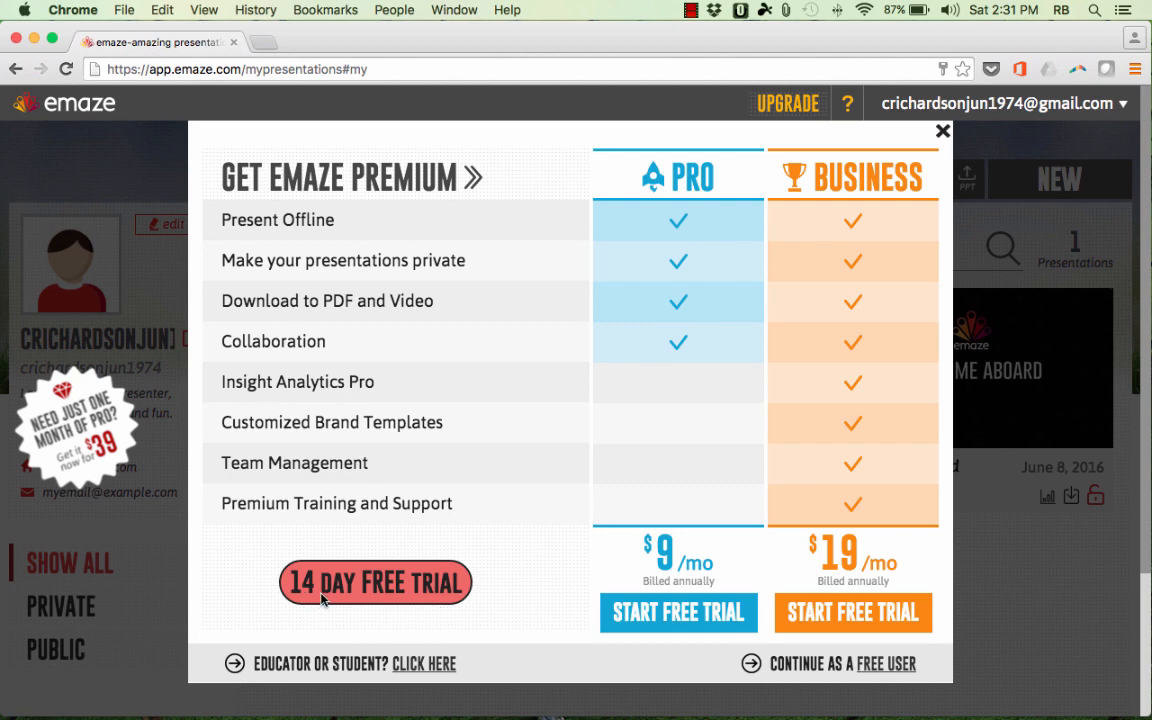
mouse_move(668, 198)
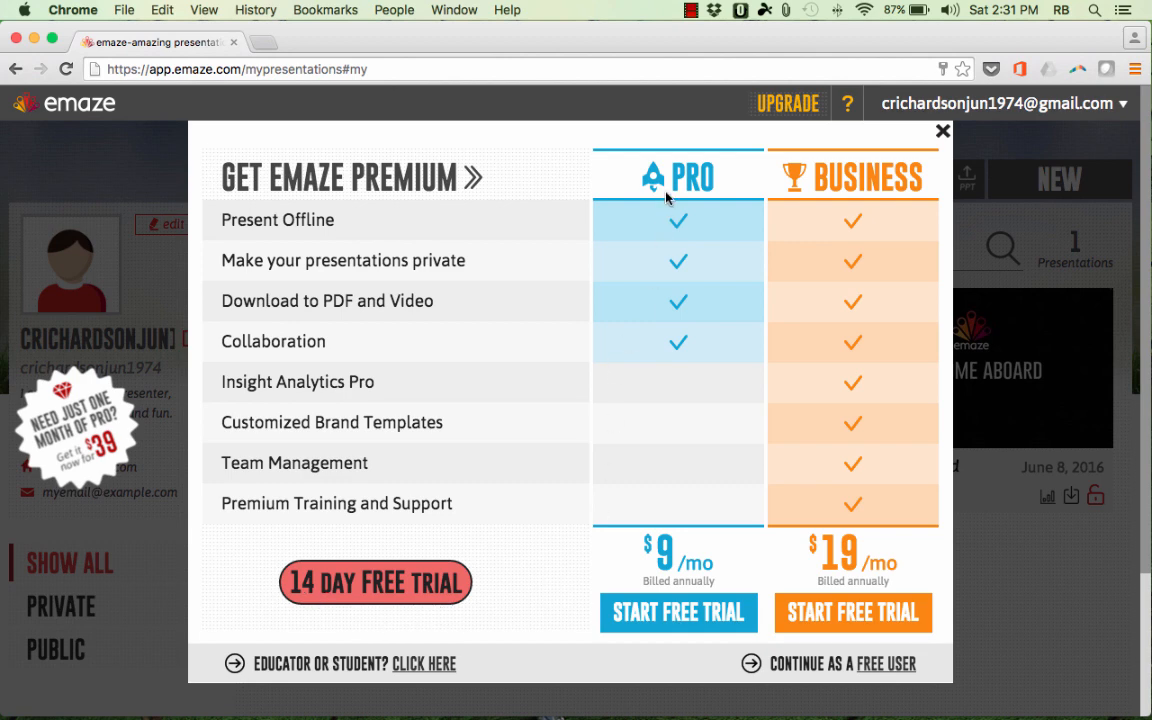
mouse_move(708, 190)
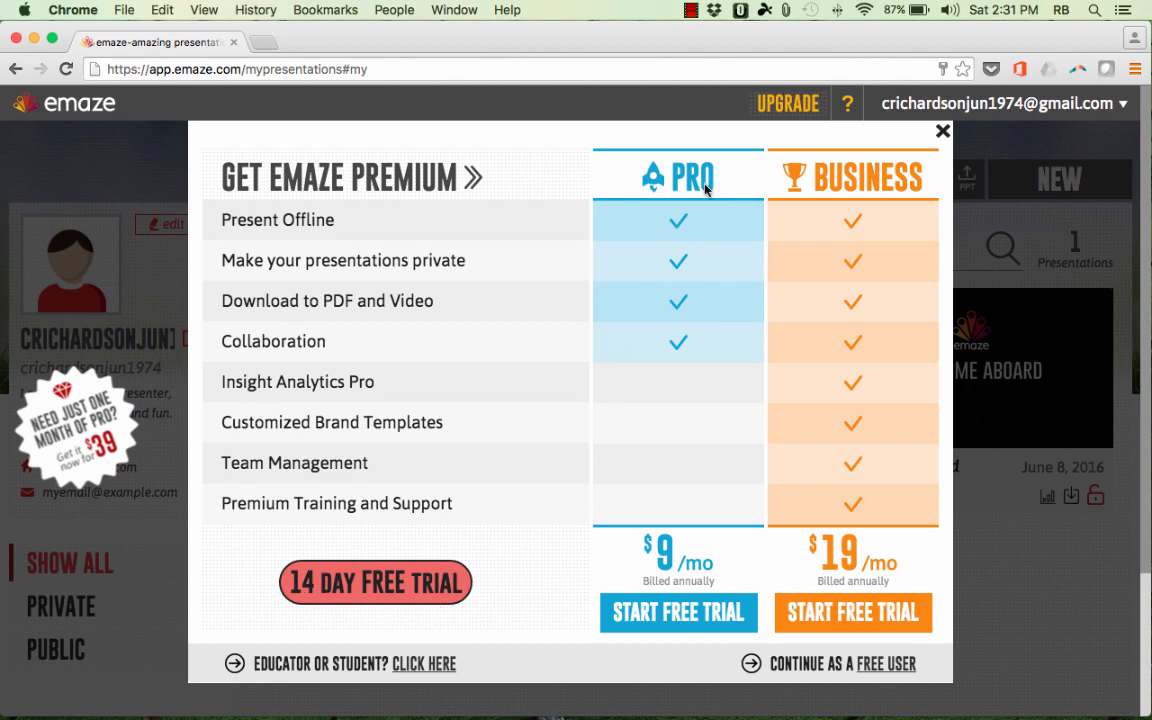
mouse_move(880, 496)
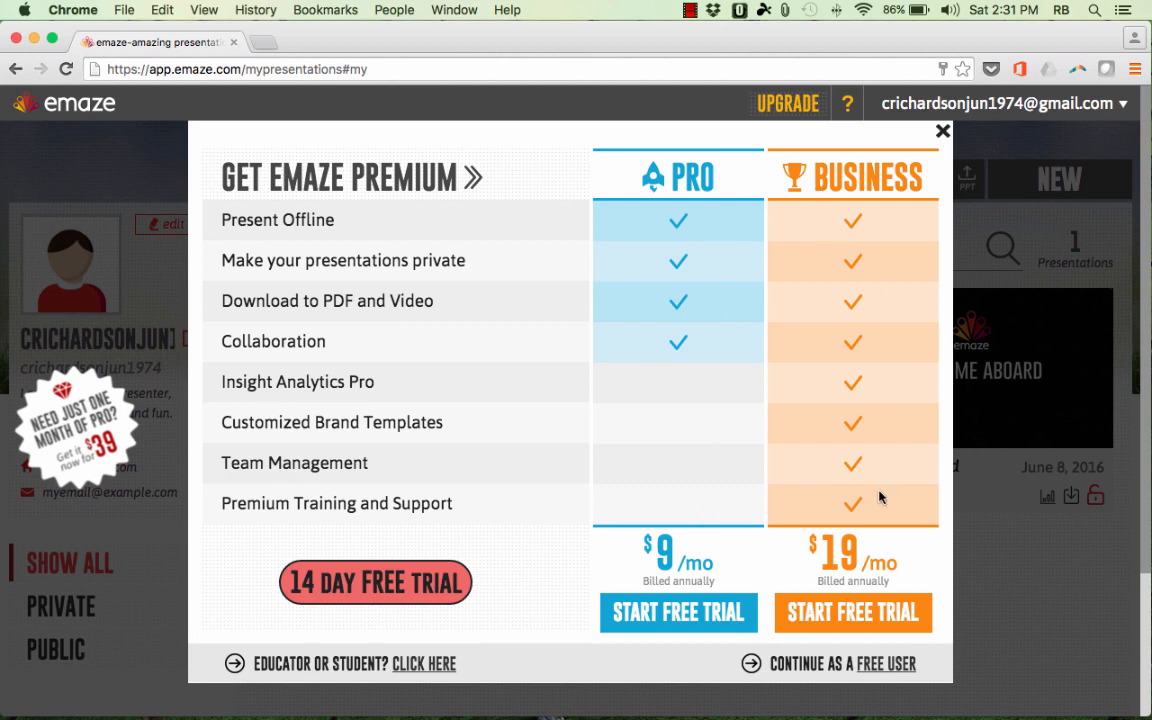
mouse_move(784, 572)
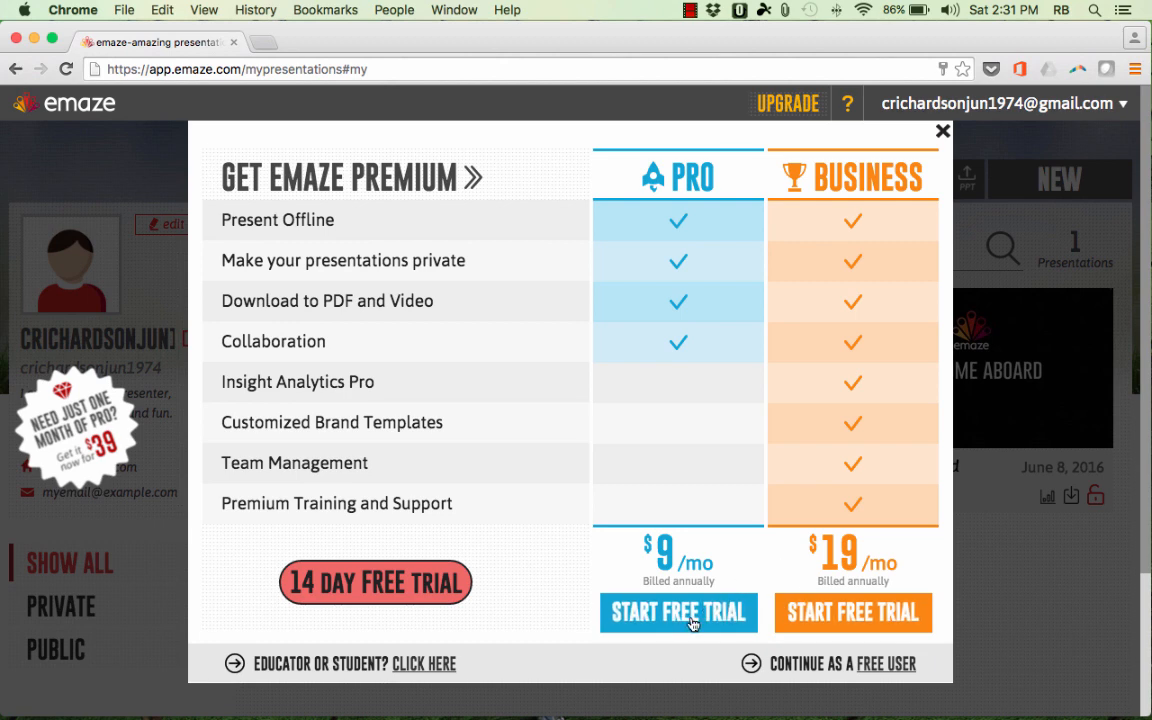
mouse_move(886, 664)
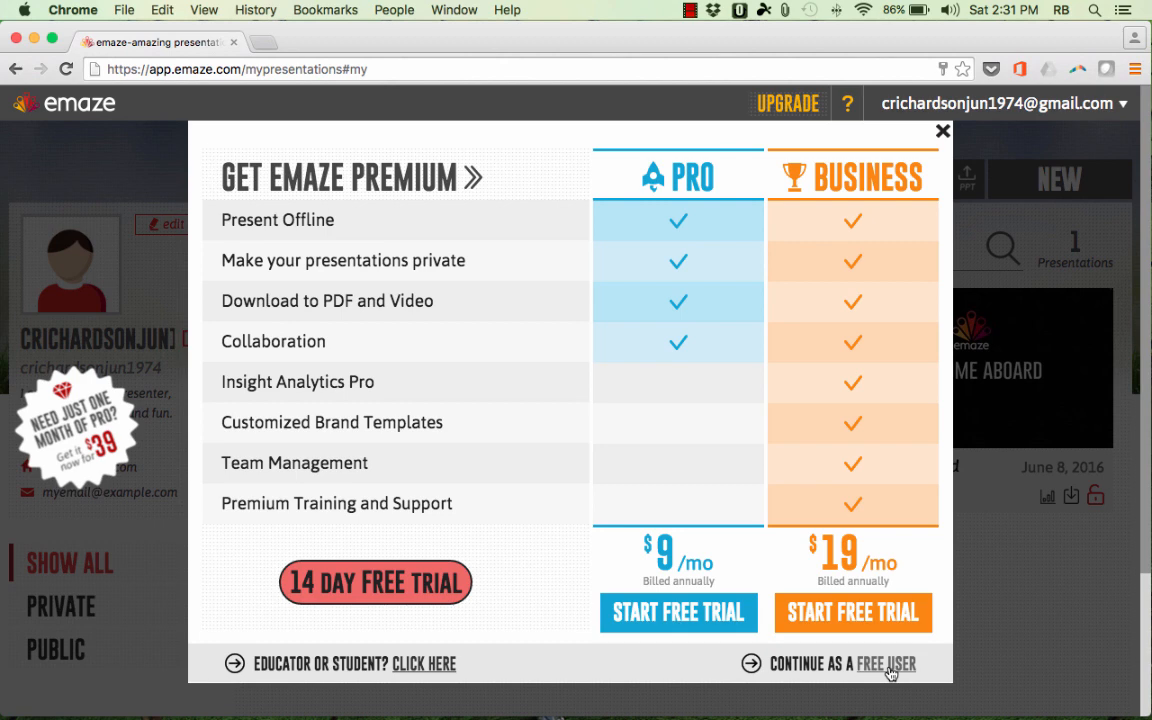
mouse_move(714, 356)
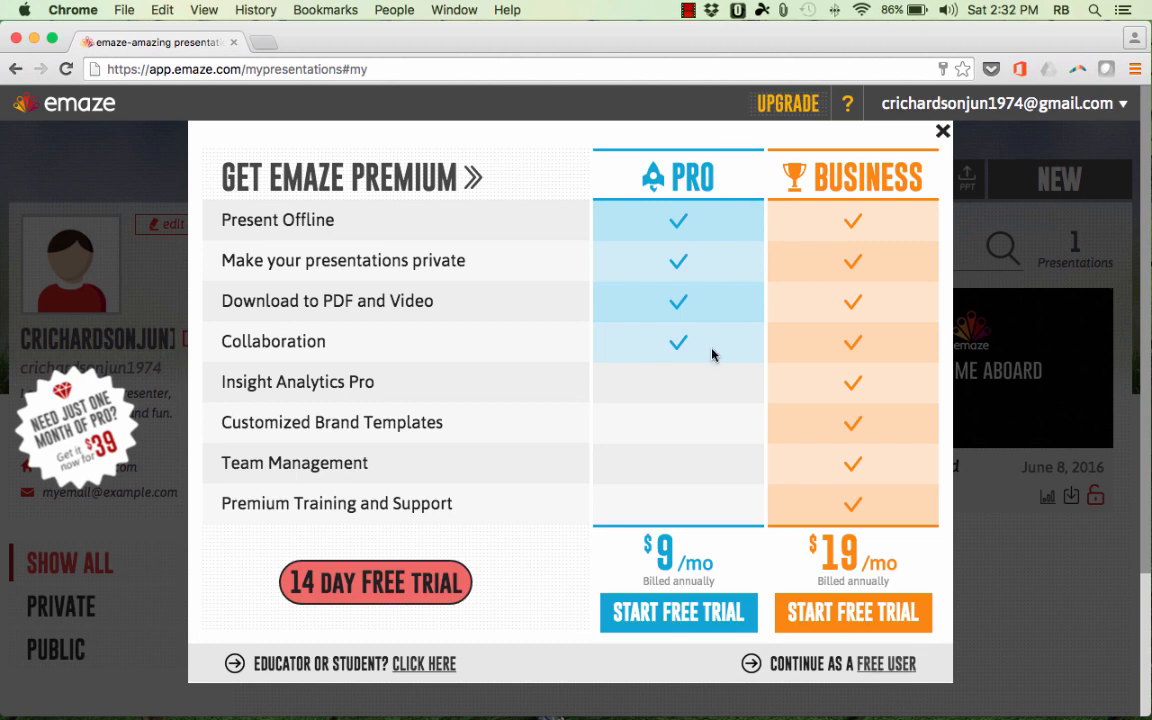
mouse_move(708, 368)
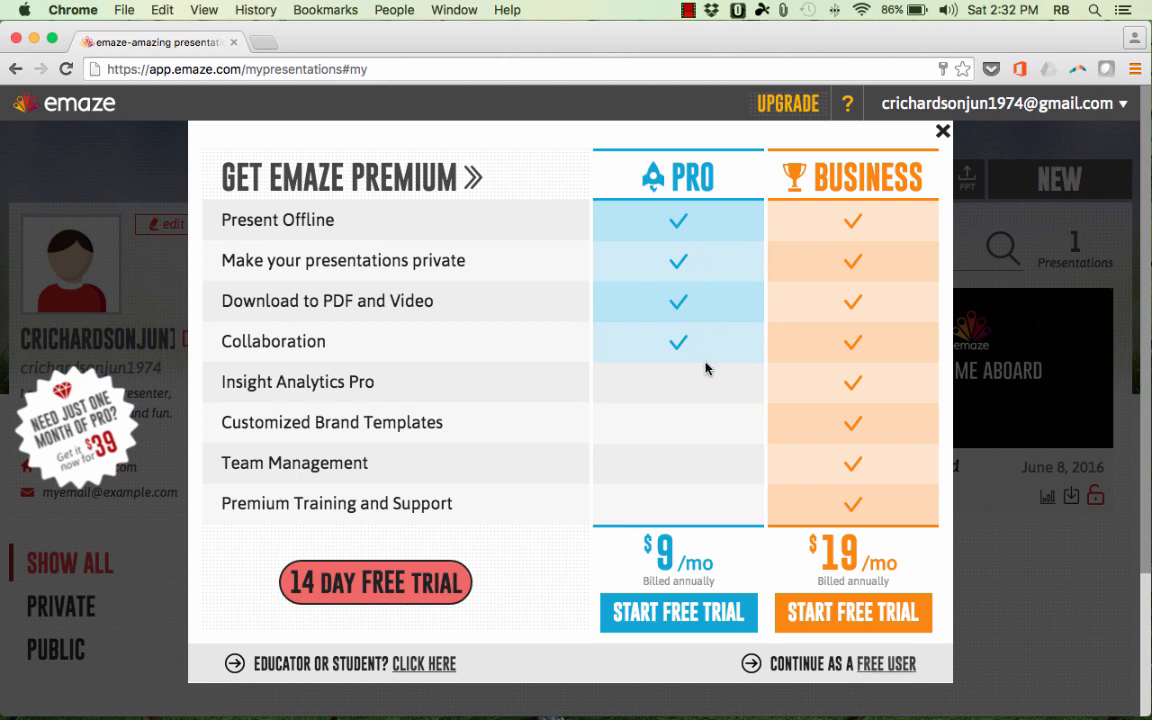
mouse_move(800, 504)
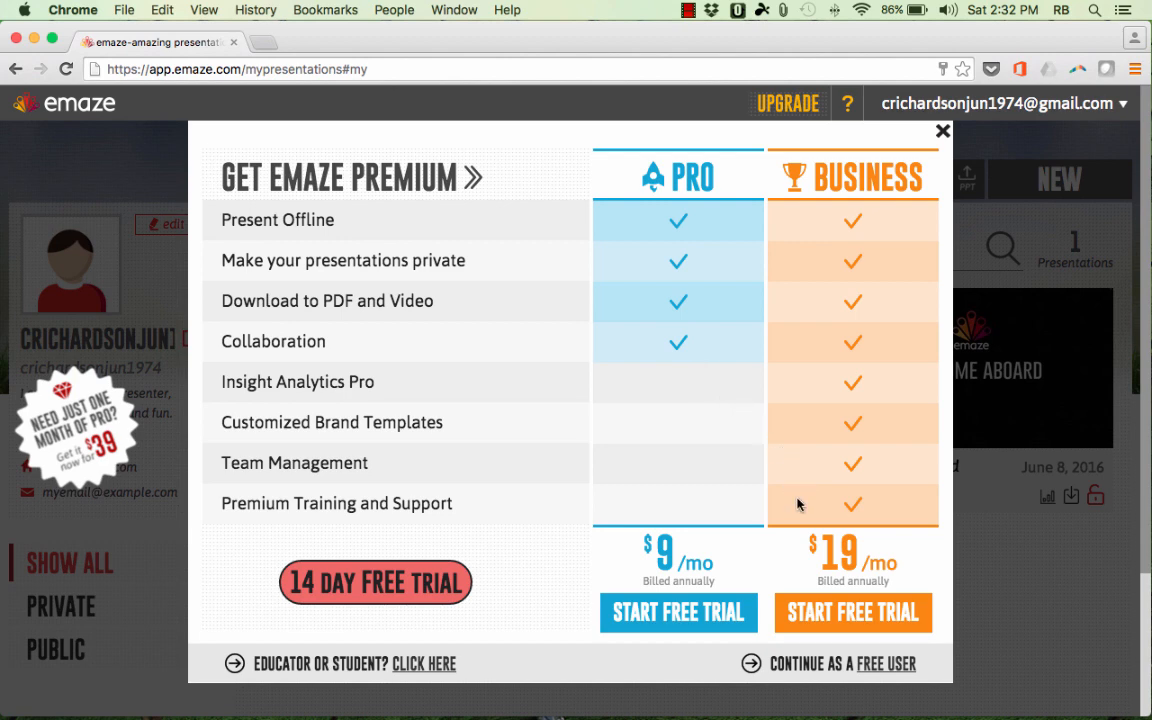
mouse_move(872, 670)
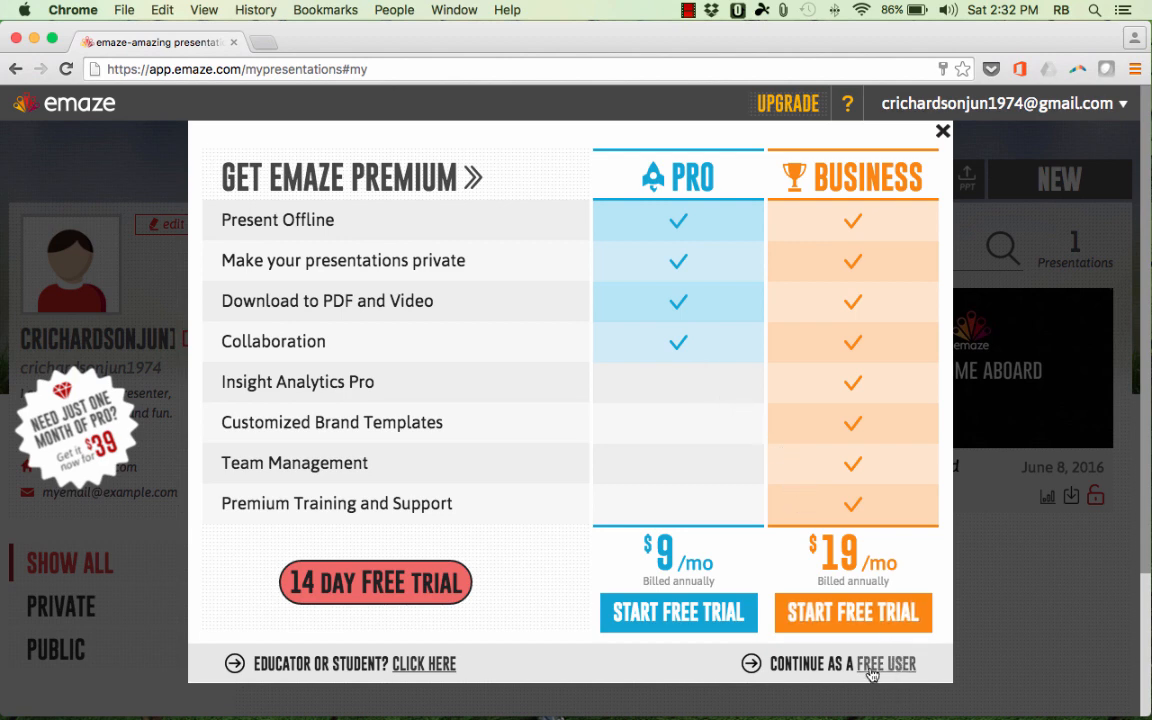
mouse_move(304, 668)
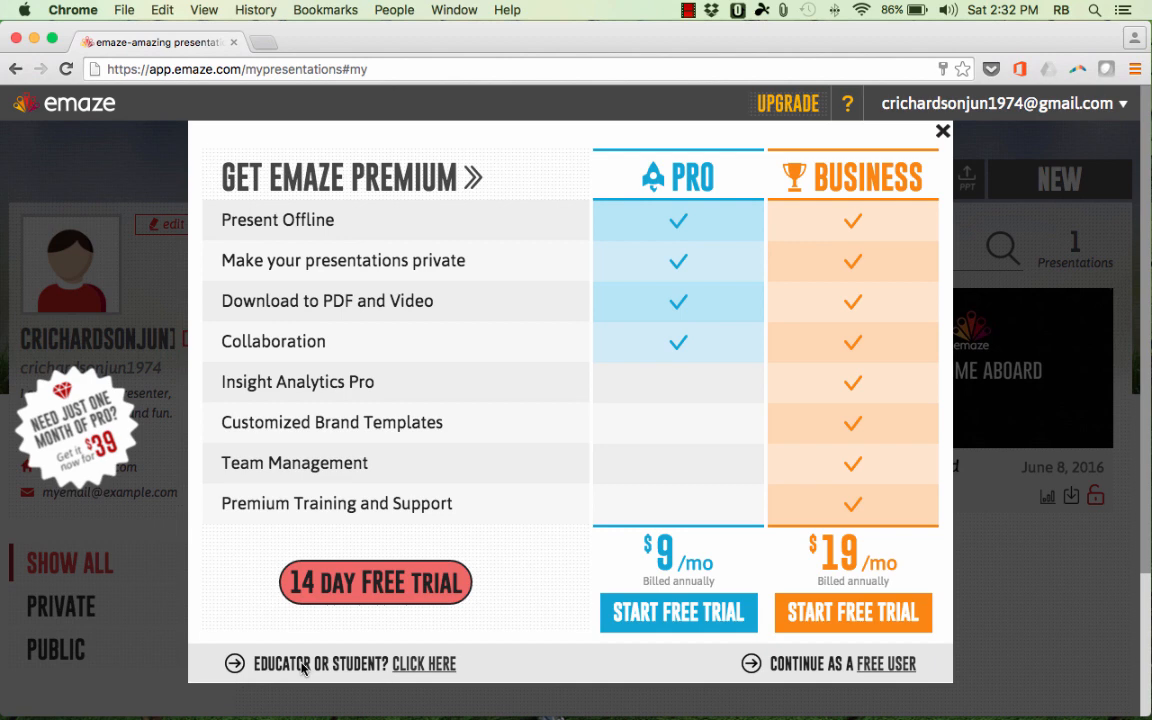
click(424, 664)
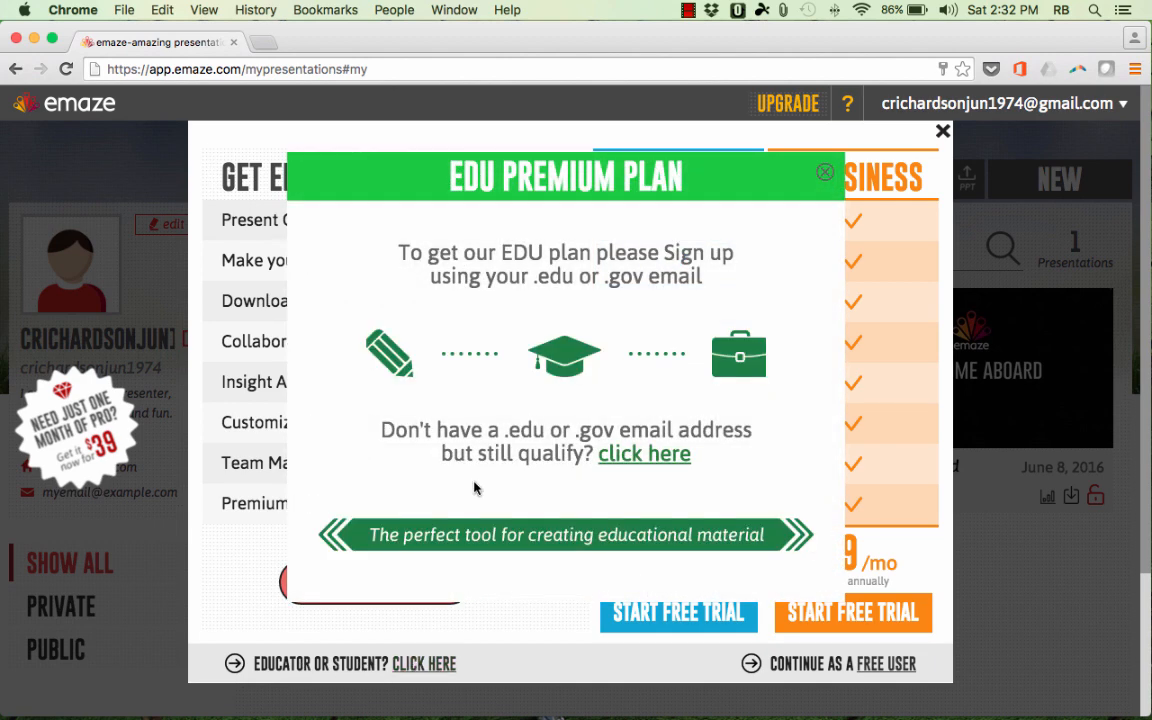
mouse_move(680, 512)
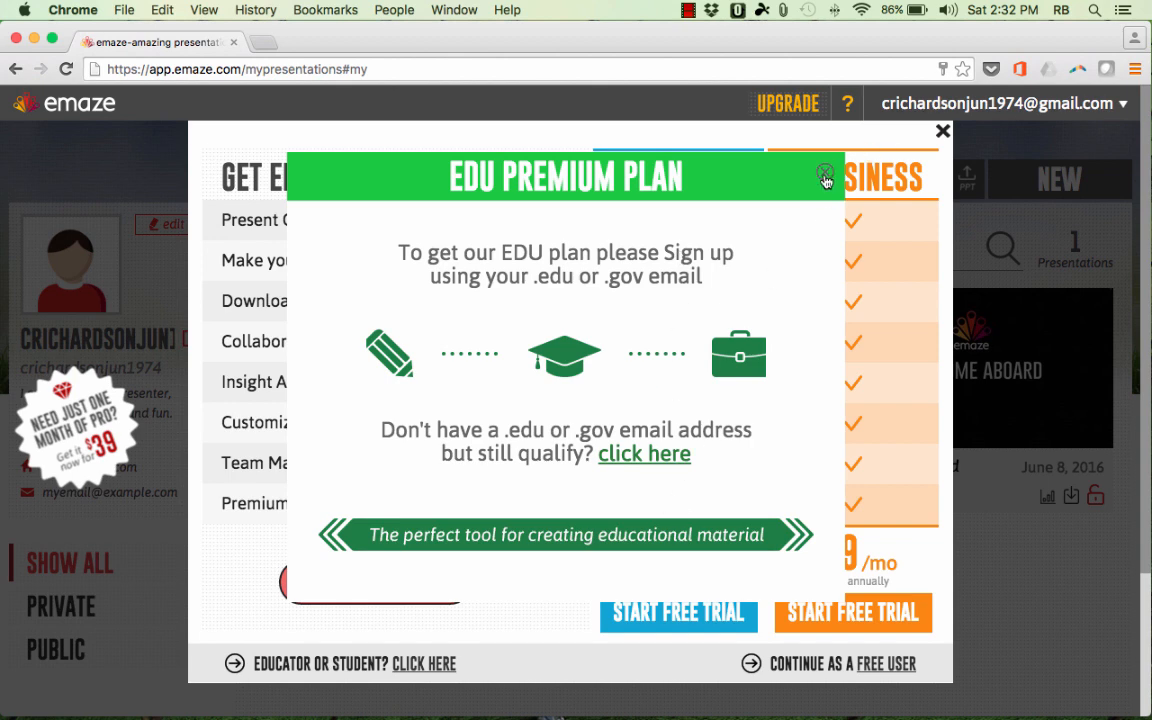
click(824, 172)
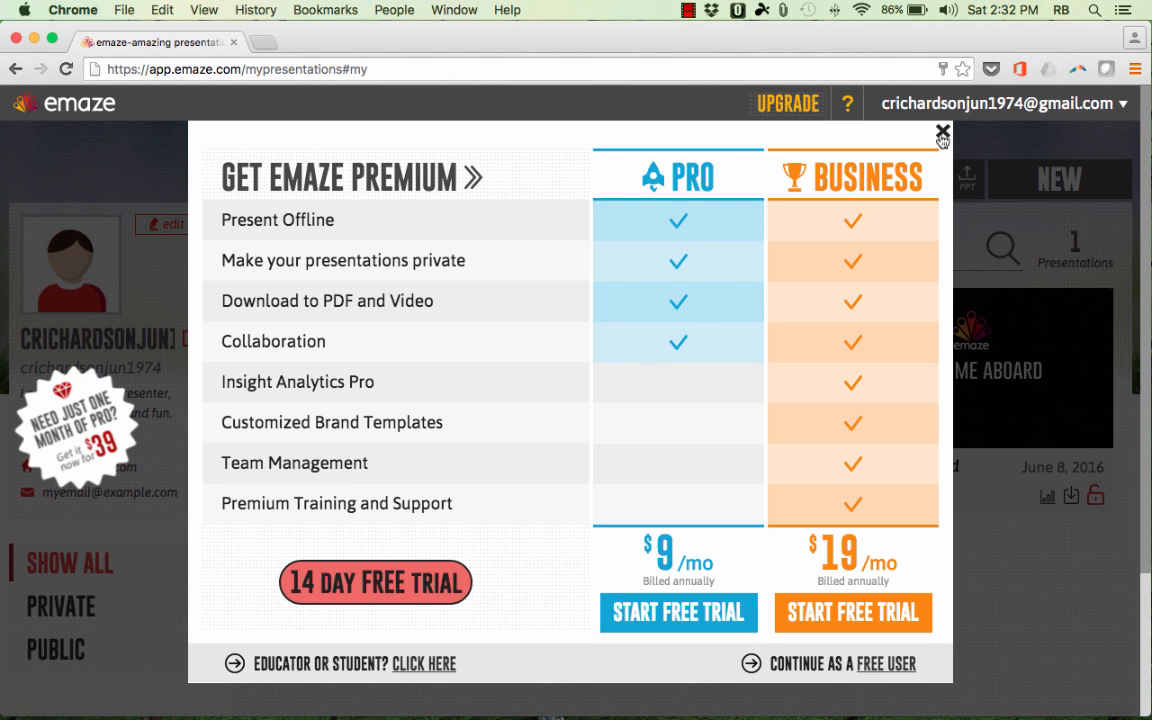
mouse_move(900, 680)
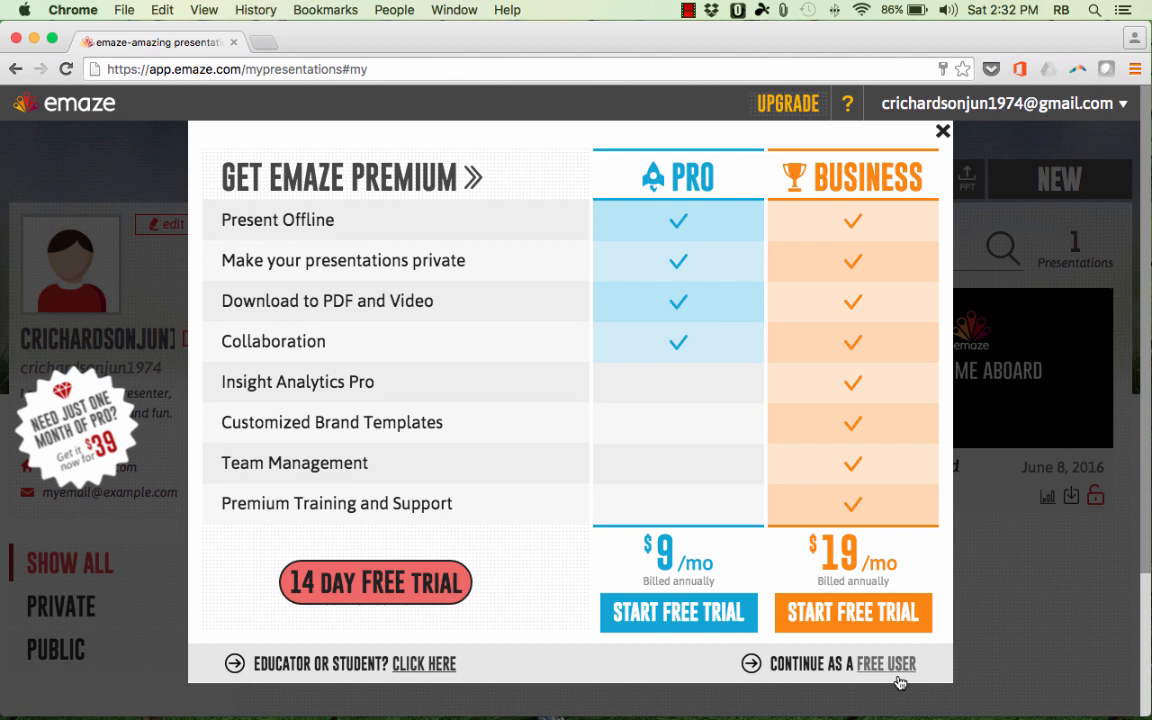
Continue as a free user and browse the new-presentation template gallery.
click(886, 664)
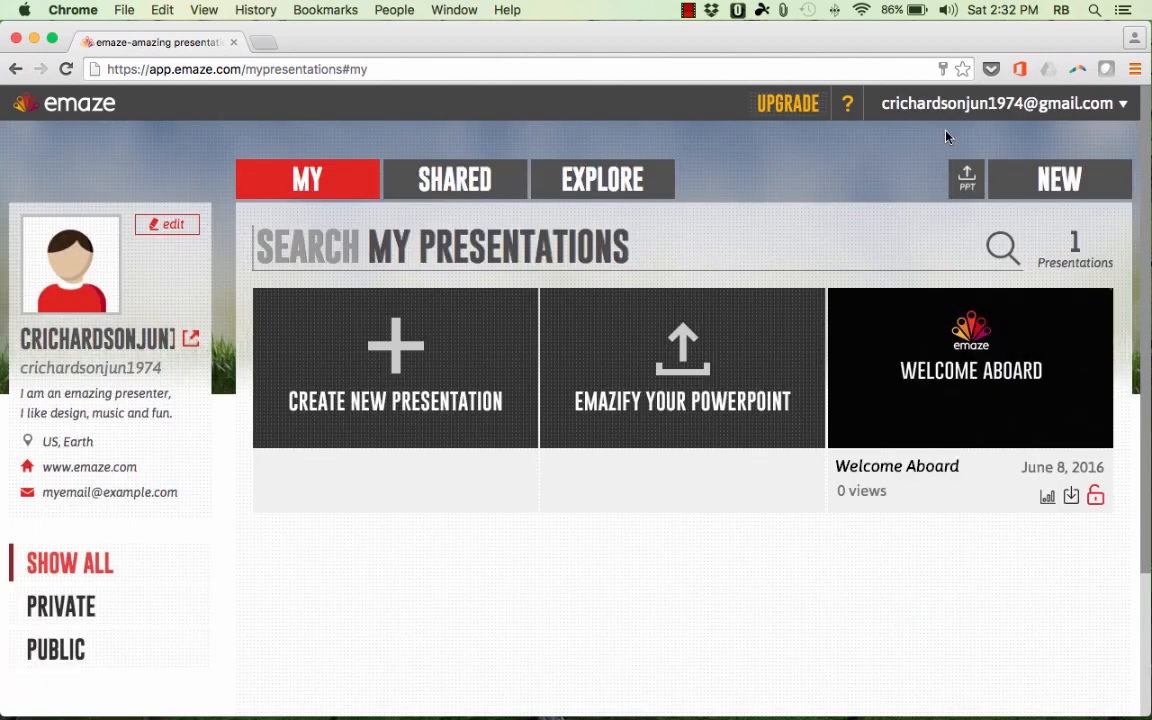
mouse_move(396, 344)
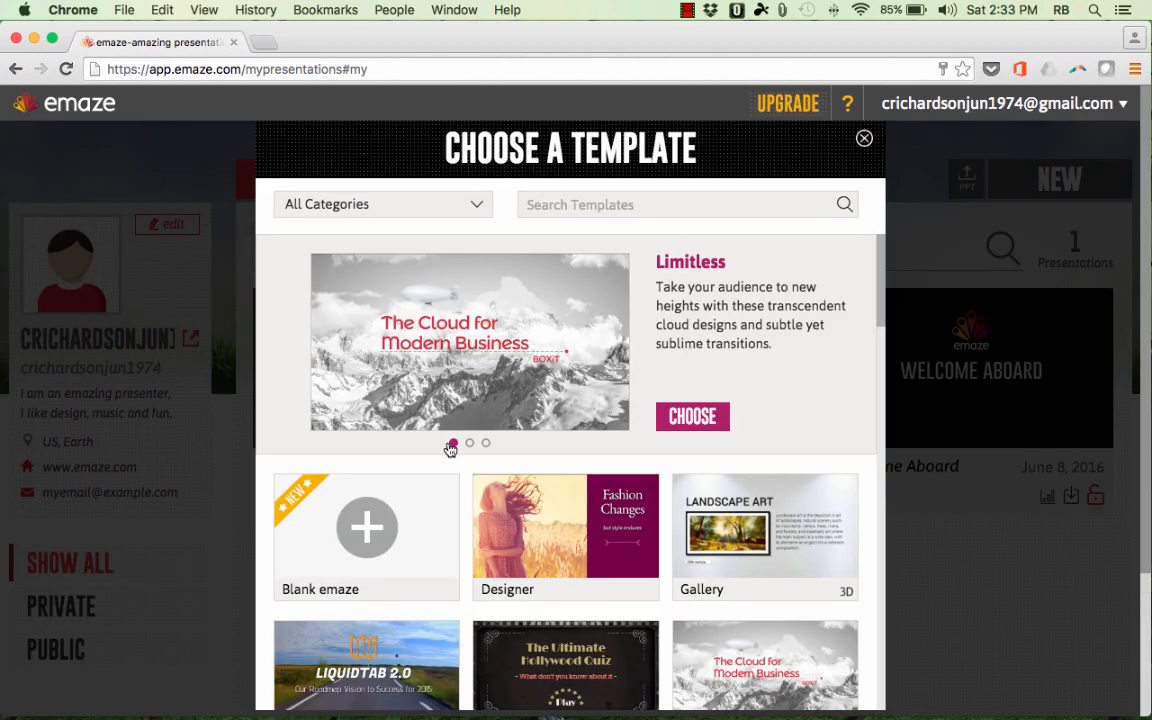
click(468, 442)
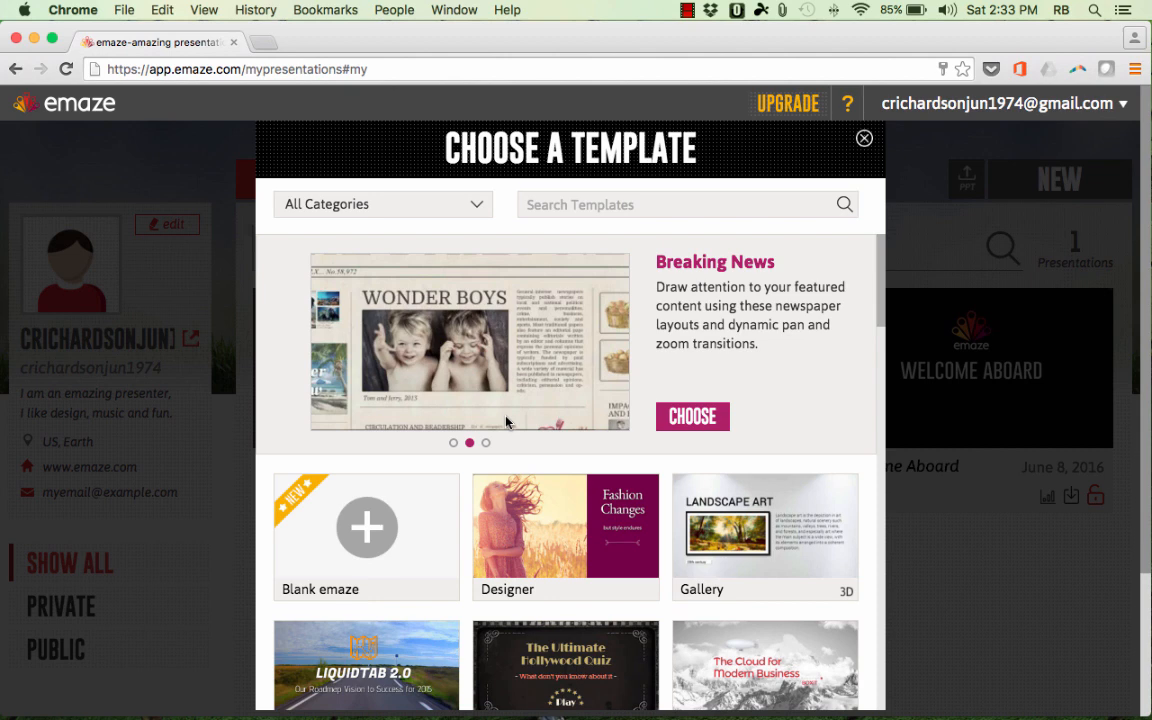
scroll(down, 3)
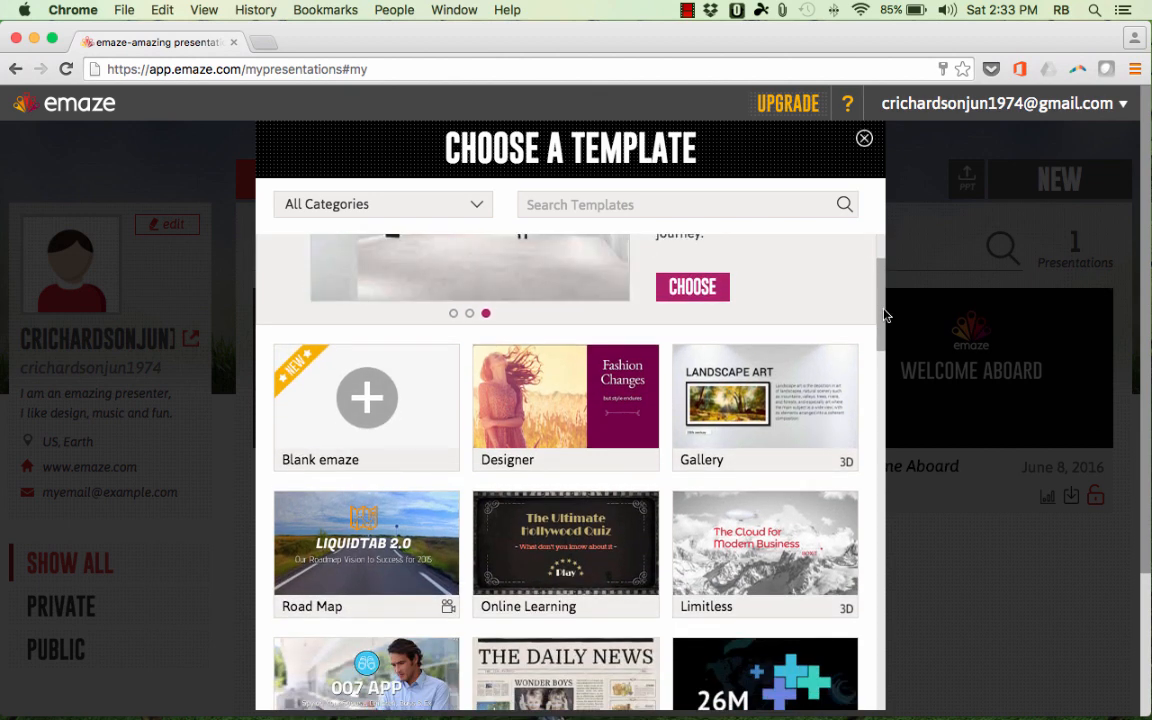
scroll(down, 3)
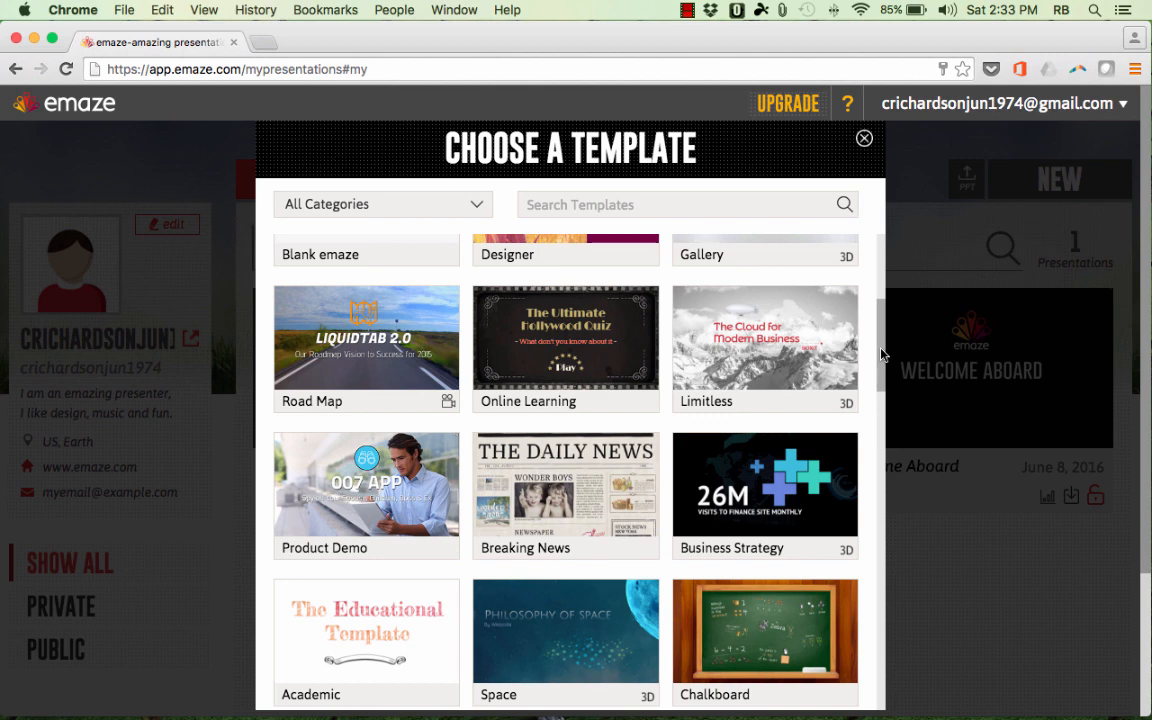
scroll(down, 3)
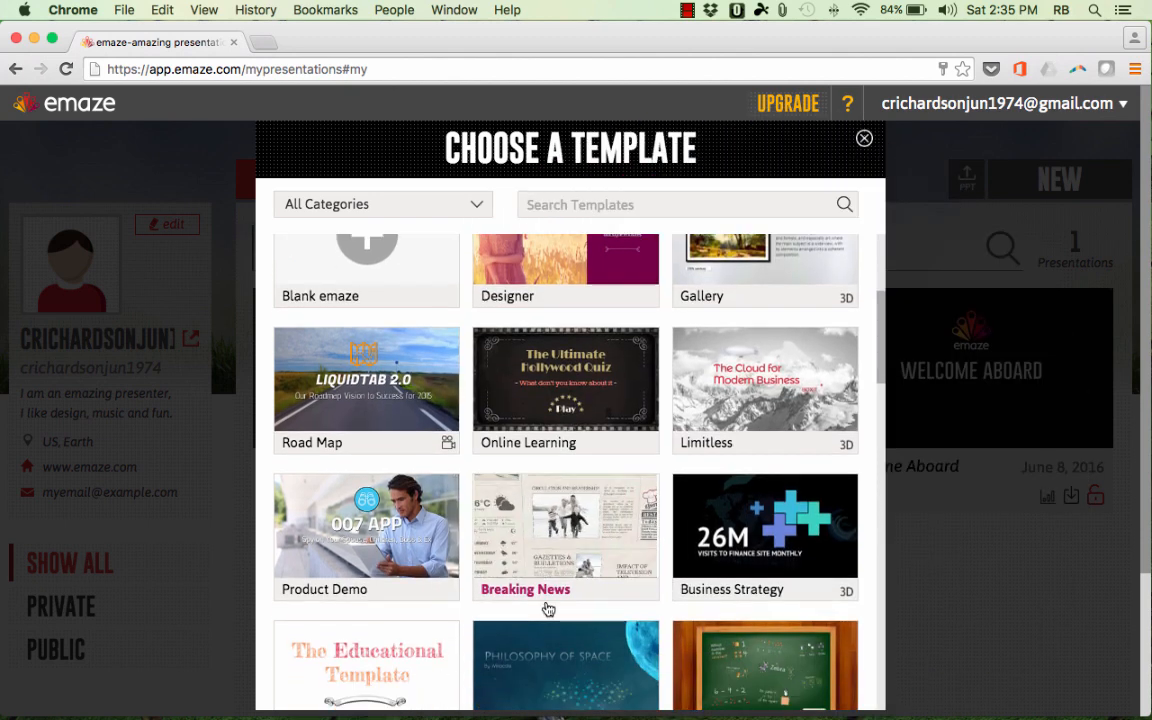
scroll(down, 3)
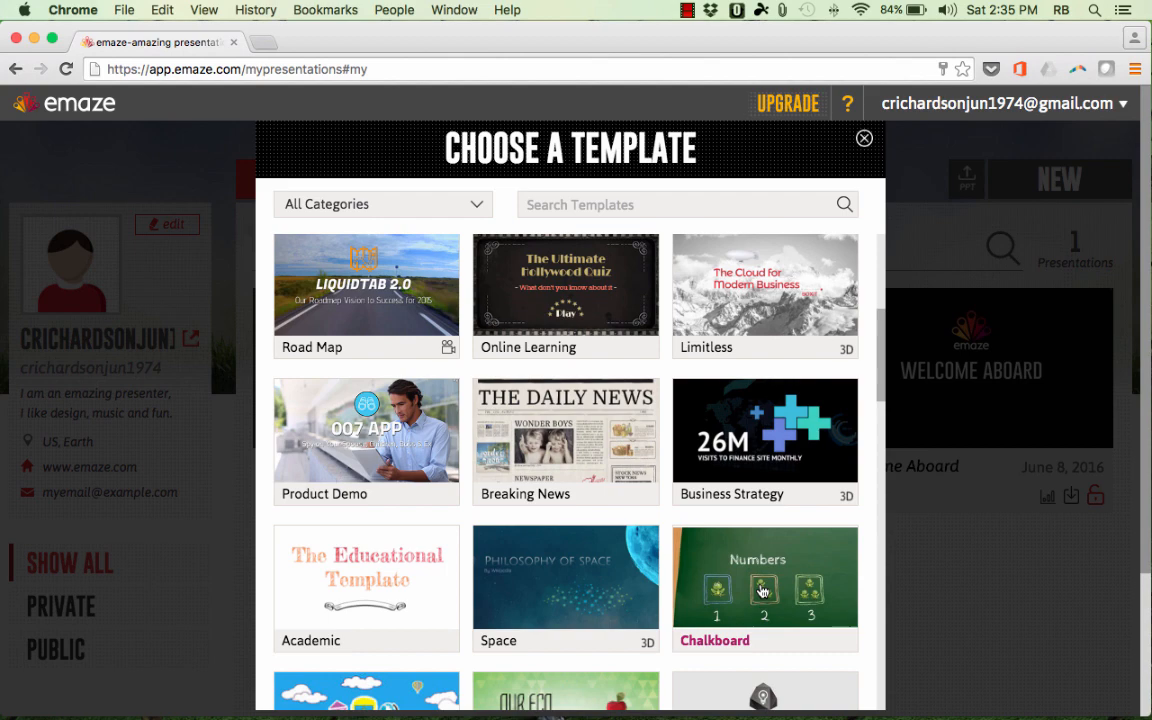
scroll(down, 3)
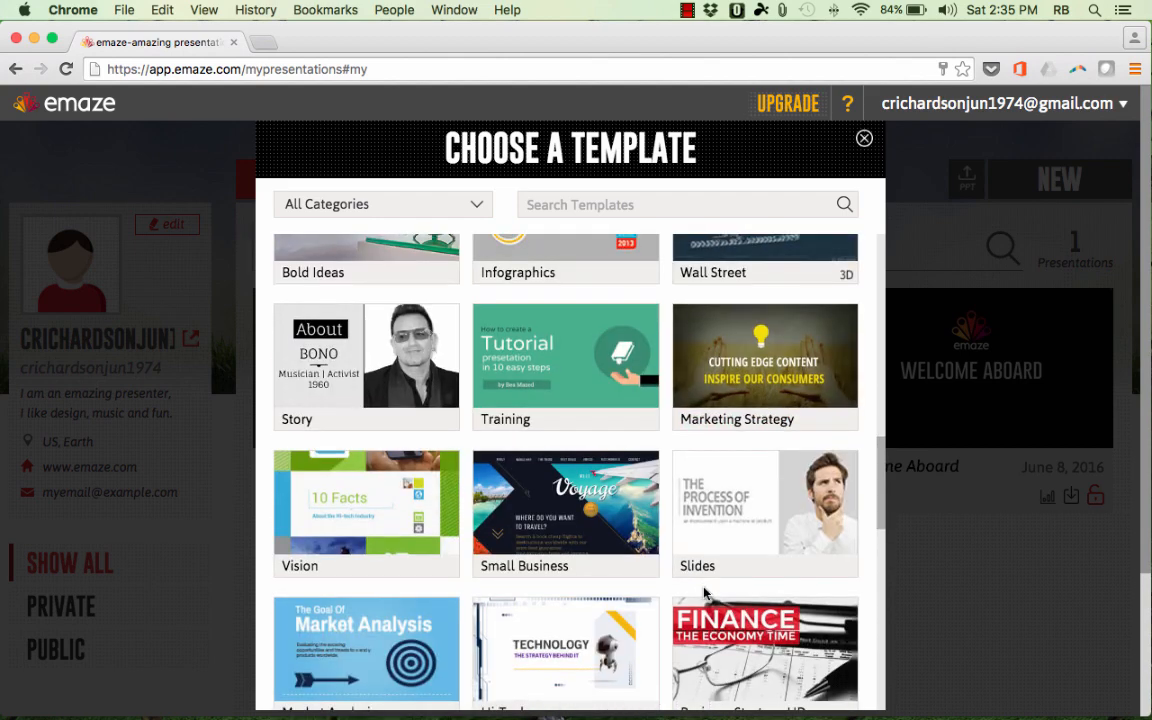
scroll(down, 3)
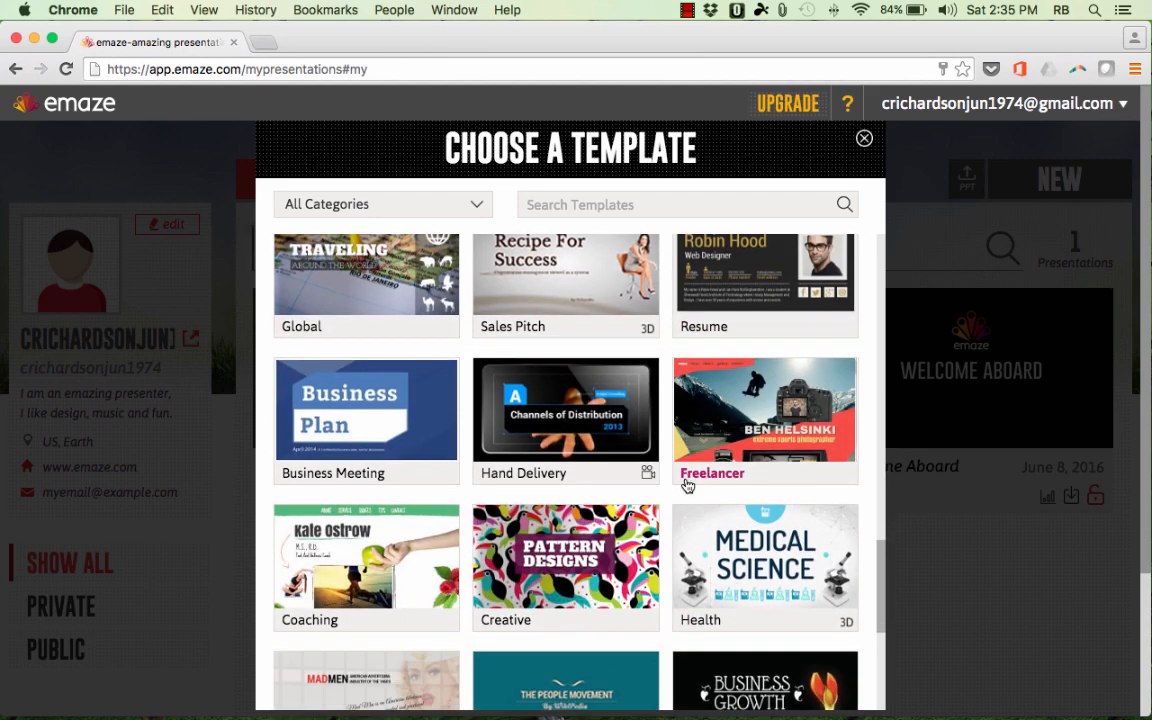
scroll(down, 3)
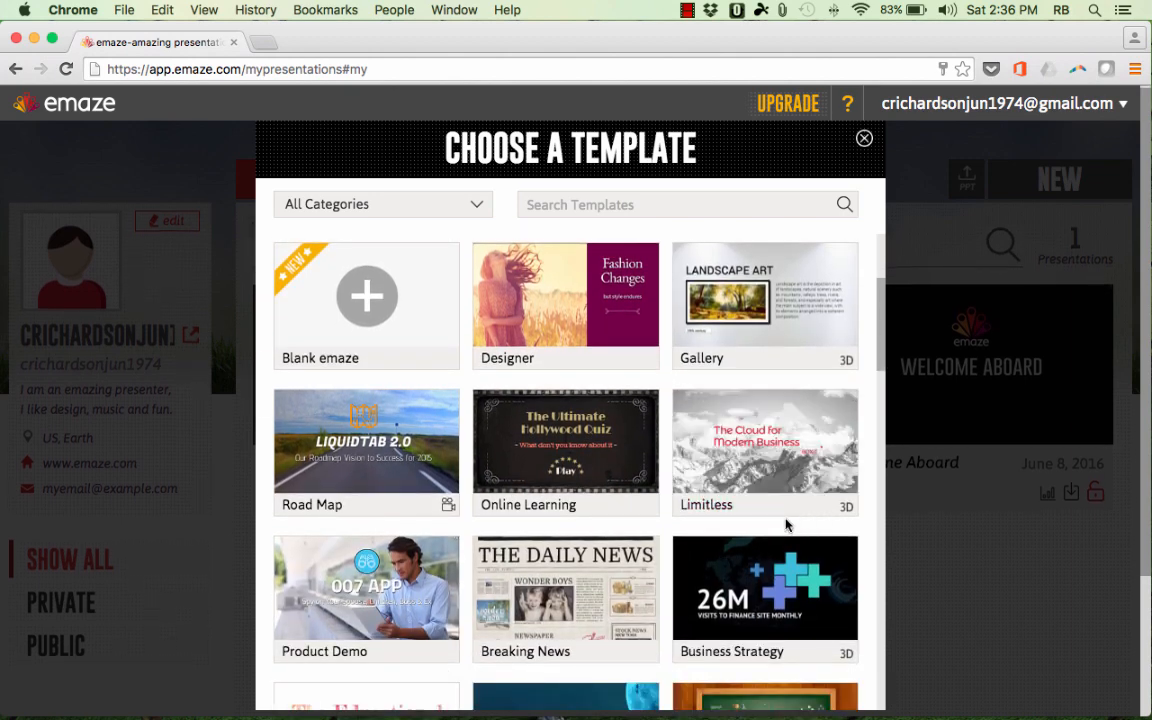
mouse_move(786, 520)
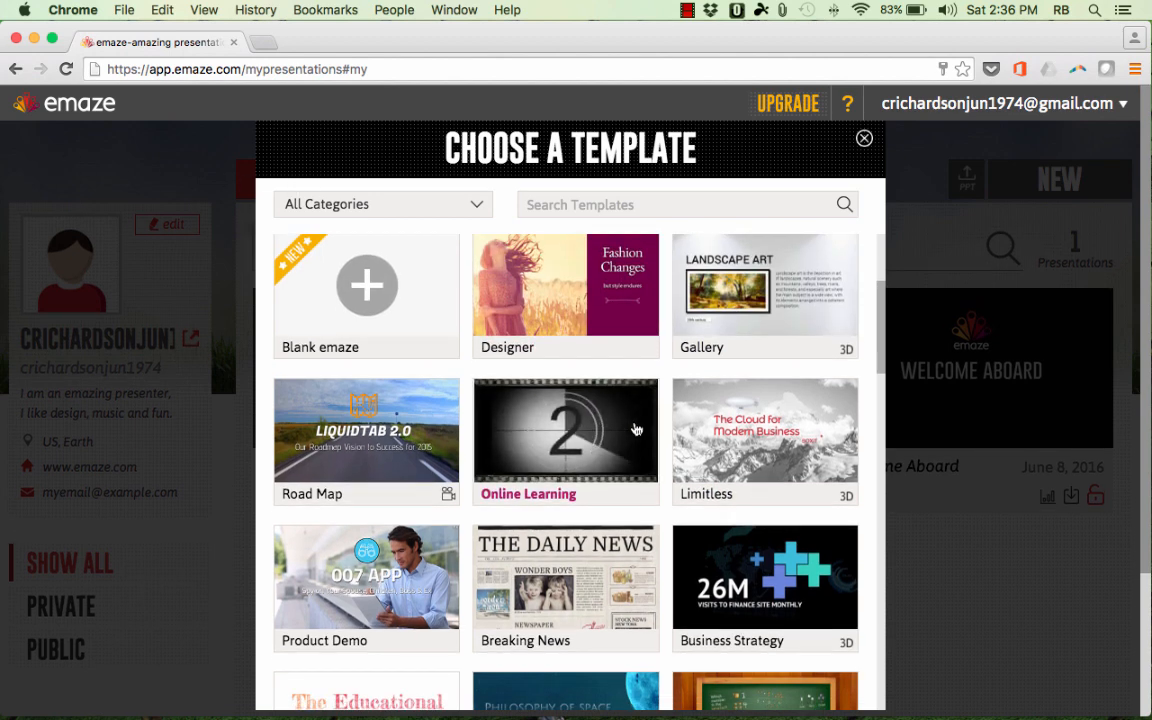
Locate and preview the Hand Delivery template in the gallery.
scroll(down, 3)
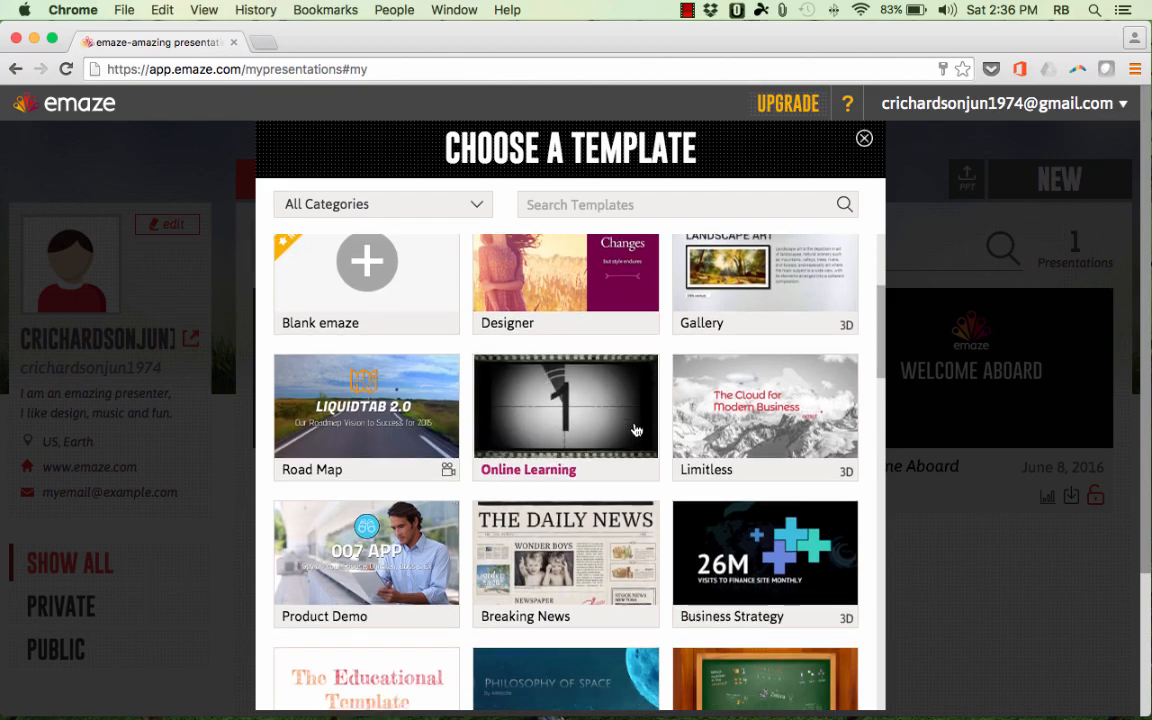
scroll(down, 3)
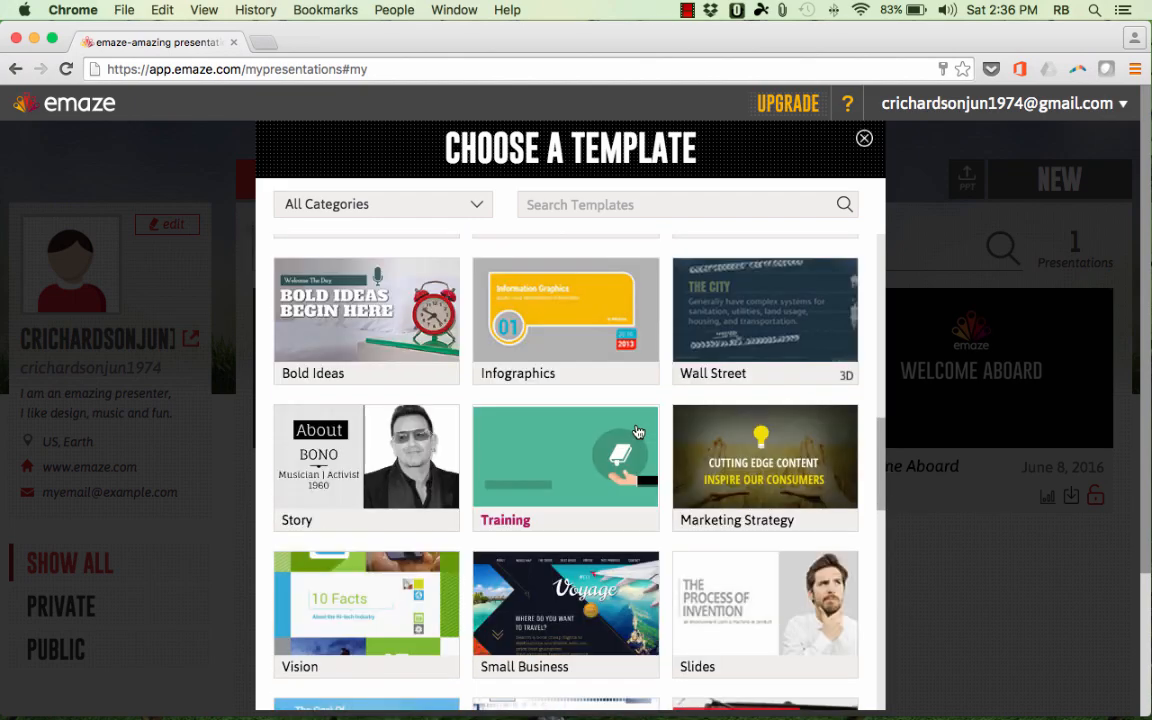
scroll(down, 3)
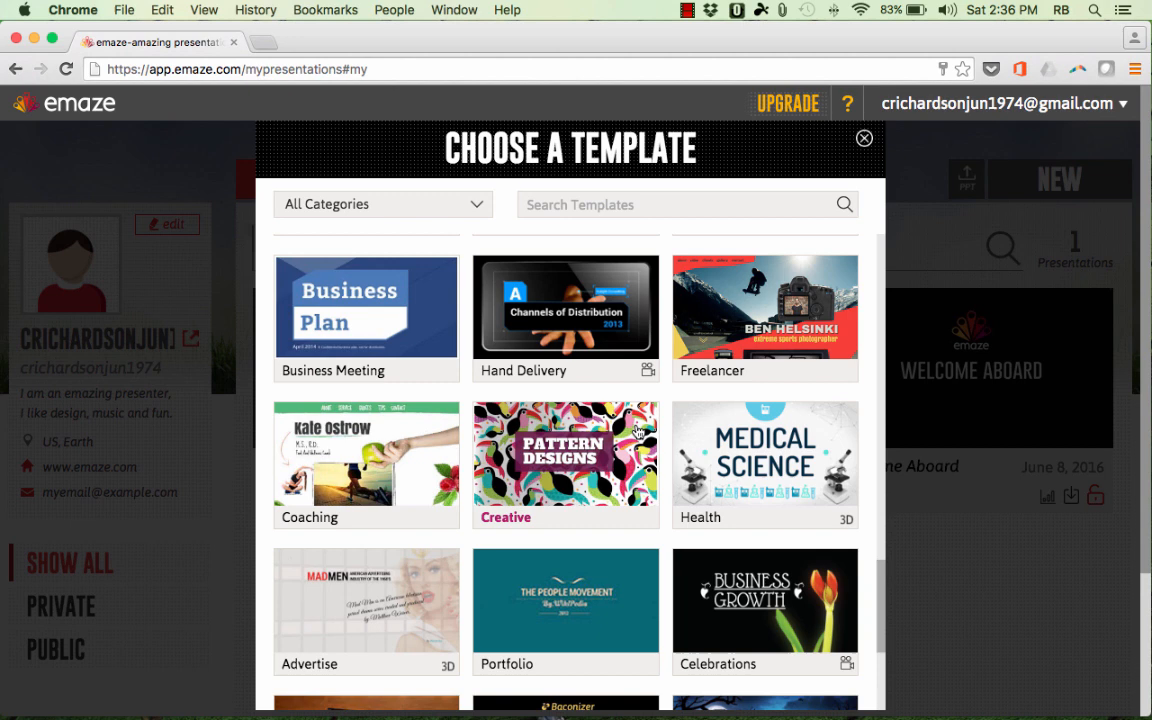
scroll(down, 3)
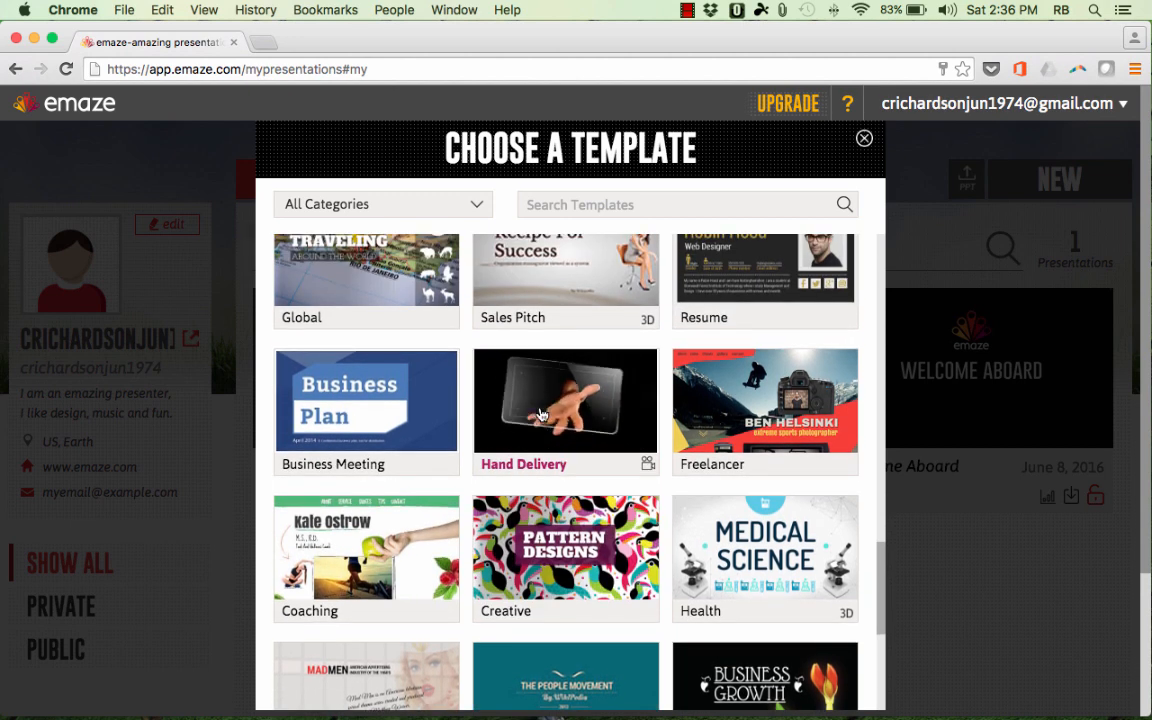
click(564, 400)
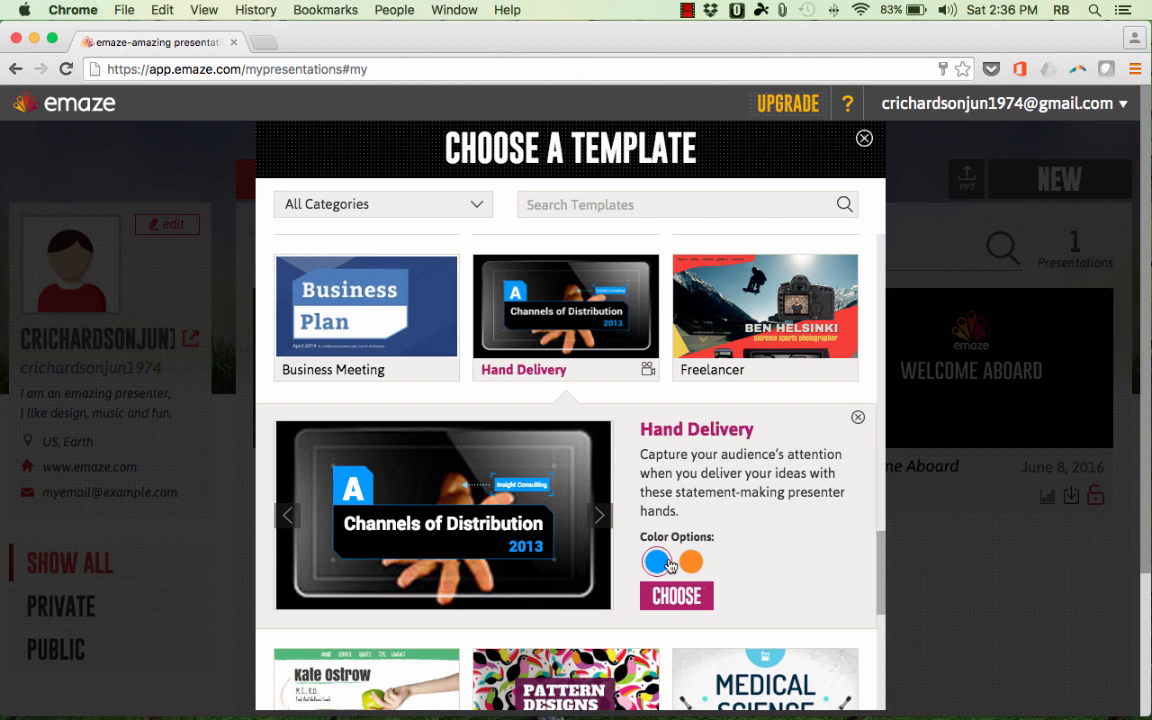
Choose the orange colour scheme and start a new presentation from Hand Delivery.
click(692, 560)
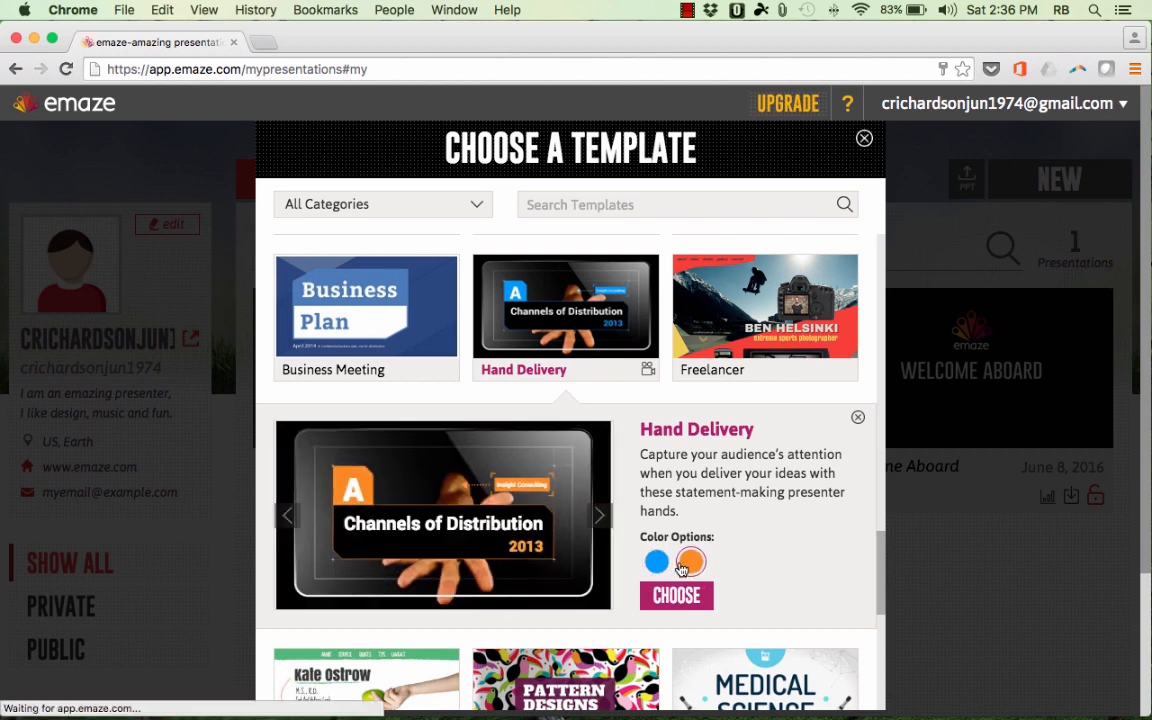
click(656, 560)
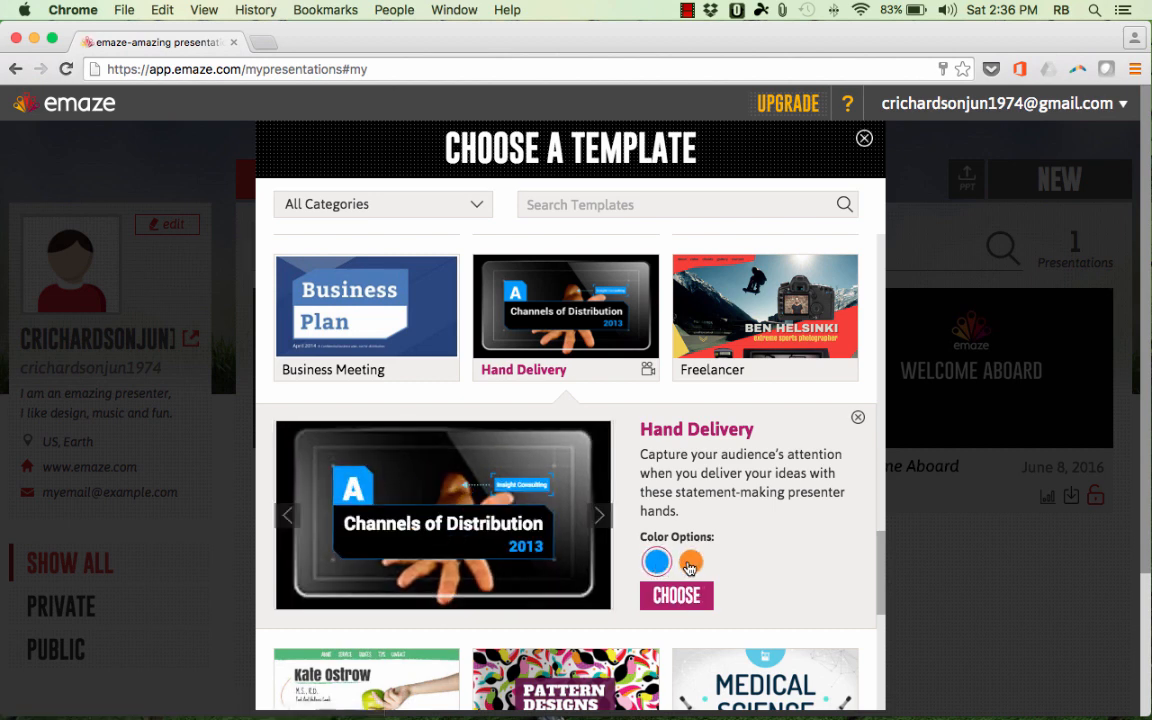
click(676, 596)
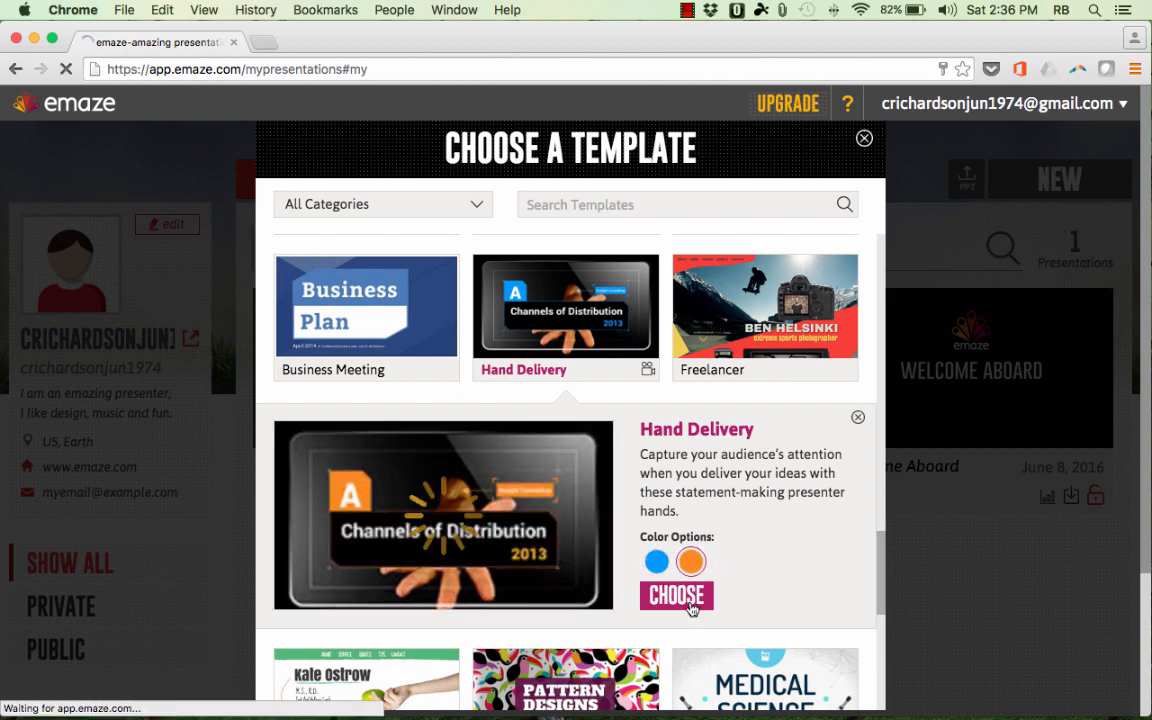
click(676, 596)
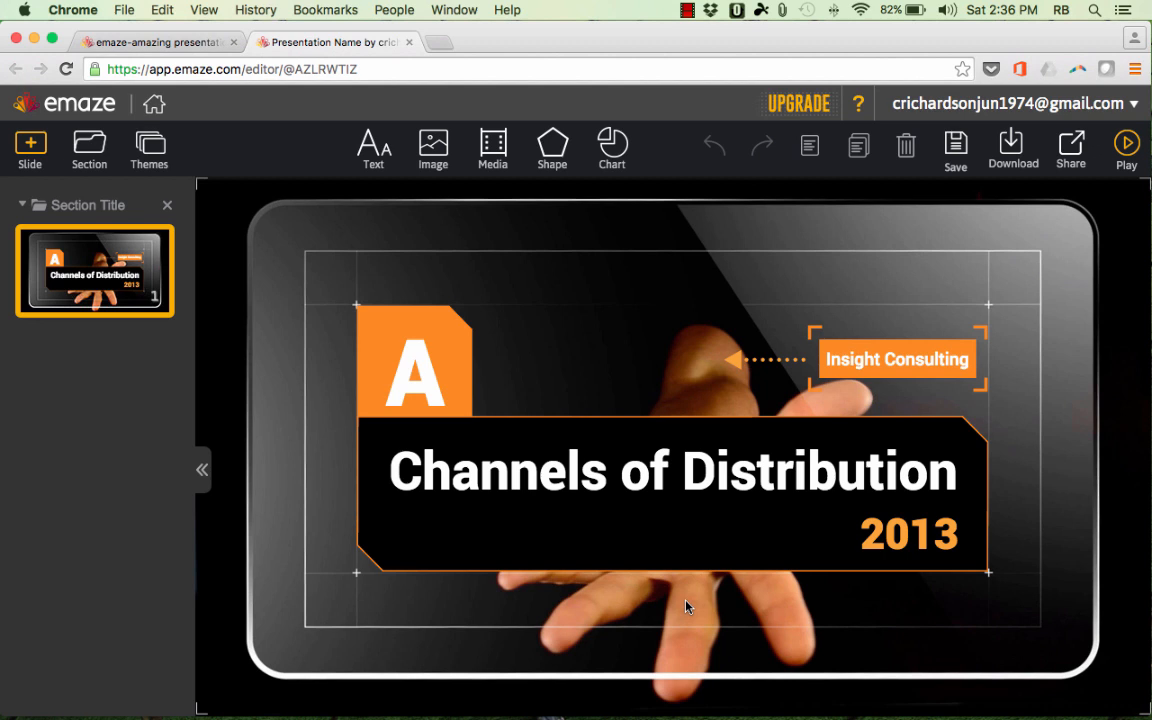
mouse_move(710, 568)
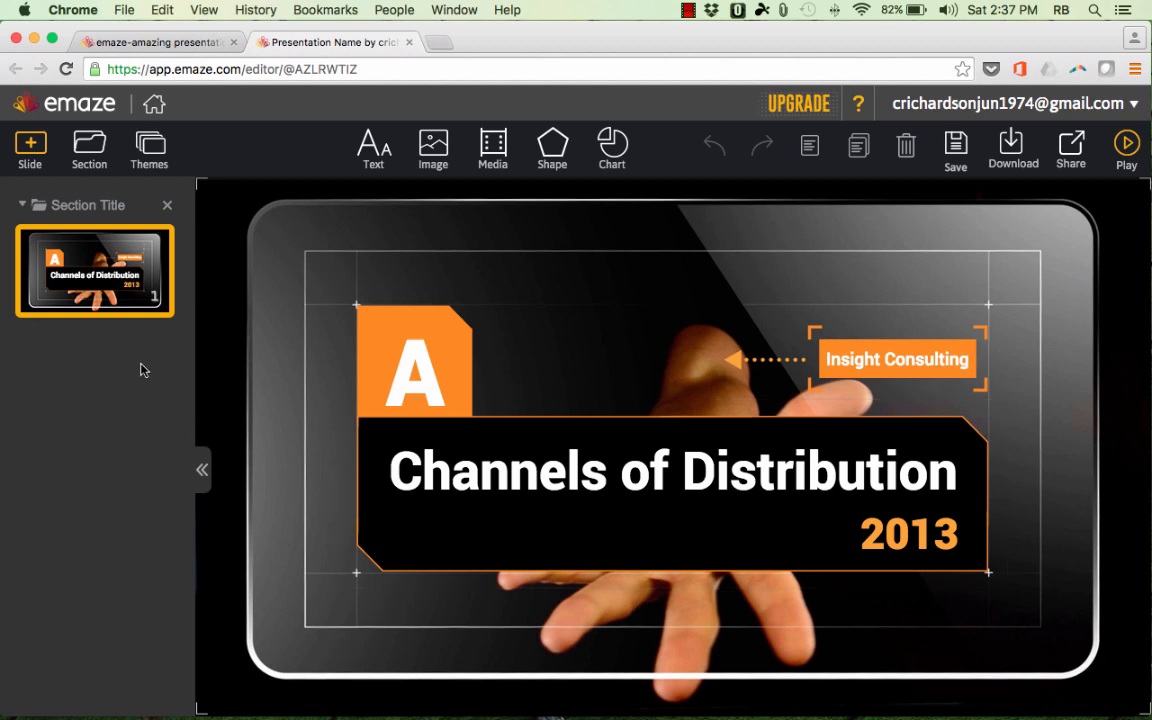
mouse_move(96, 328)
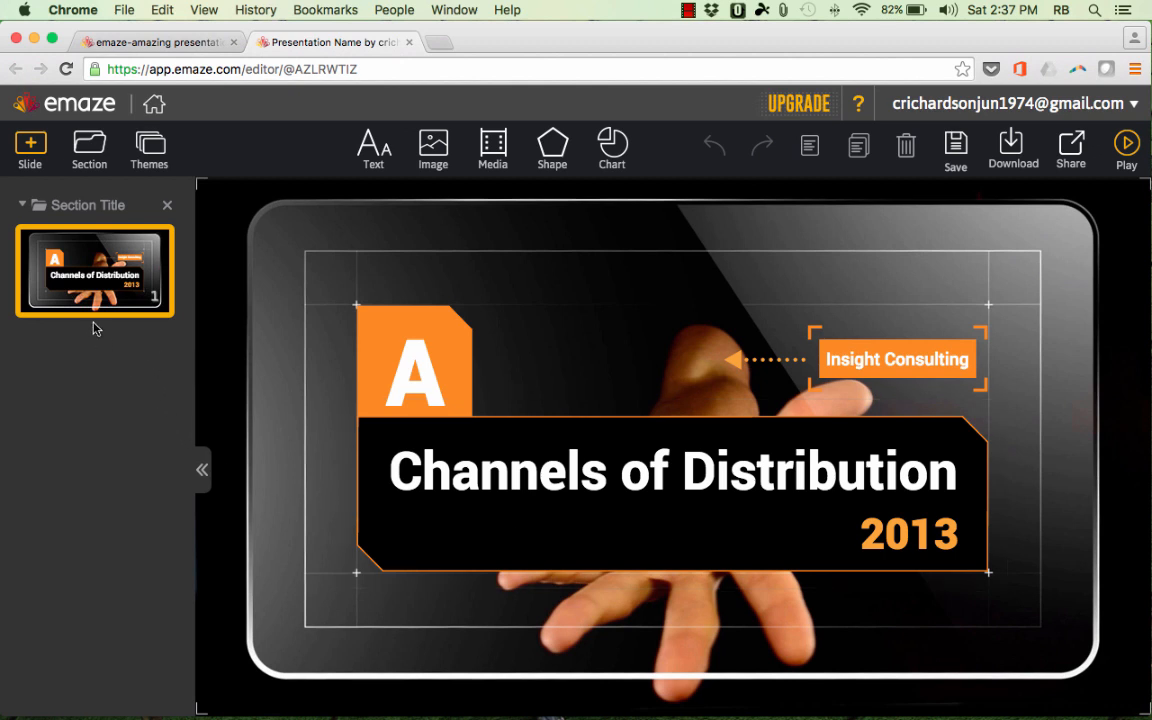
mouse_move(96, 646)
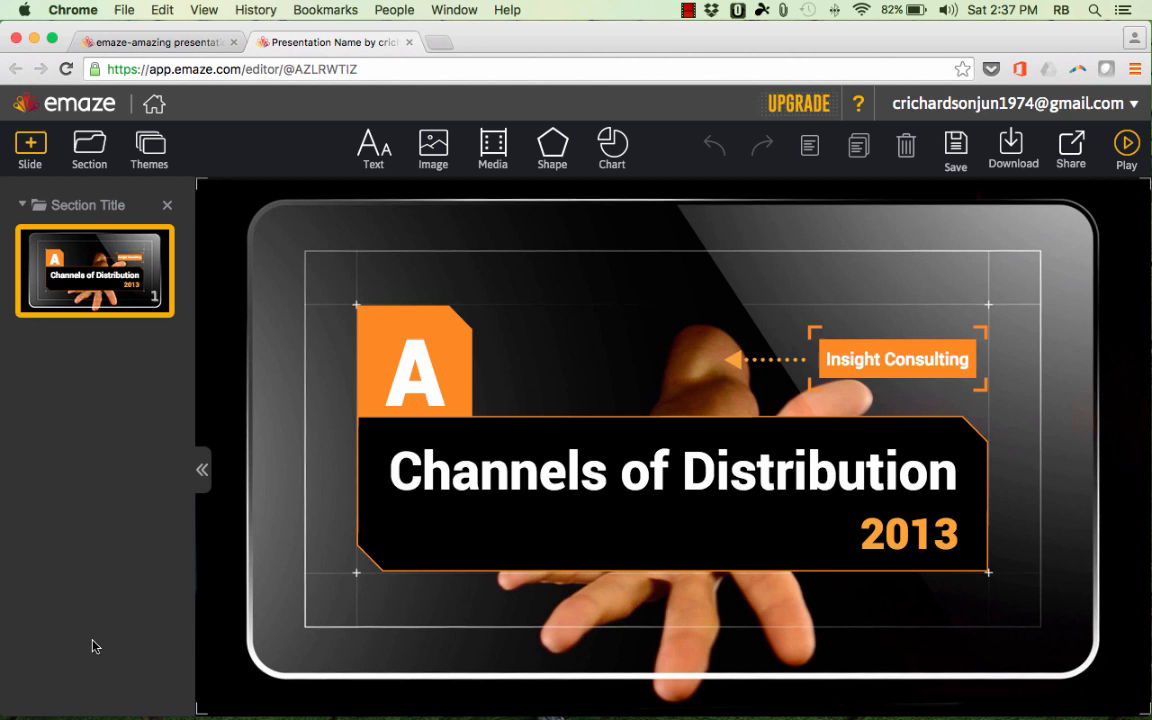
mouse_move(692, 390)
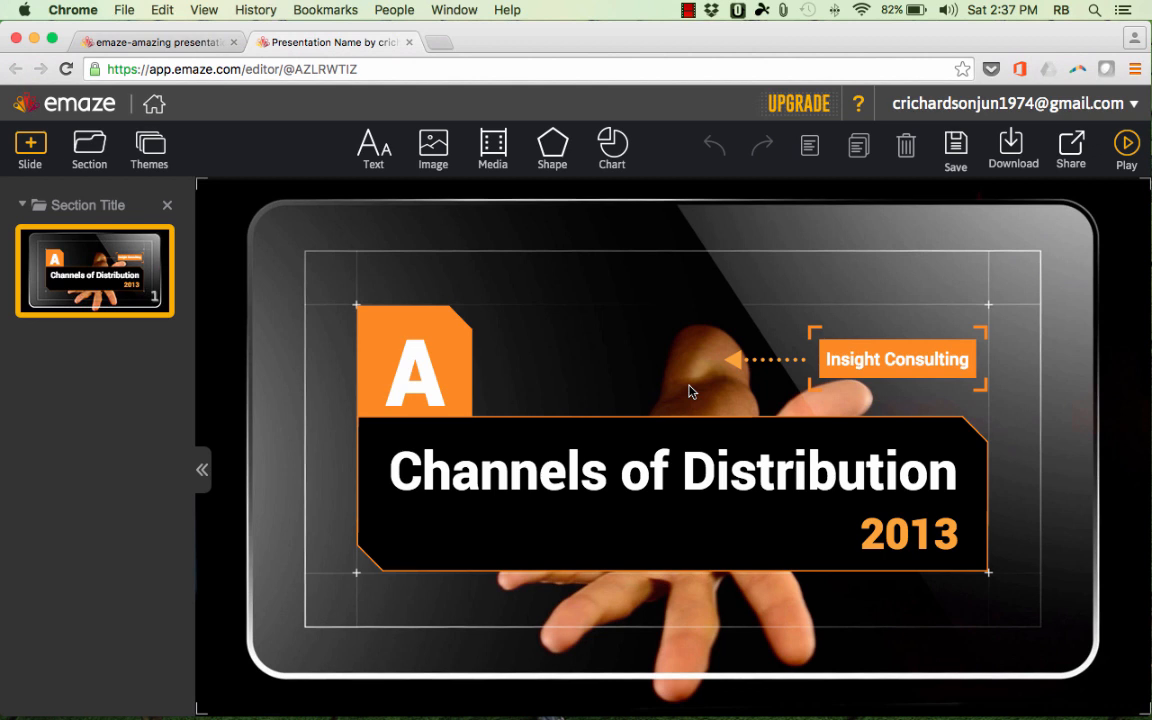
mouse_move(344, 396)
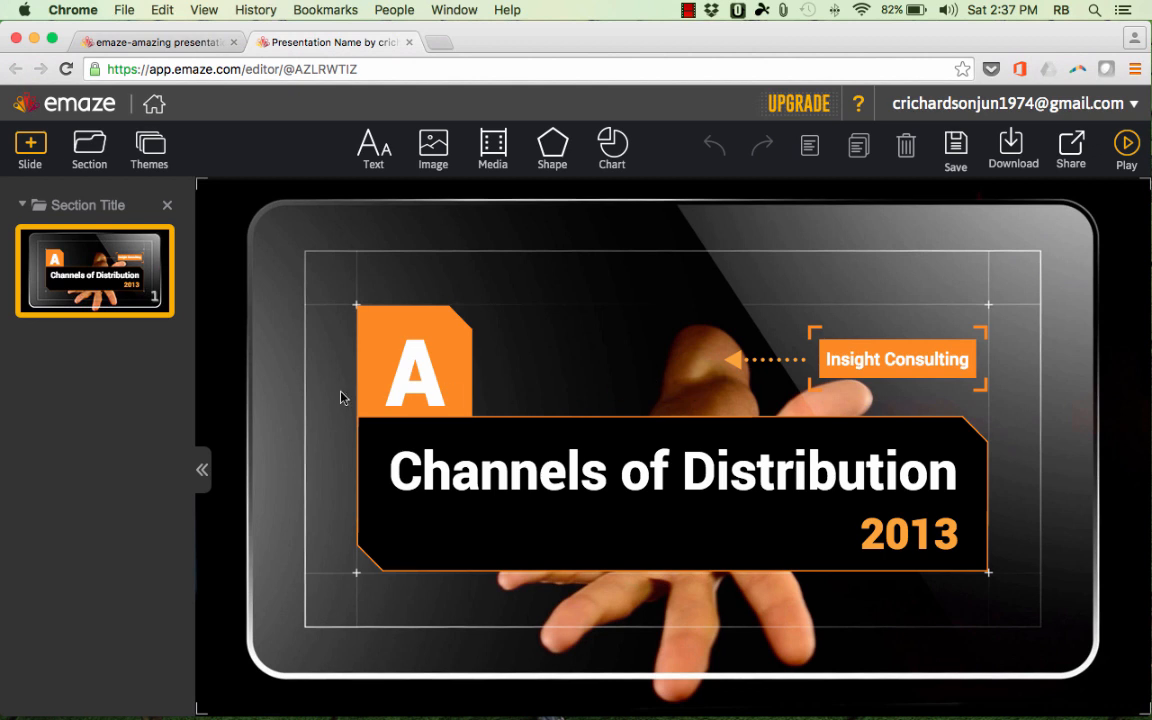
mouse_move(120, 366)
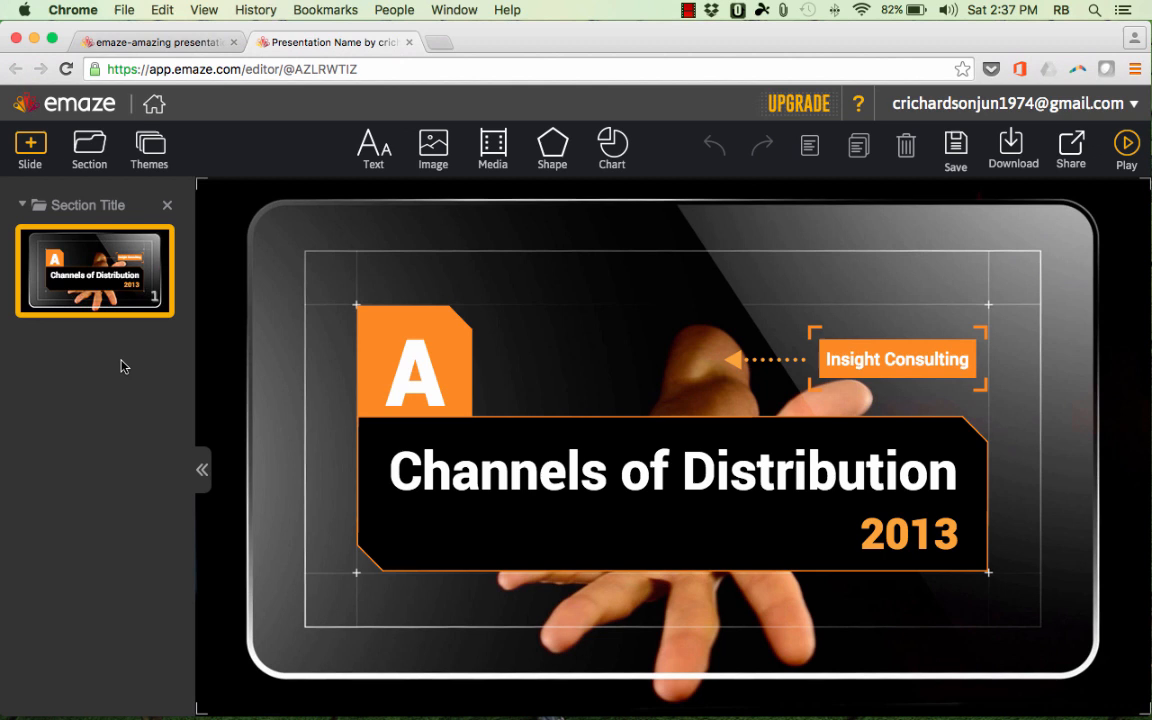
mouse_move(108, 292)
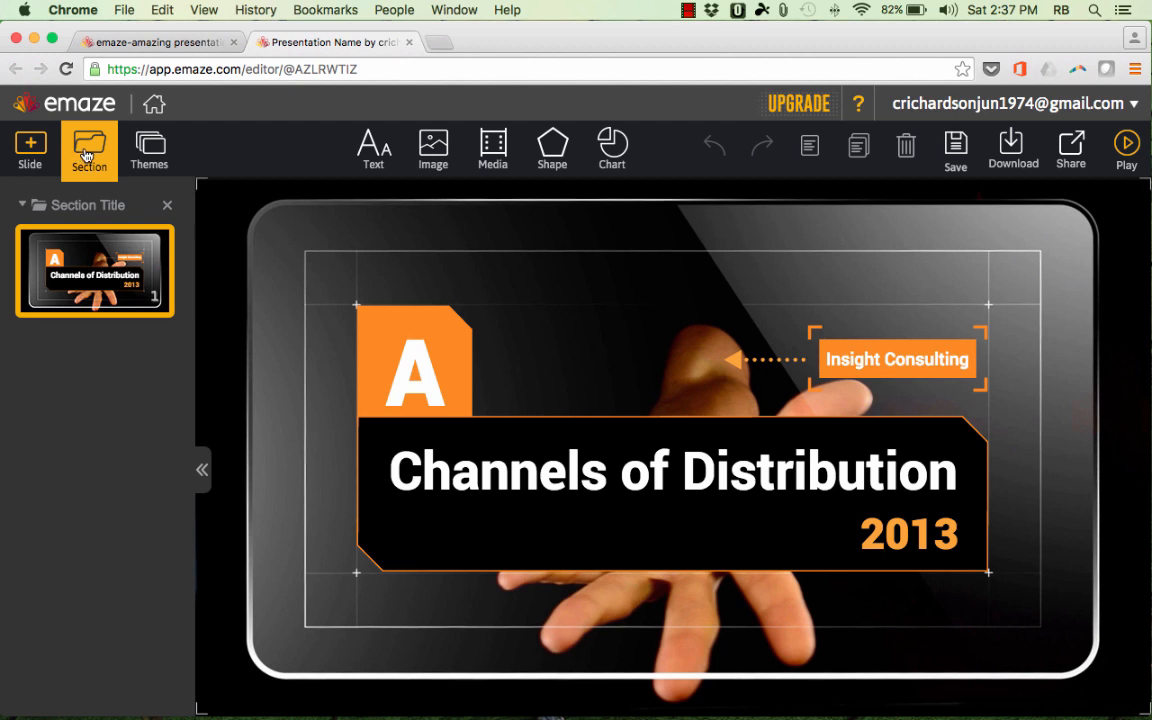
Try the blue theme variant, then restore Hand Delivery - Orange on the title slide.
click(148, 150)
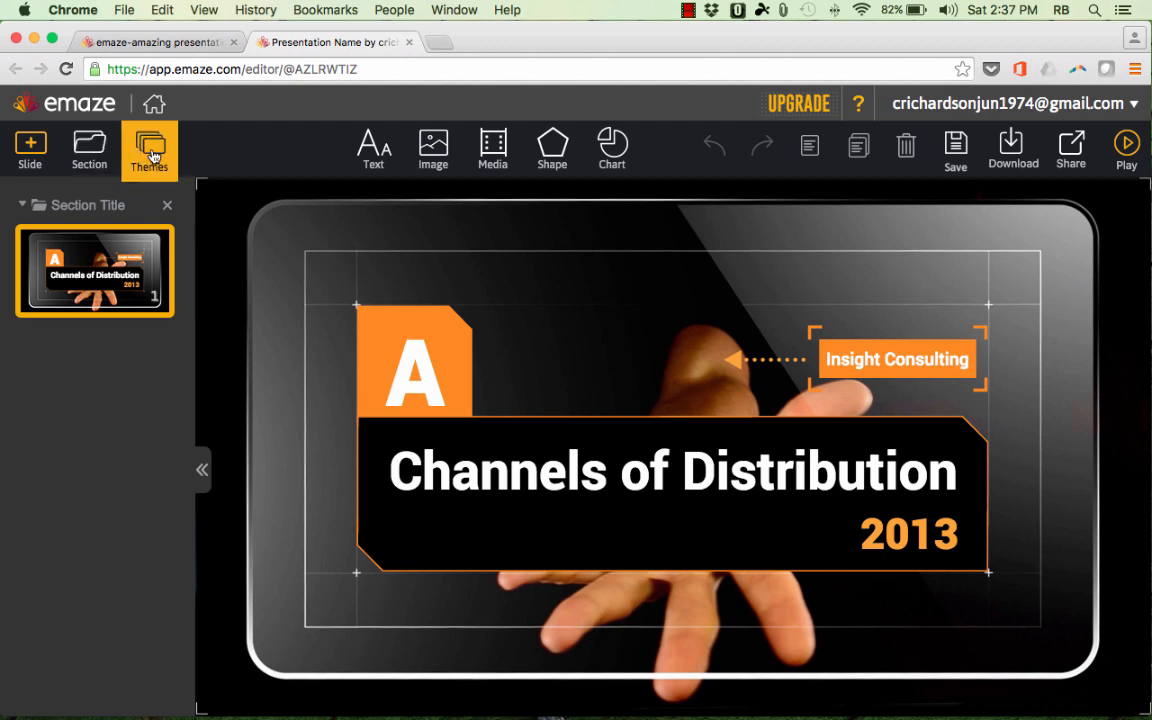
click(148, 148)
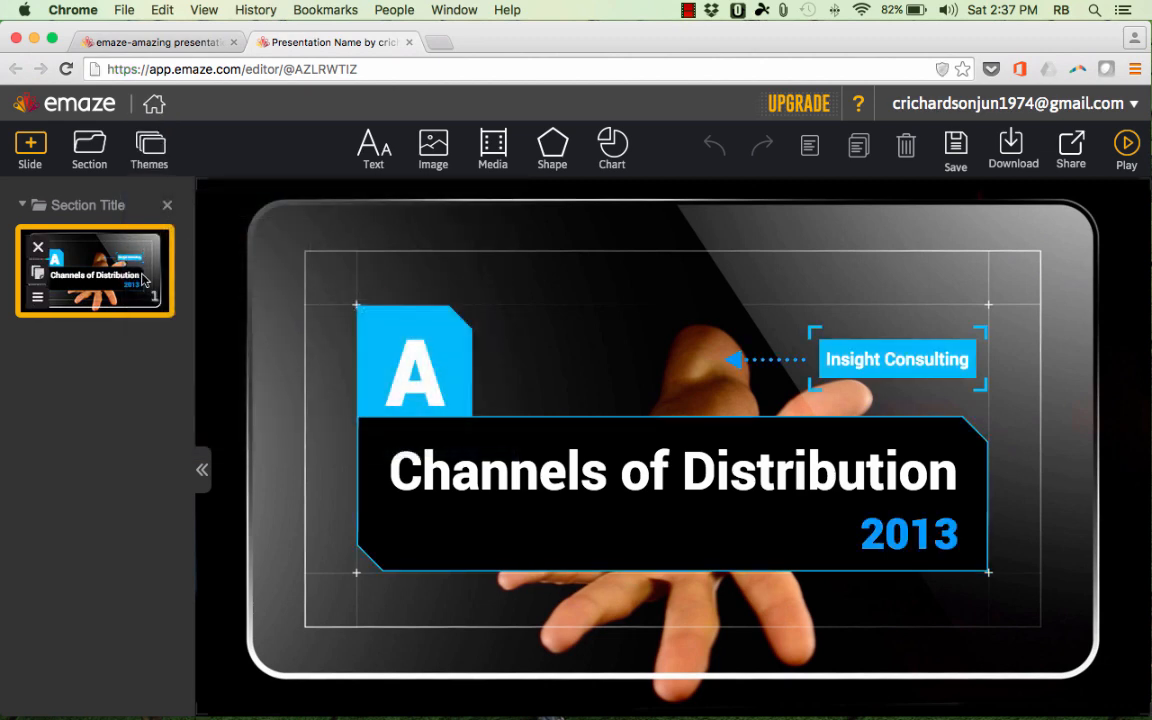
click(148, 148)
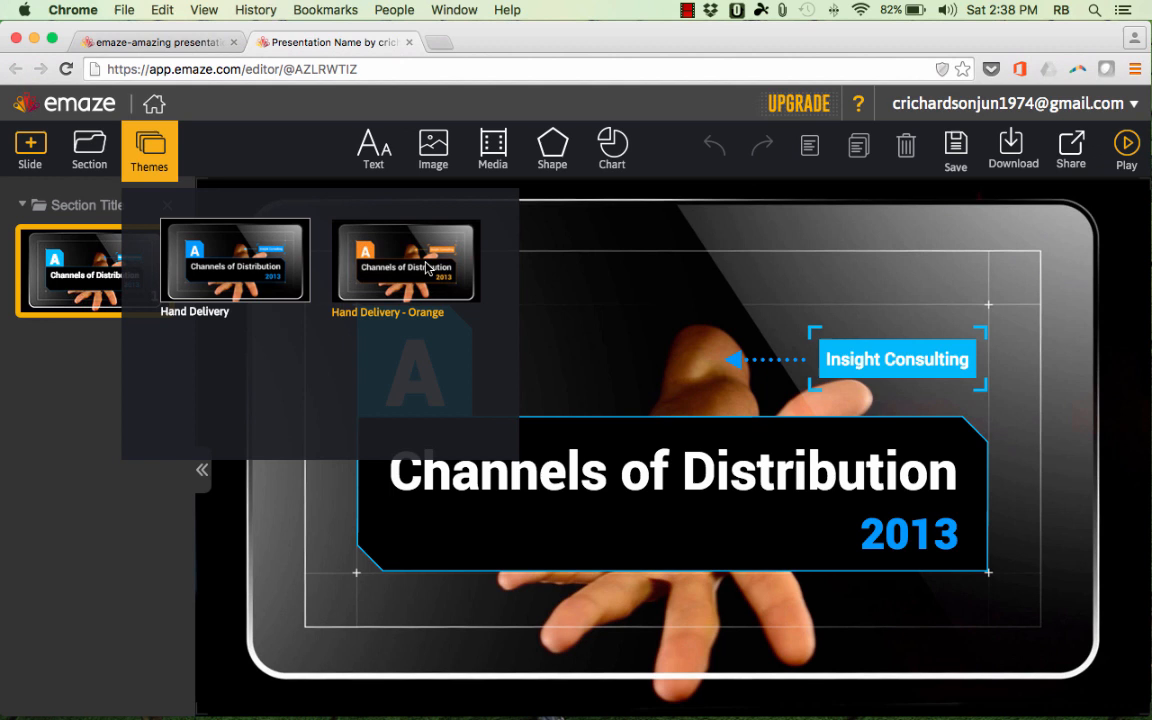
click(404, 260)
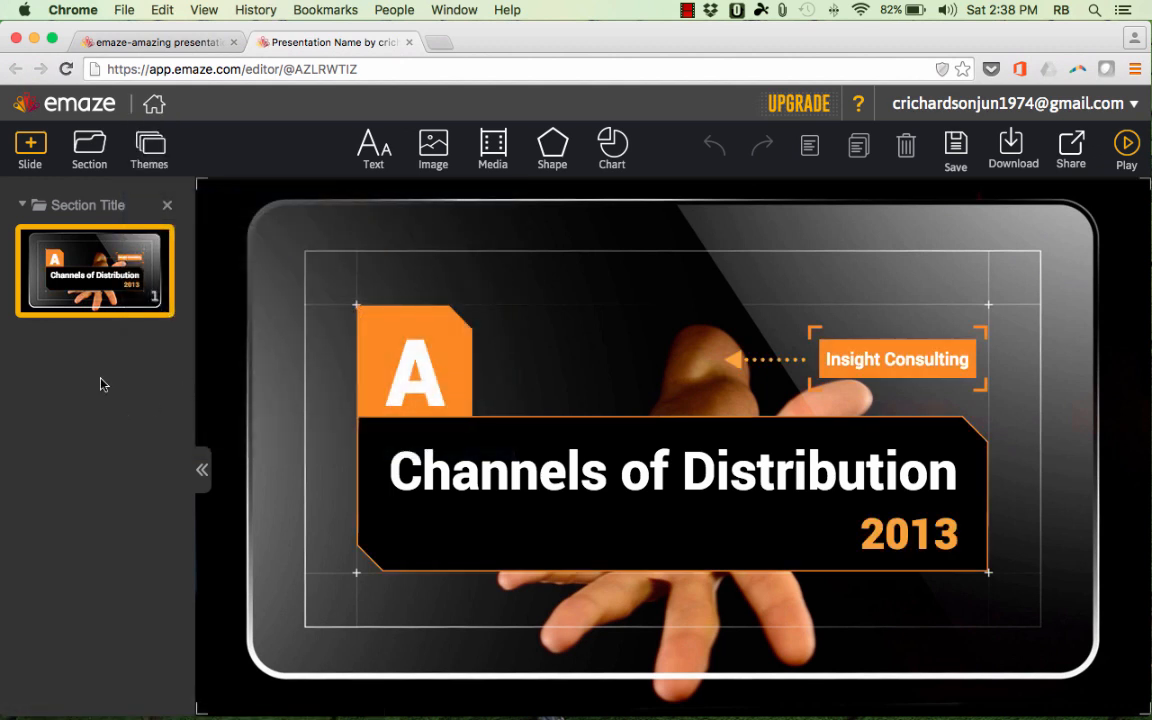
Retitle the slide 'The Parts of Speech' with subtitle 'A Review'.
click(676, 470)
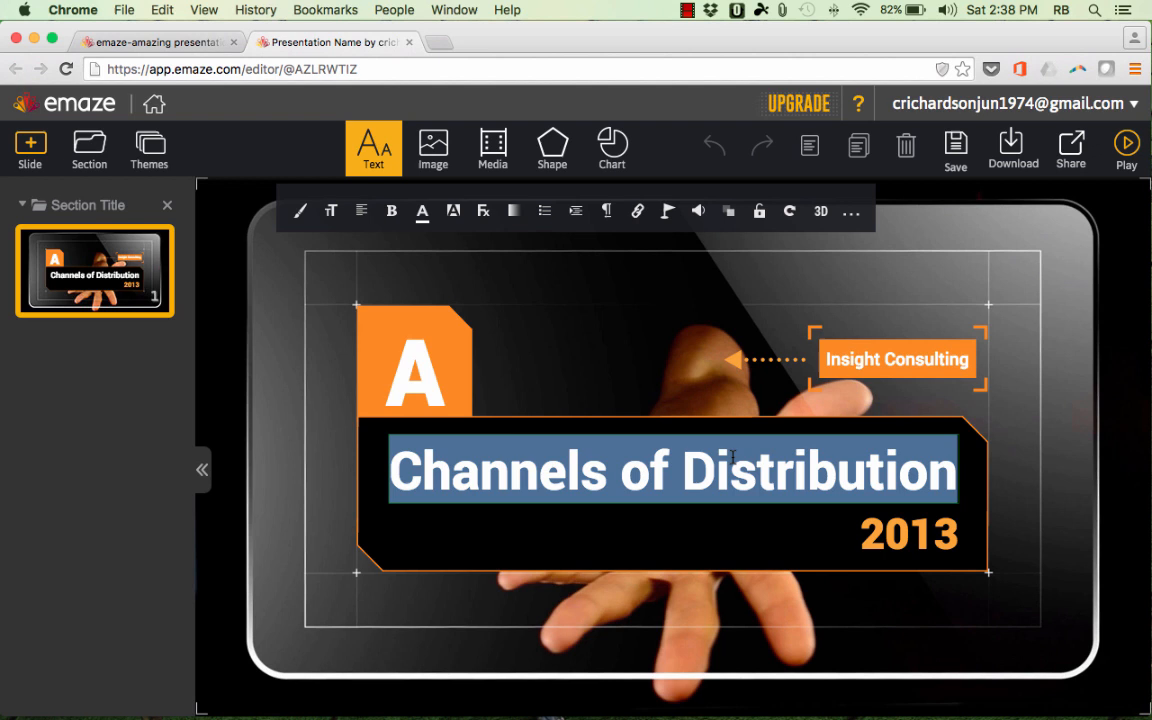
text(The Parts o)
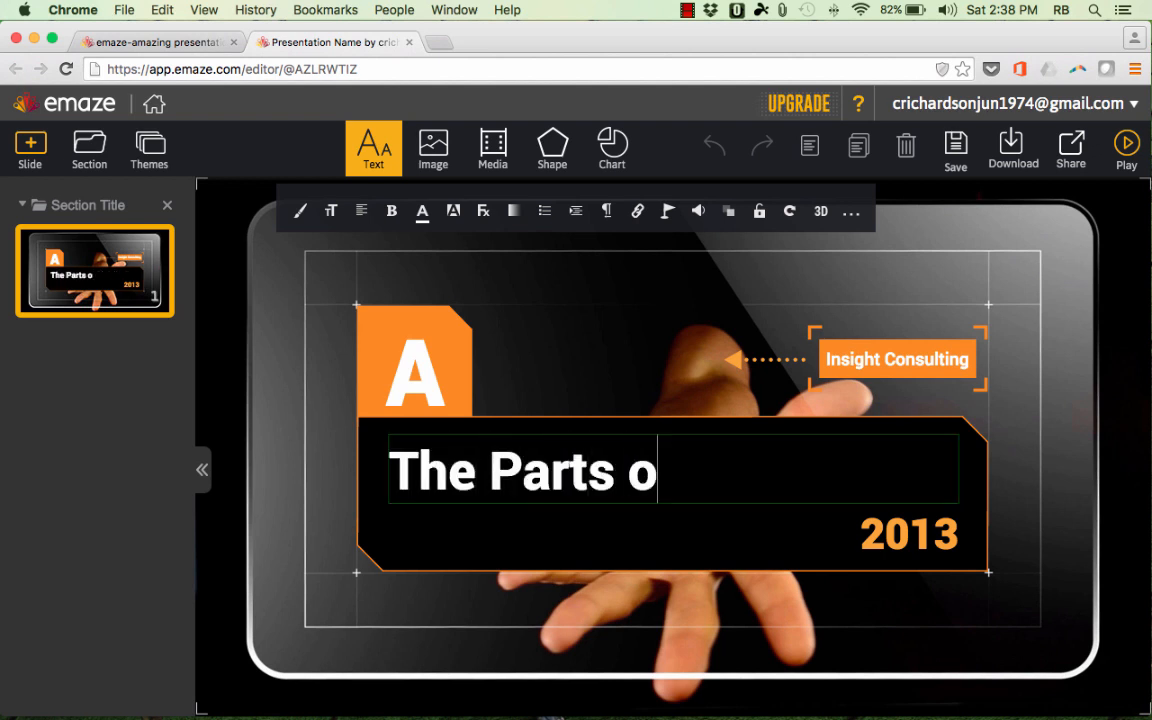
text(f Speech)
click(908, 532)
text(A)
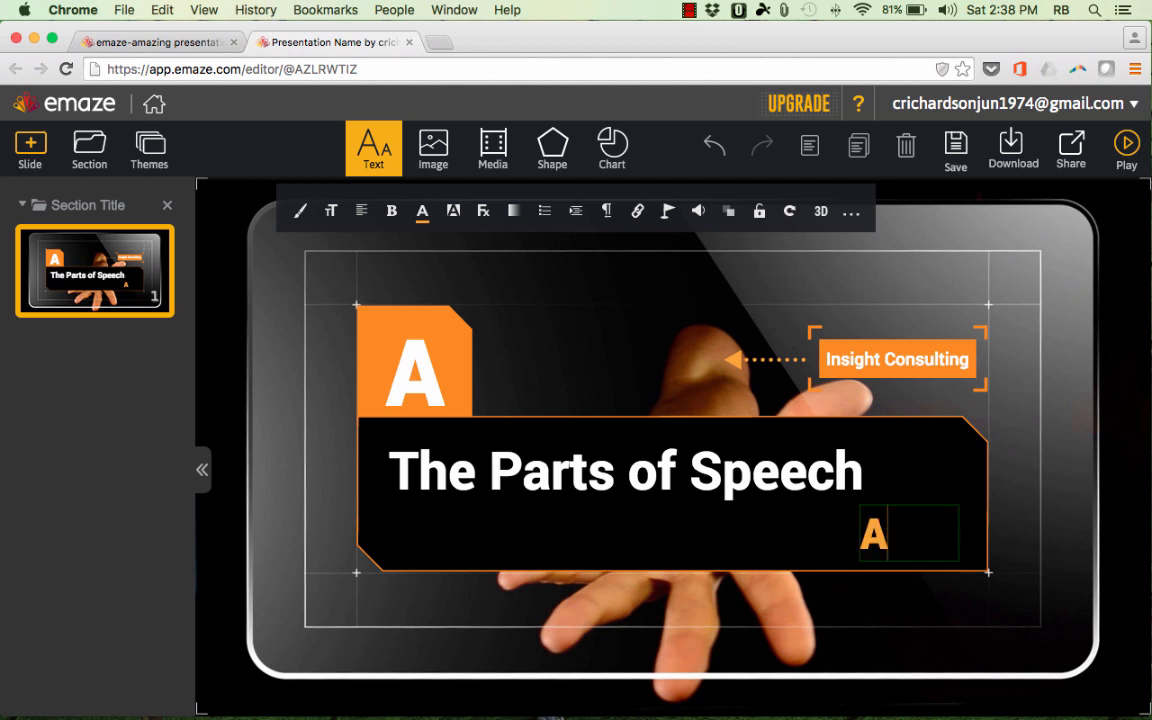
text(Review)
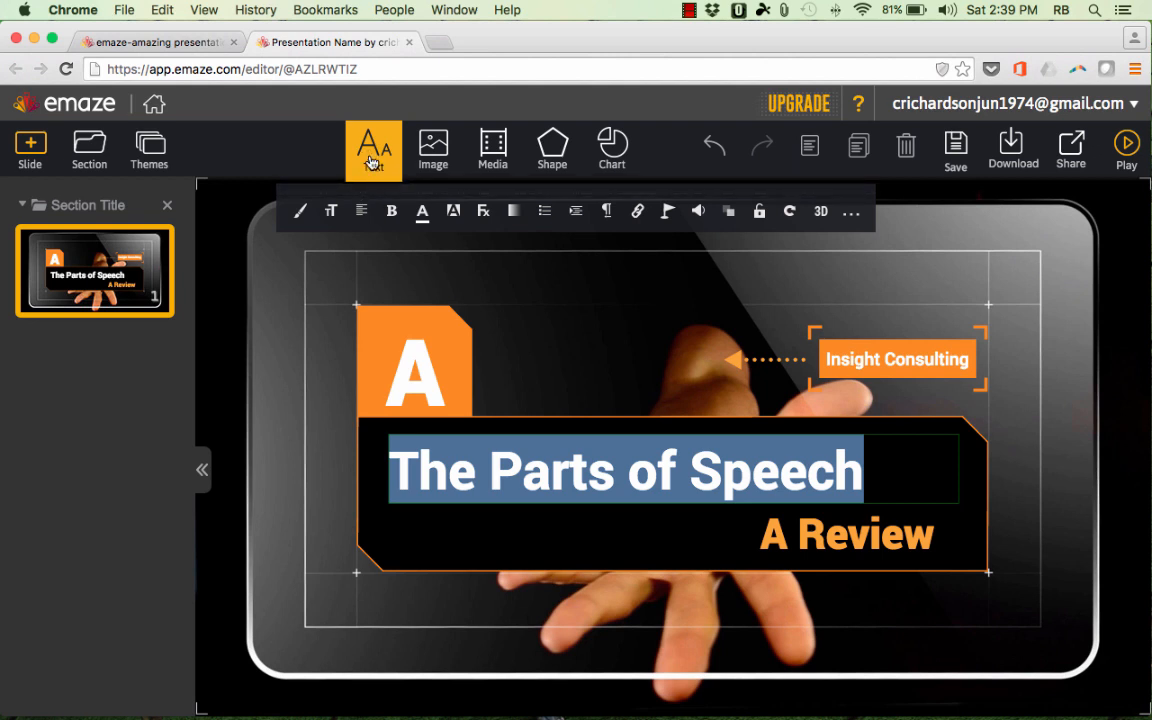
Review text style and alignment options, then select 'Review' in the subtitle.
click(300, 212)
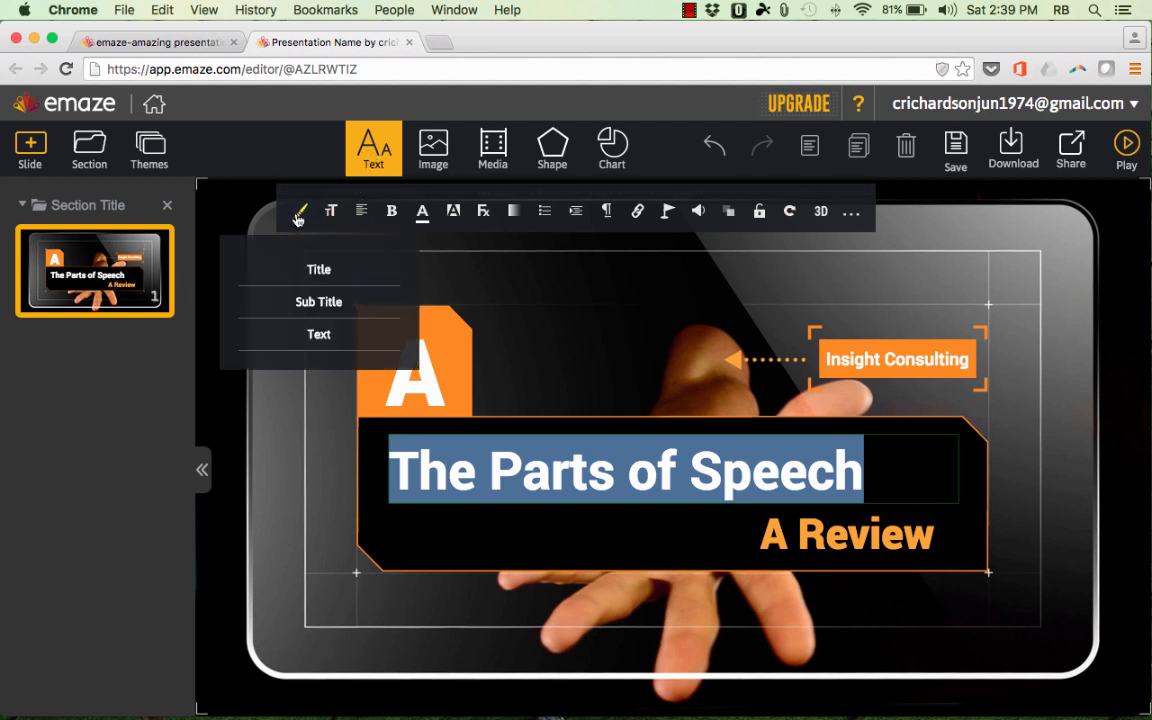
mouse_move(348, 280)
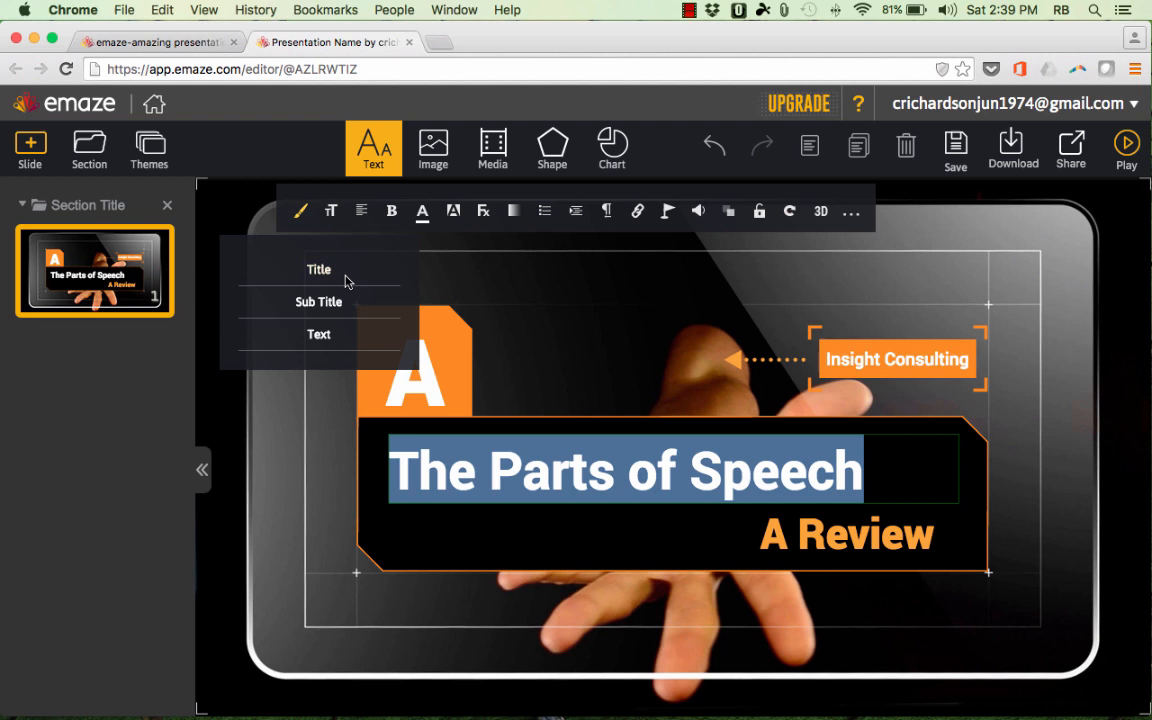
mouse_move(344, 348)
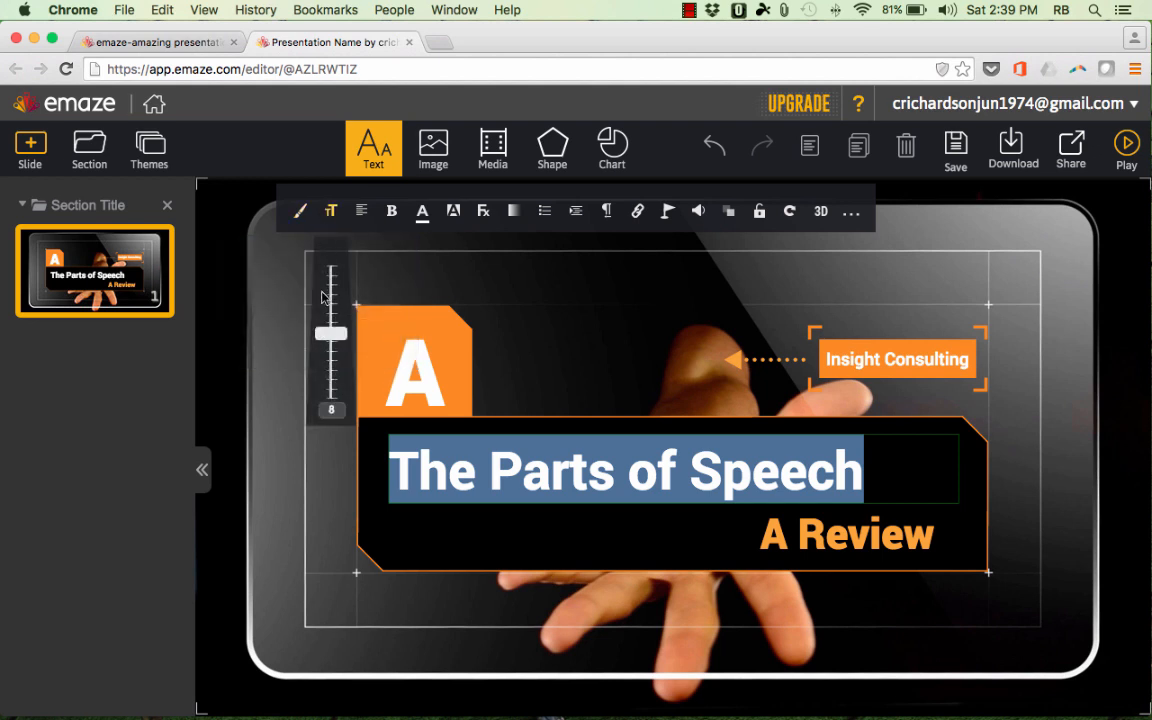
mouse_move(360, 212)
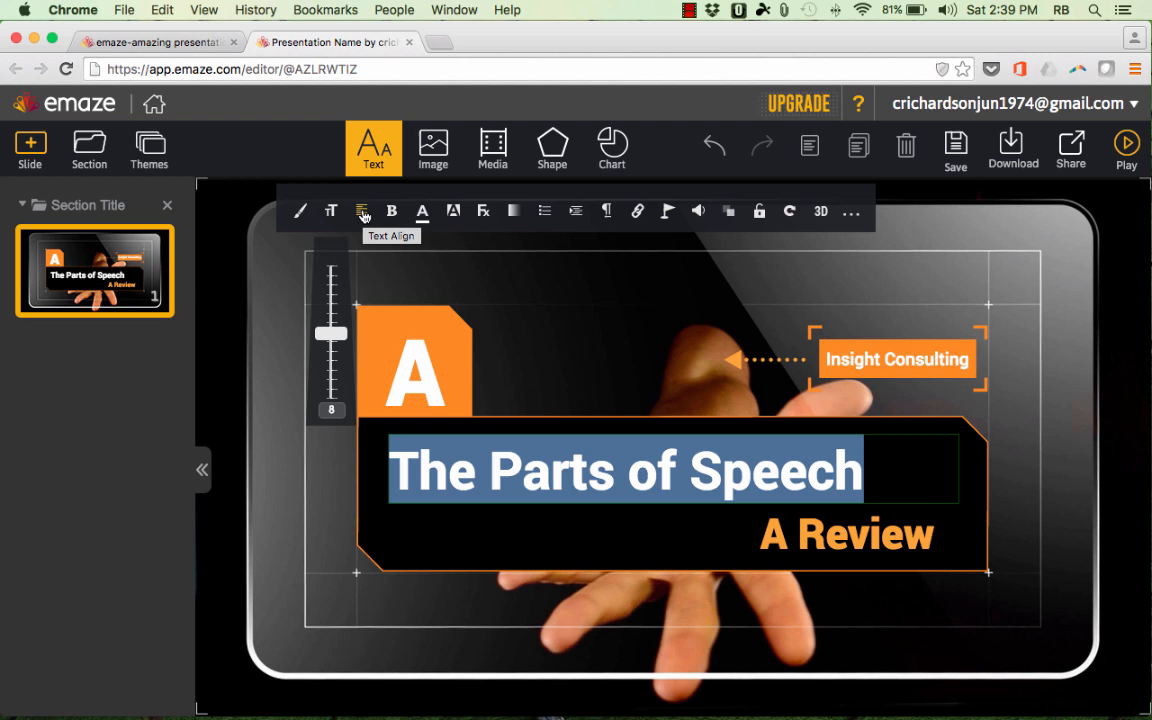
click(364, 212)
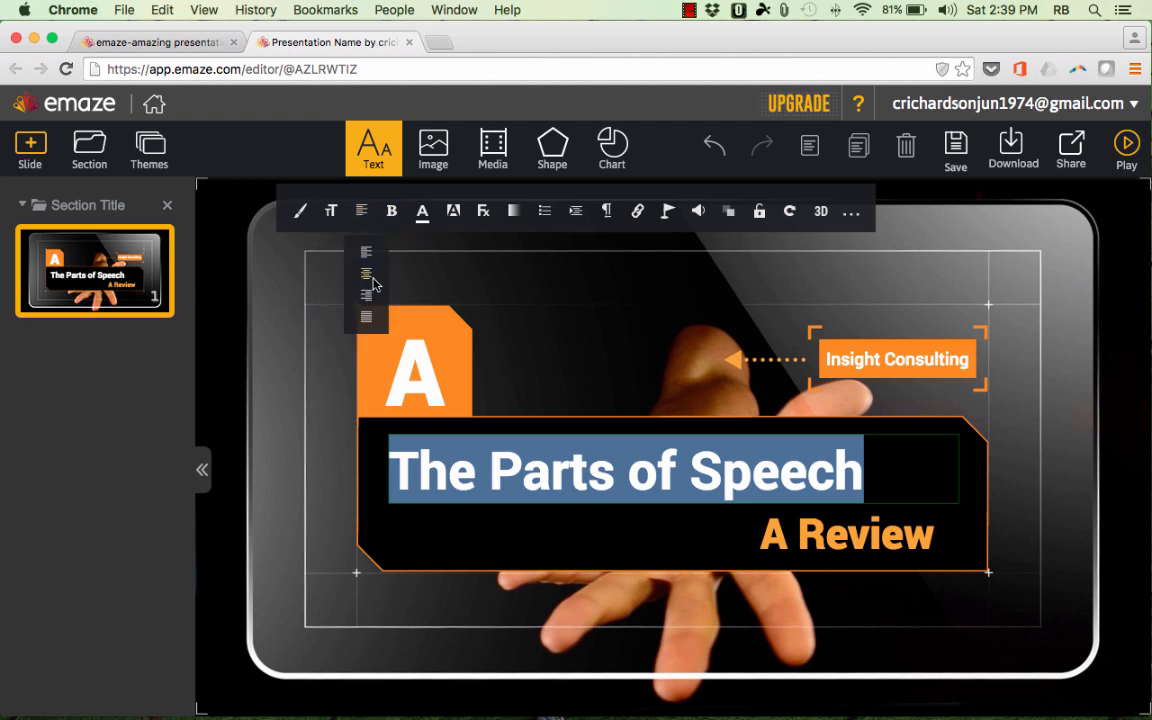
mouse_move(604, 212)
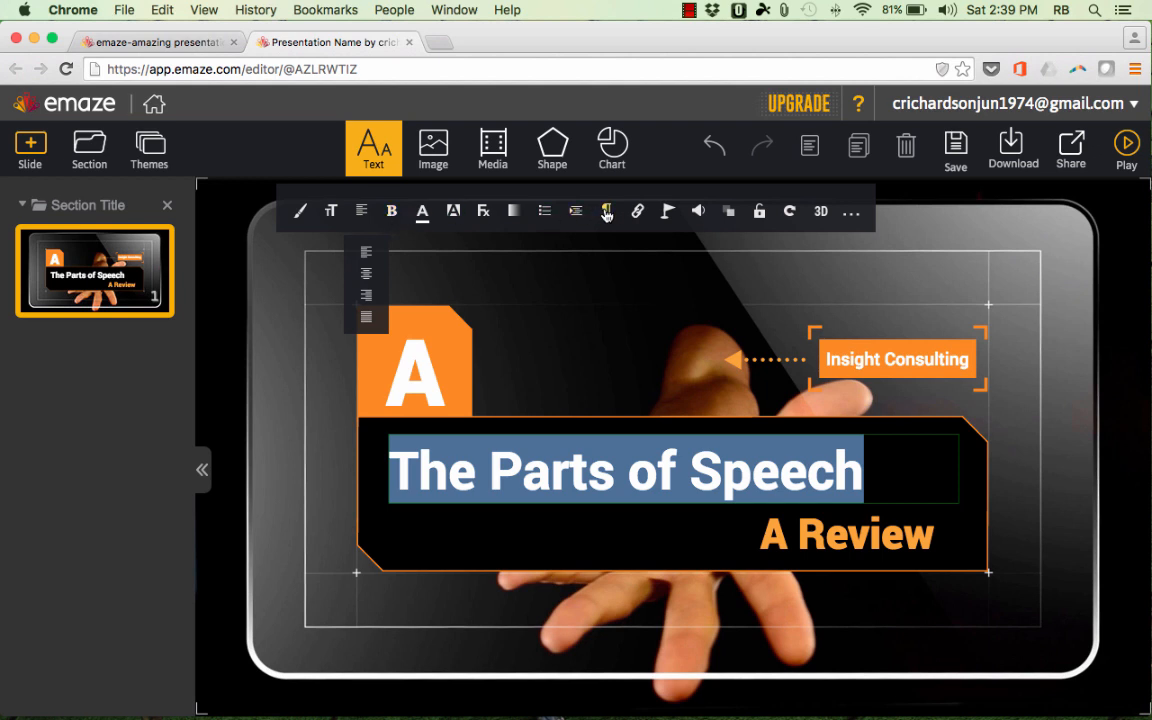
click(844, 532)
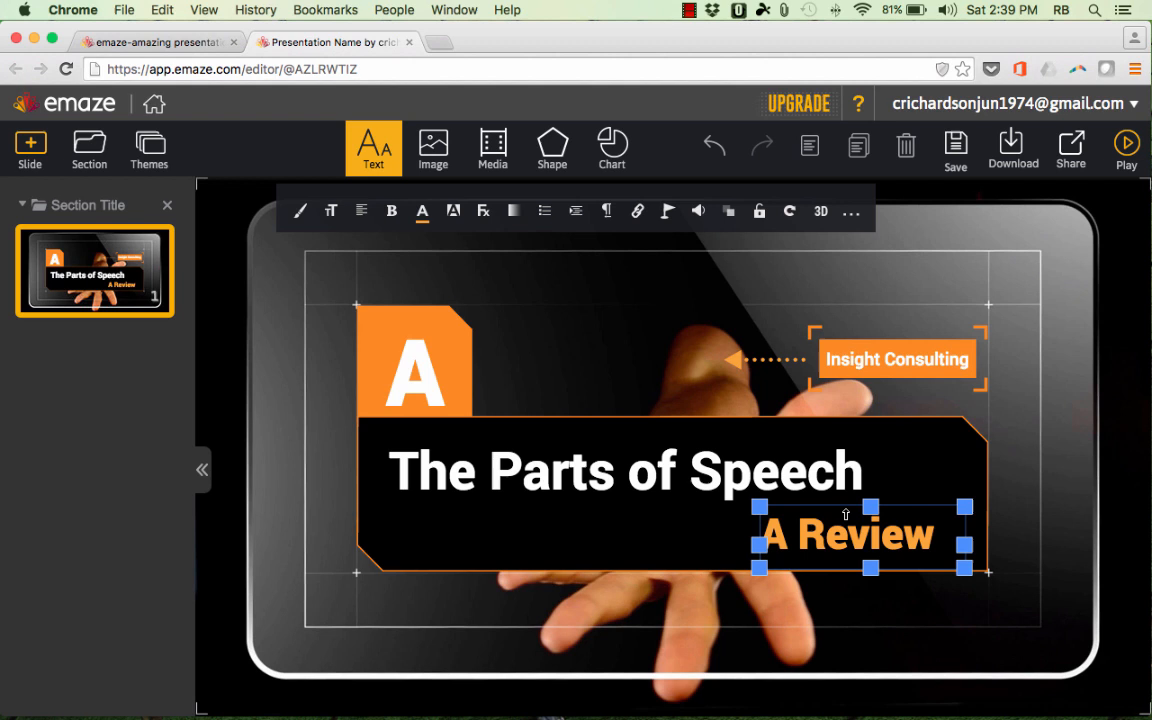
click(636, 212)
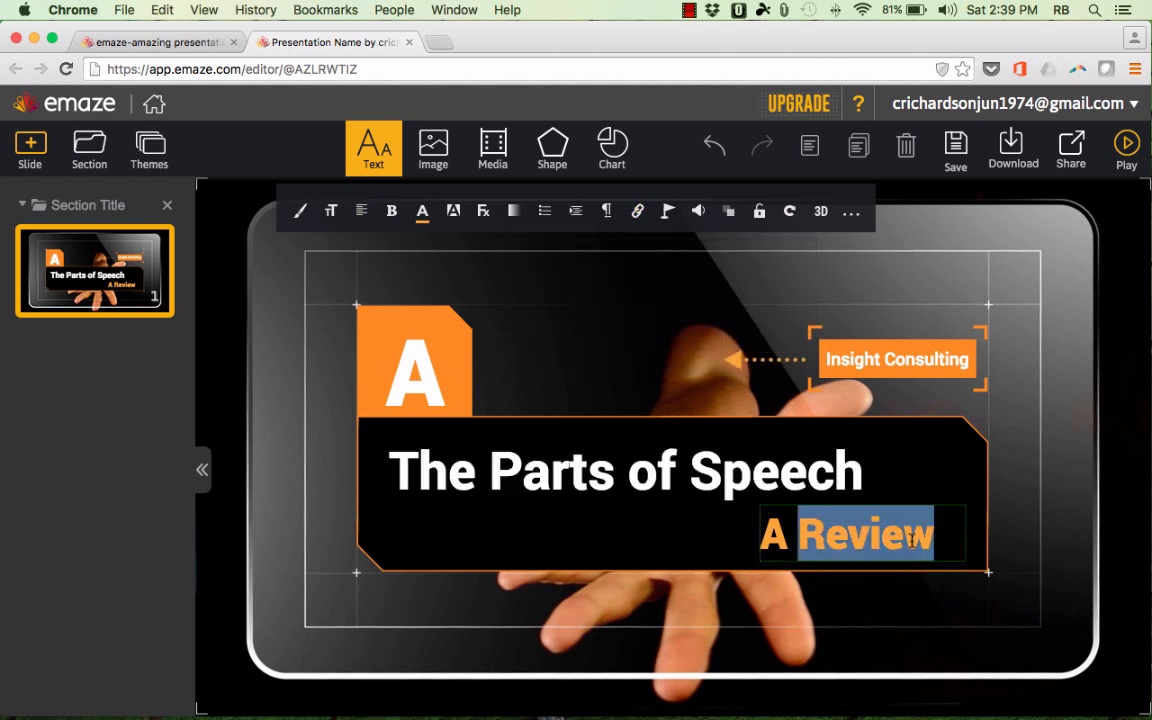
Bring up link settings for the subtitle and set the target to a slide object.
click(636, 212)
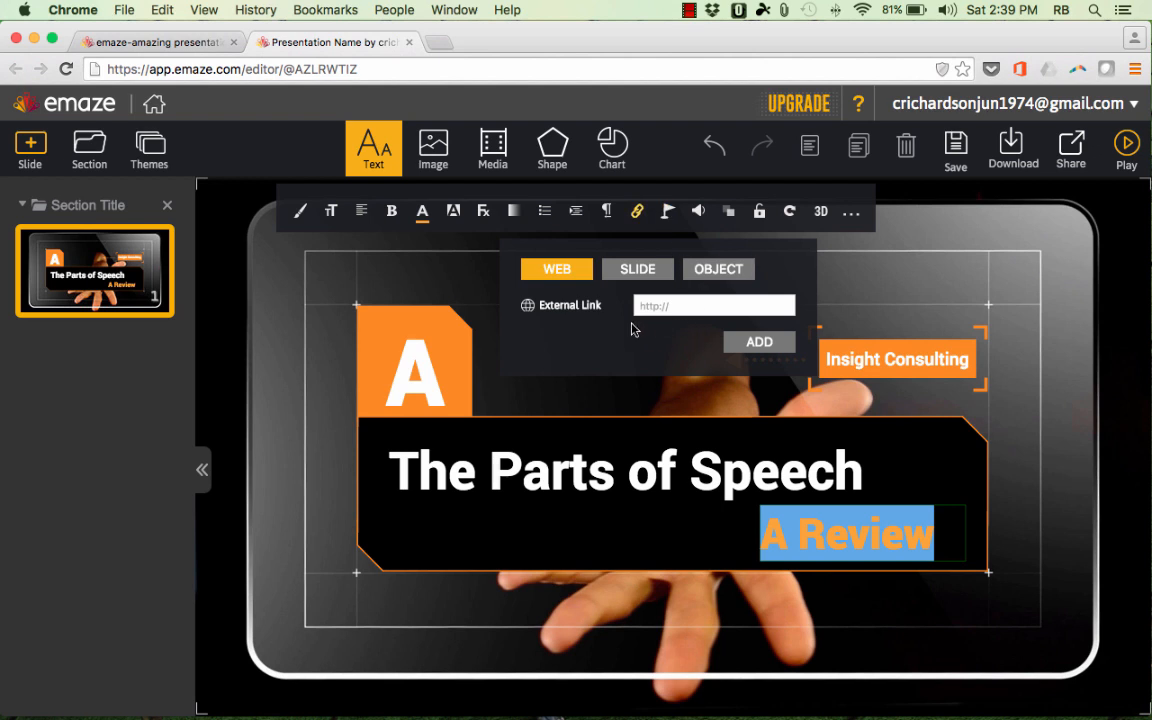
mouse_move(544, 318)
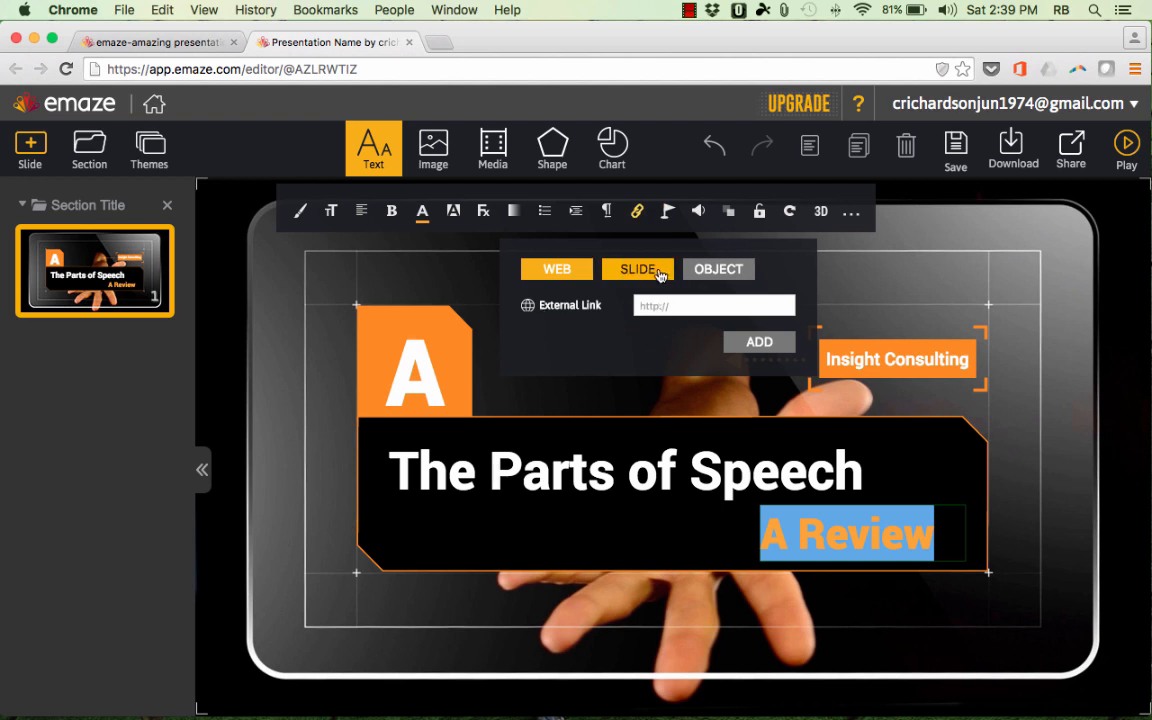
click(556, 268)
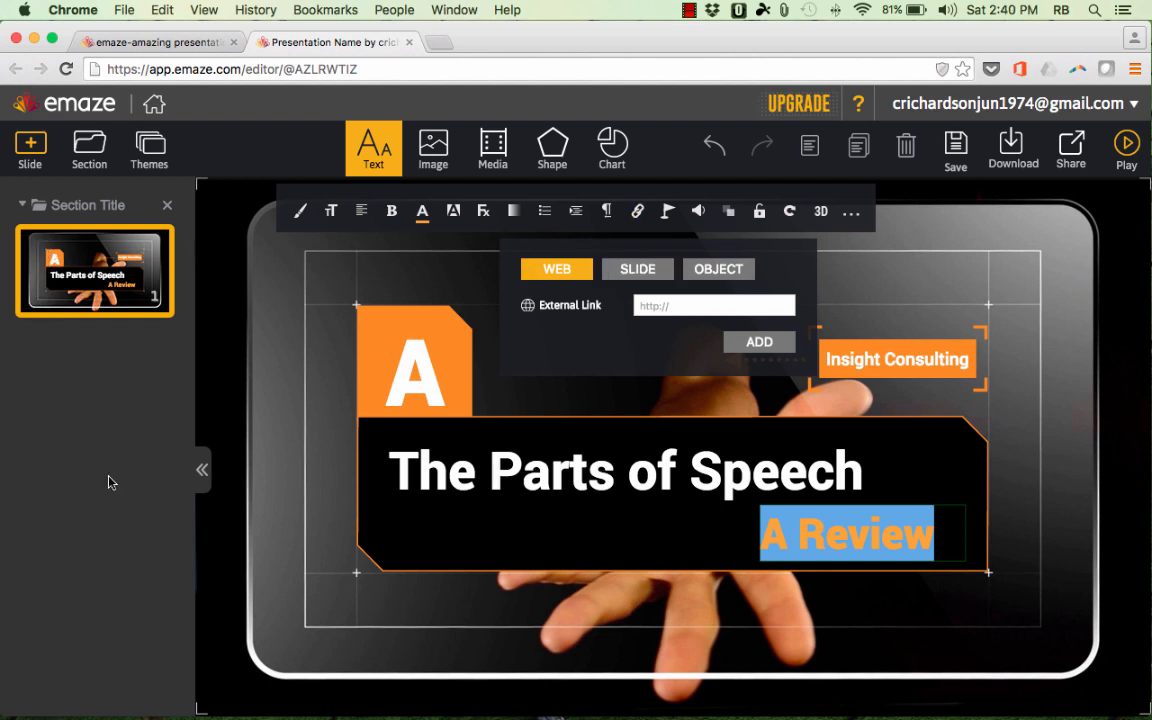
click(718, 268)
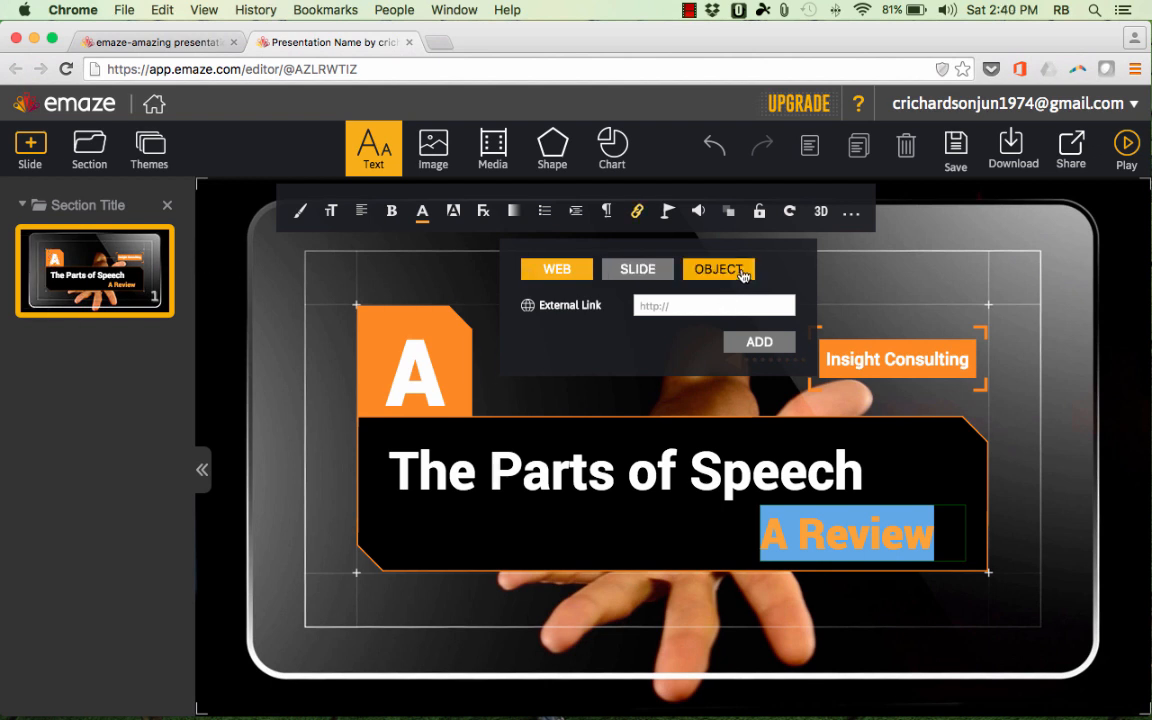
click(718, 268)
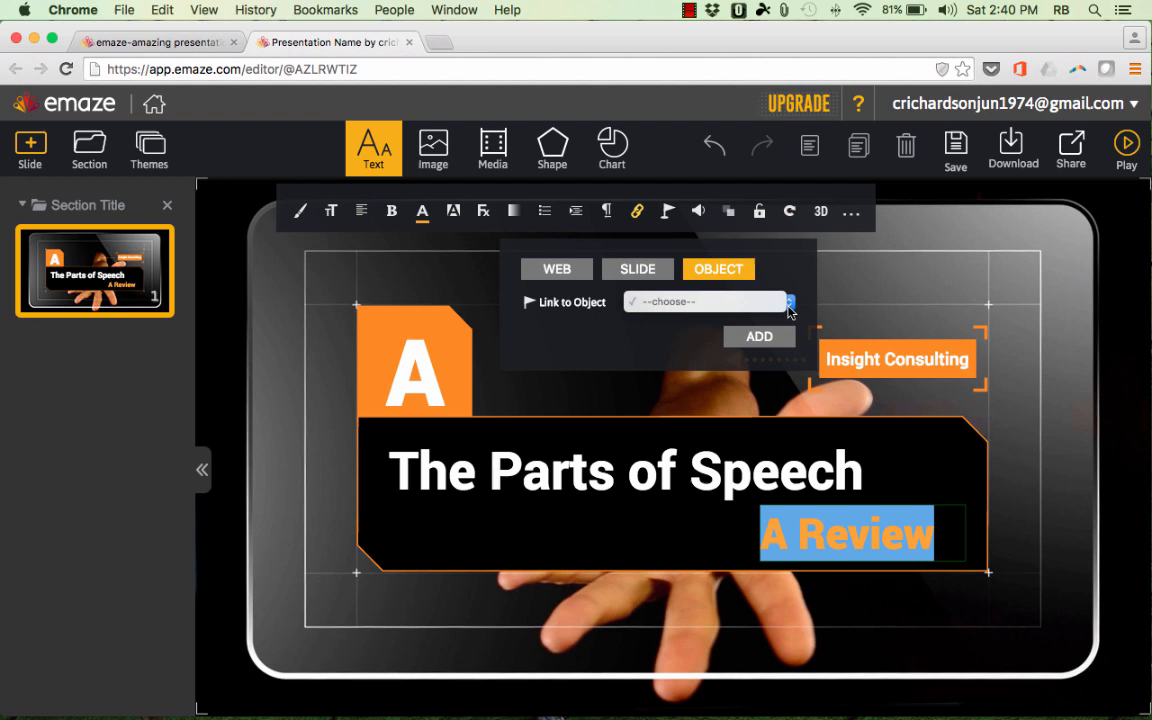
mouse_move(772, 300)
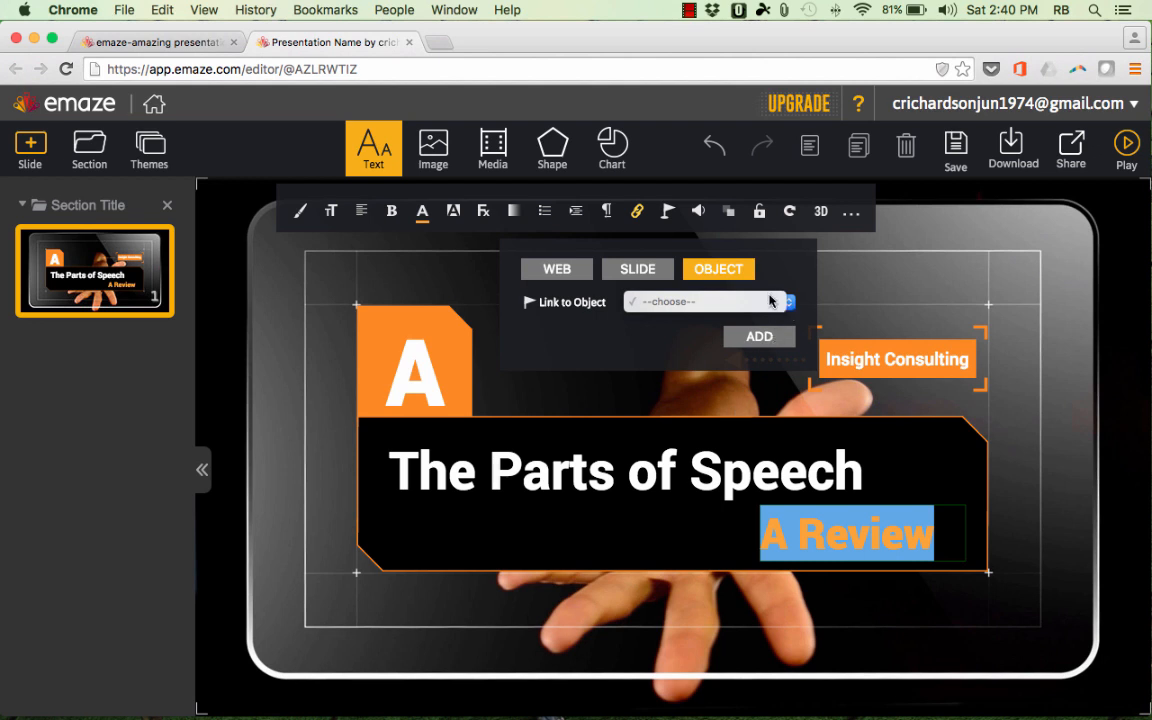
mouse_move(770, 304)
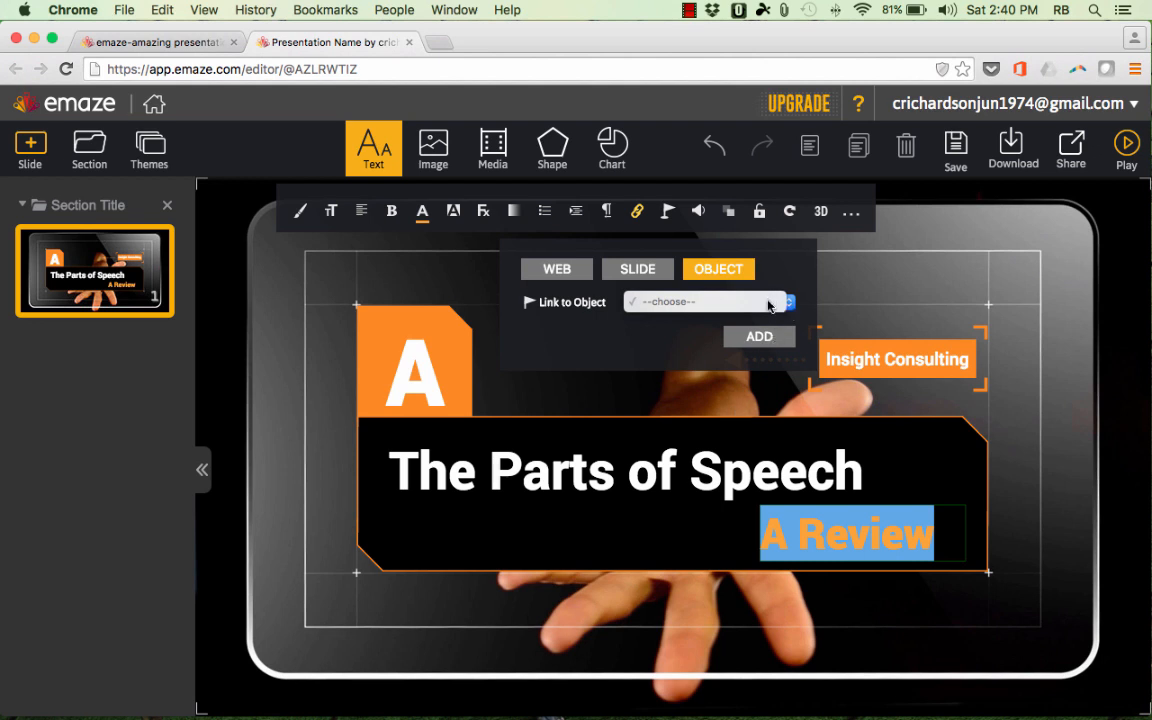
mouse_move(748, 344)
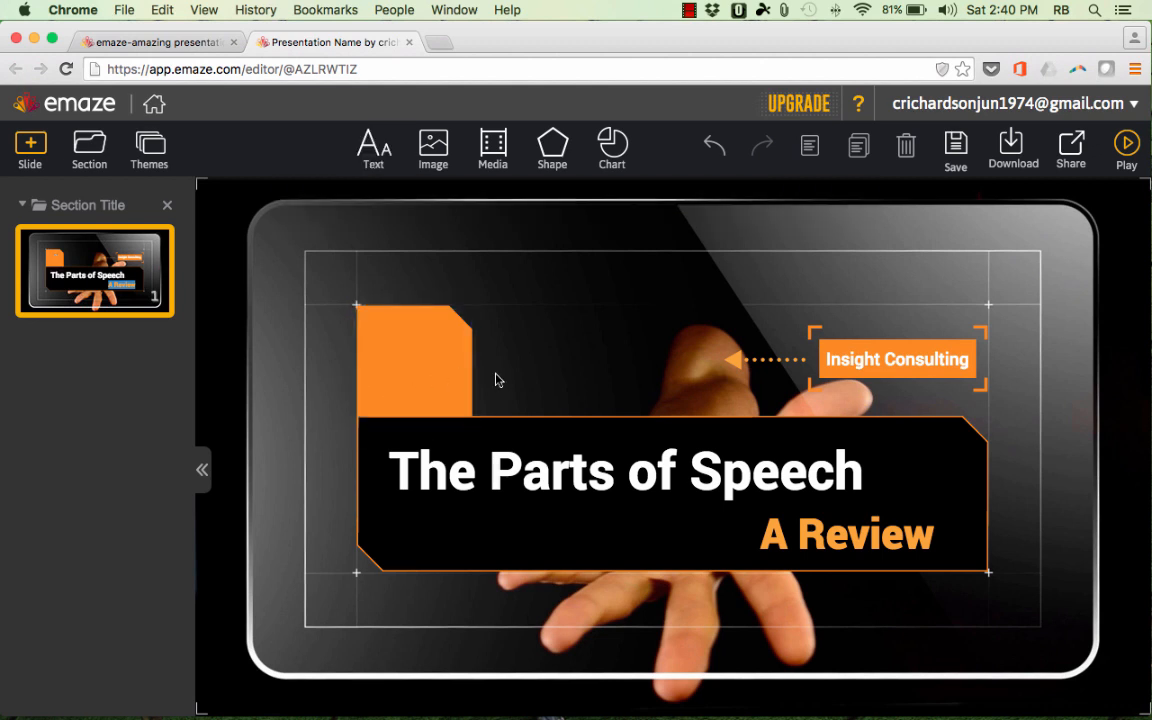
mouse_move(910, 368)
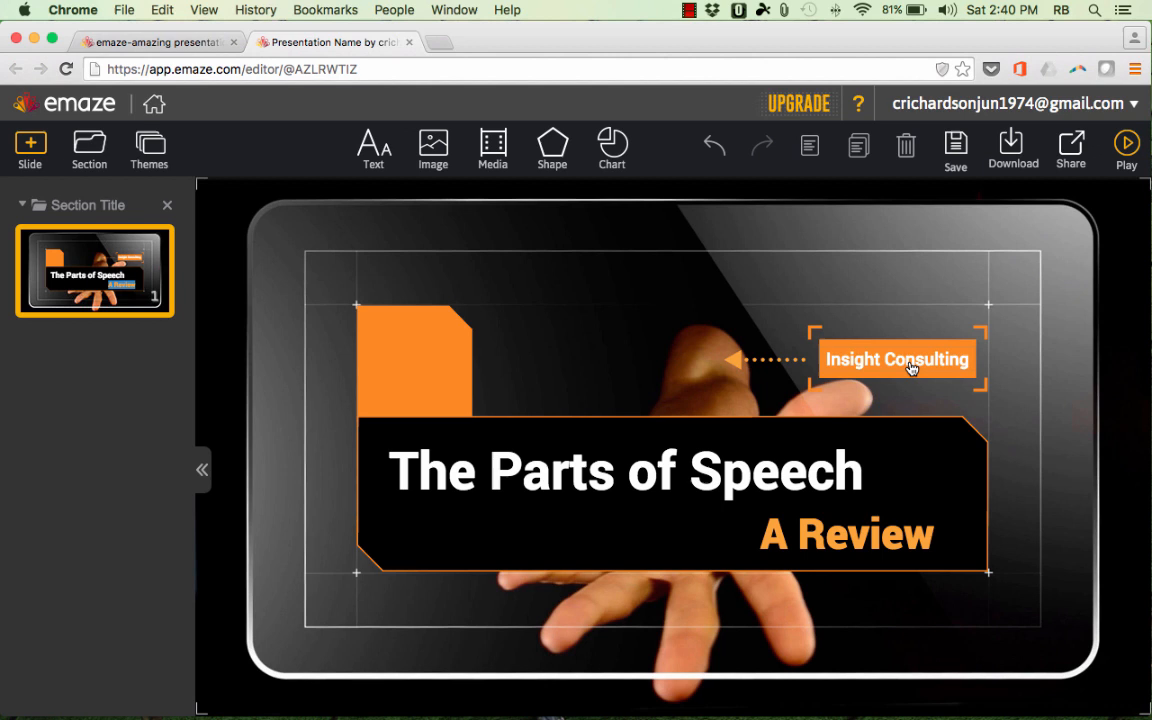
Remove the 'Insight Consulting' placeholder text from the title slide.
double_click(896, 360)
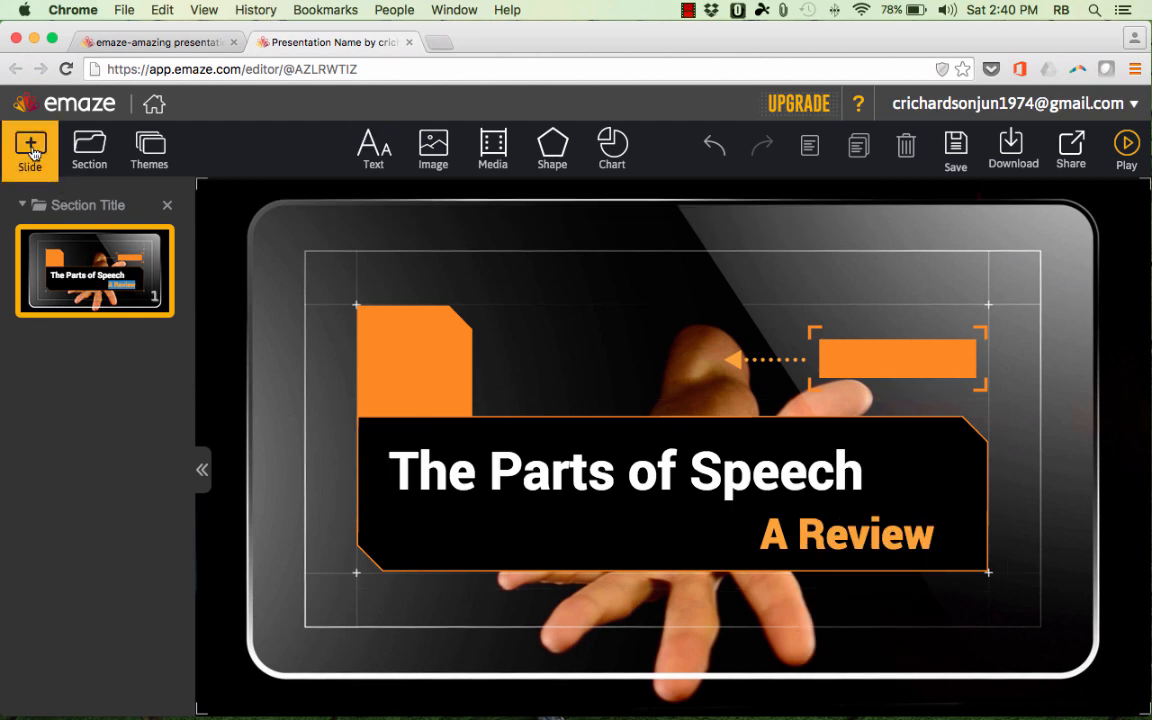
Browse the slide layout gallery and view the Import PPT option.
click(30, 150)
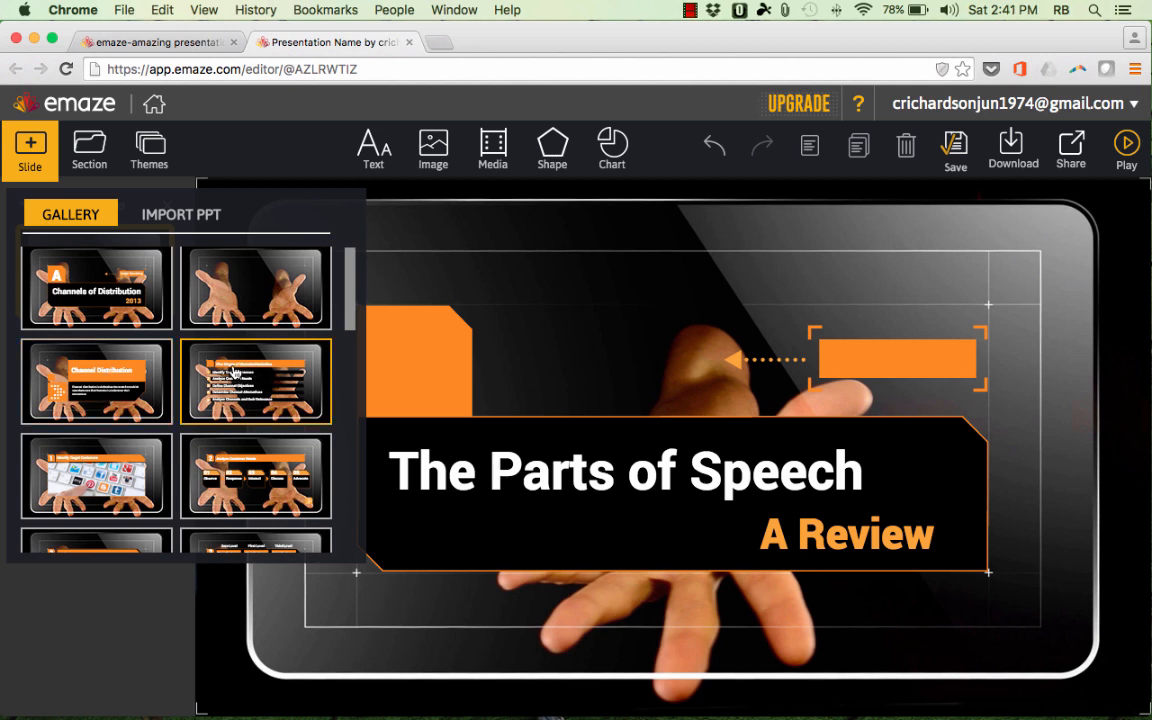
mouse_move(256, 392)
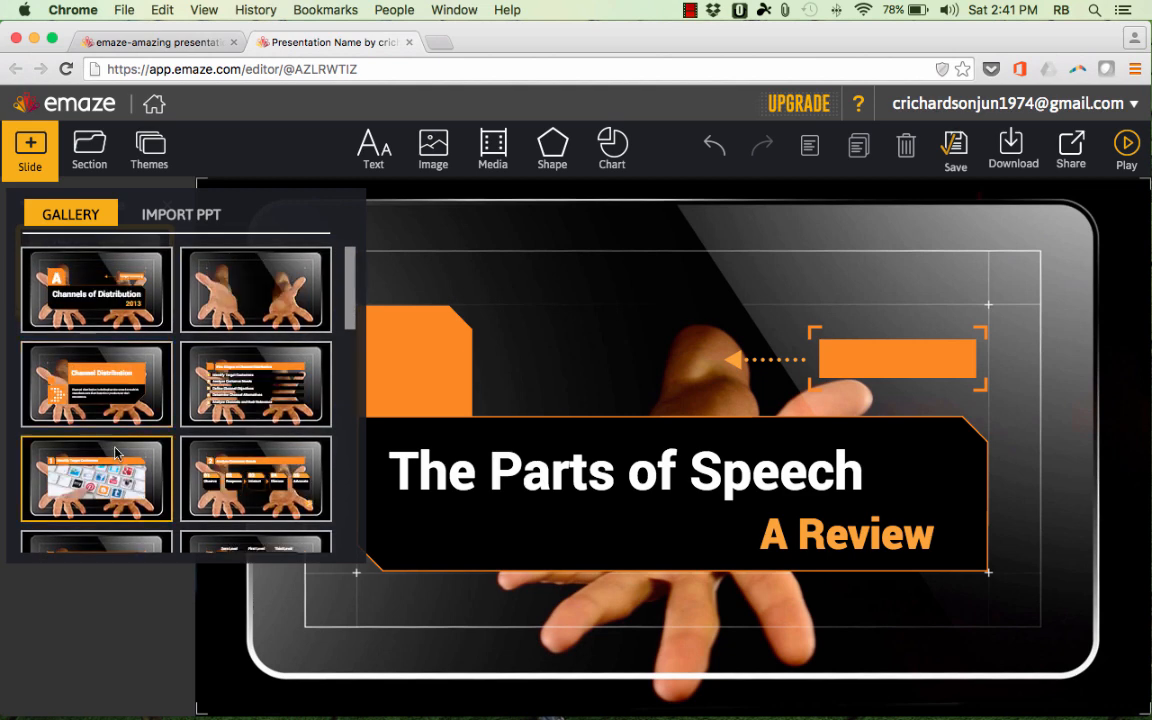
scroll(down, 3)
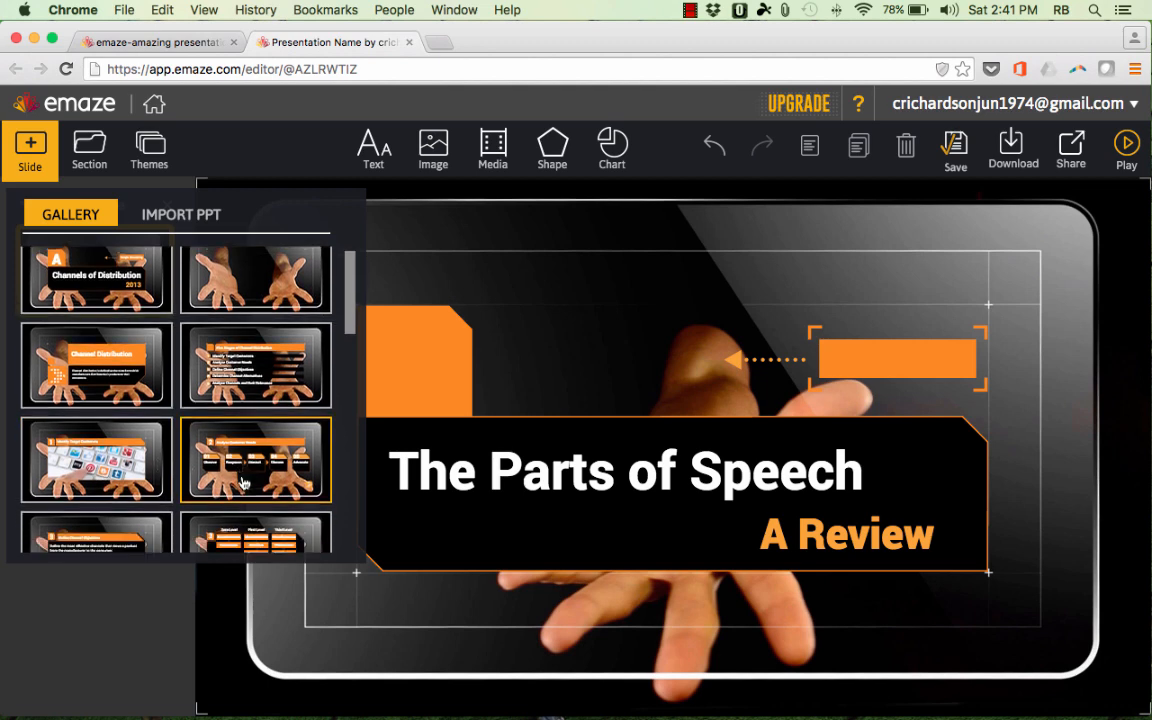
scroll(down, 3)
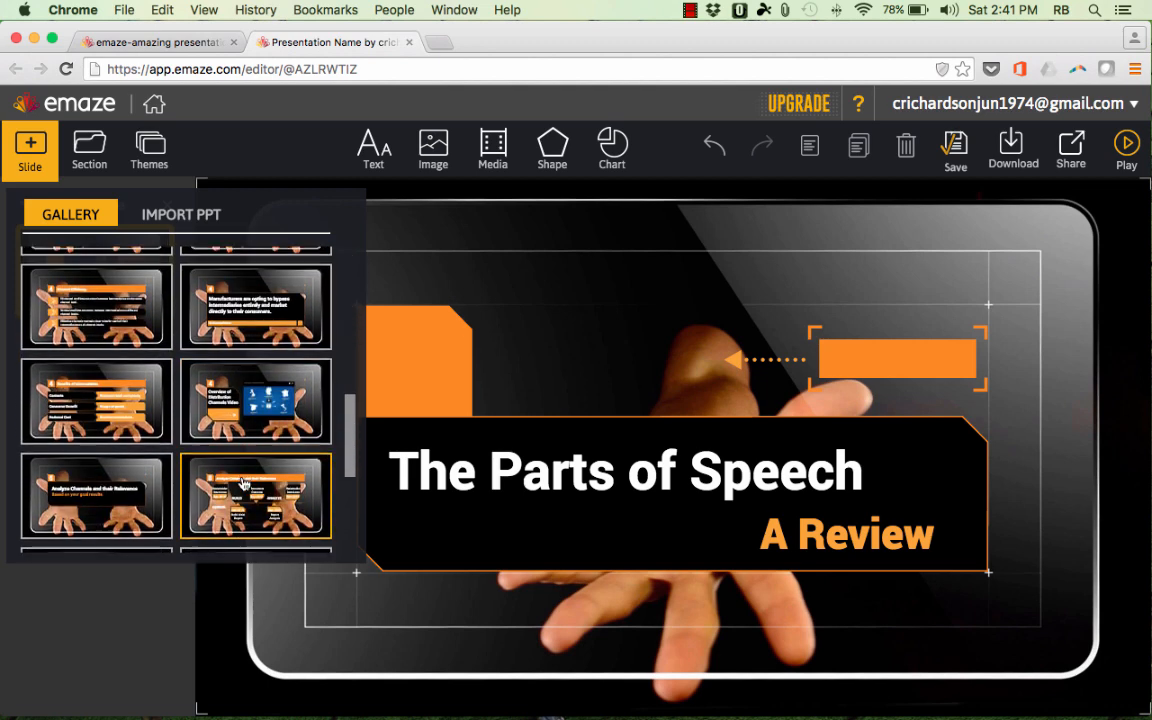
scroll(down, 3)
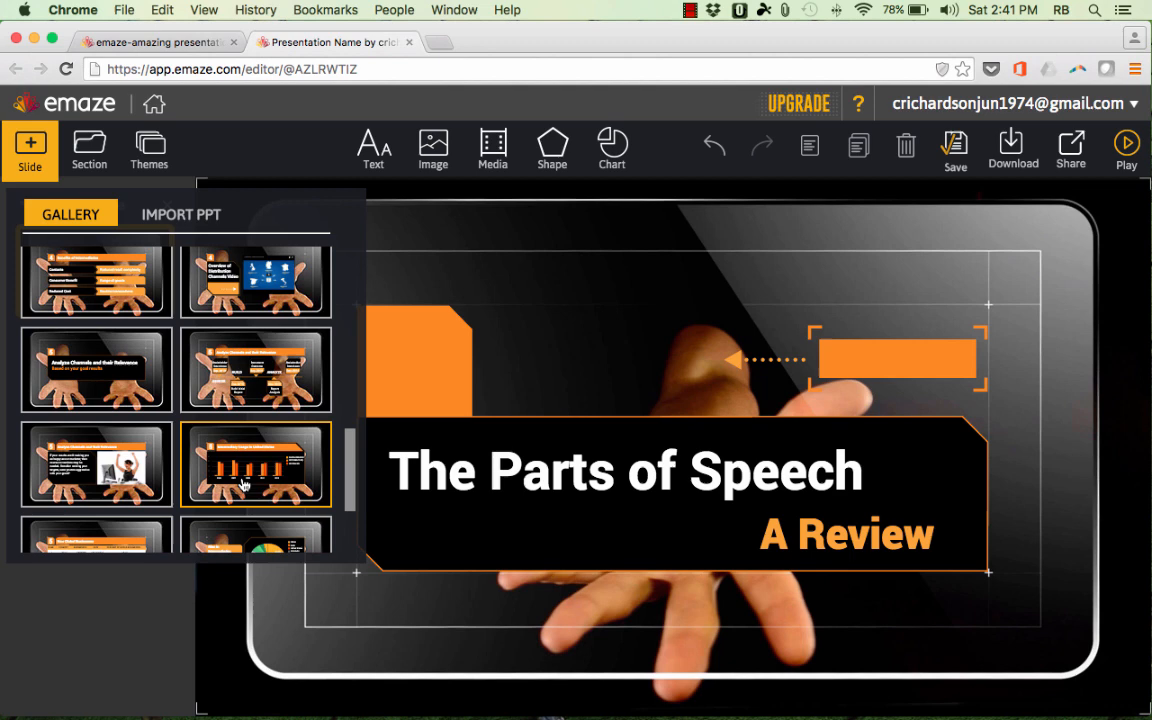
scroll(down, 3)
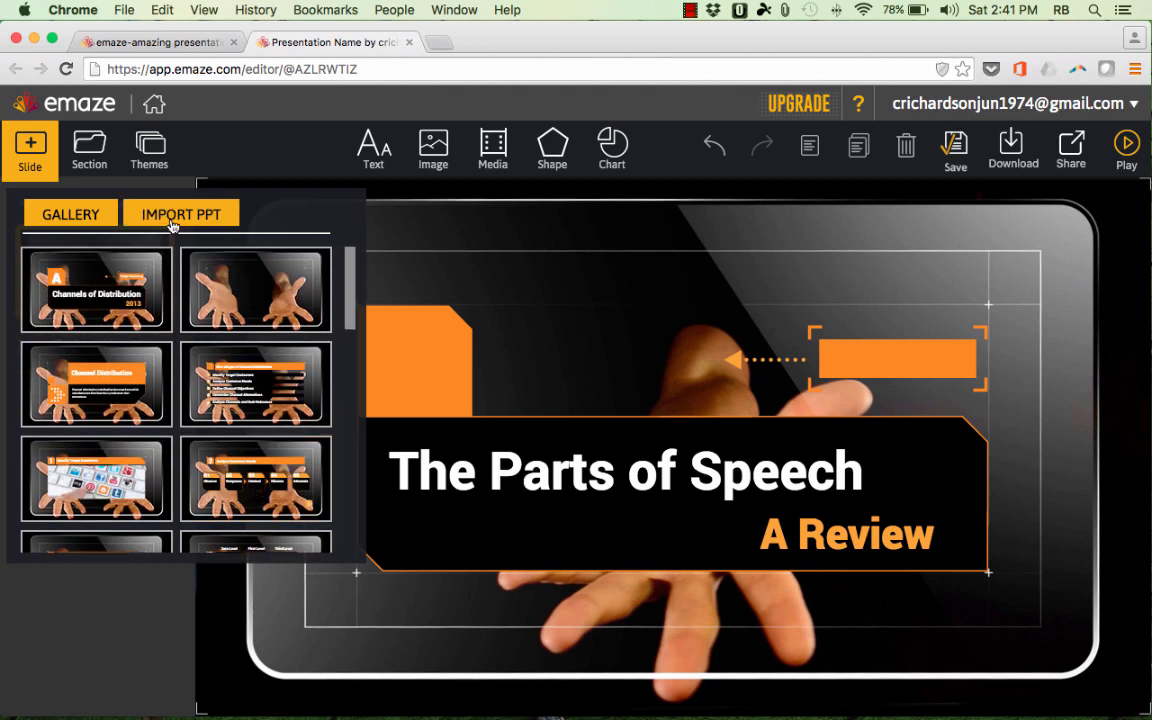
click(180, 212)
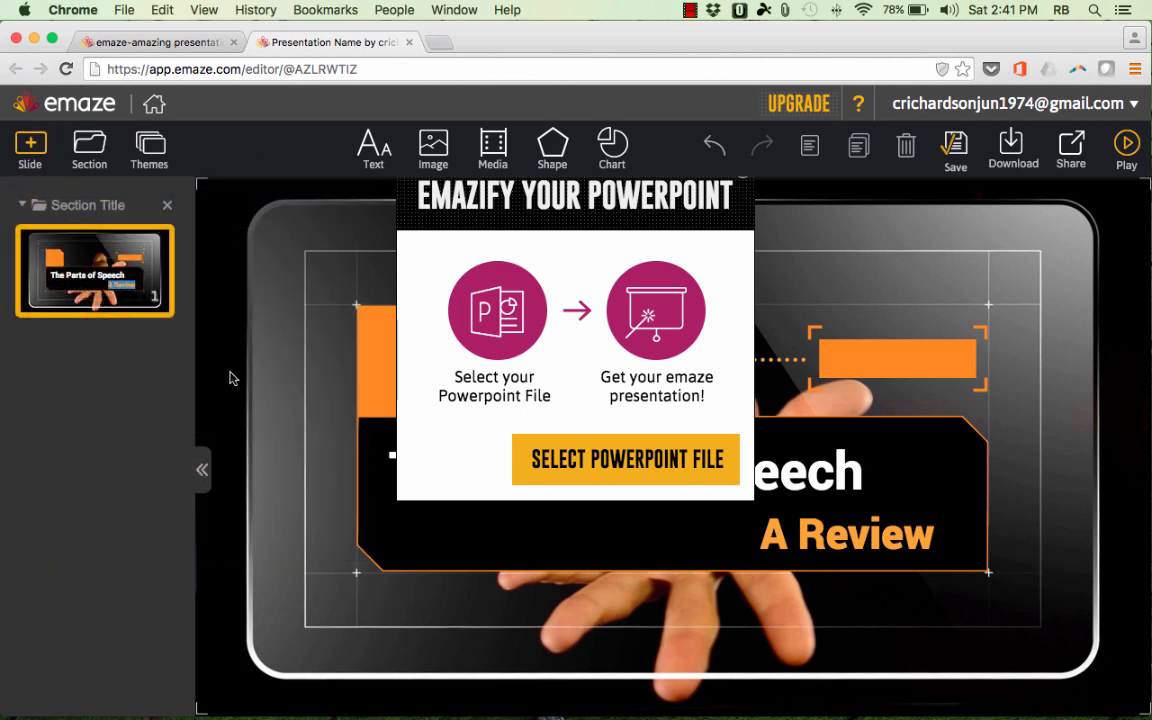
mouse_move(64, 180)
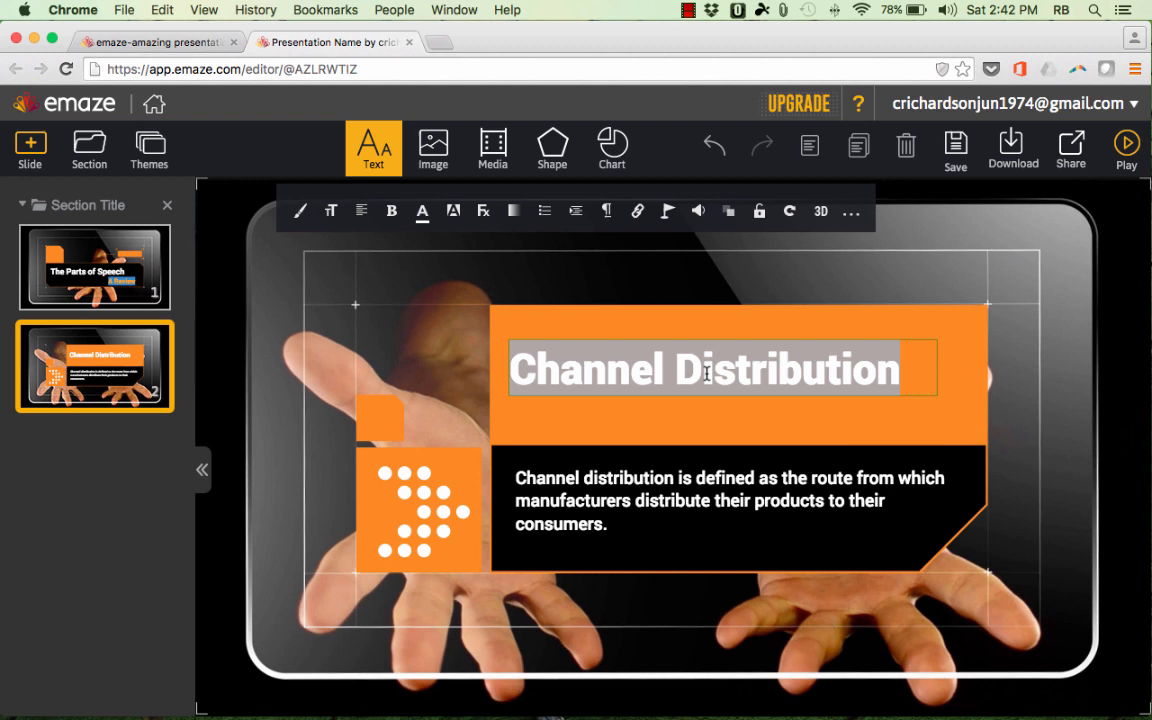
Write 'Nouns' and 'A noun is a person, place, or thing' on the second slide.
text(Nouns)
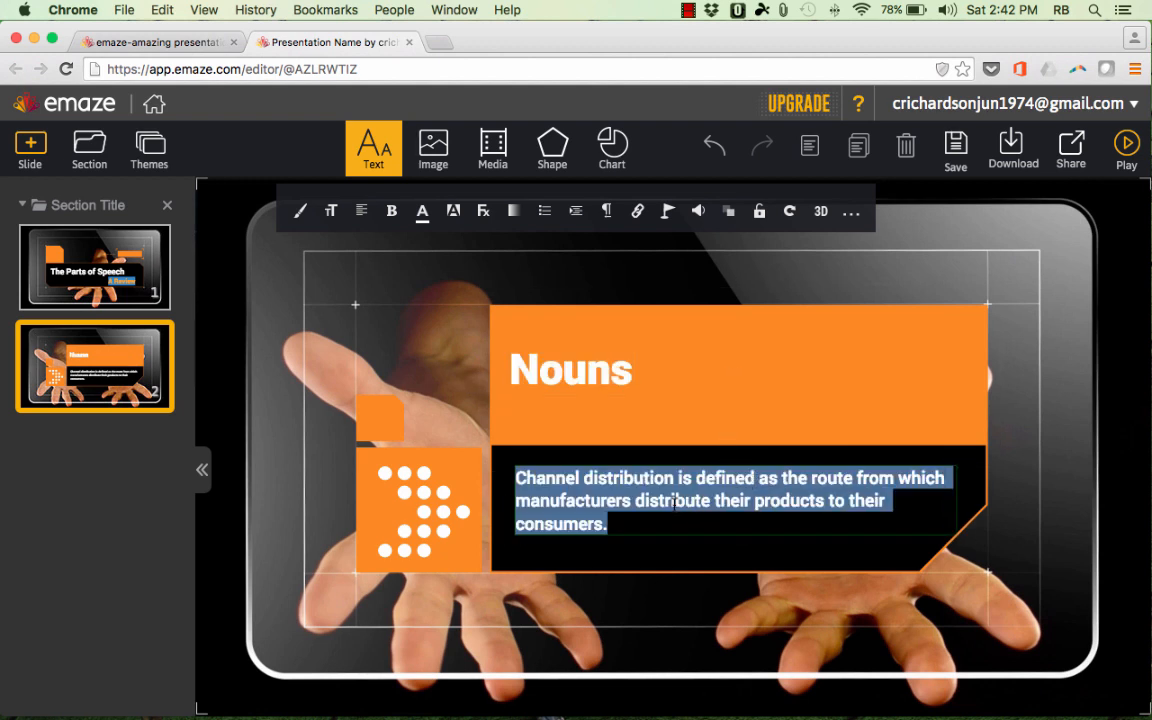
text(A noun is a person, place, or thing)
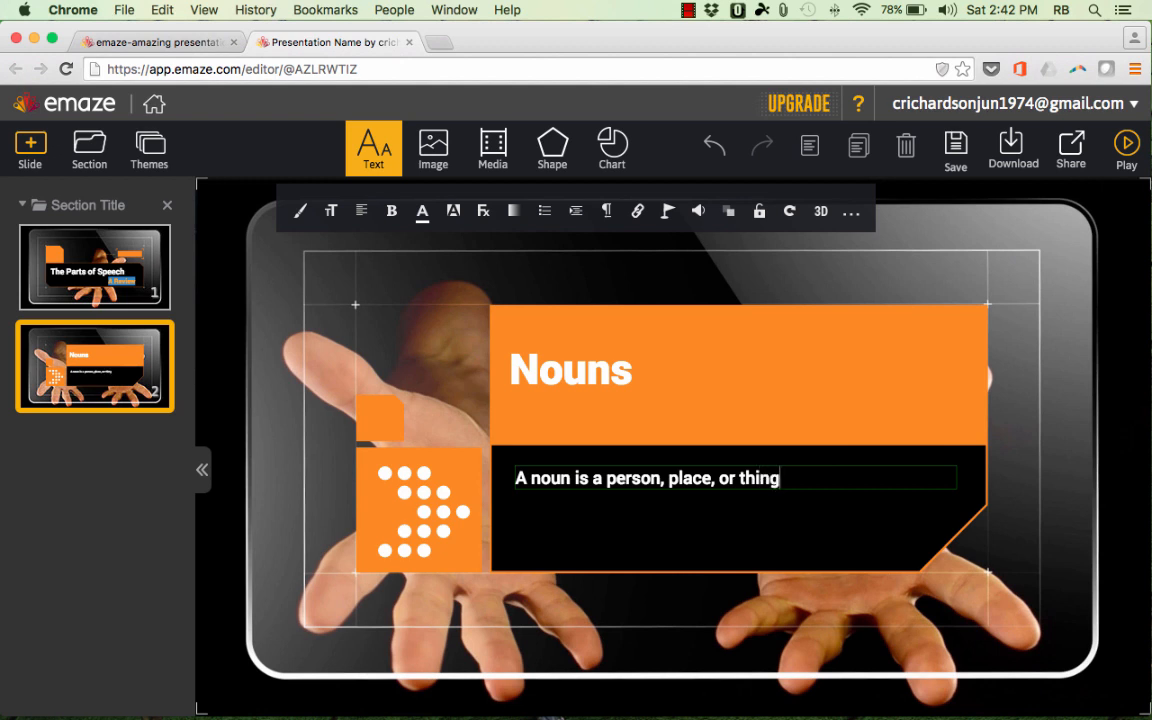
mouse_move(226, 468)
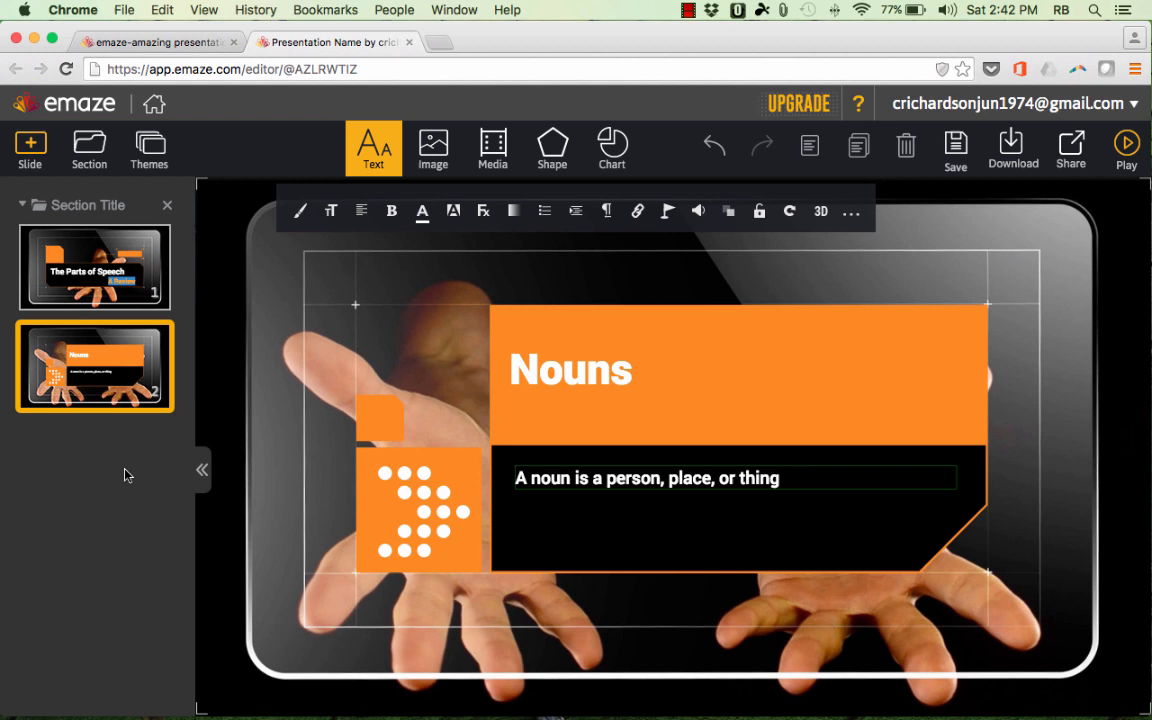
mouse_move(128, 450)
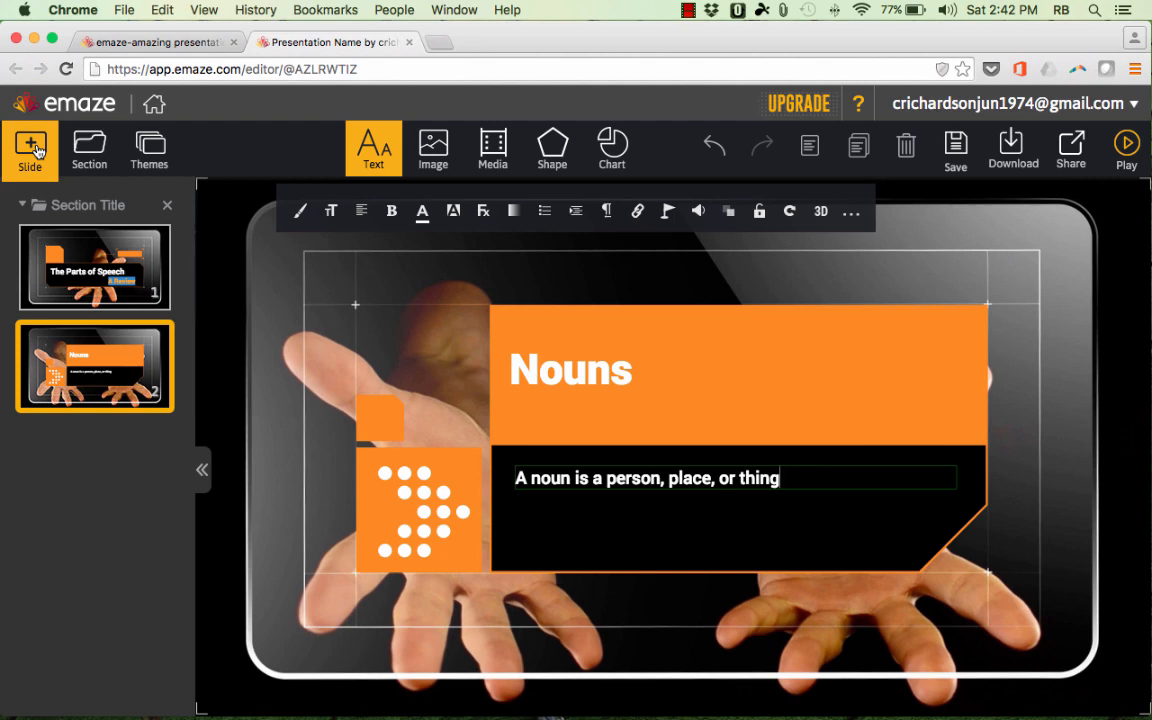
Add a third slide and set its placeholder image to be replaced from a web search.
click(30, 148)
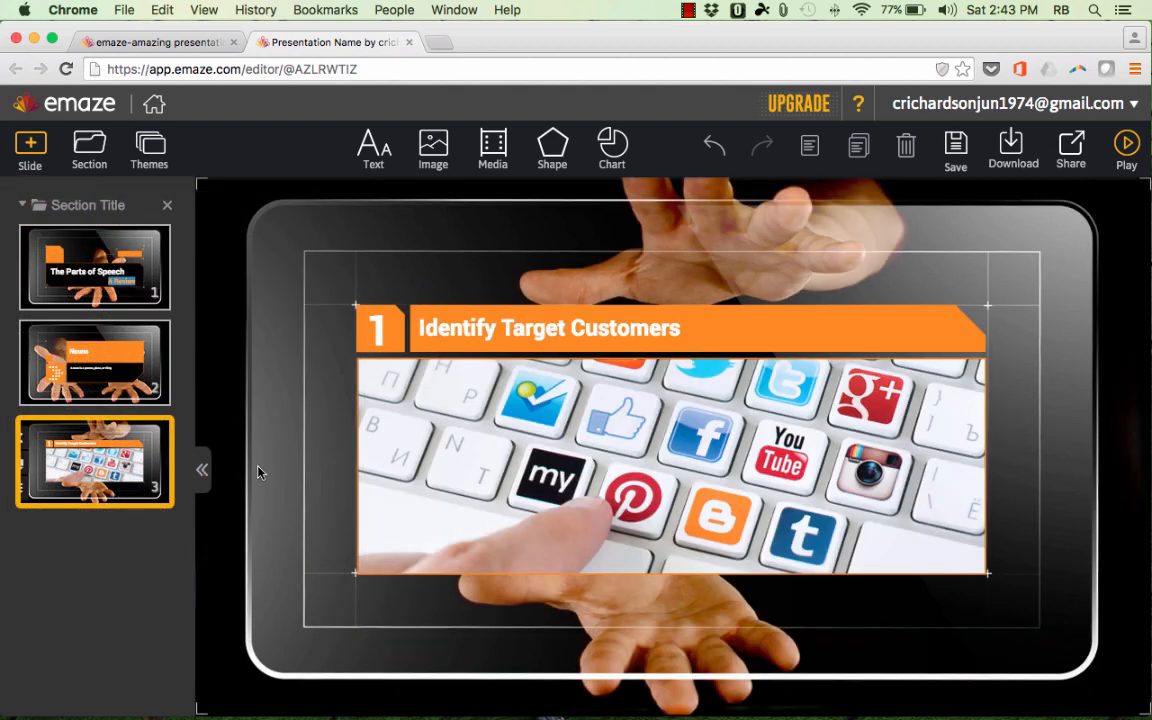
mouse_move(592, 466)
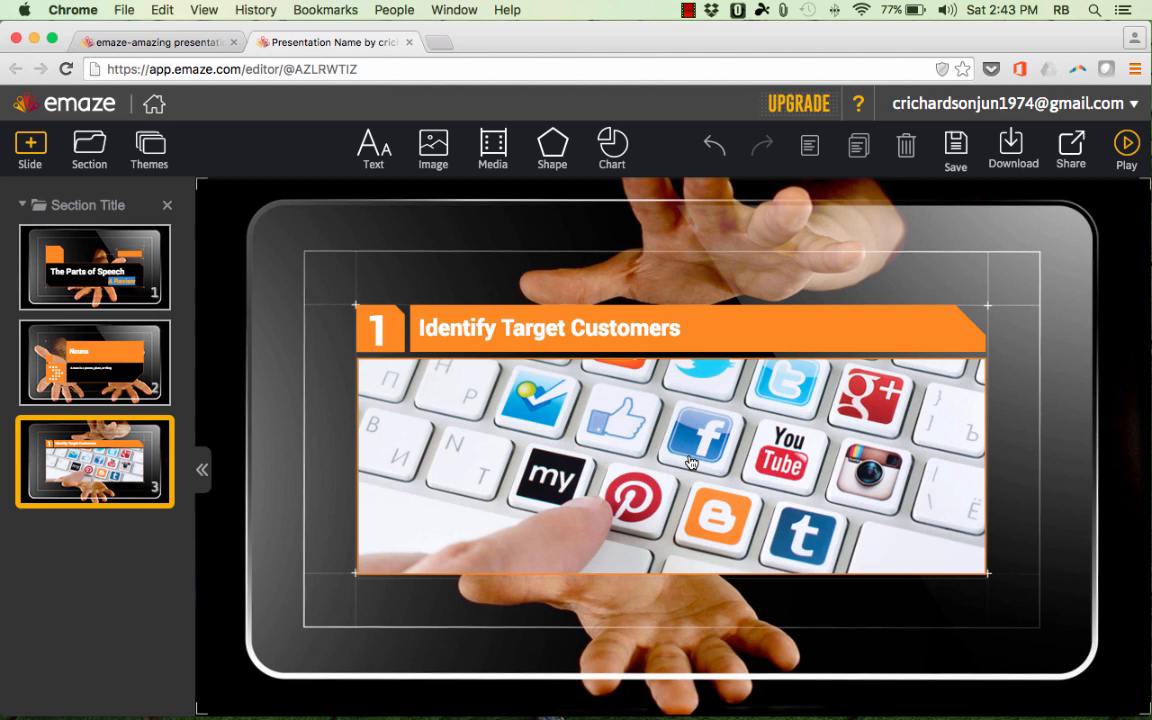
click(670, 464)
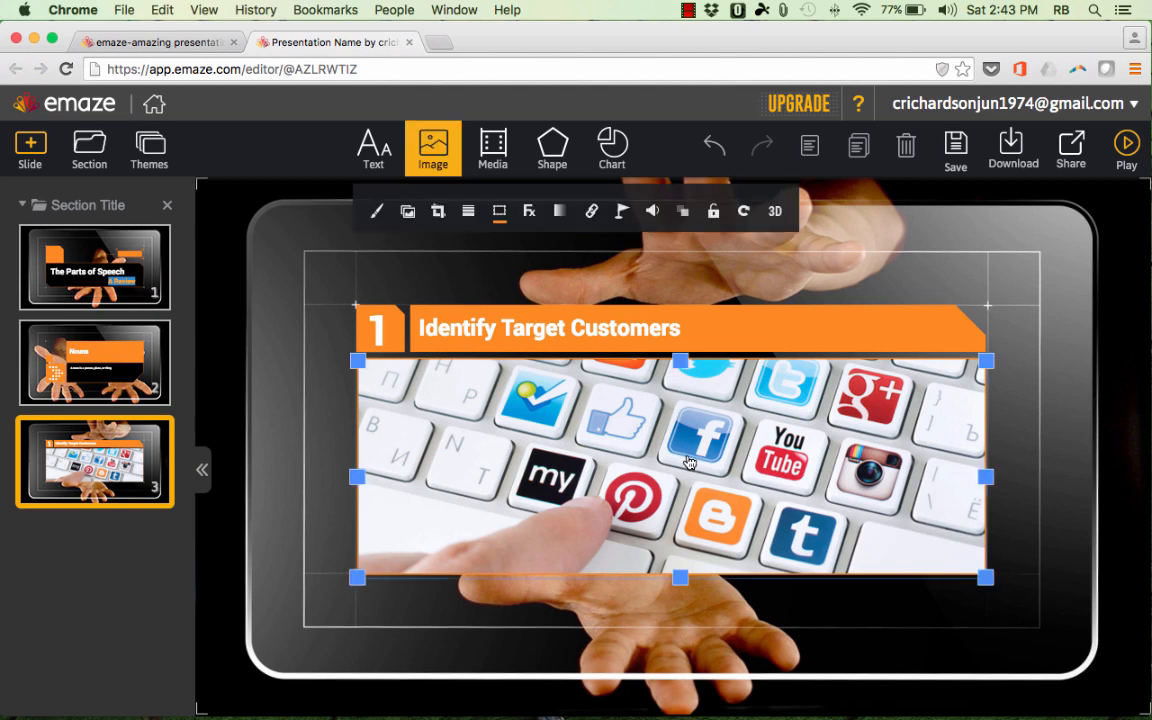
click(432, 148)
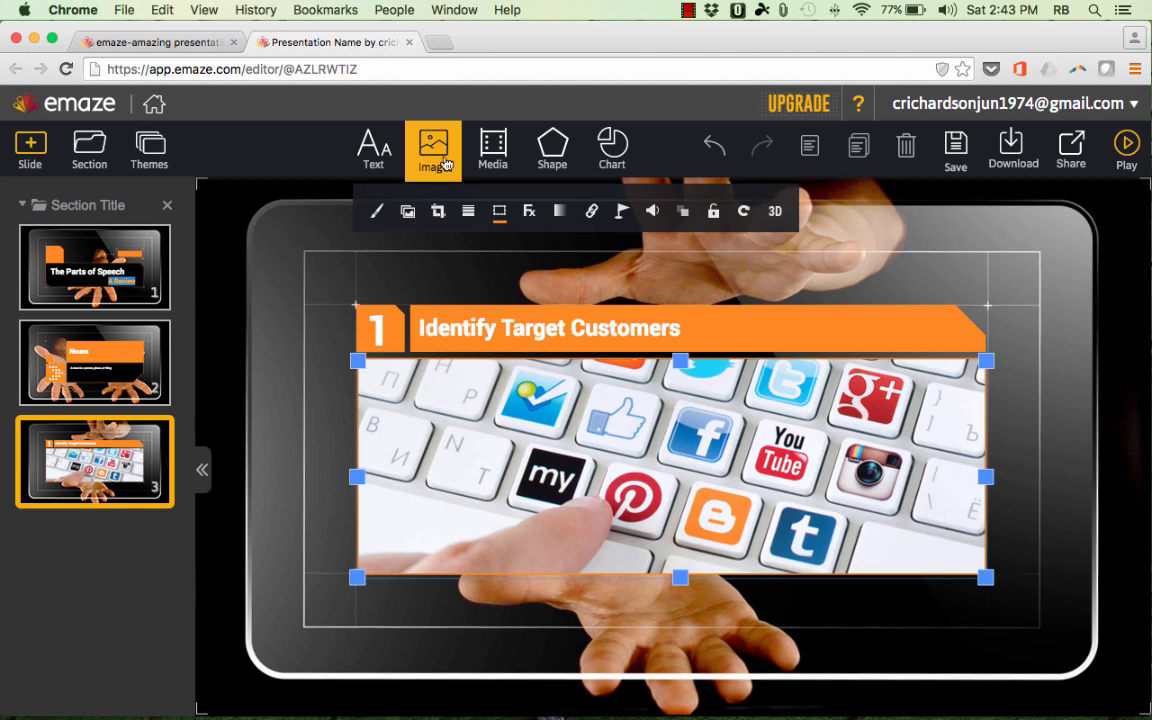
click(432, 148)
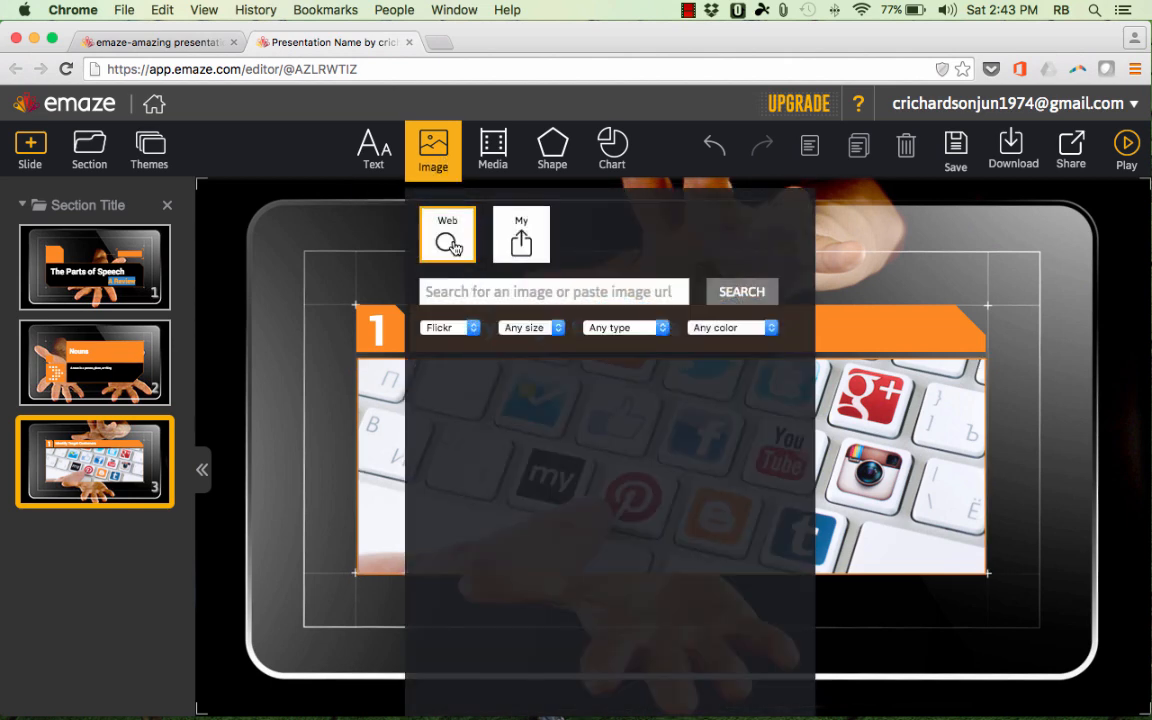
click(520, 232)
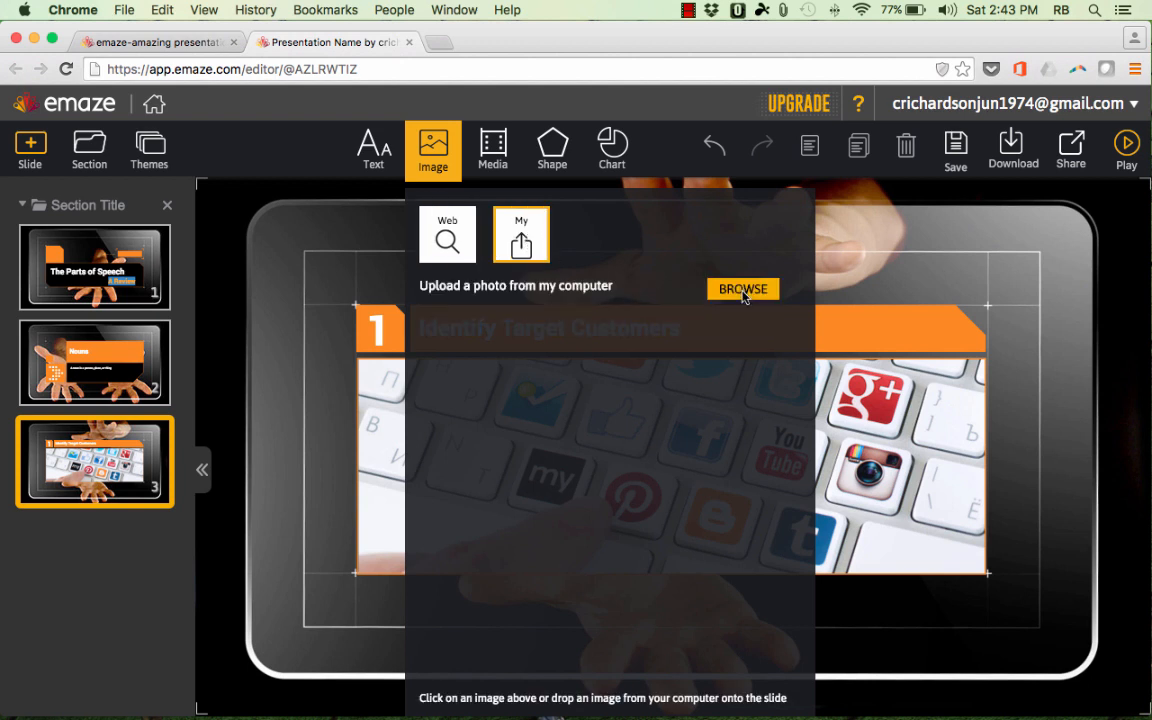
mouse_move(560, 250)
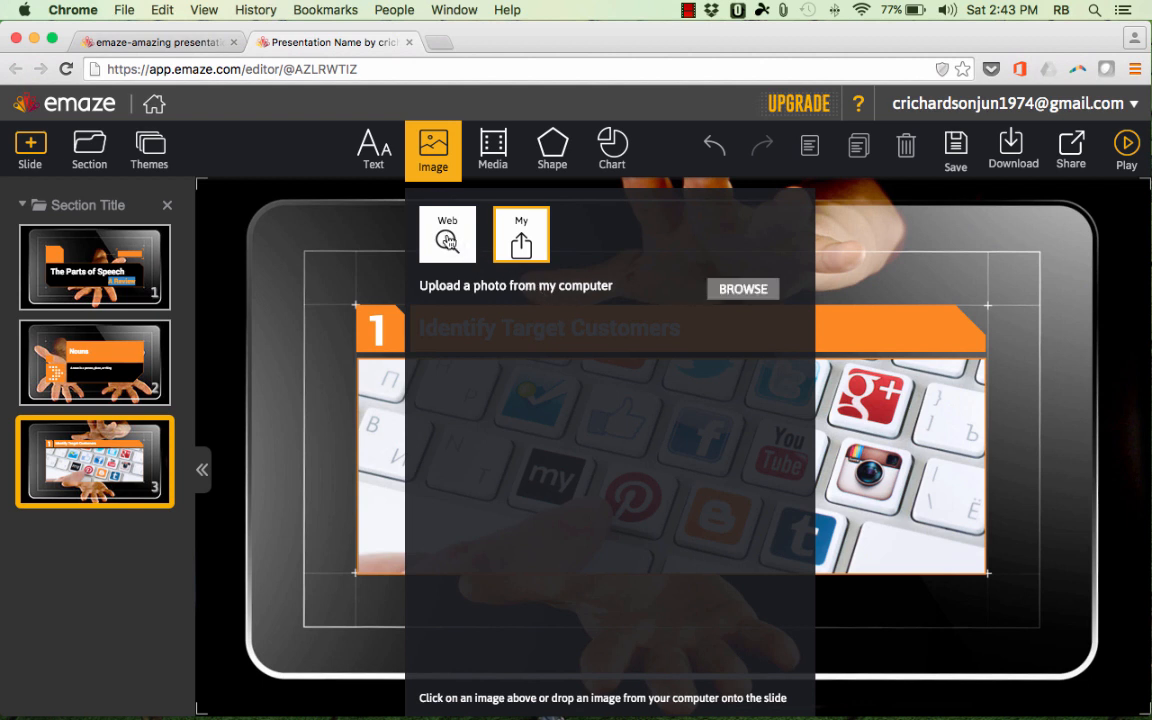
click(448, 234)
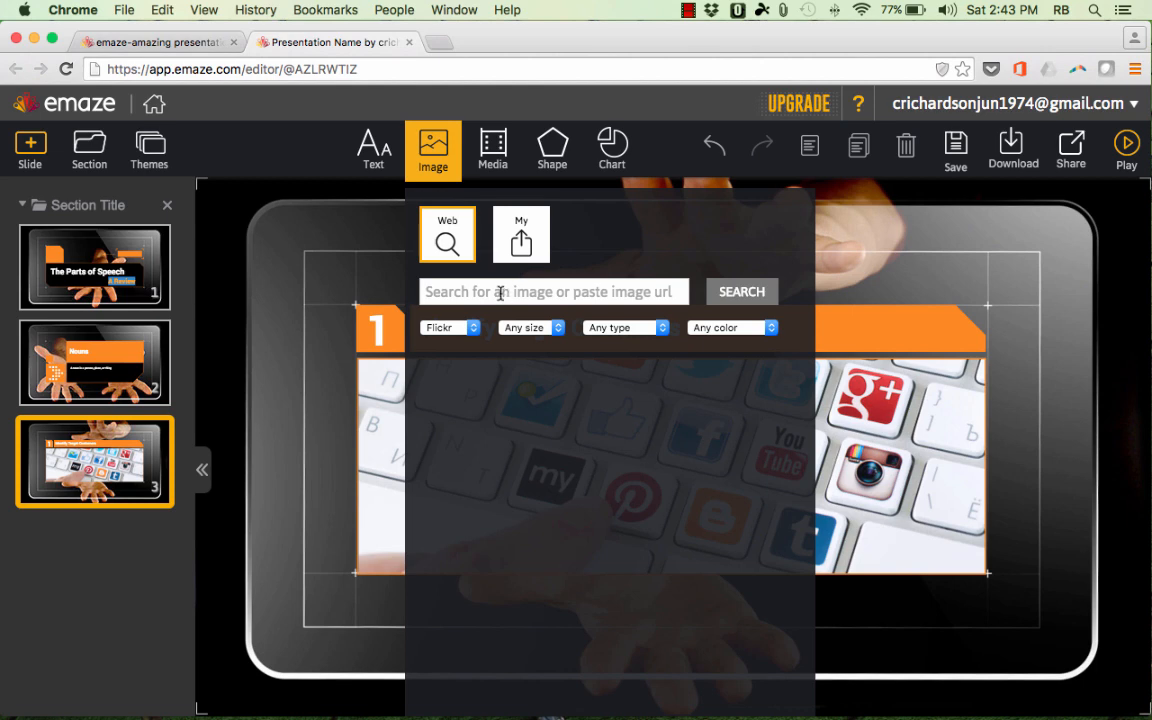
Find an Abraham Lincoln portrait online, insert it and enlarge it.
text(abraham lincoln)
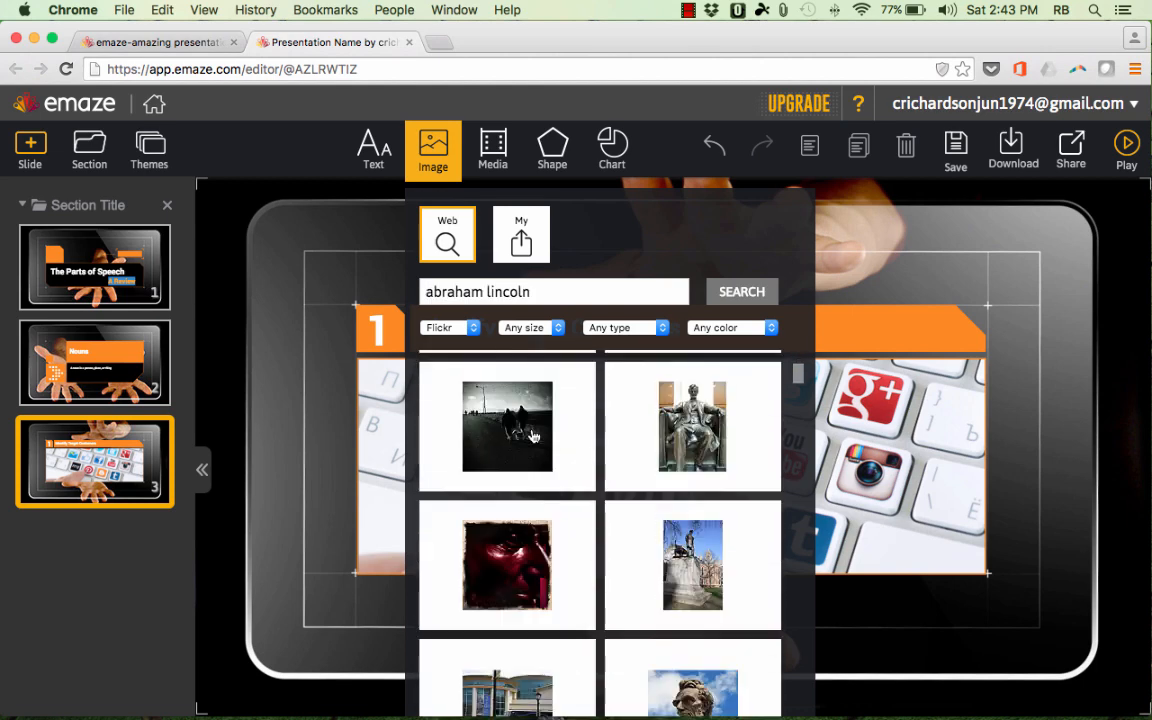
scroll(down, 3)
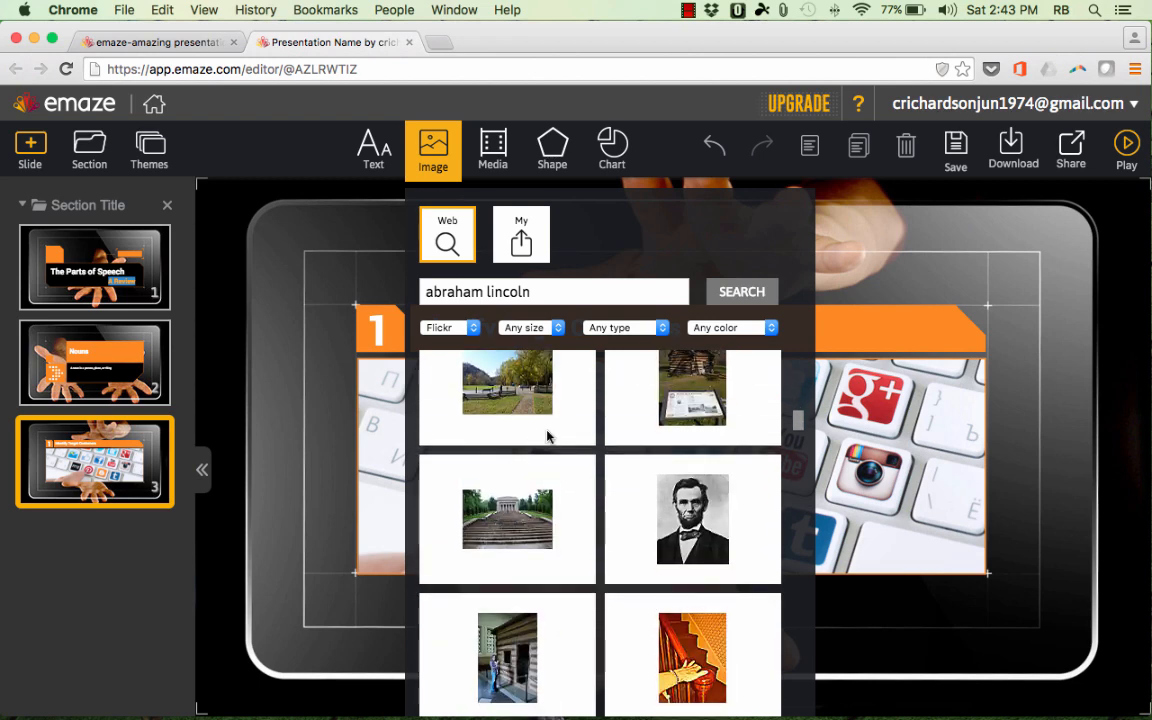
click(692, 520)
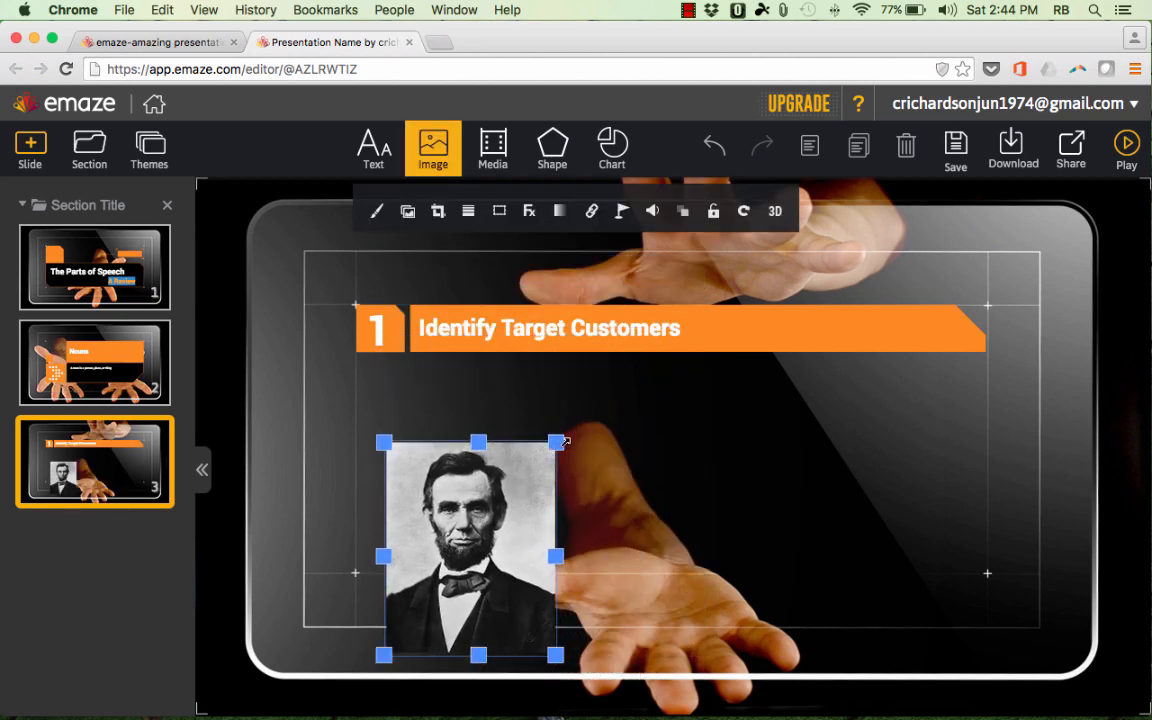
drag(558, 442, 584, 406)
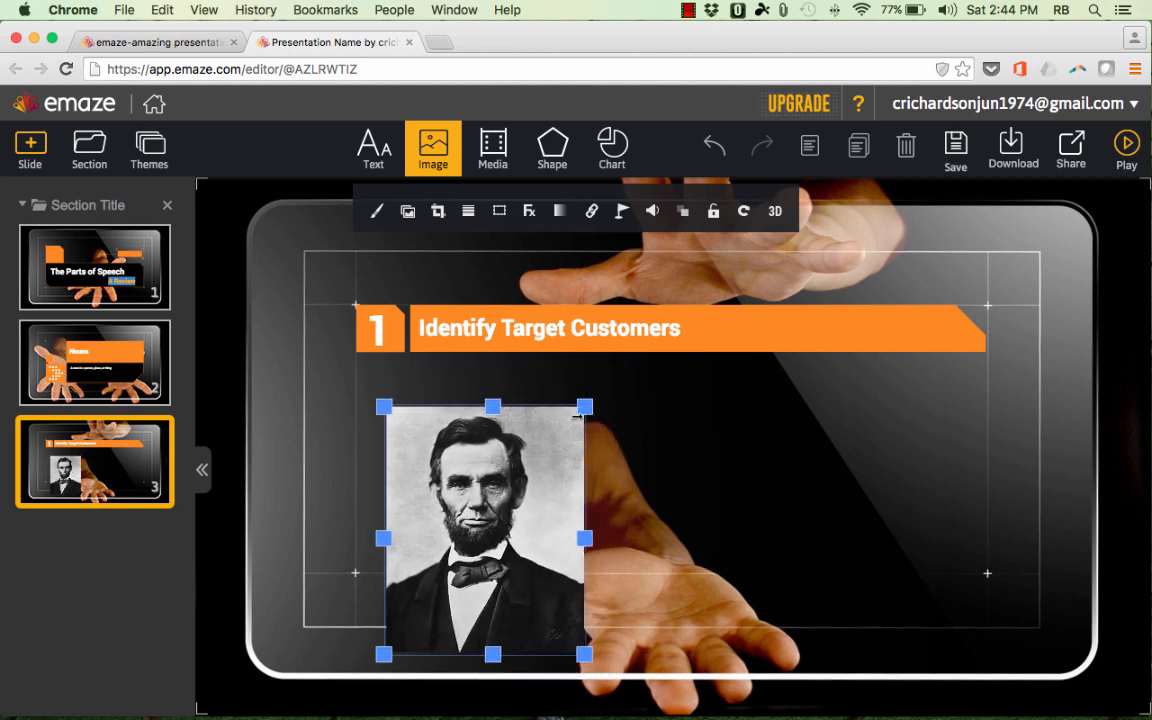
drag(584, 408, 612, 370)
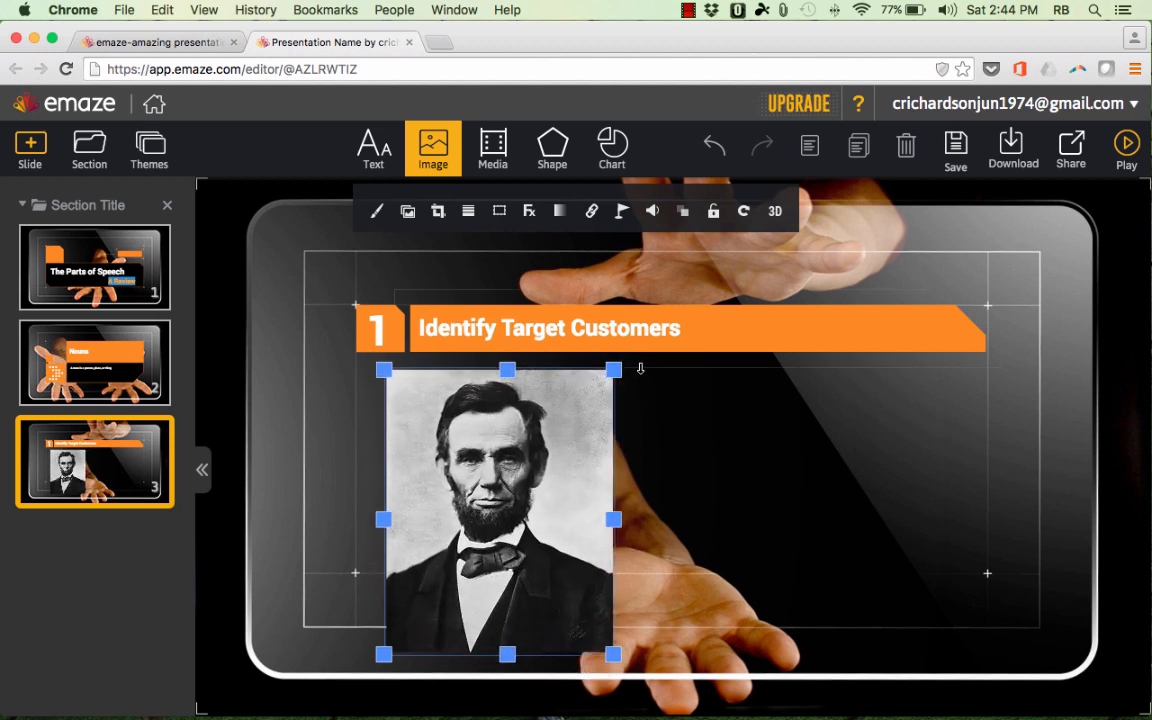
click(548, 328)
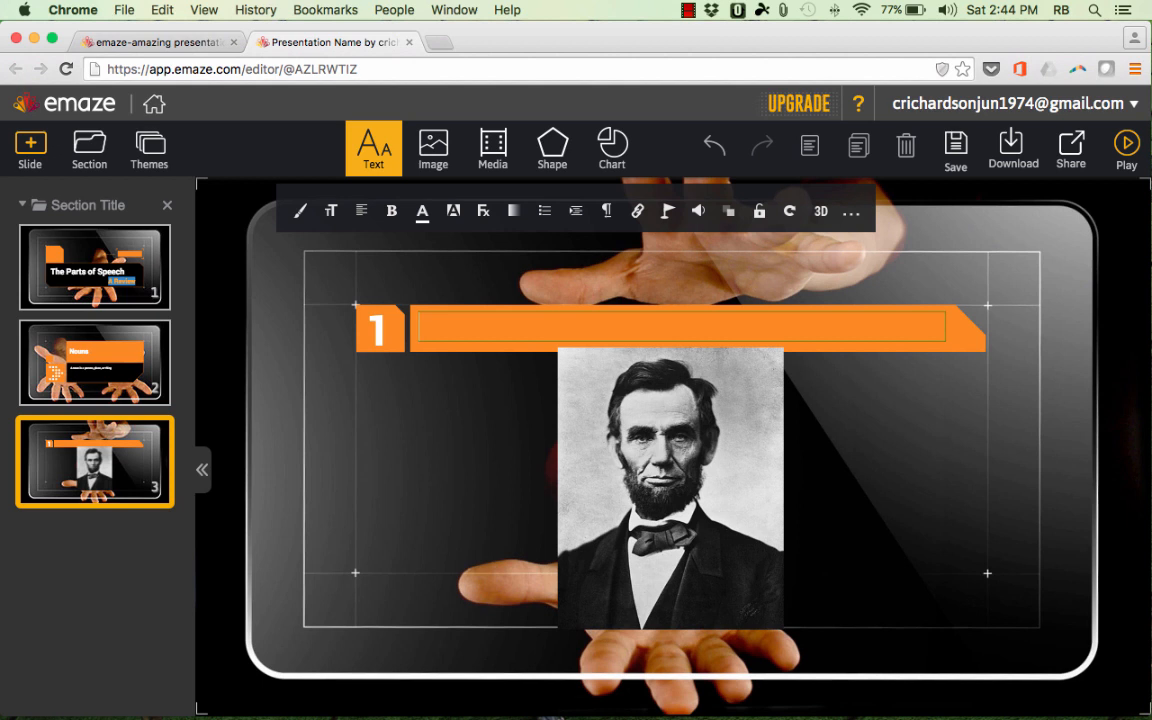
Replace the Lincoln slide heading with 'A person...', return to the title slide and start the preview.
text(A person...)
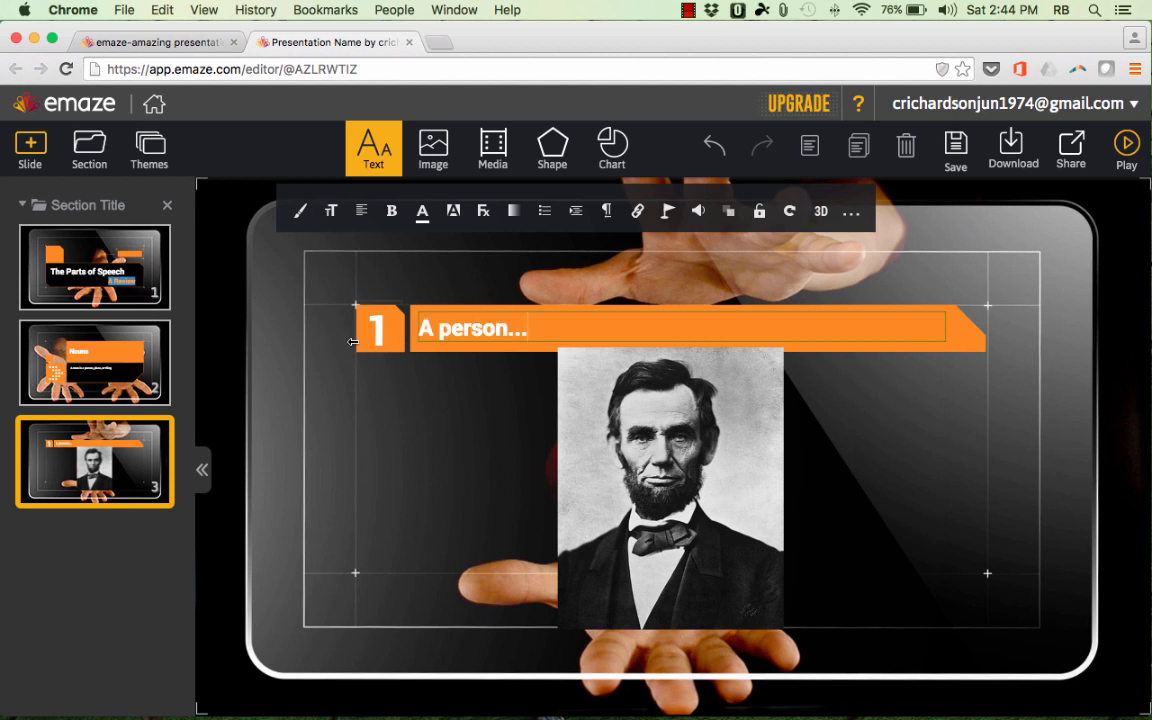
mouse_move(252, 284)
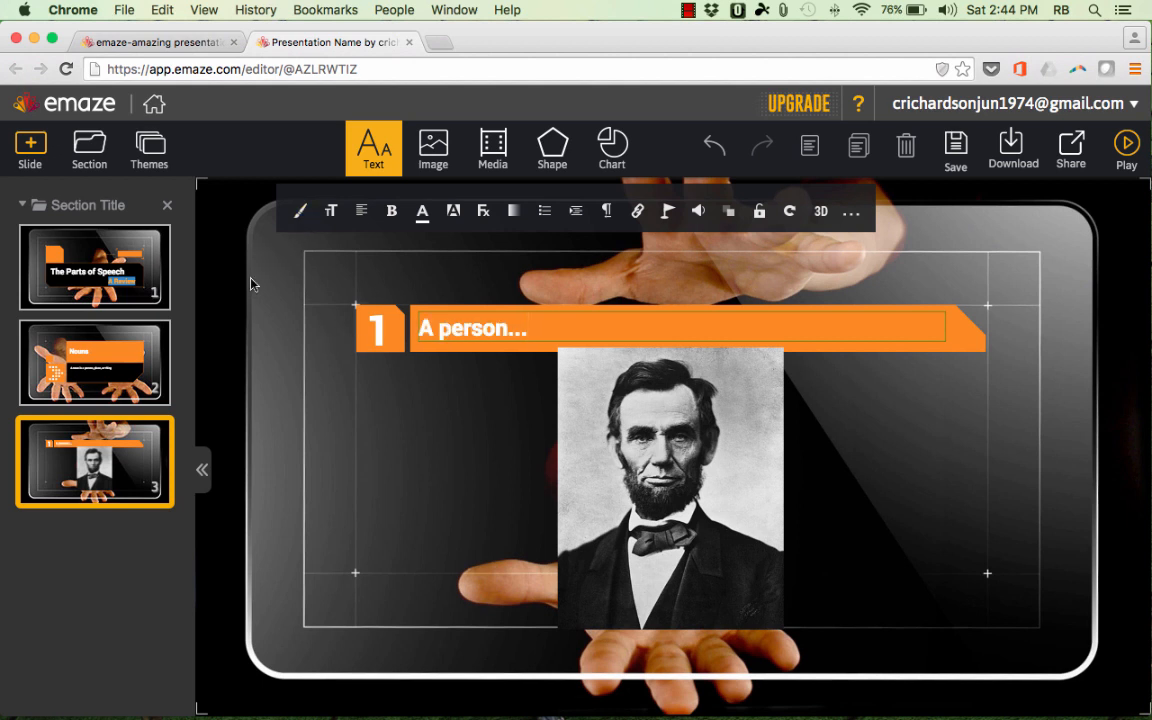
click(94, 268)
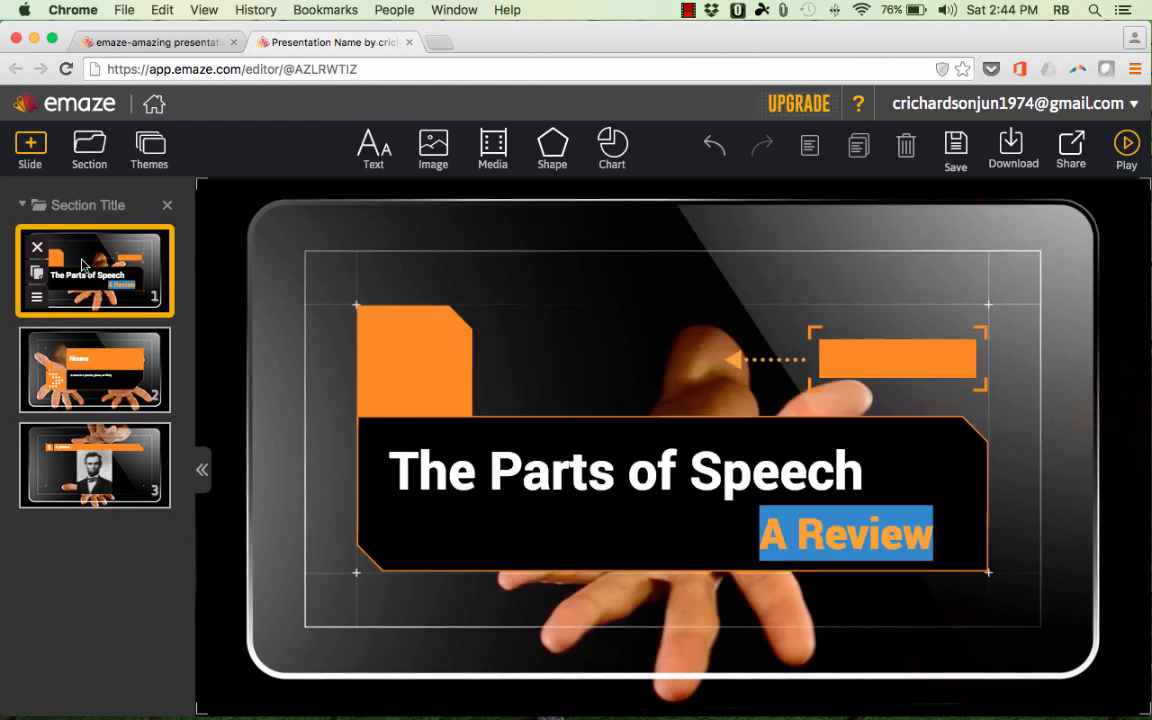
mouse_move(1126, 150)
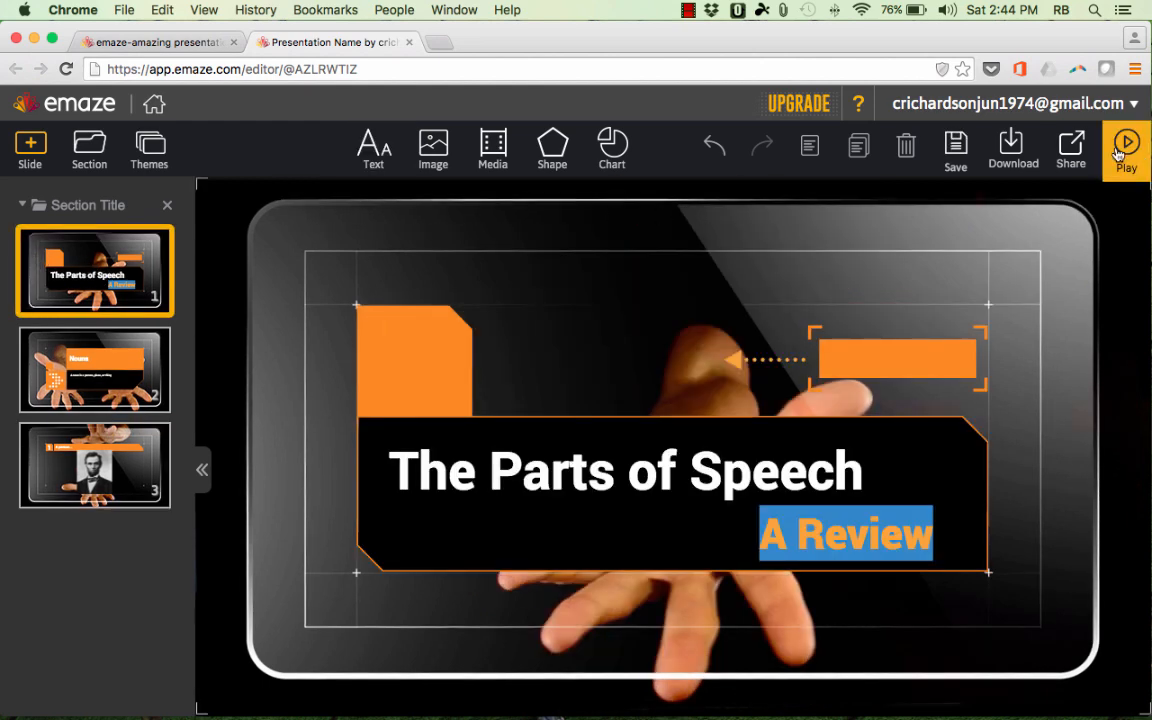
click(1126, 148)
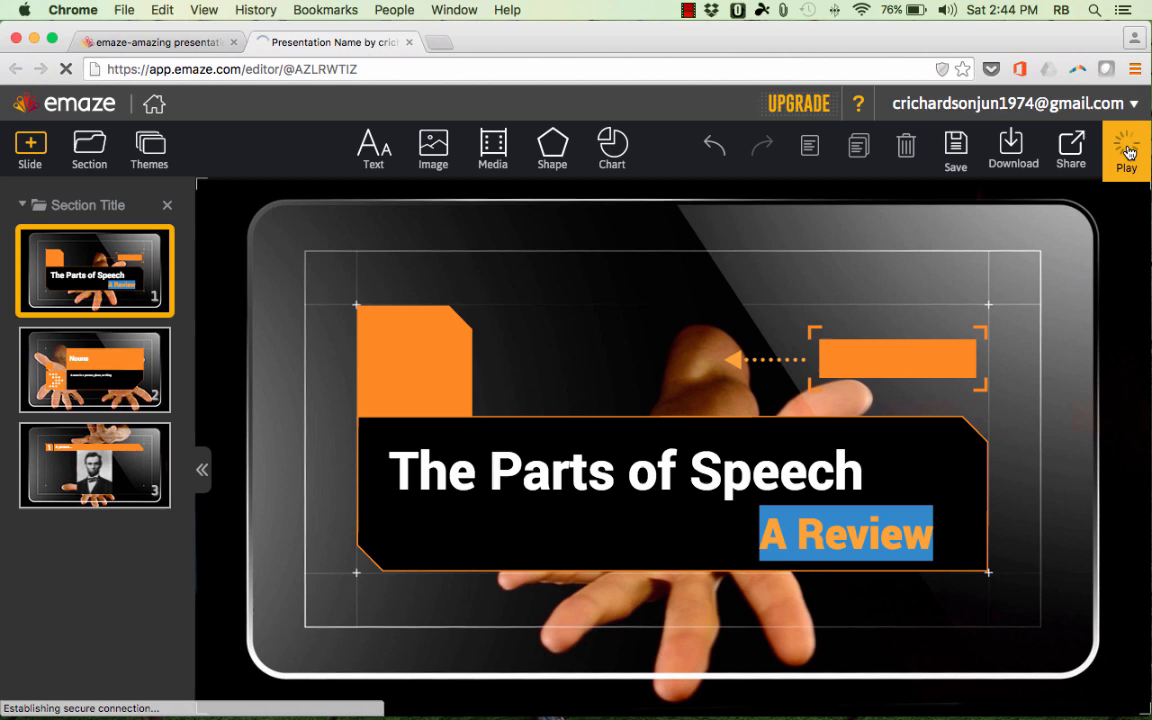
Step the full-size preview from the title slide through Nouns to the Lincoln slide.
click(1128, 150)
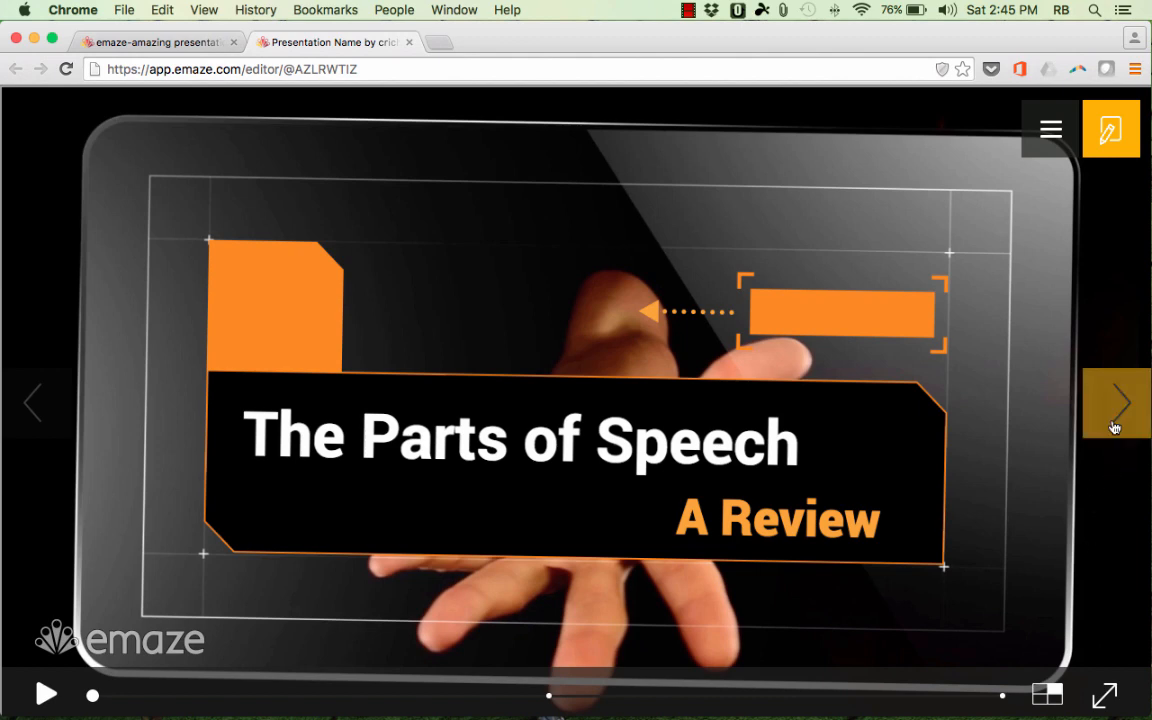
mouse_move(1116, 404)
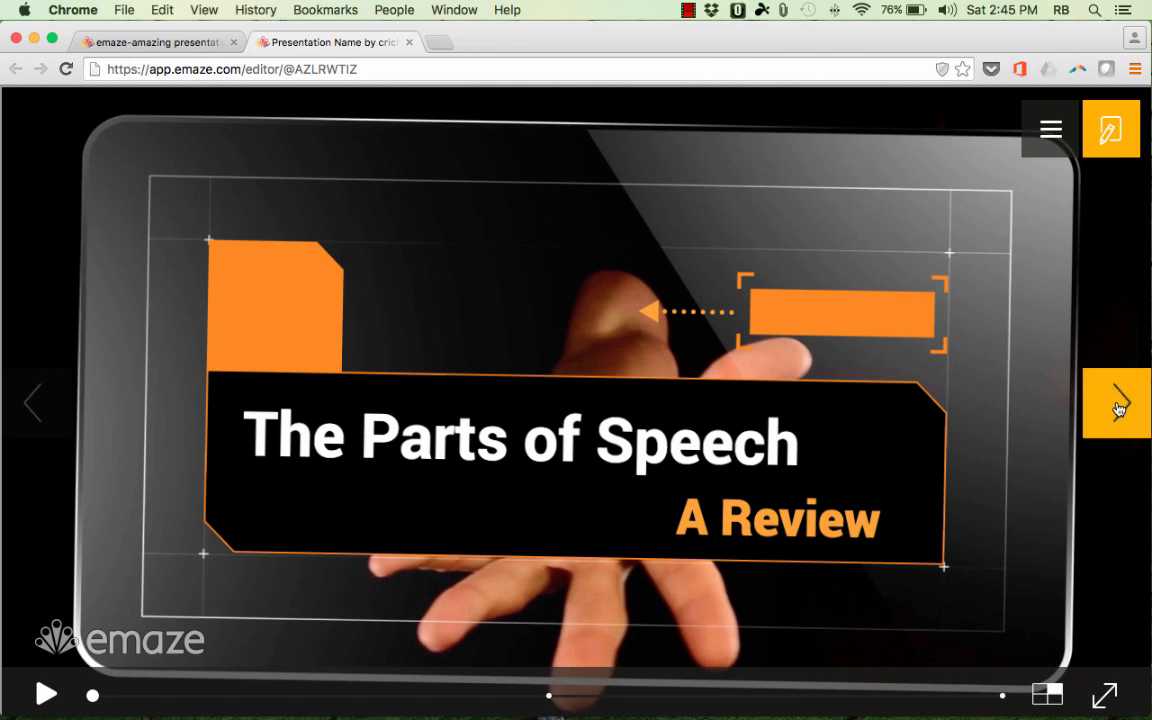
click(1116, 404)
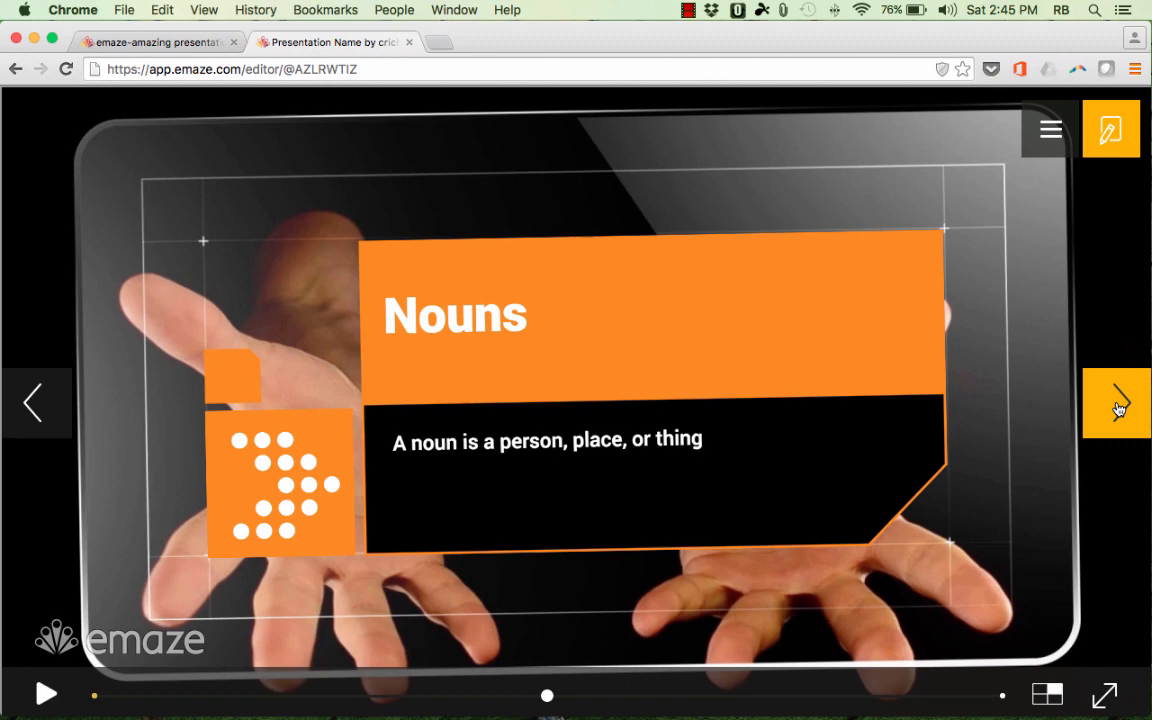
click(1116, 402)
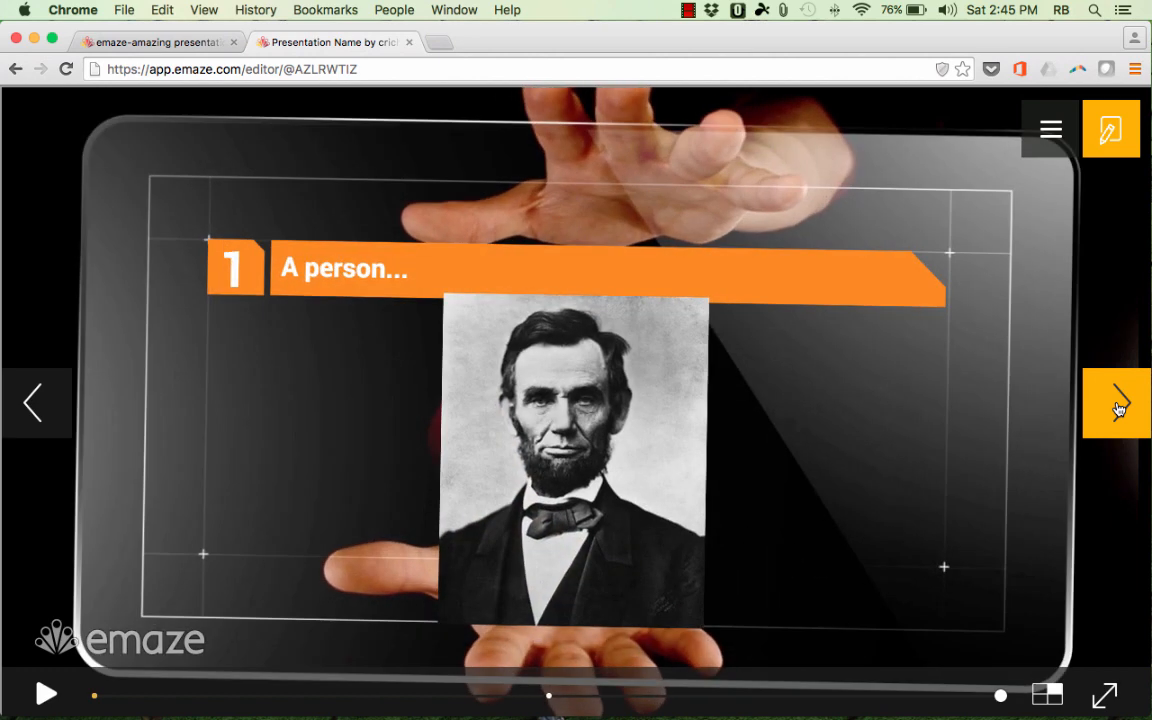
mouse_move(592, 438)
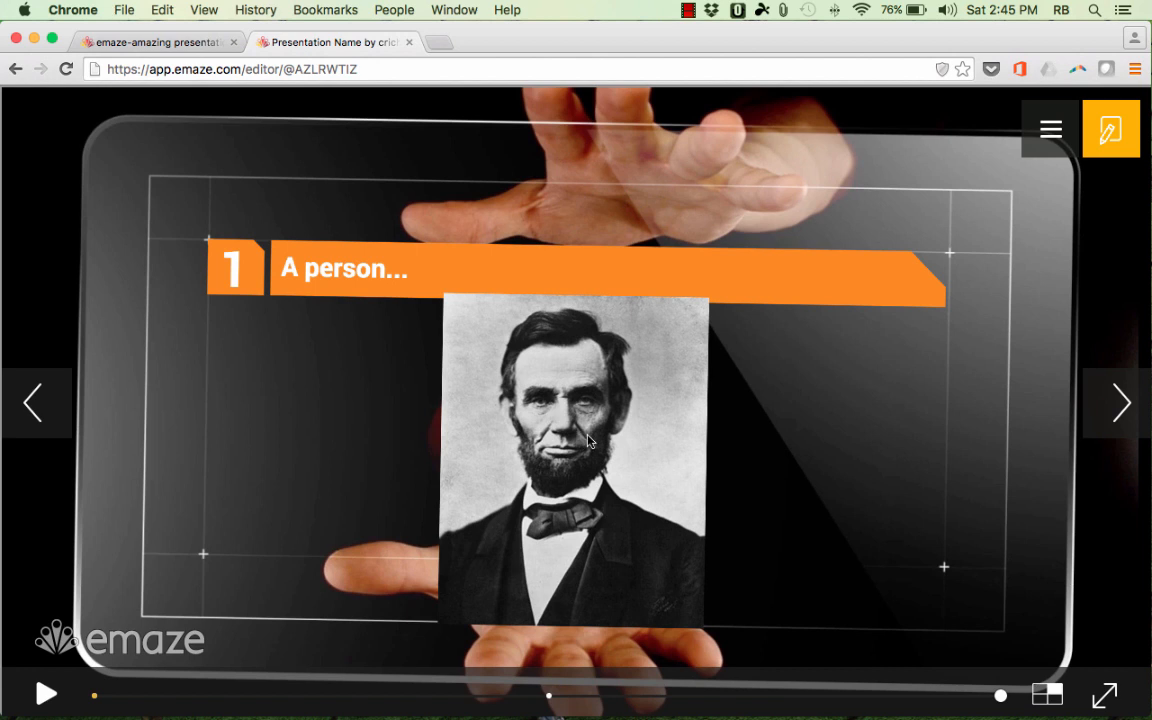
mouse_move(656, 288)
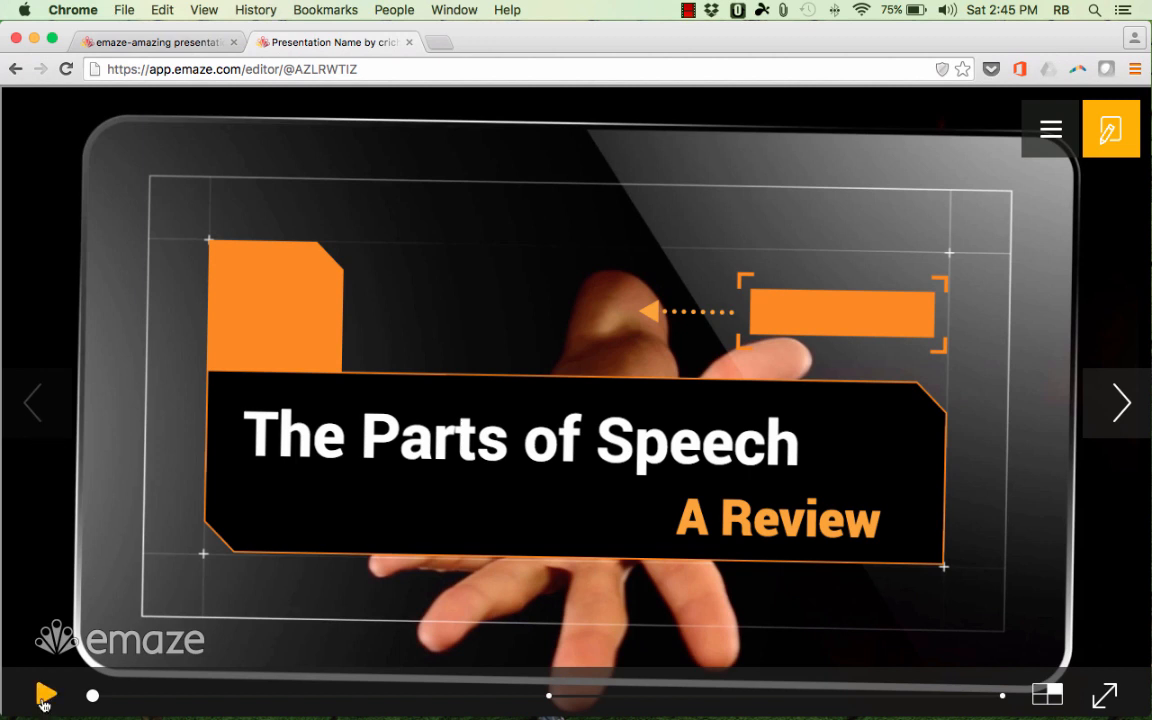
Let the slideshow autoplay, advance it further, pause it and exit the player.
click(44, 696)
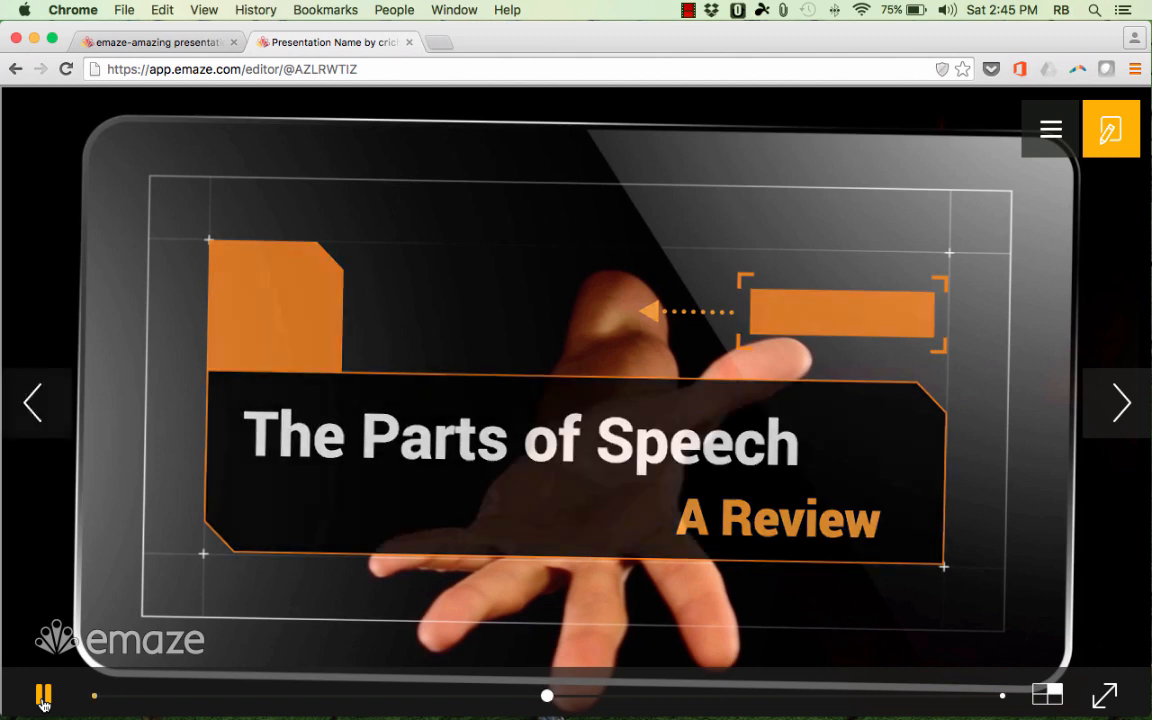
click(1120, 402)
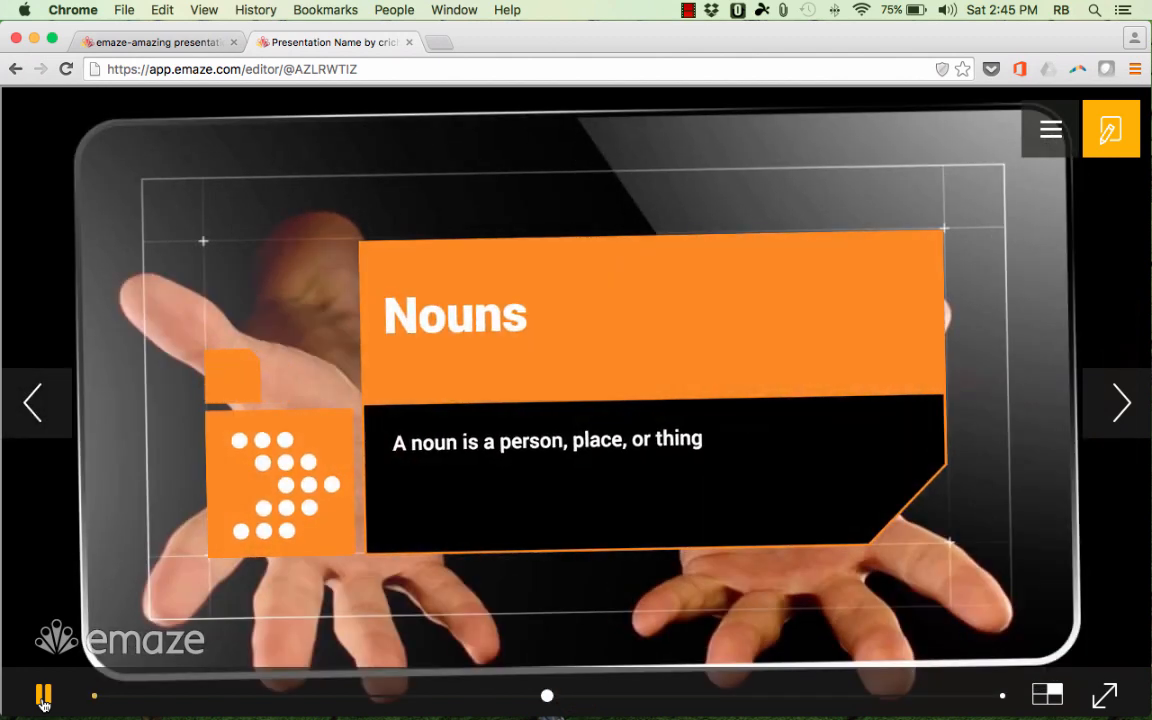
click(1120, 402)
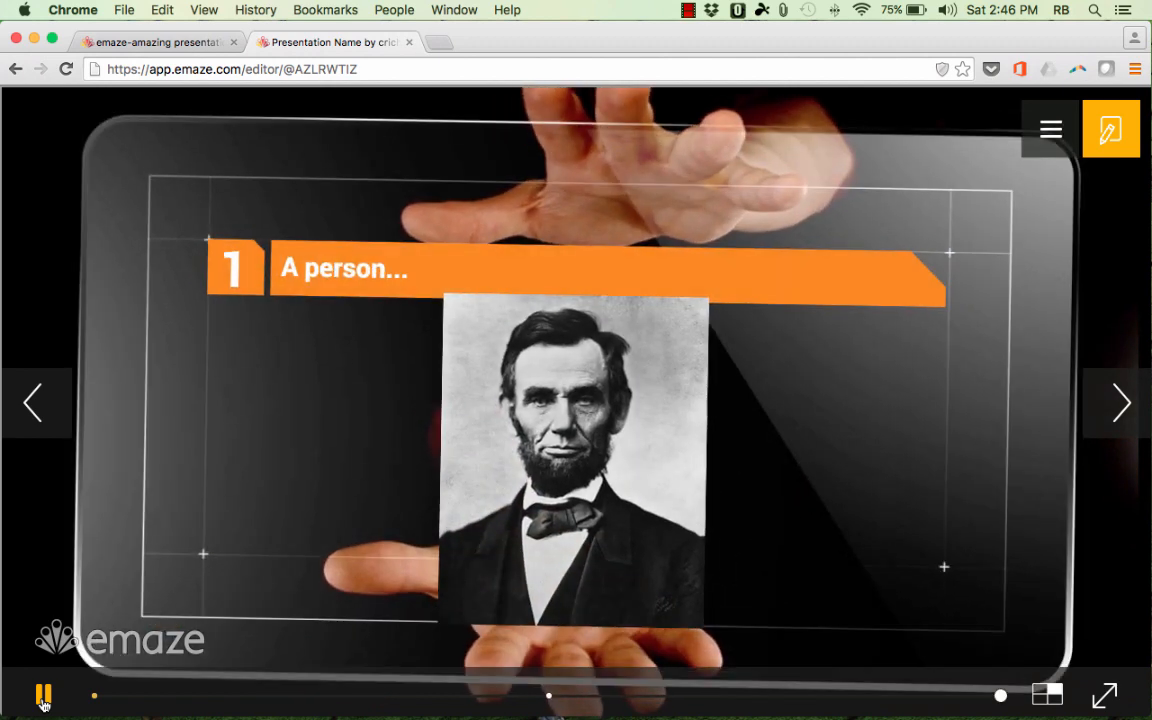
click(44, 696)
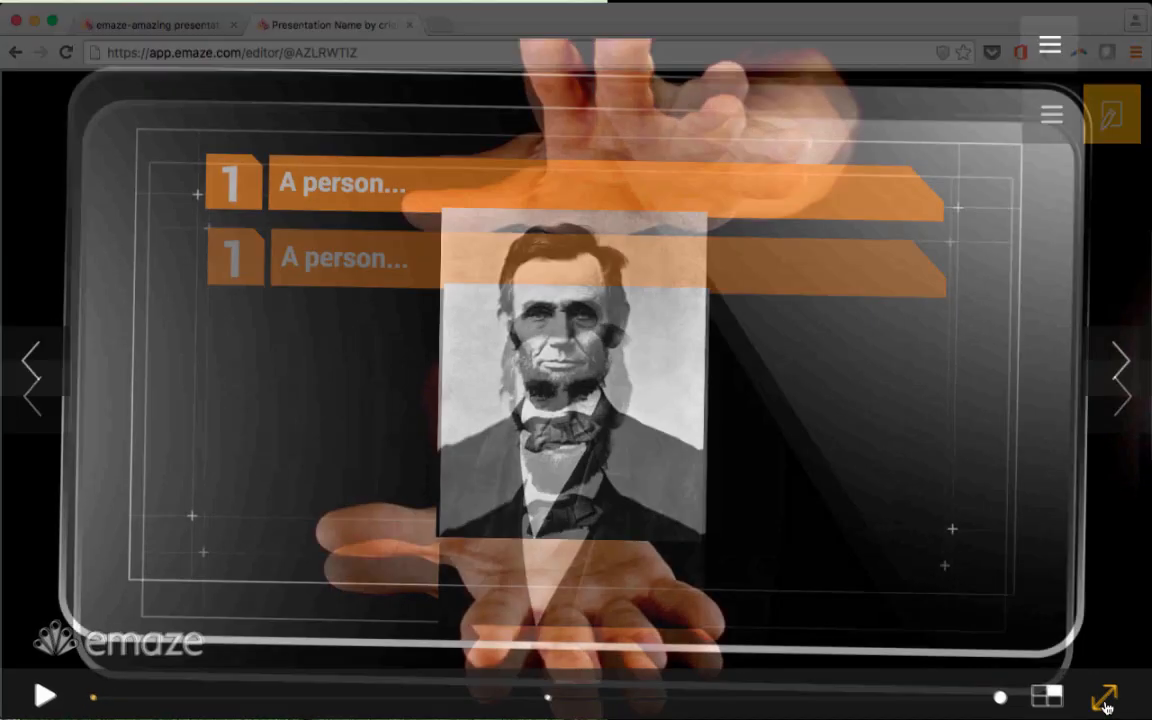
click(1104, 696)
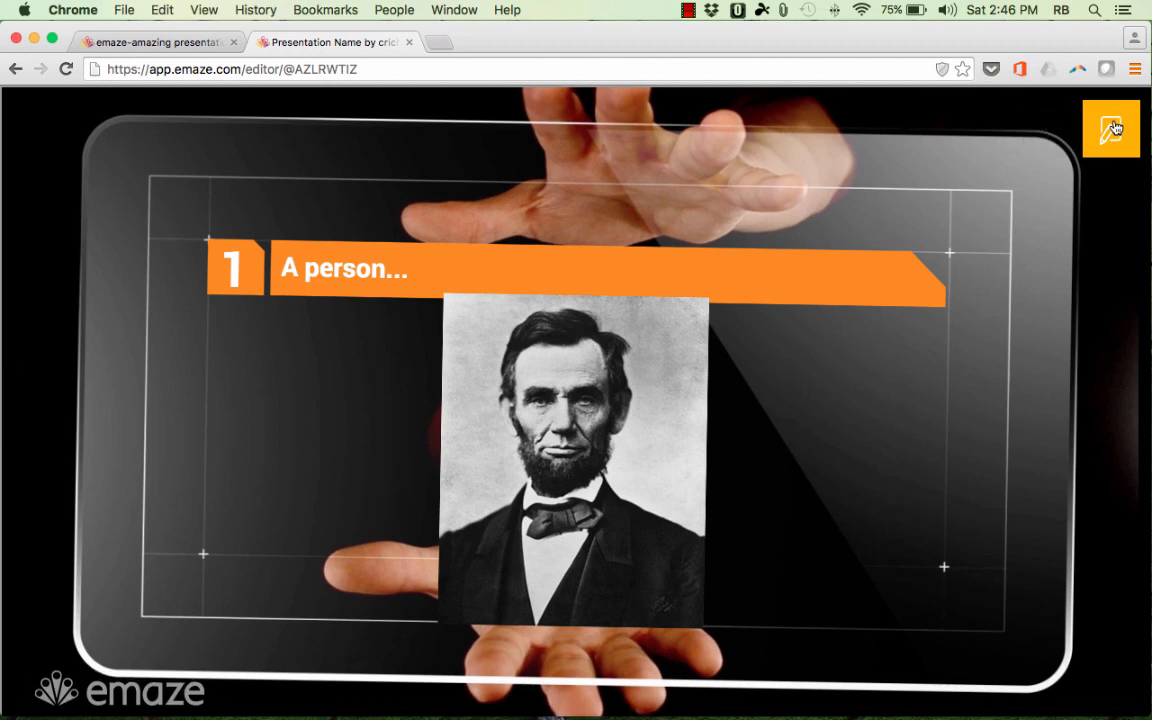
Leave the preview for the editor and add a new blank hands-background slide.
click(1112, 128)
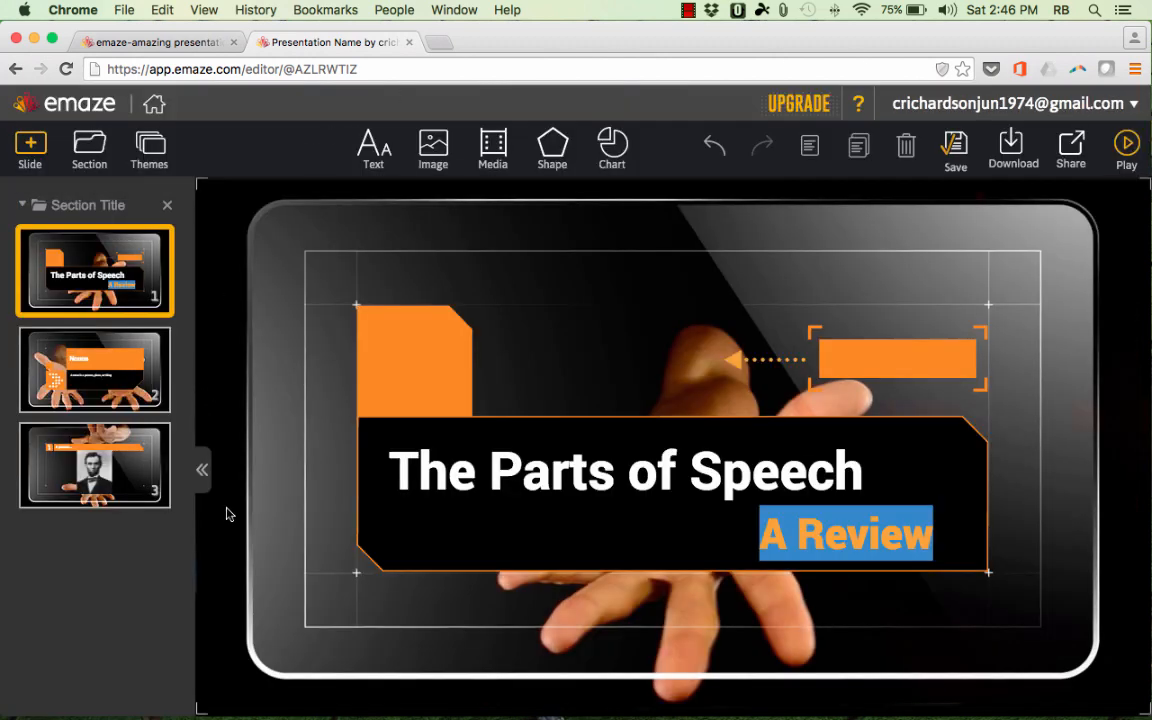
mouse_move(130, 542)
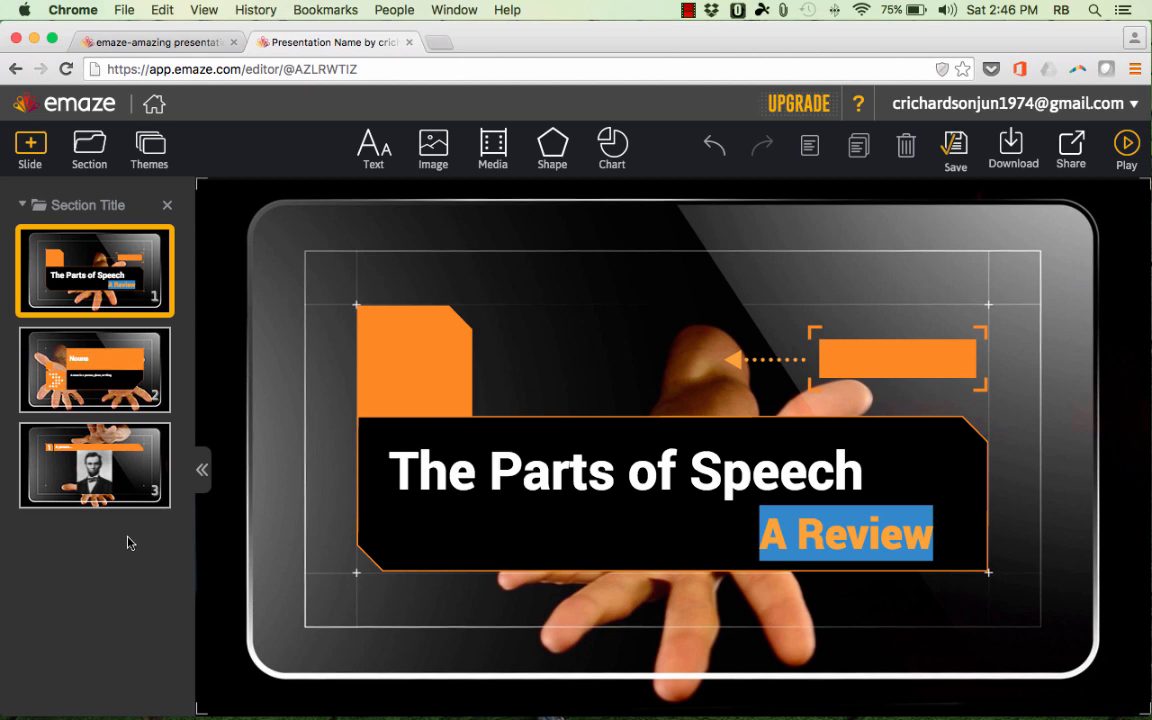
click(30, 148)
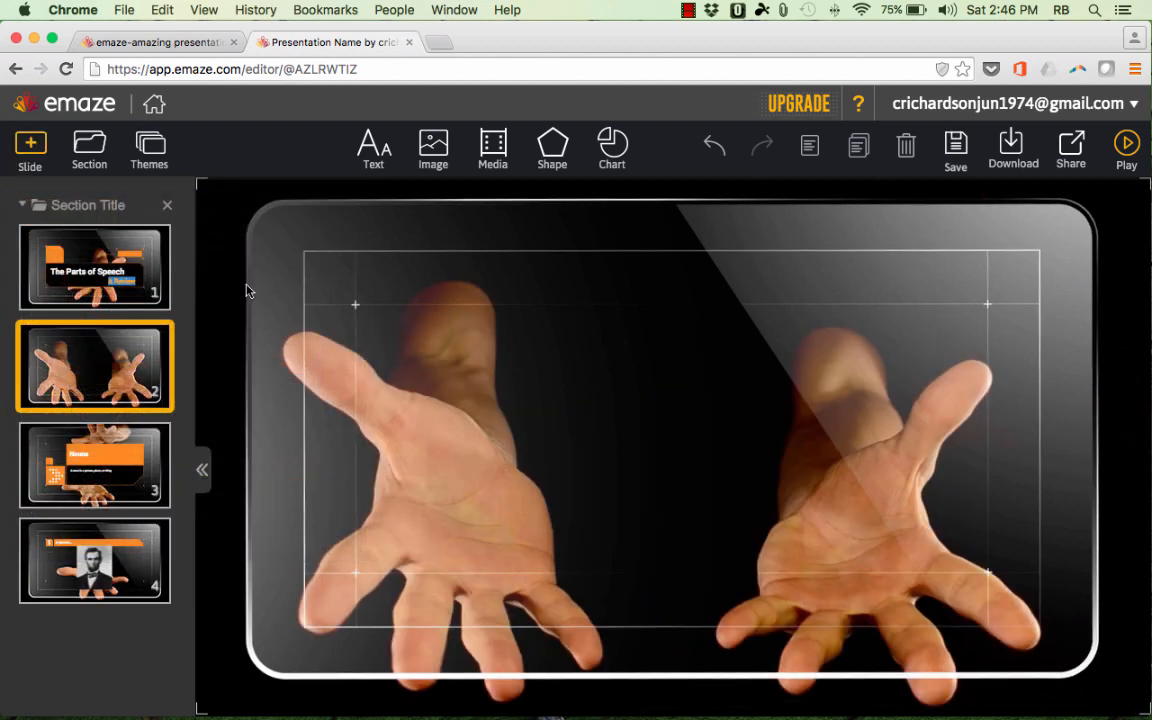
mouse_move(150, 316)
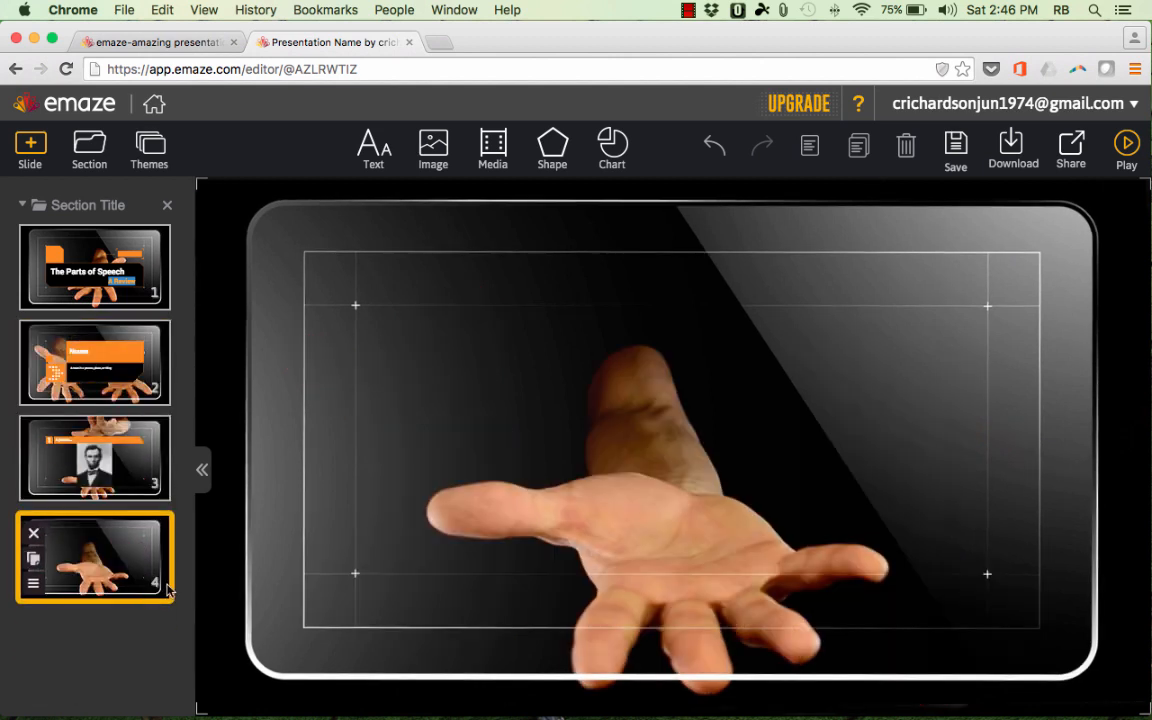
mouse_move(400, 398)
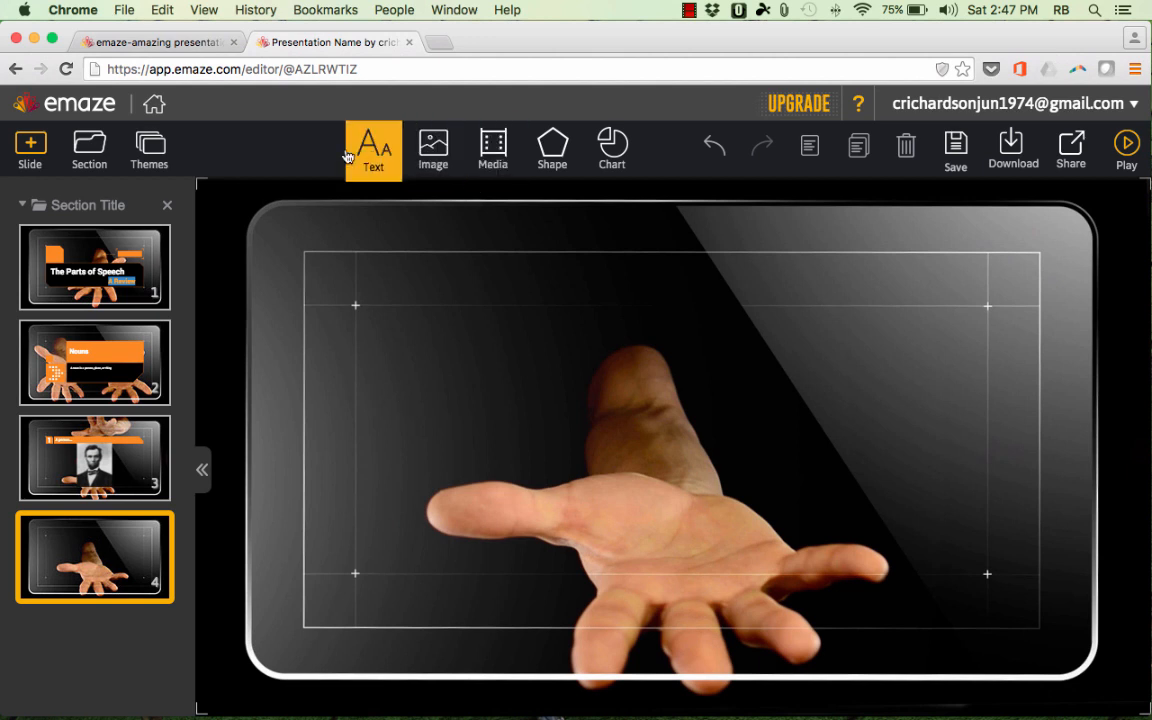
Bring up the media insert panel over the empty fourth slide.
click(492, 148)
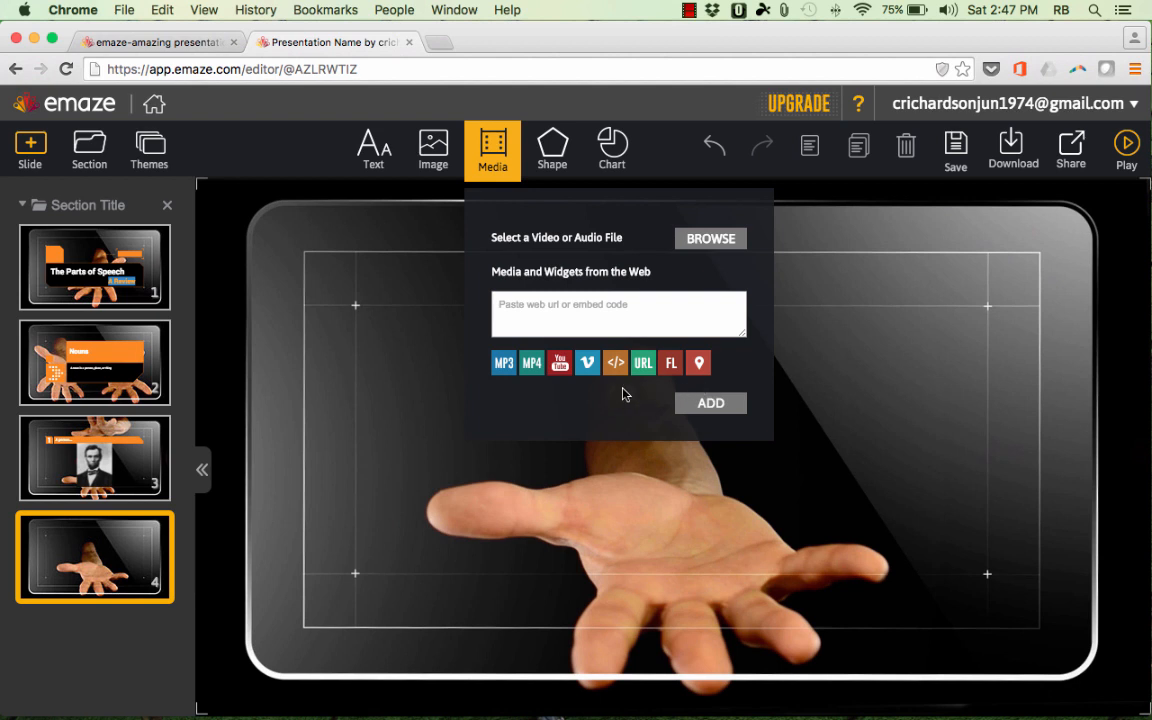
mouse_move(536, 376)
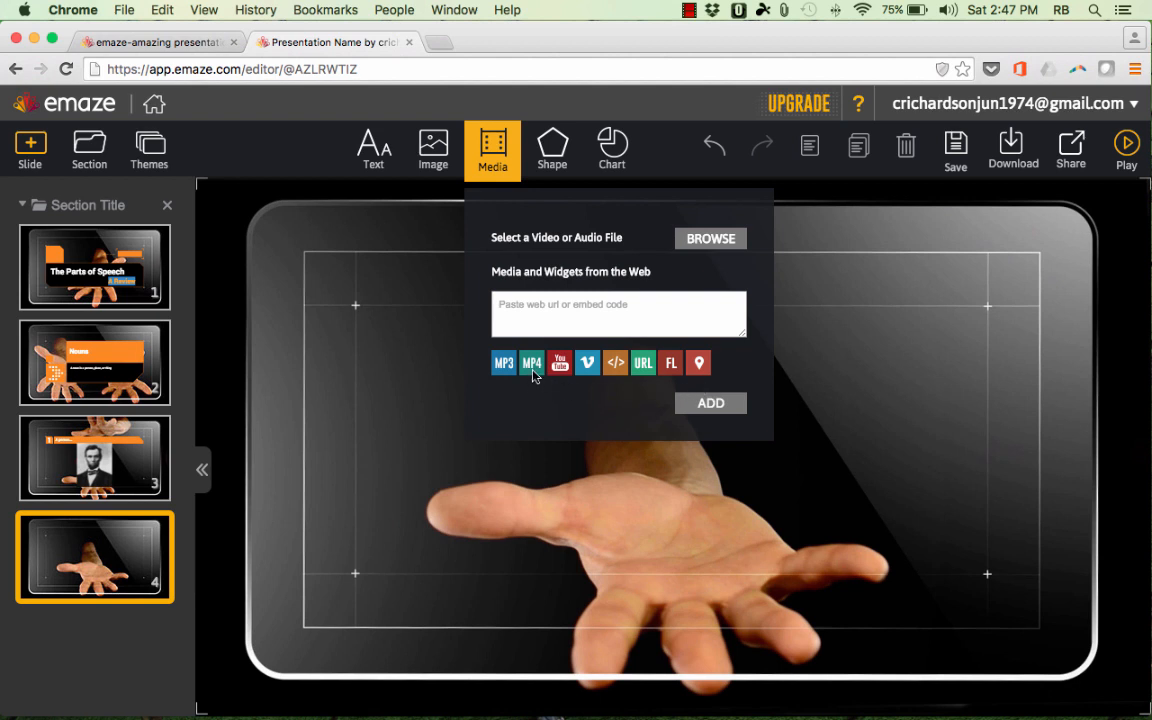
mouse_move(616, 362)
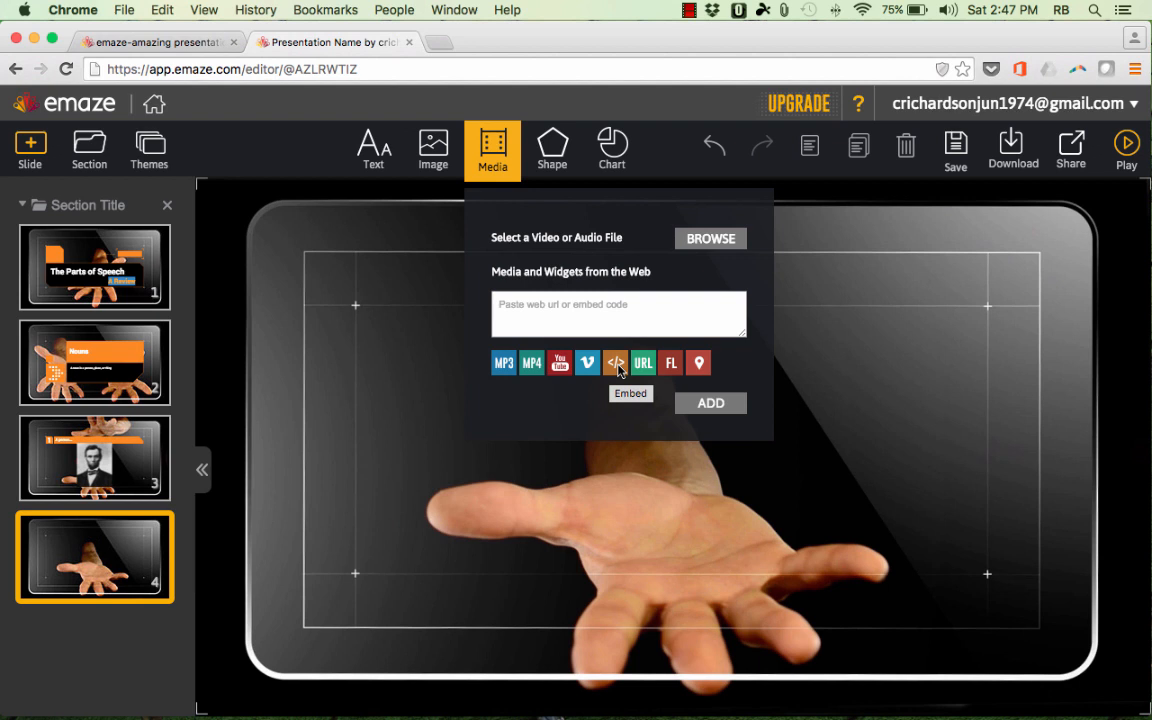
mouse_move(670, 364)
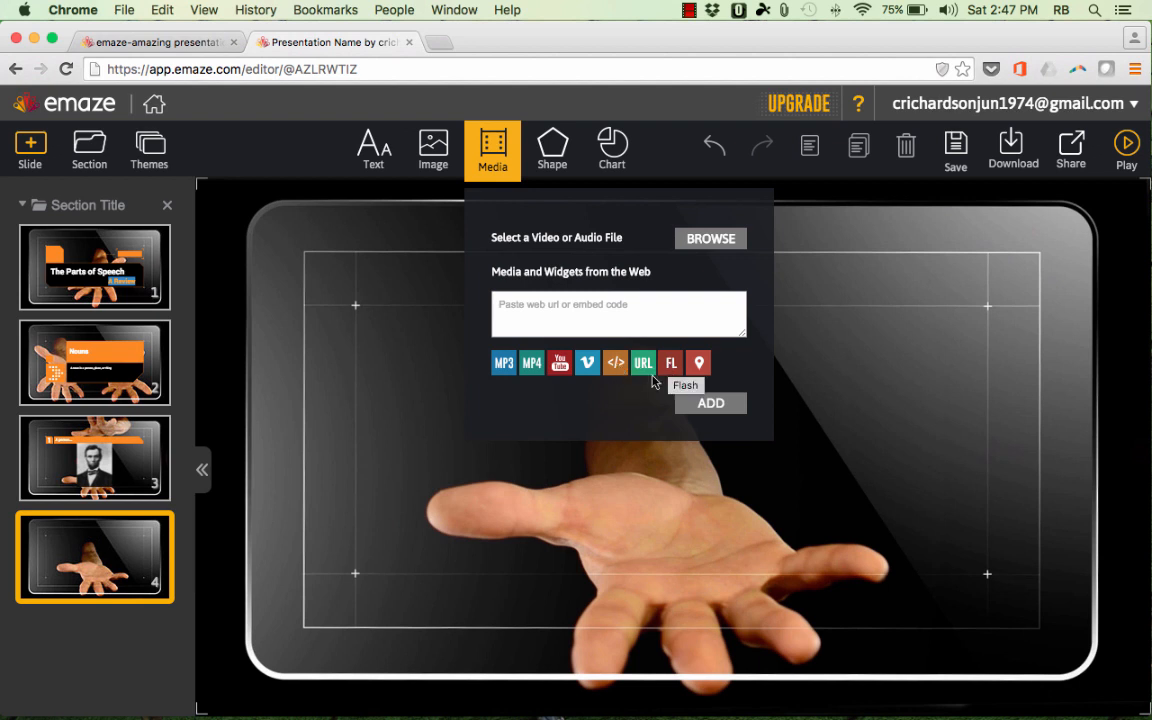
mouse_move(632, 396)
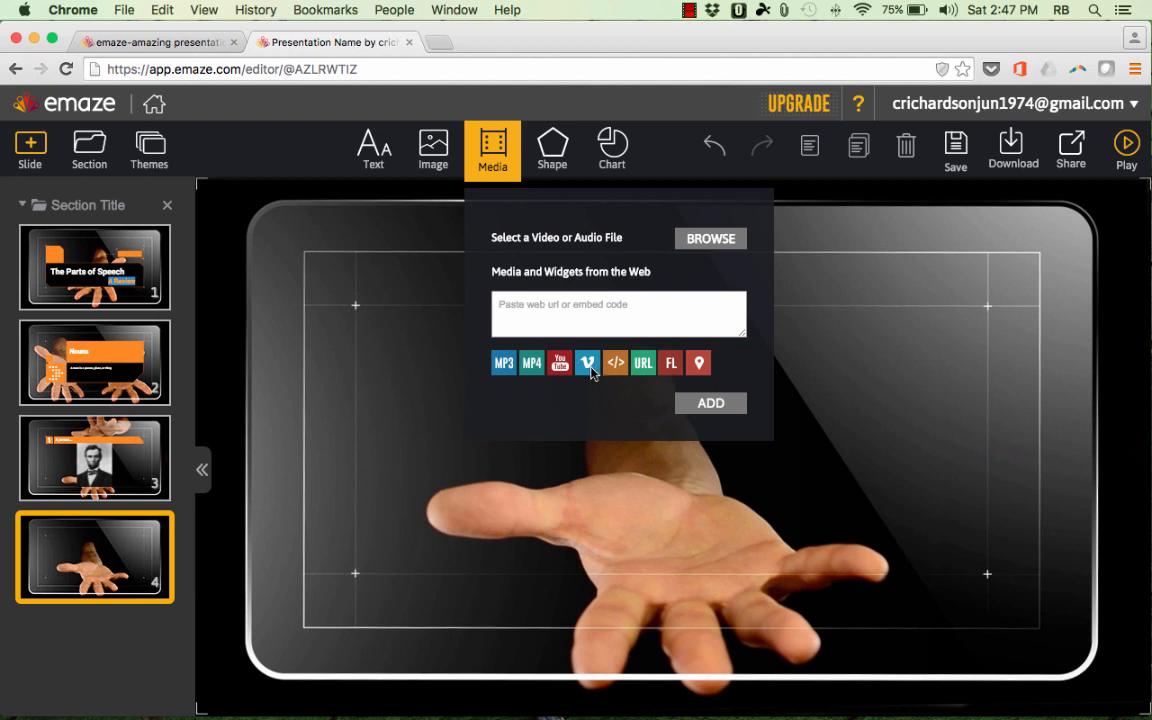
mouse_move(590, 392)
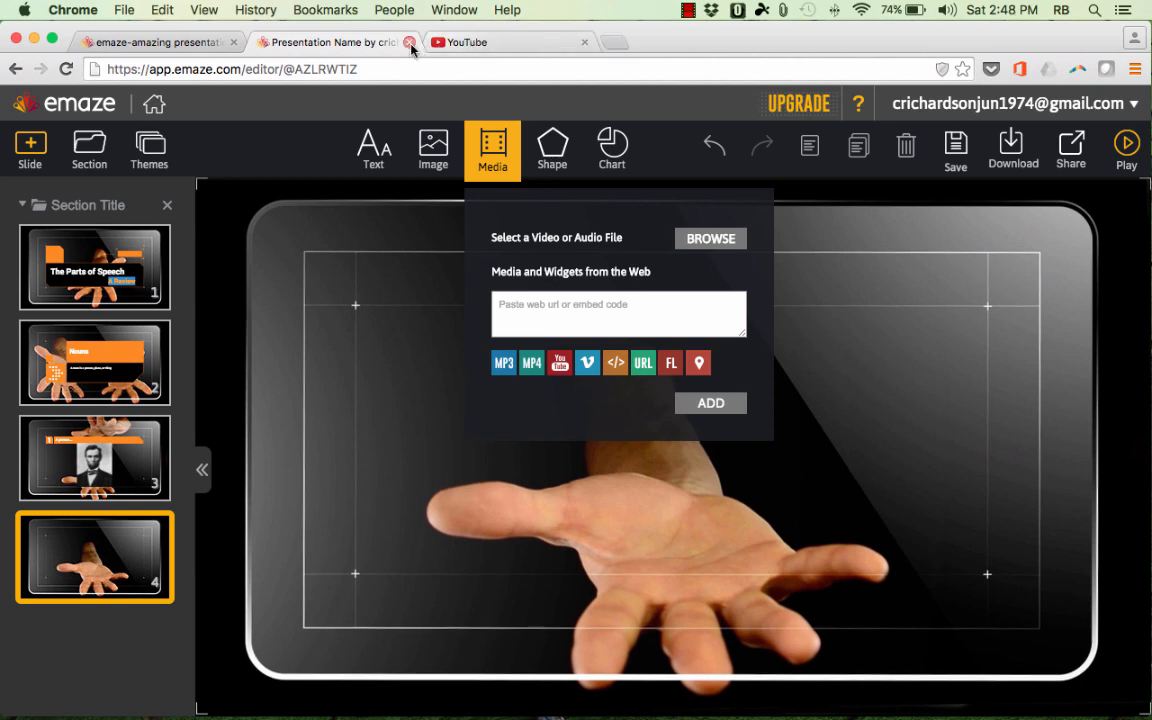
Find the Schoolhouse Rock 'A Noun is a Person Place or Thing' video on YouTube, copy its address and return to emaze.
click(470, 42)
text(a noun is)
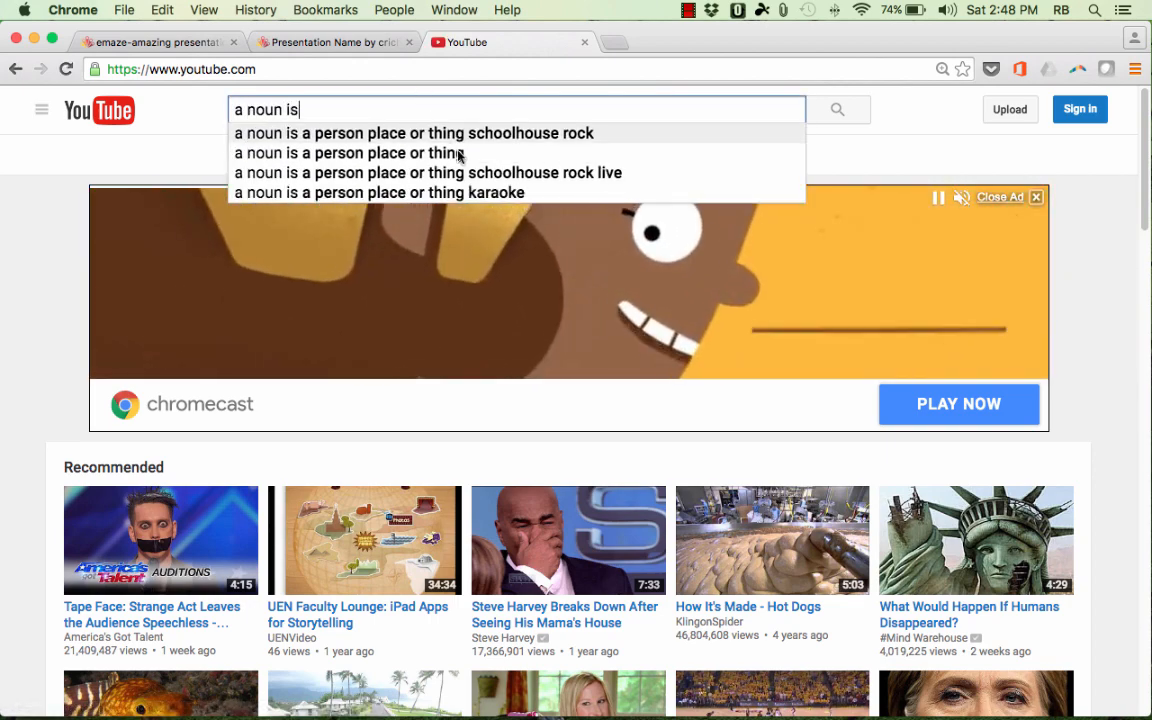
click(412, 132)
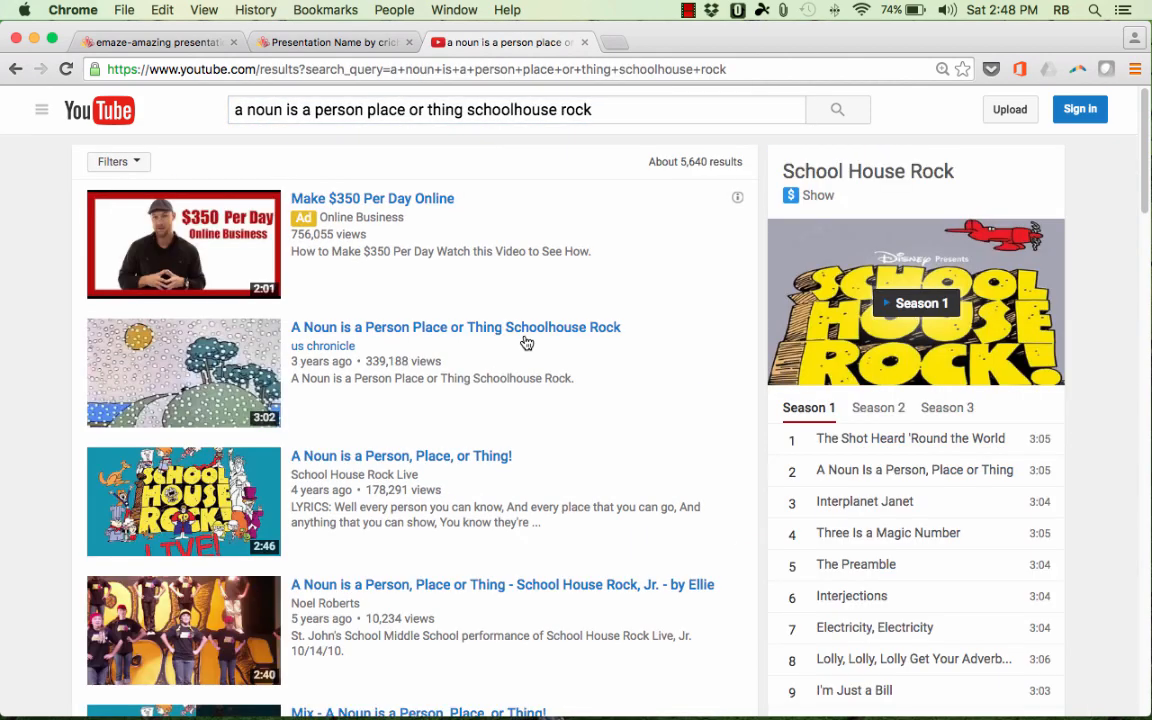
mouse_move(512, 336)
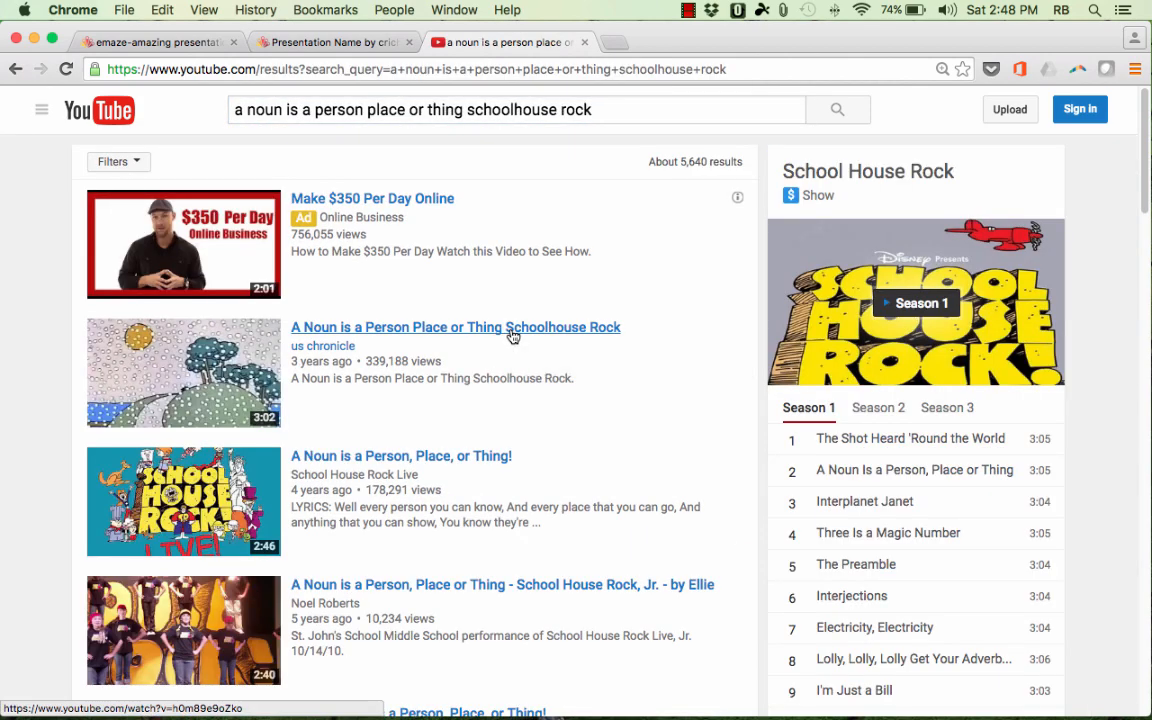
click(456, 328)
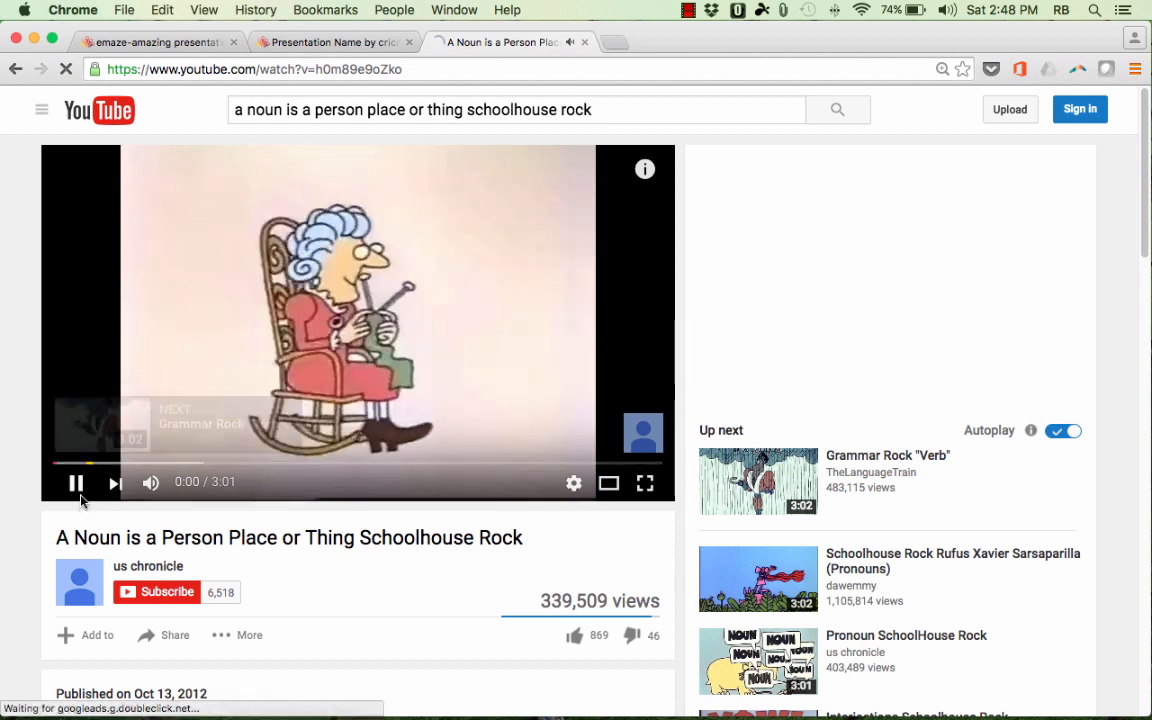
click(76, 482)
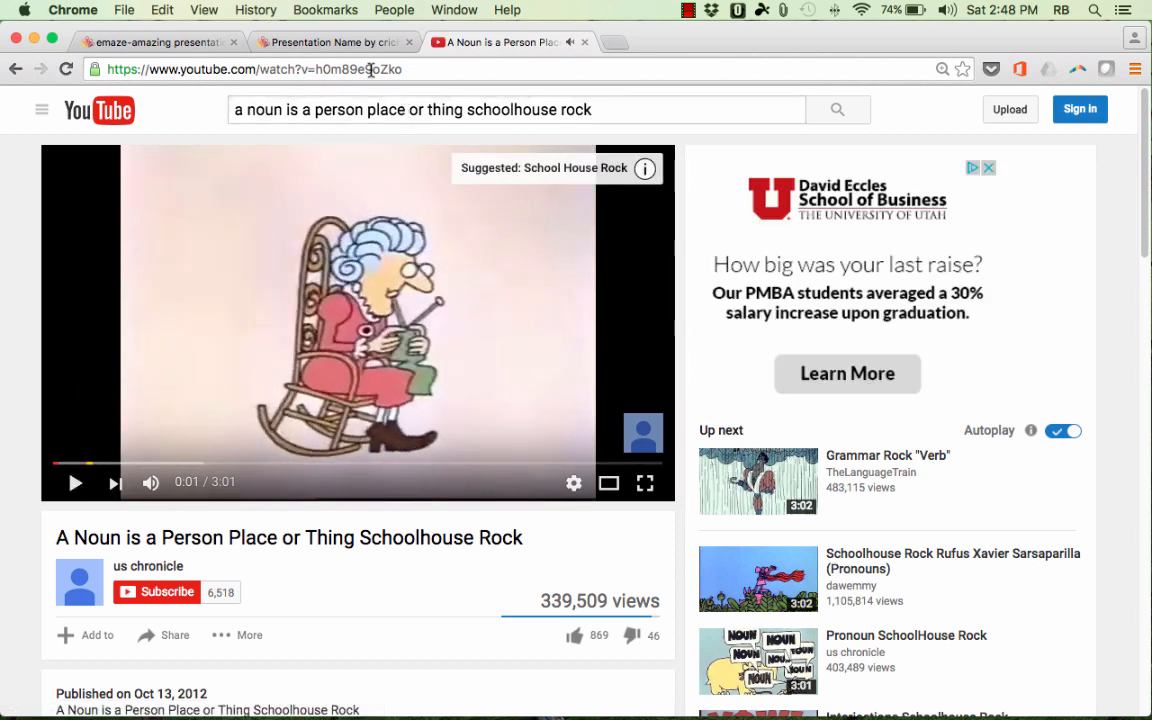
click(256, 68)
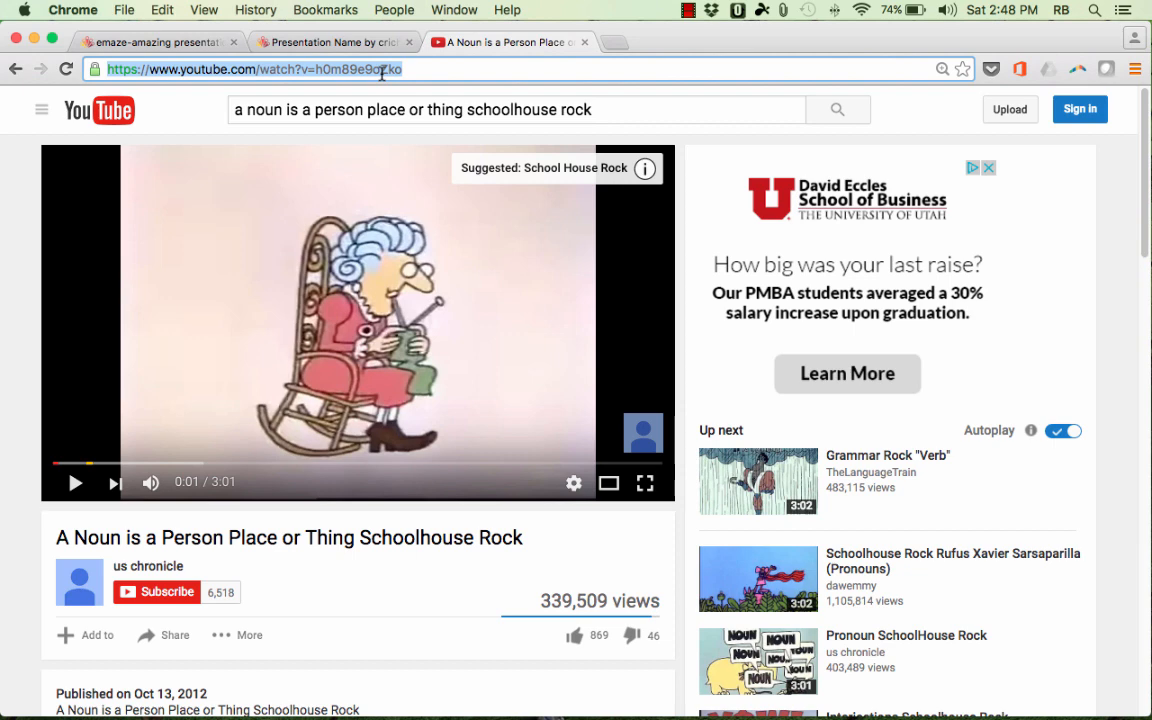
click(336, 42)
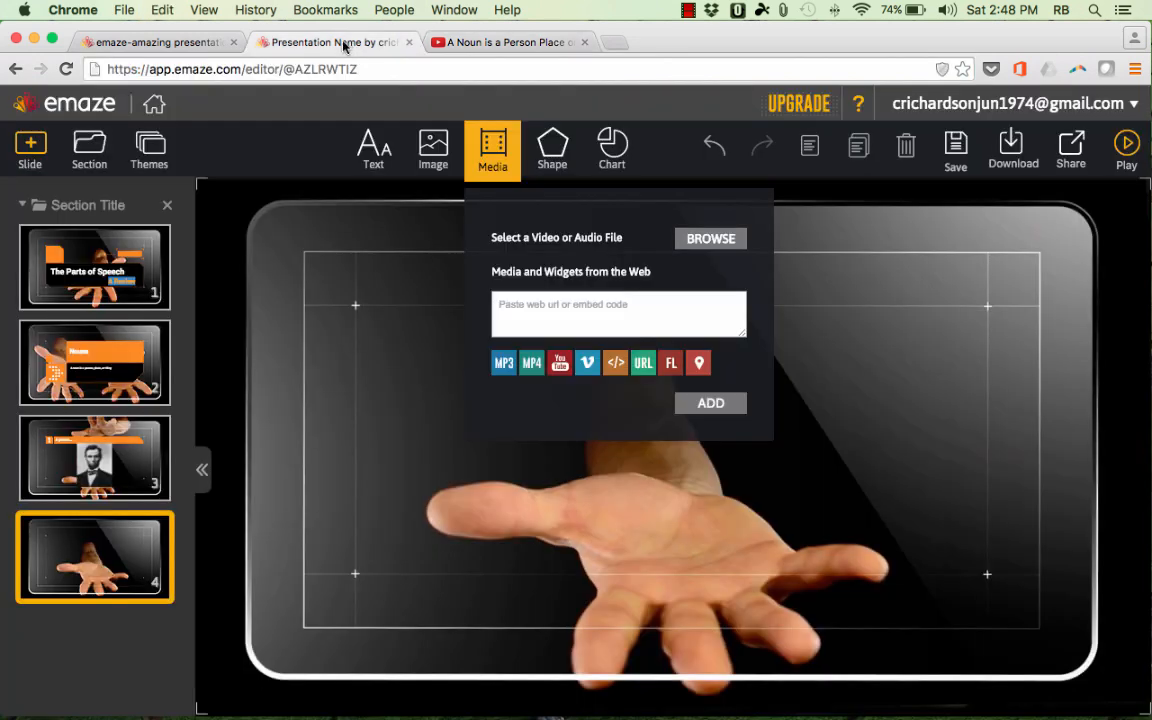
Embed the YouTube video h0m89e9oZko on slide 4 with Auto play enabled.
click(618, 312)
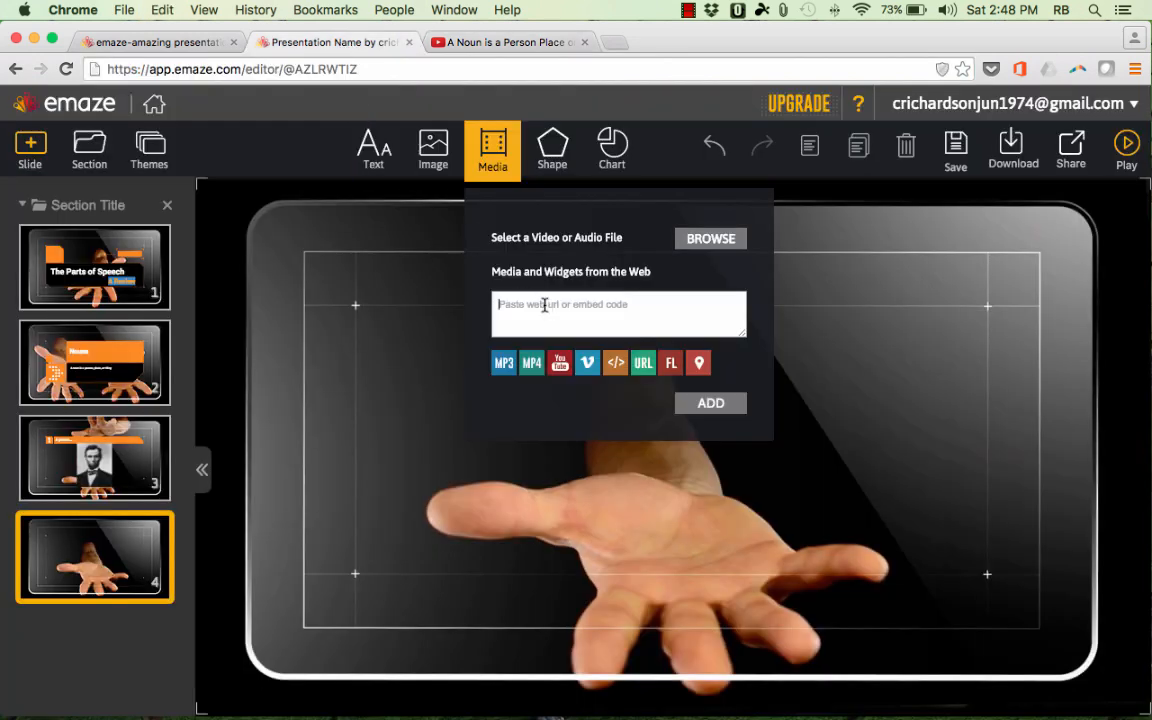
text(https://www.youtube.com/watch?v=h0m89e9oZko)
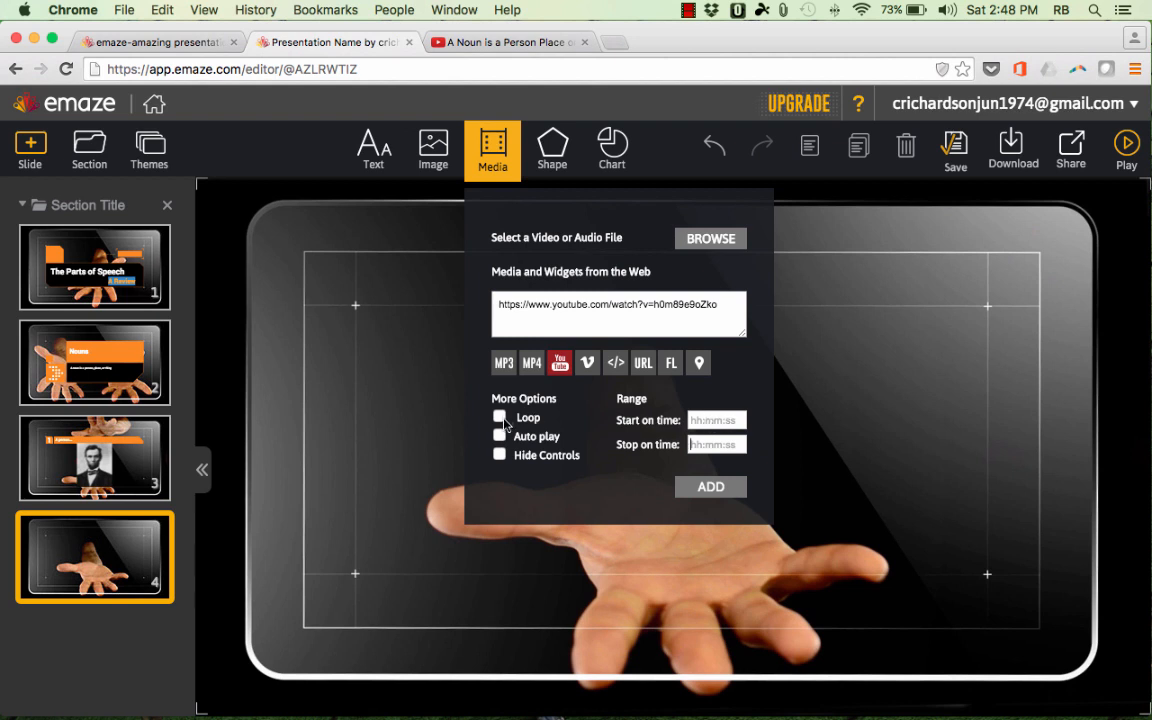
mouse_move(506, 468)
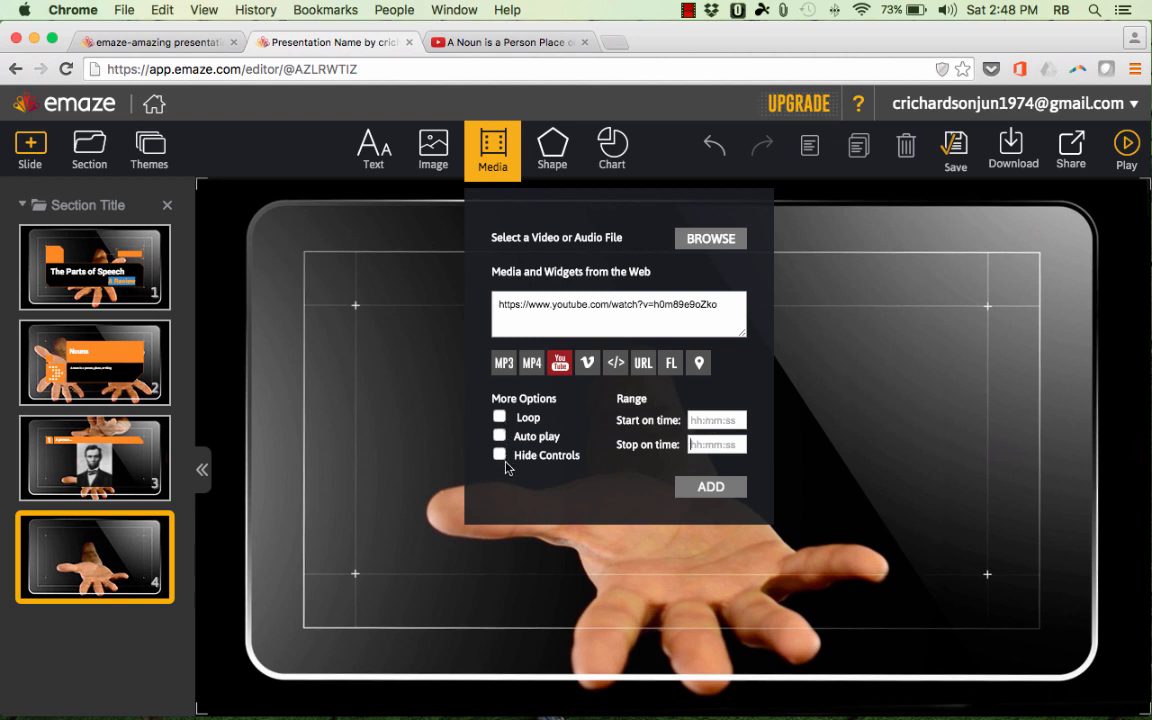
click(500, 436)
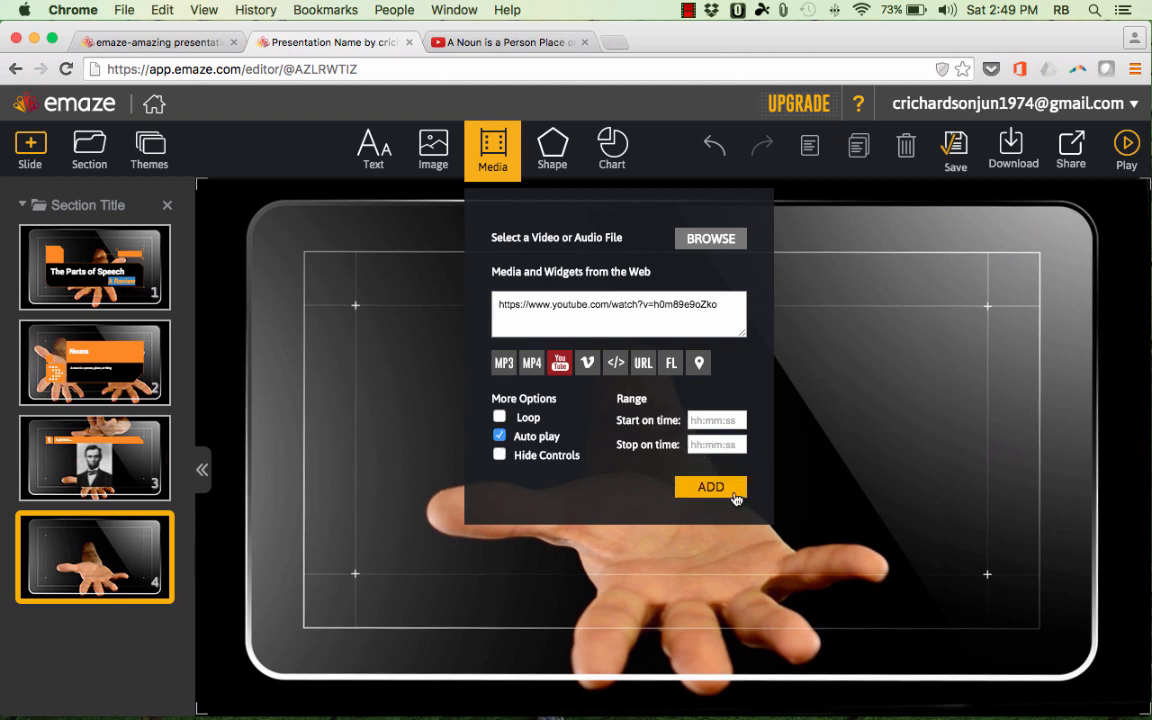
click(710, 488)
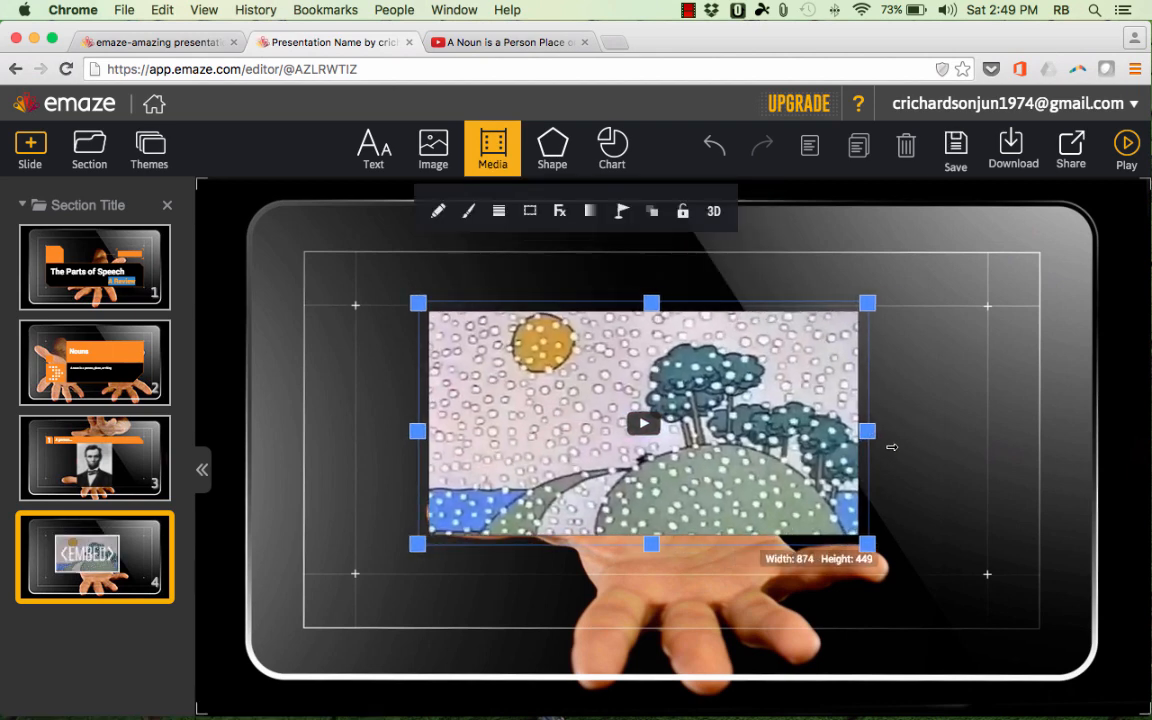
Shrink the video and sit it lower on the slide, then reopen the media insert panel.
drag(868, 544, 850, 560)
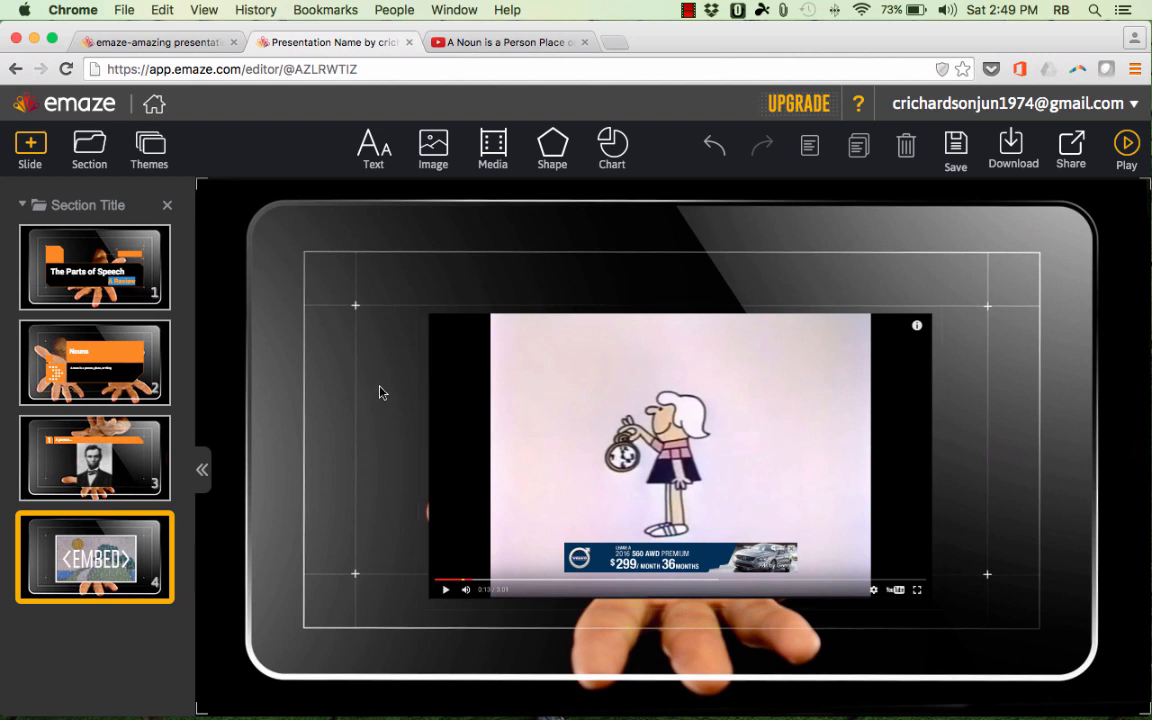
click(492, 148)
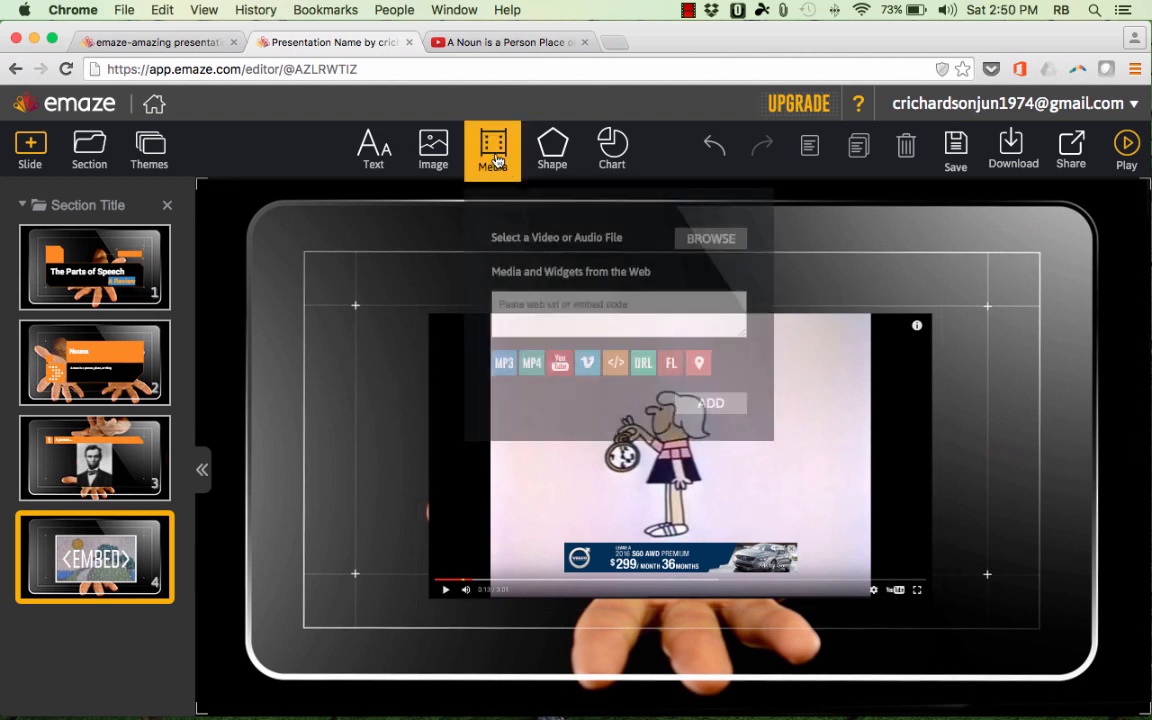
click(618, 304)
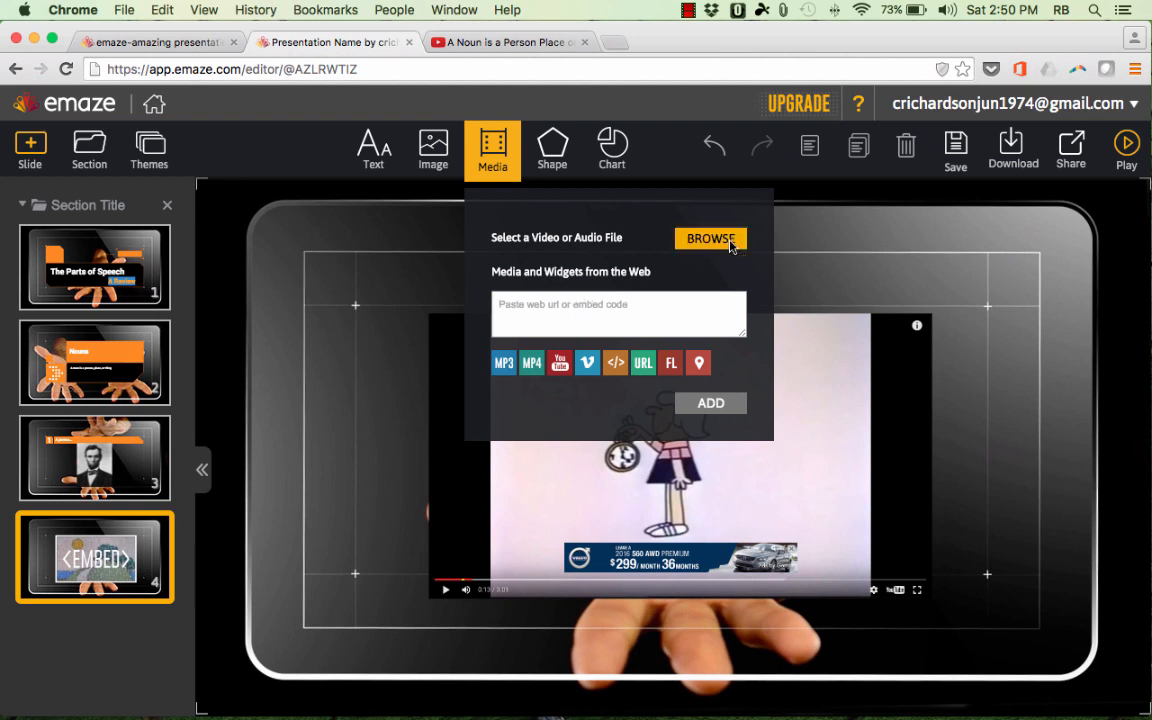
mouse_move(896, 304)
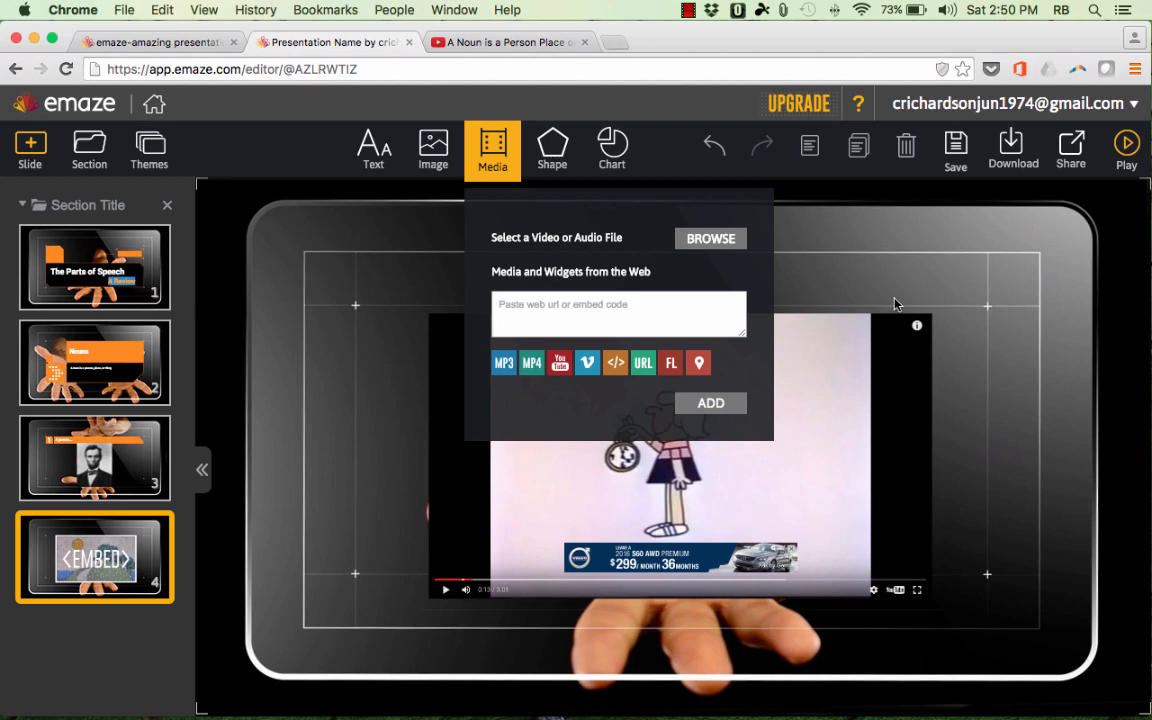
Add an orange triangle and cat silhouette shape beside the video, then bring up the chart insert panel.
click(552, 148)
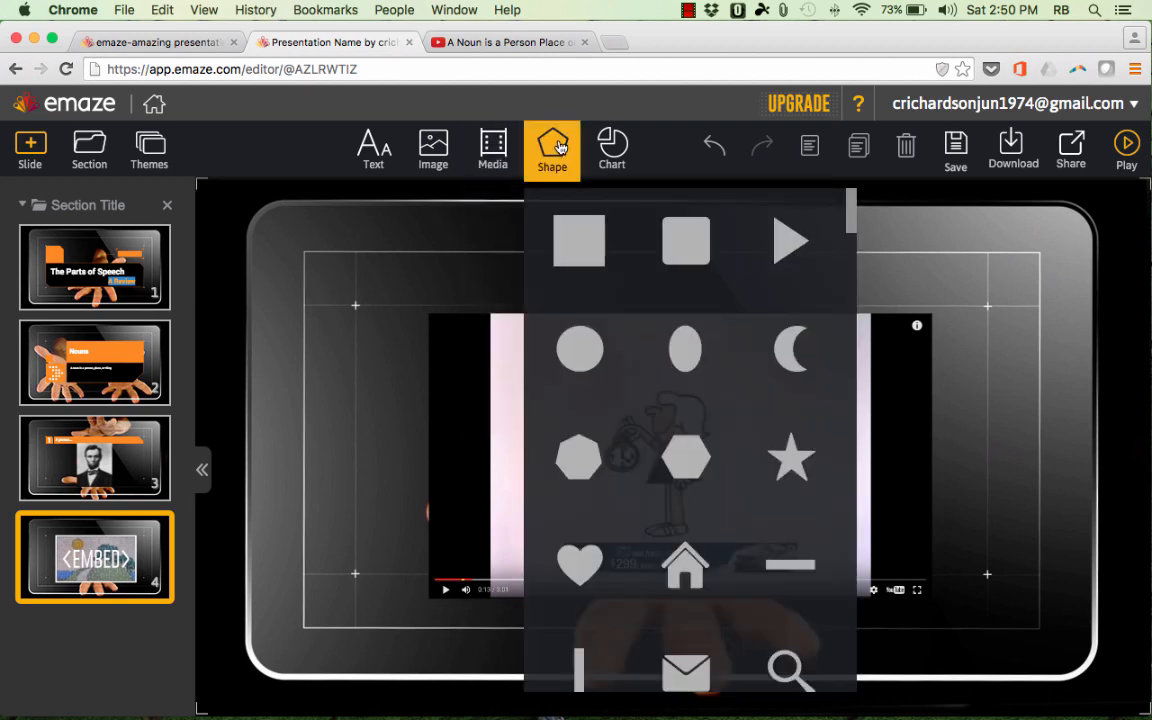
scroll(down, 3)
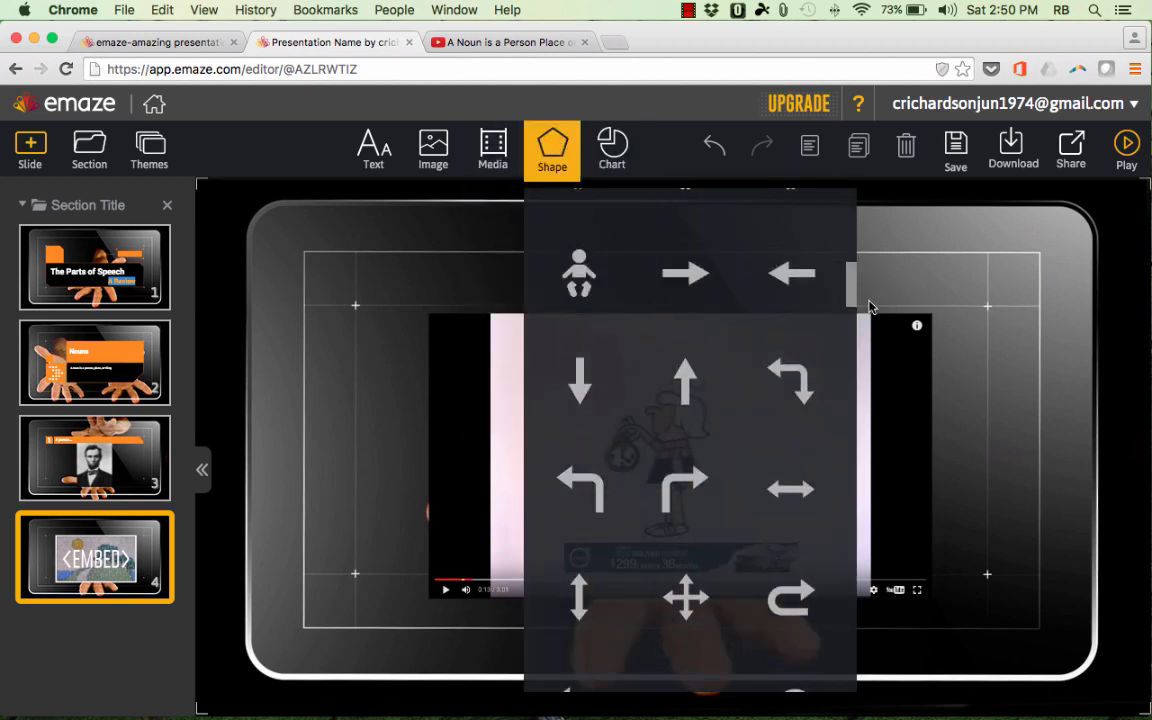
scroll(down, 3)
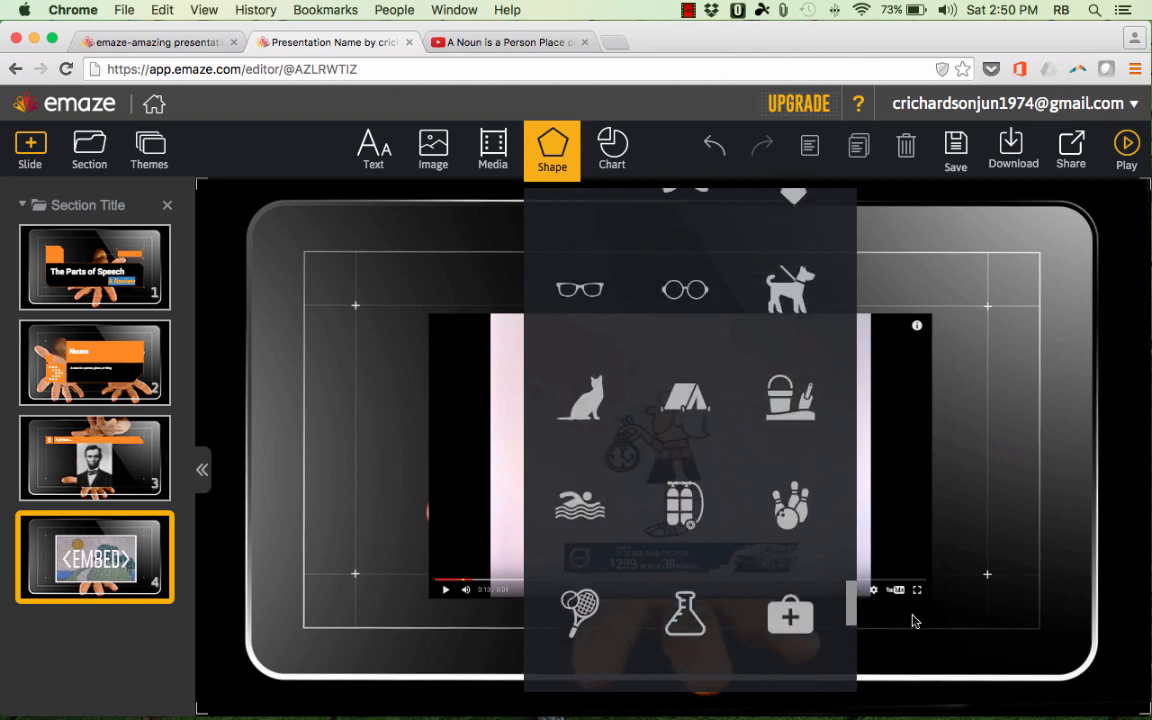
click(580, 398)
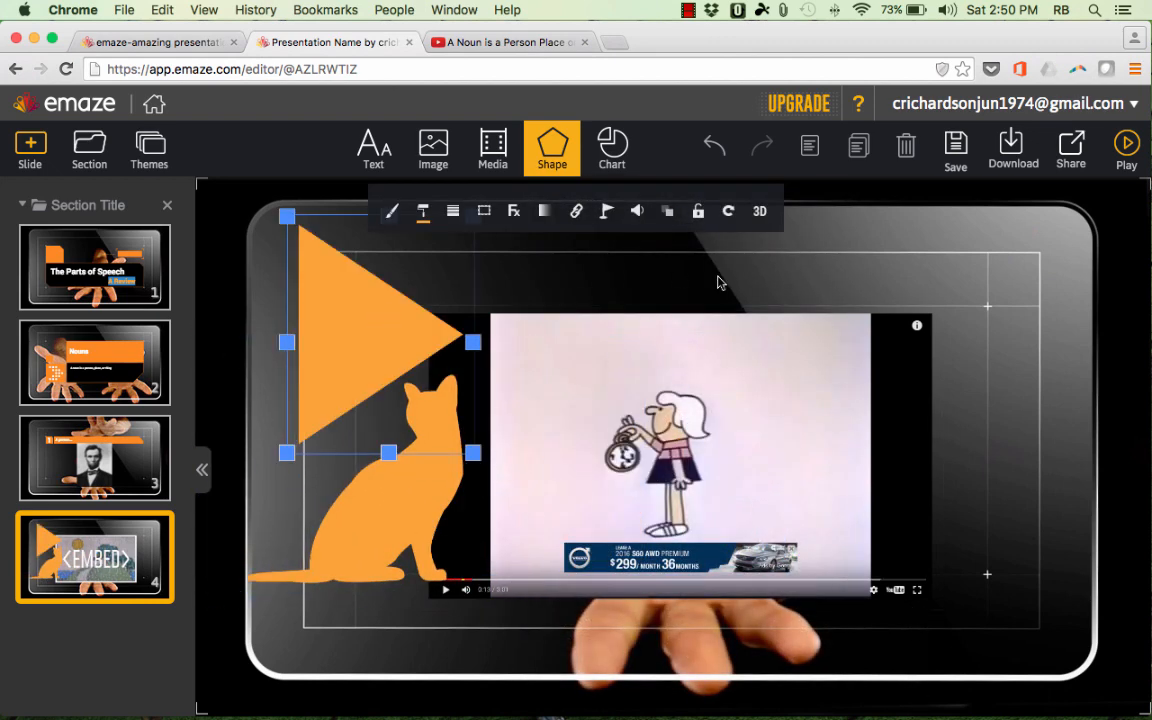
click(612, 148)
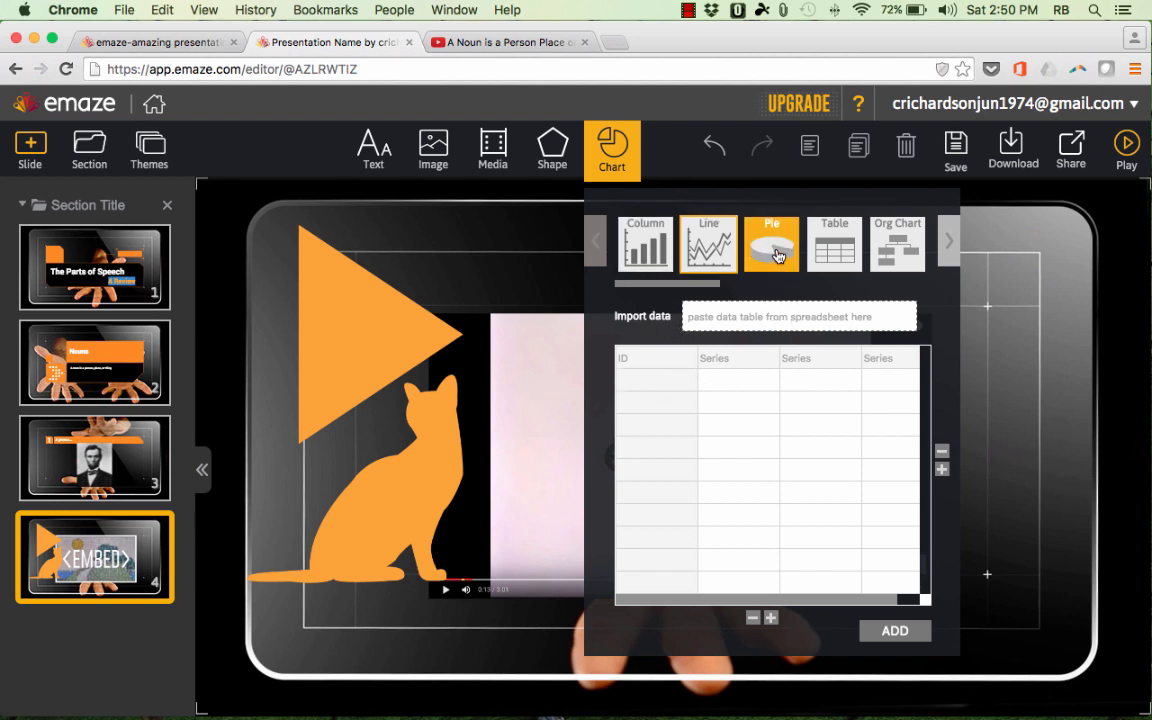
click(896, 244)
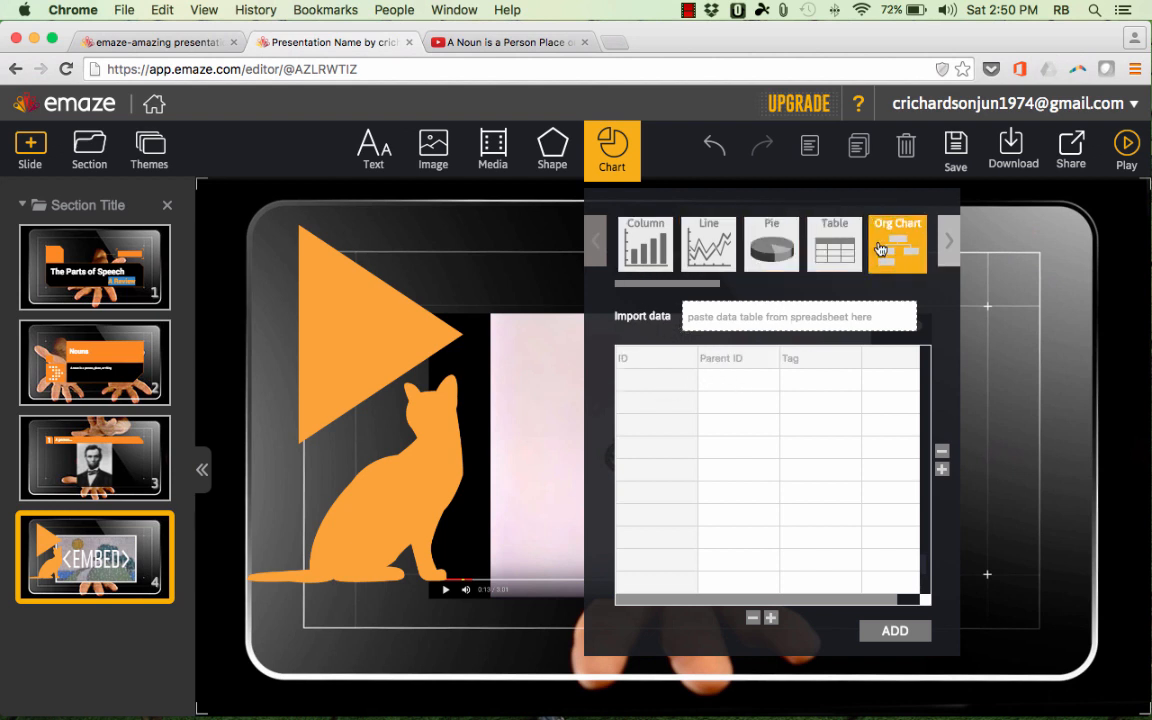
click(834, 244)
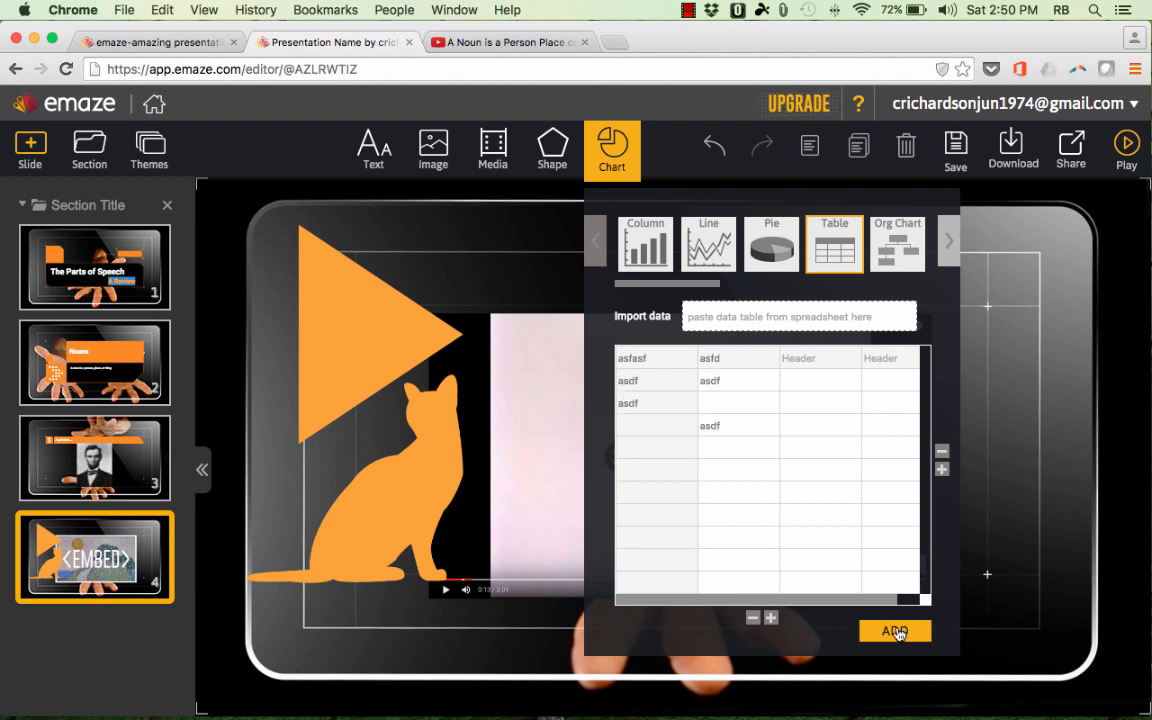
click(894, 632)
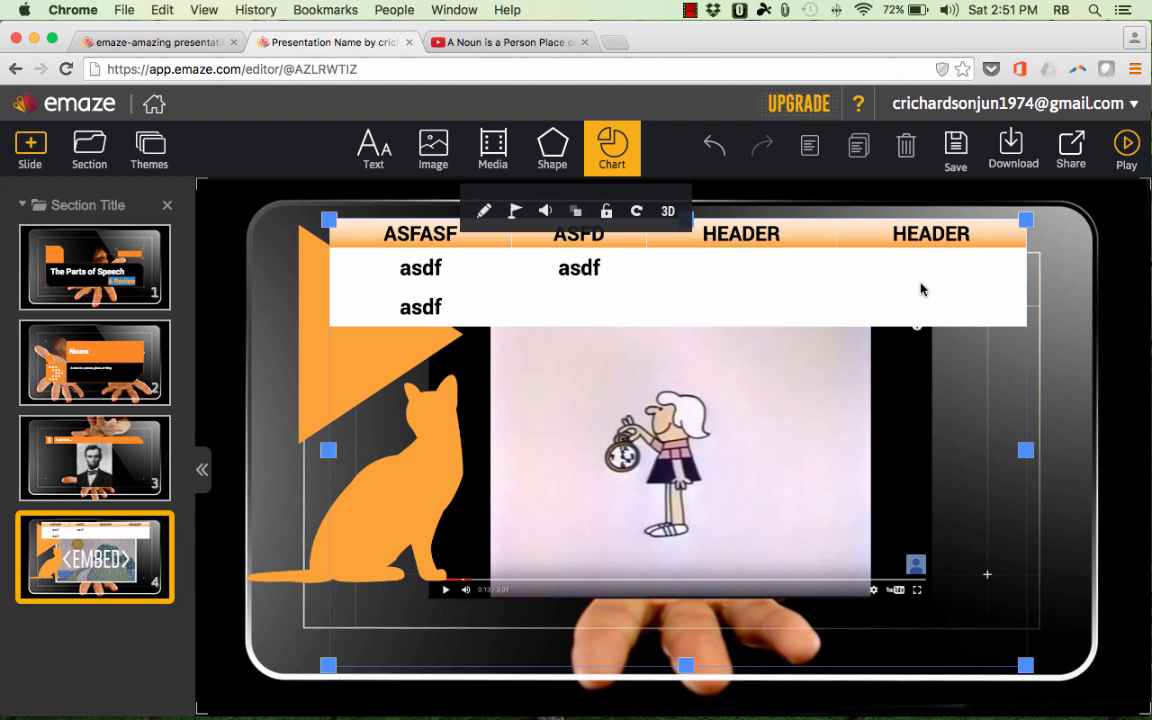
mouse_move(960, 280)
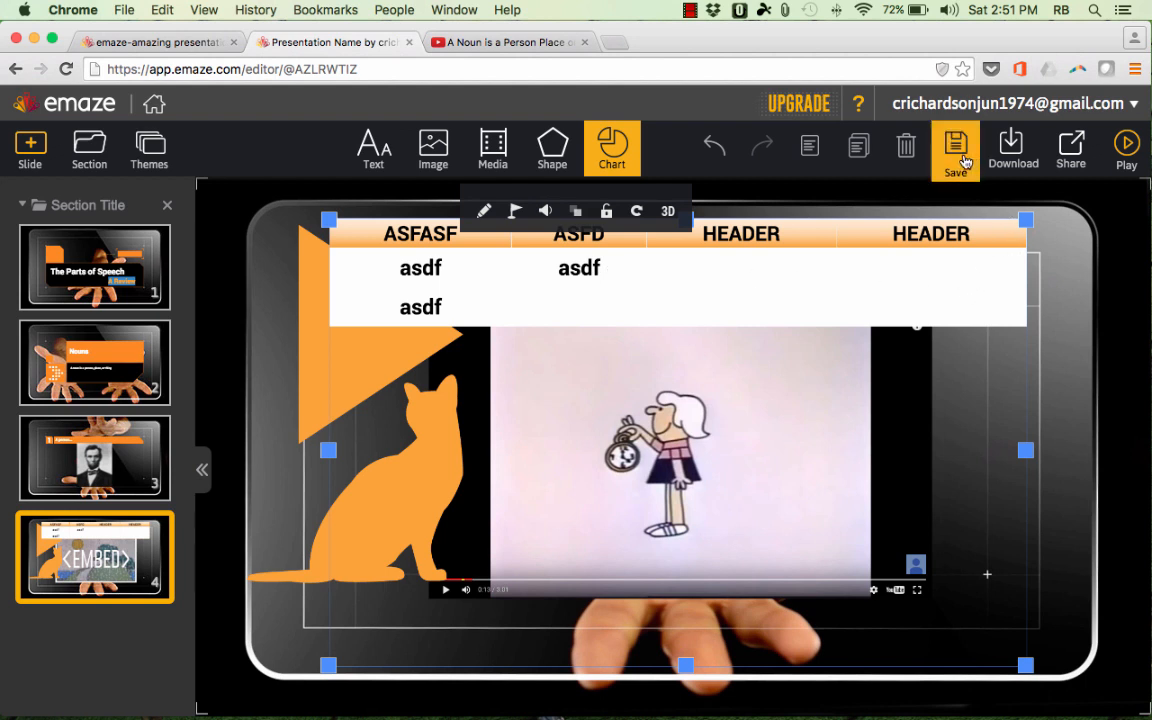
Save the presentation, dismiss the premium offer, and view then close the offline download formats.
click(956, 144)
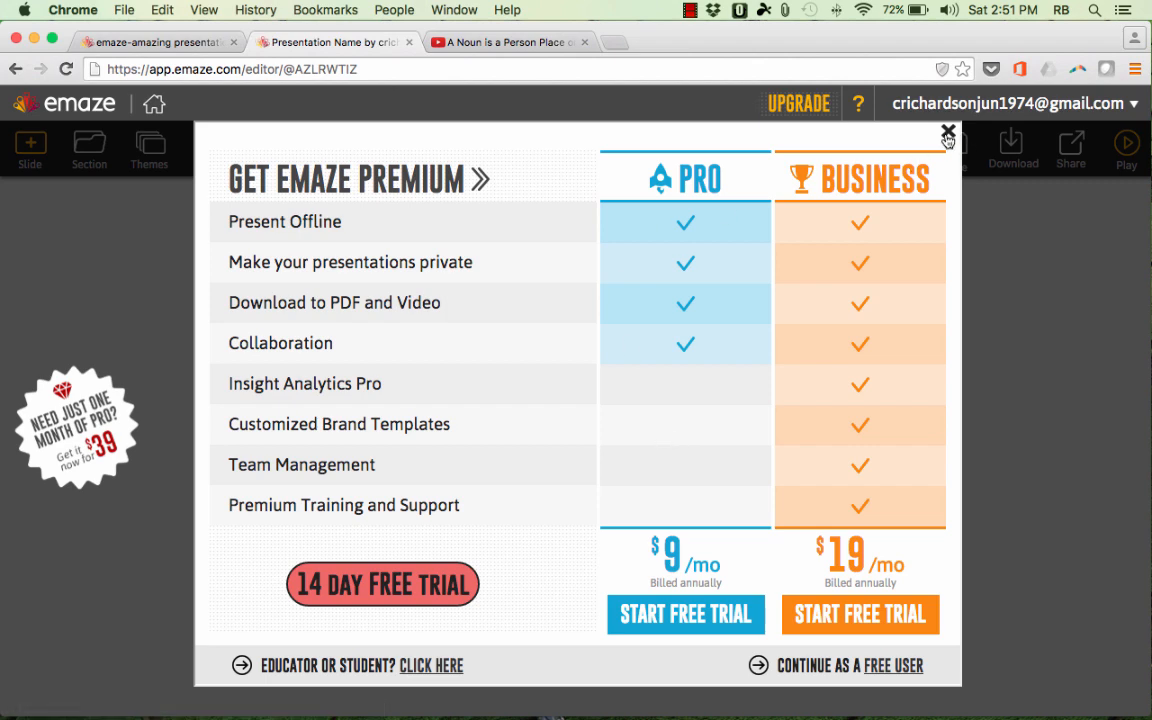
click(948, 132)
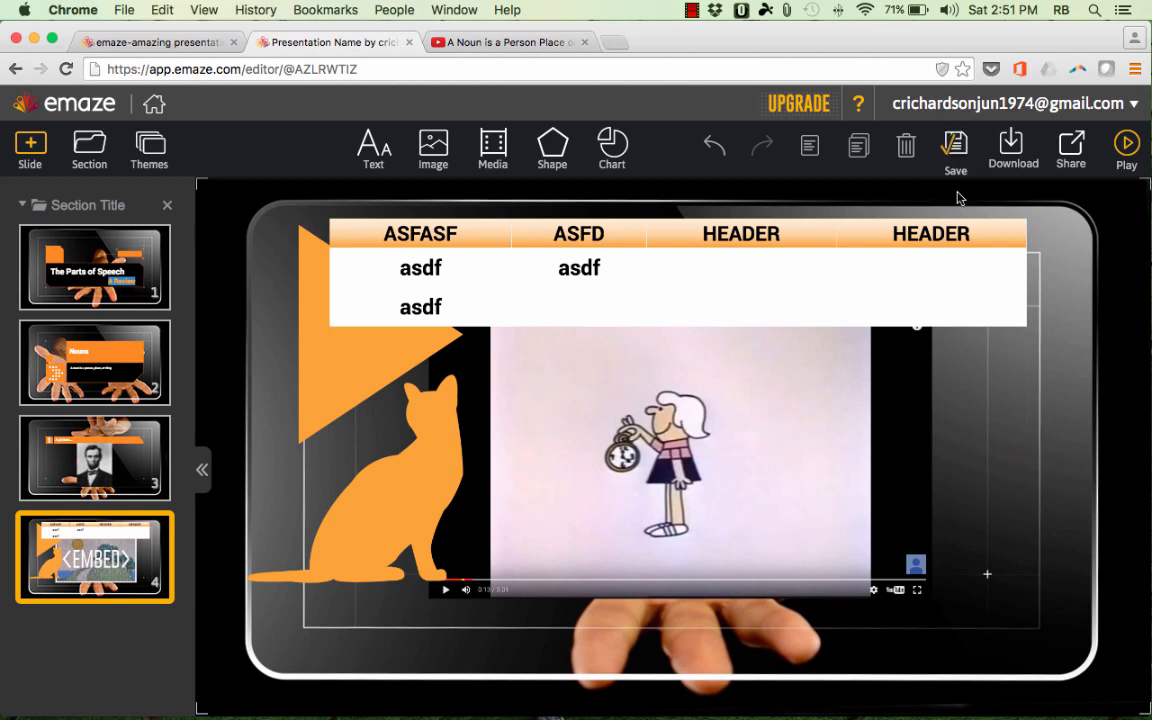
mouse_move(1012, 150)
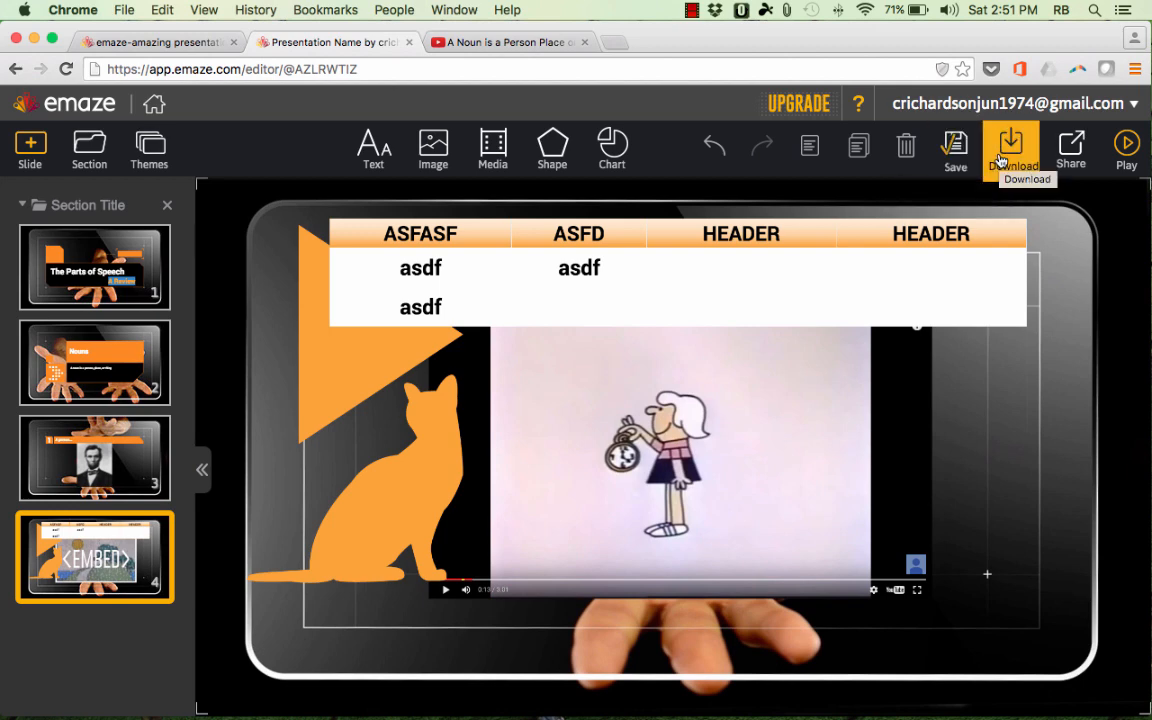
click(1010, 144)
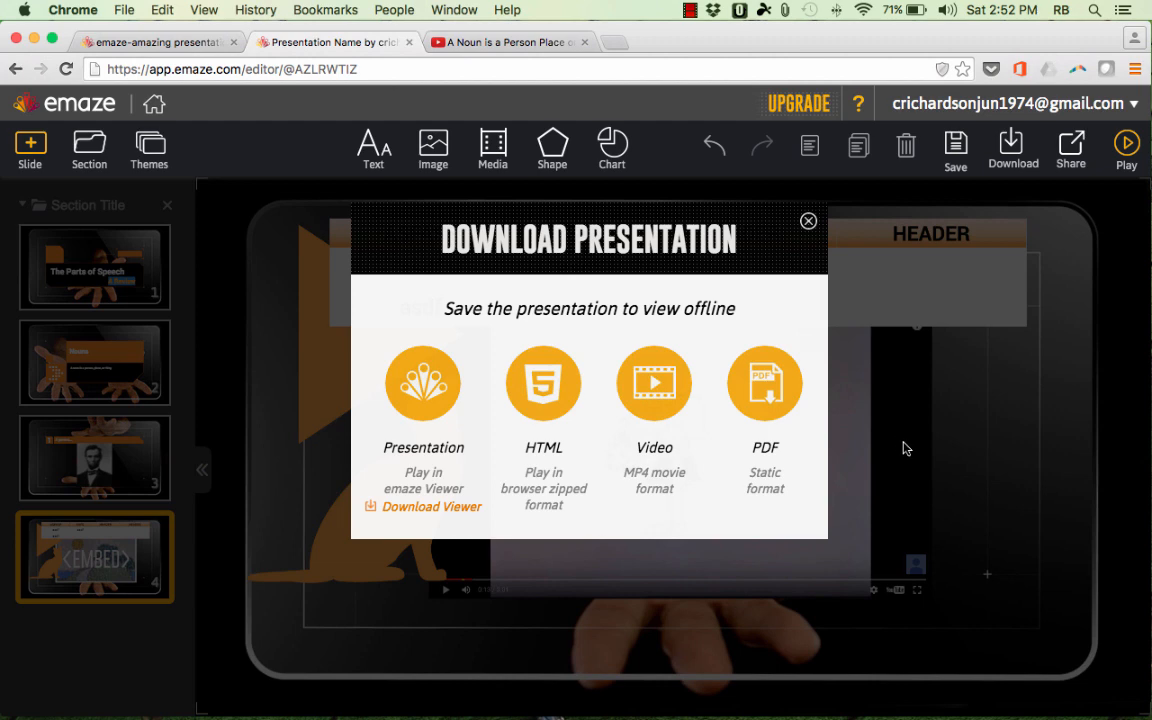
click(808, 220)
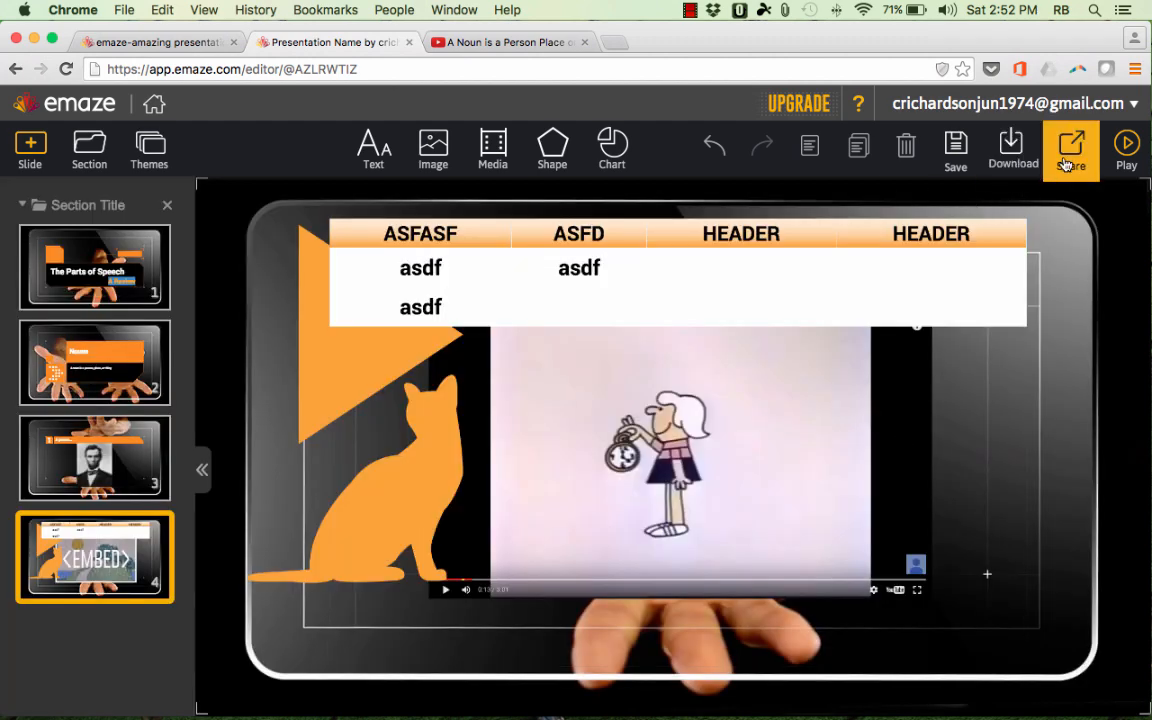
click(1070, 144)
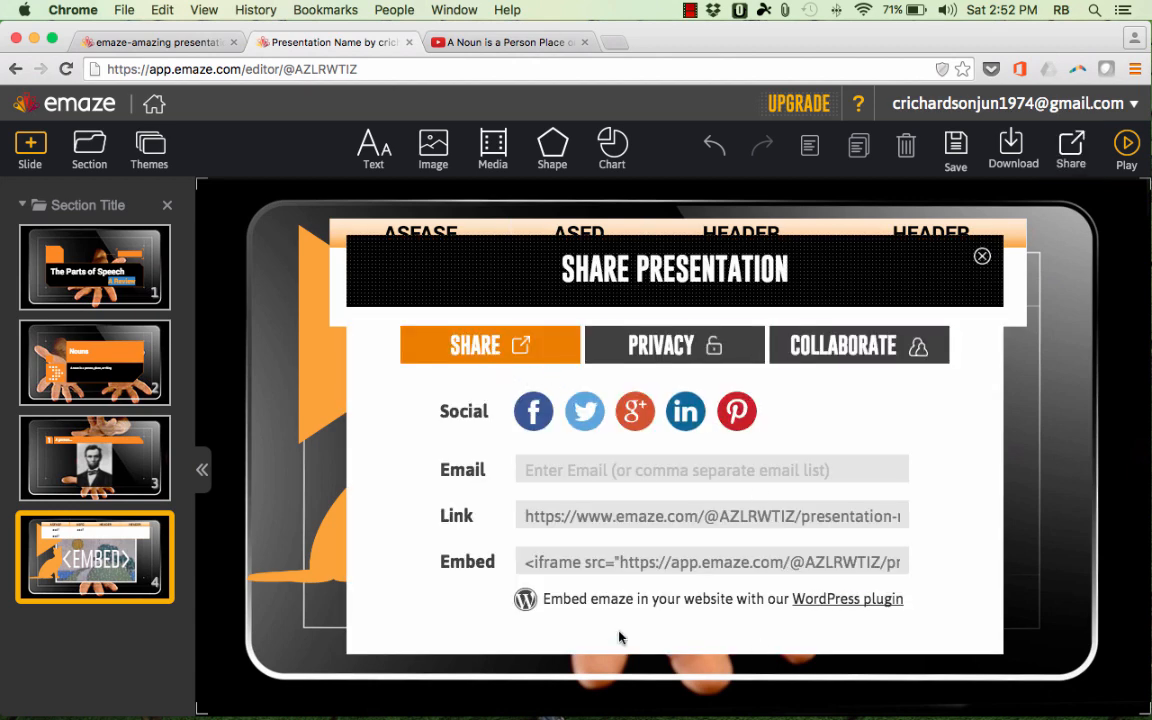
mouse_move(590, 564)
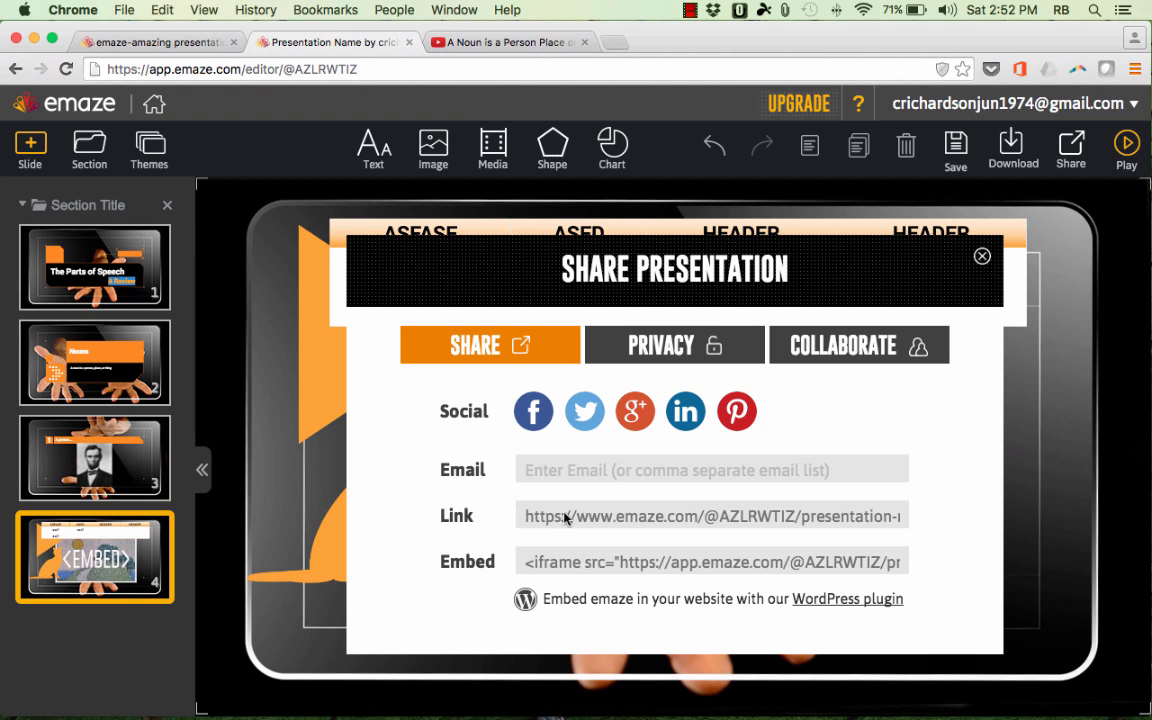
mouse_move(634, 412)
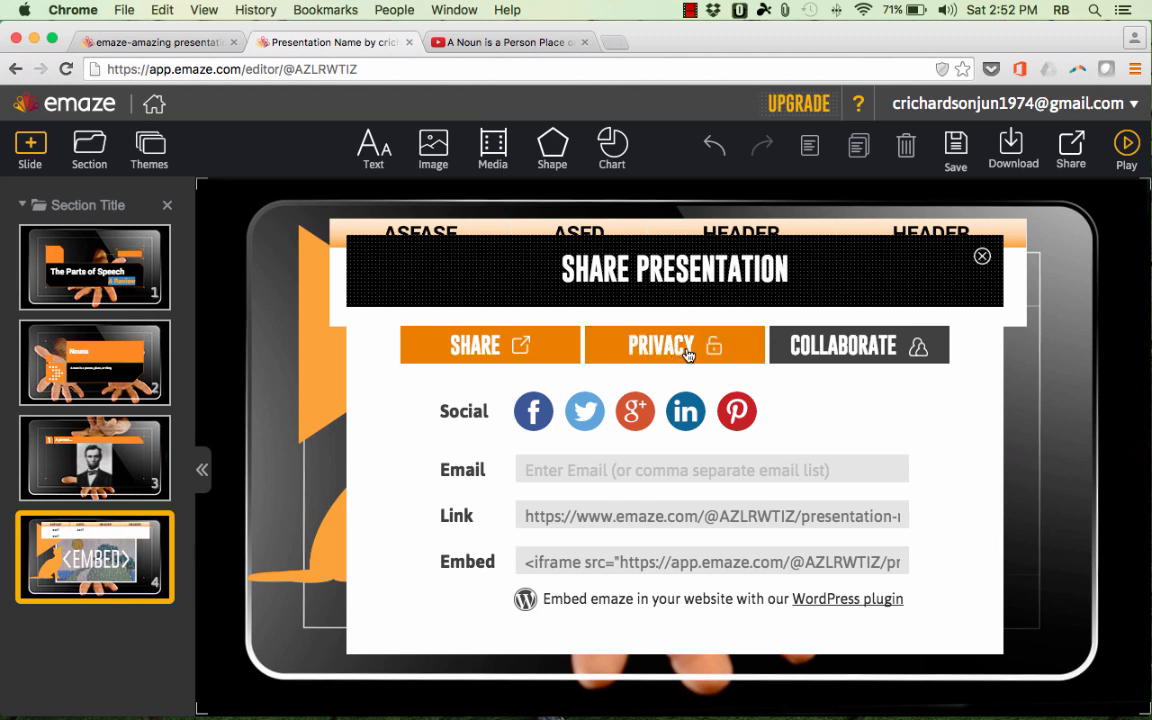
click(674, 344)
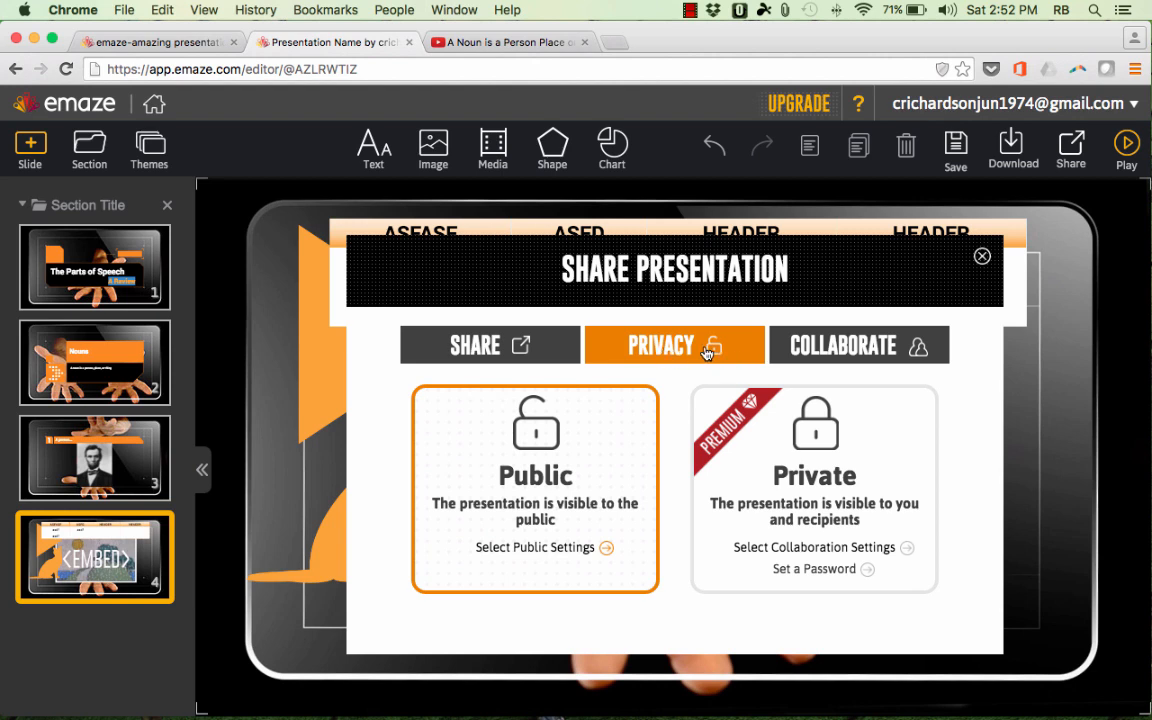
click(844, 344)
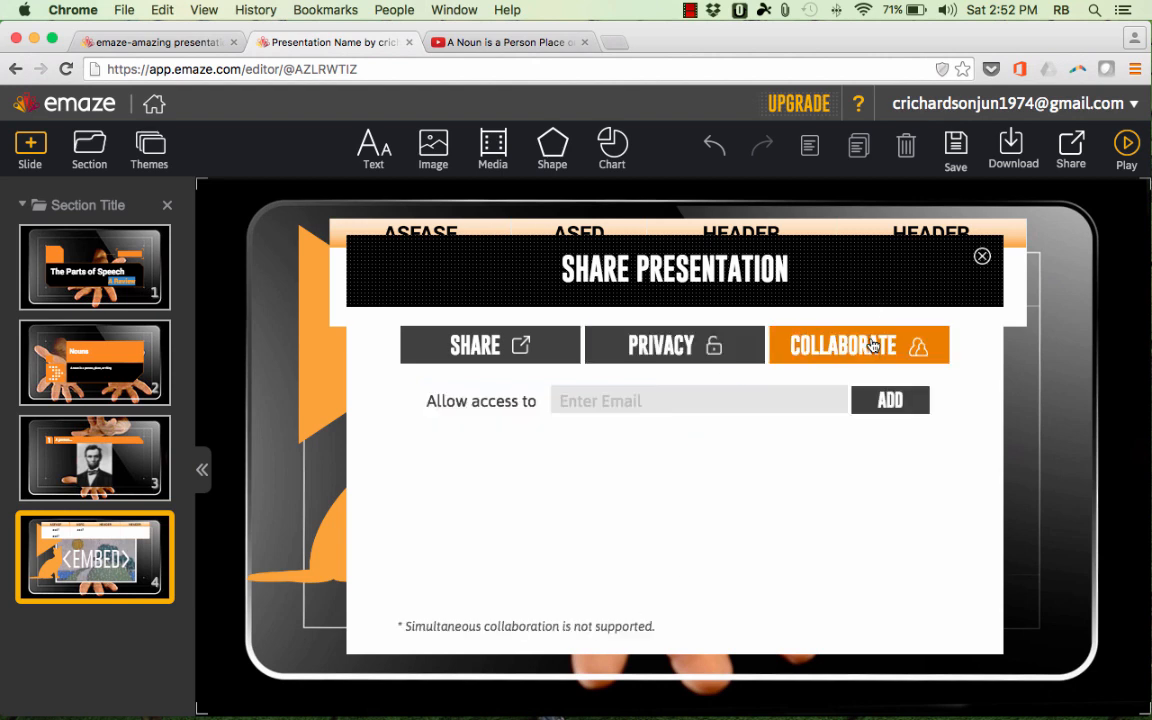
mouse_move(860, 356)
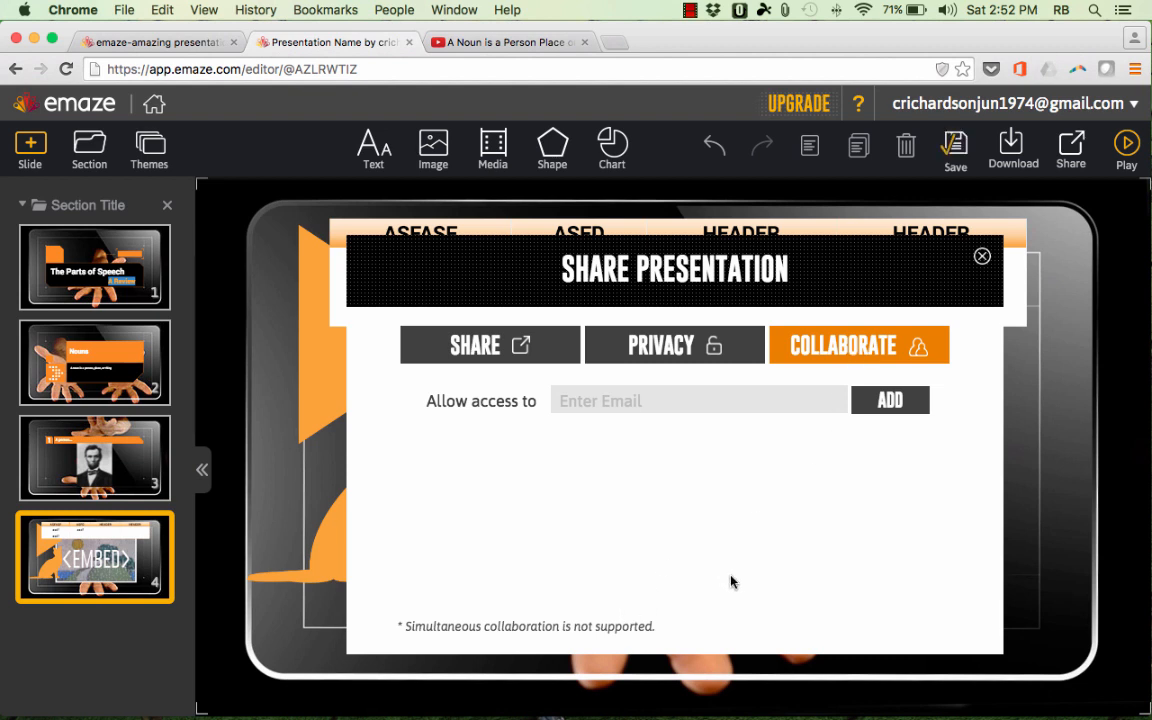
mouse_move(616, 492)
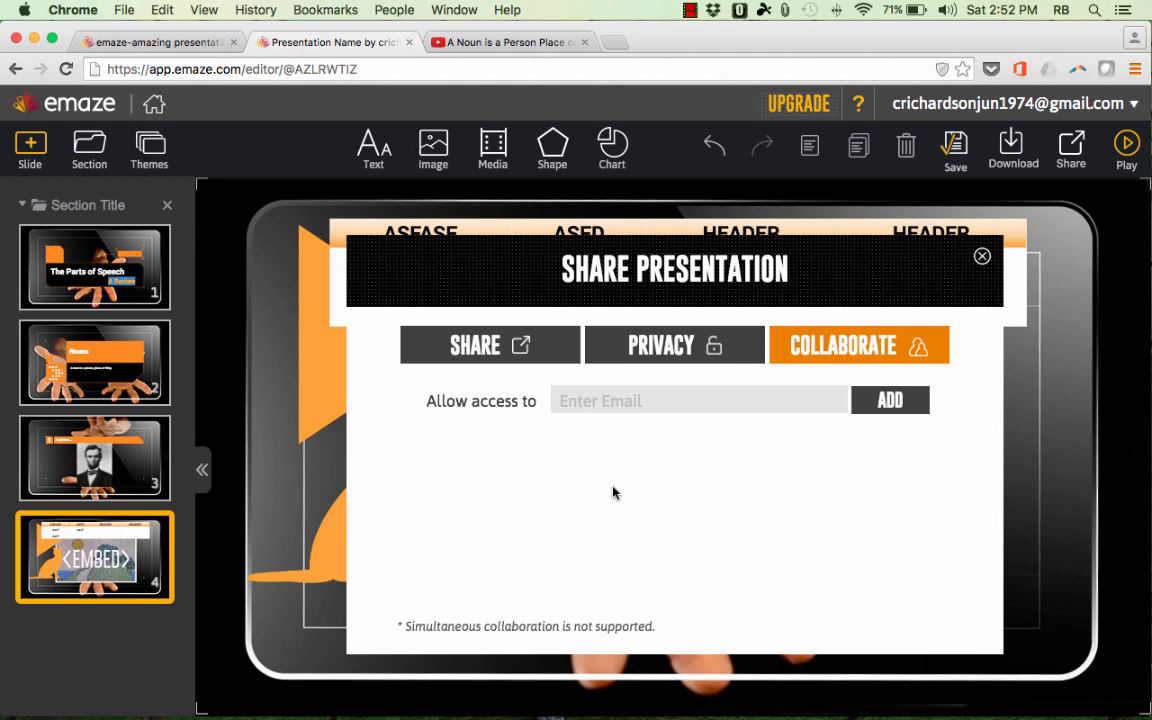
mouse_move(408, 620)
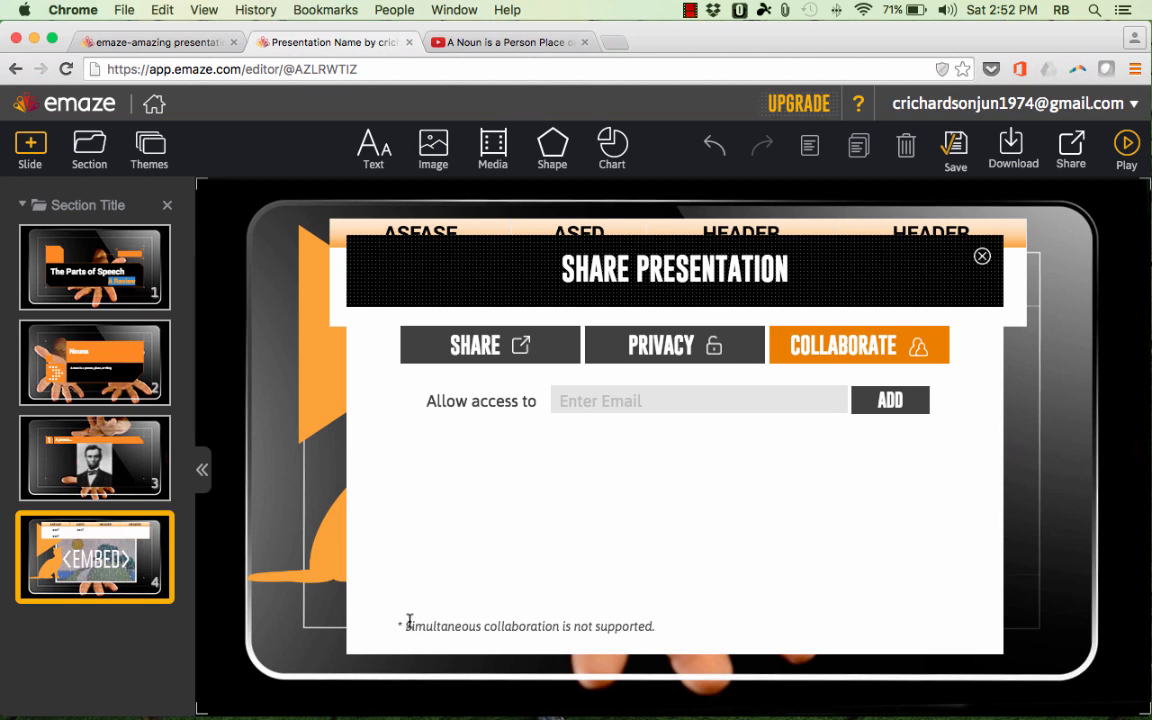
drag(408, 626, 656, 626)
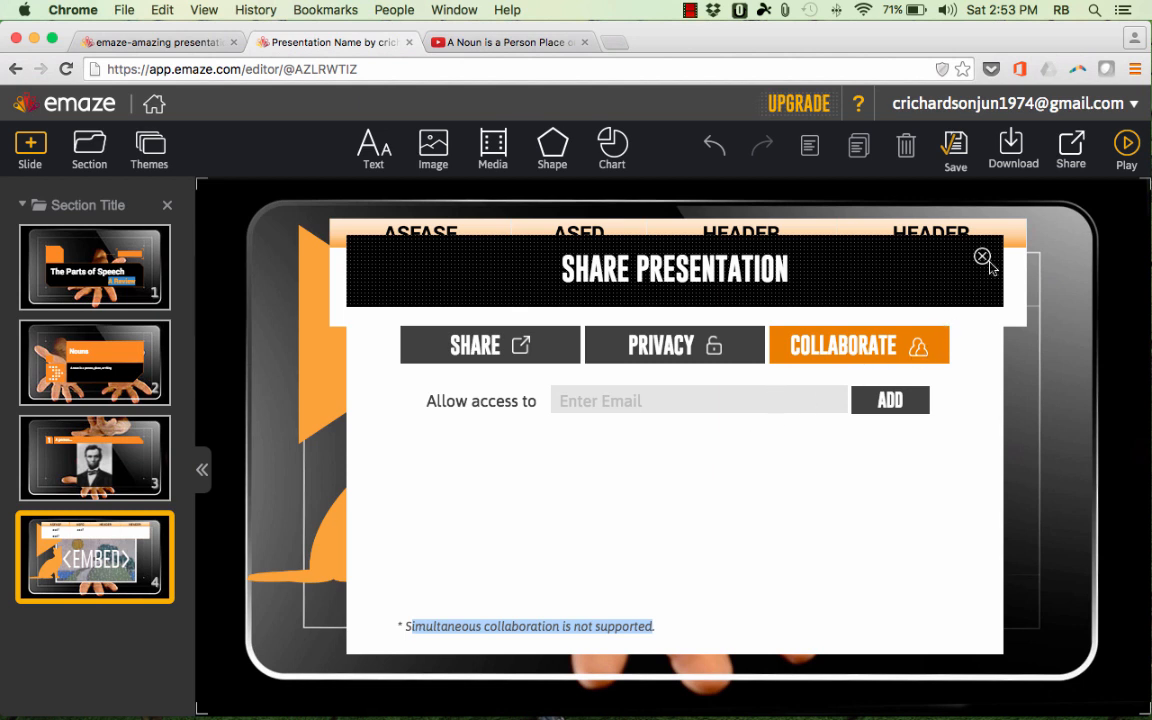
click(982, 256)
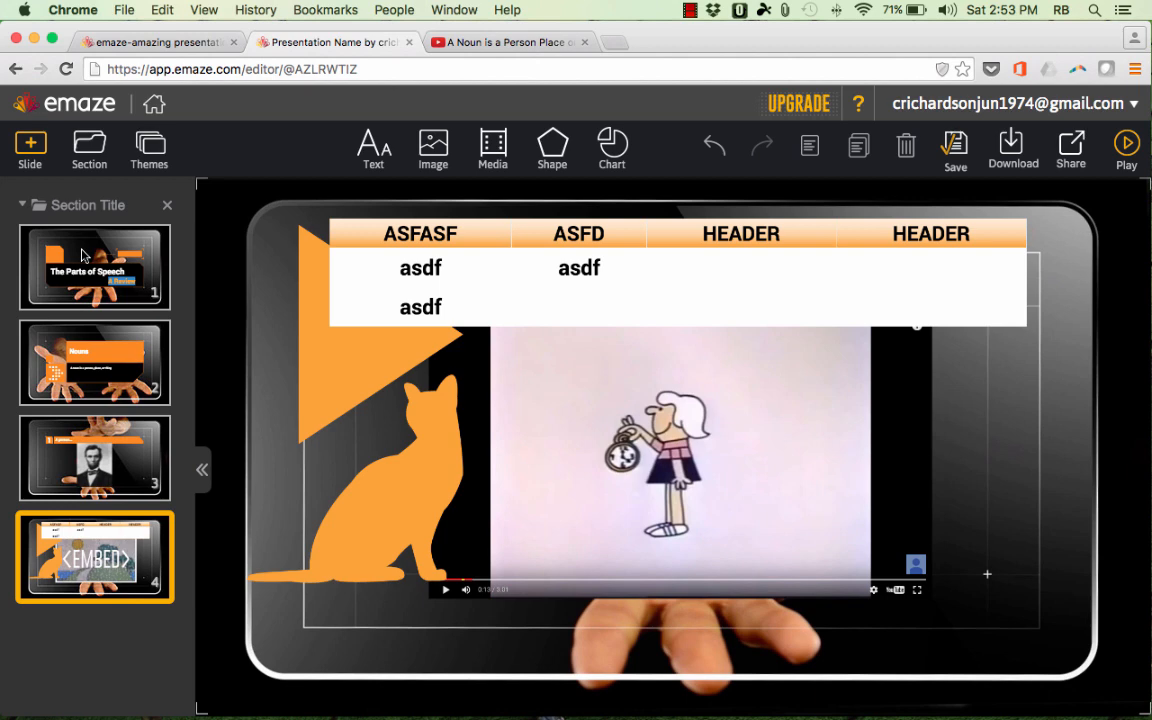
Play the deck from the title slide and advance one slide before heading to My Presentations.
click(94, 268)
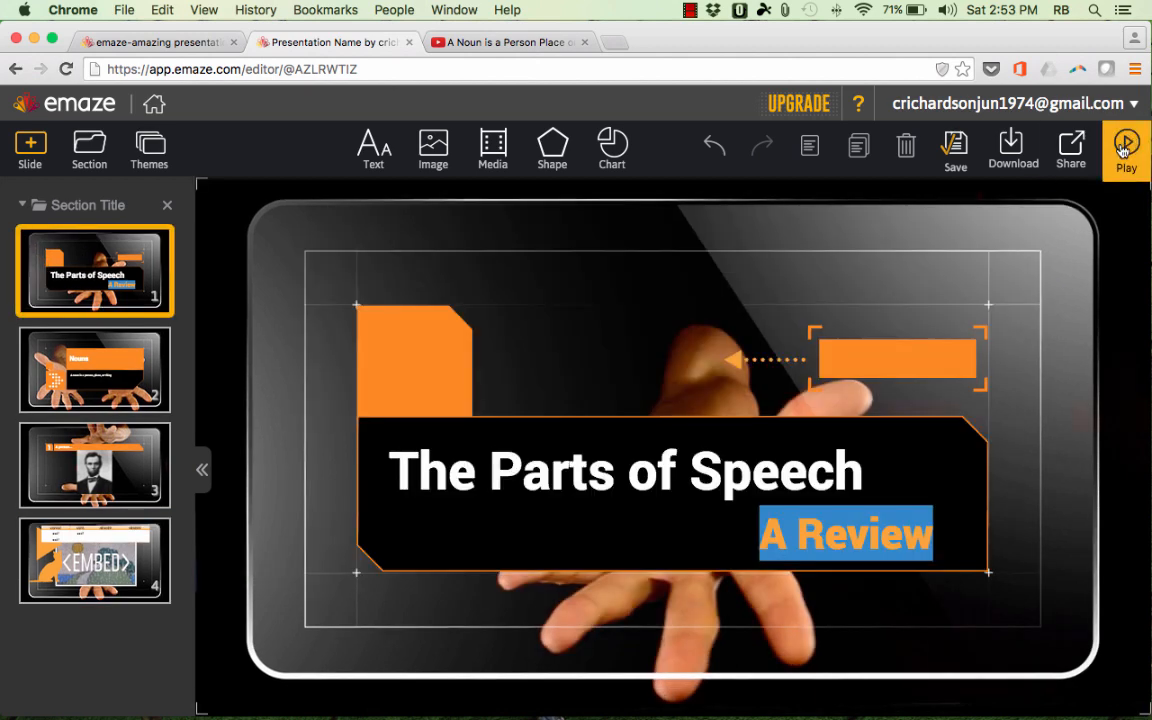
click(1126, 150)
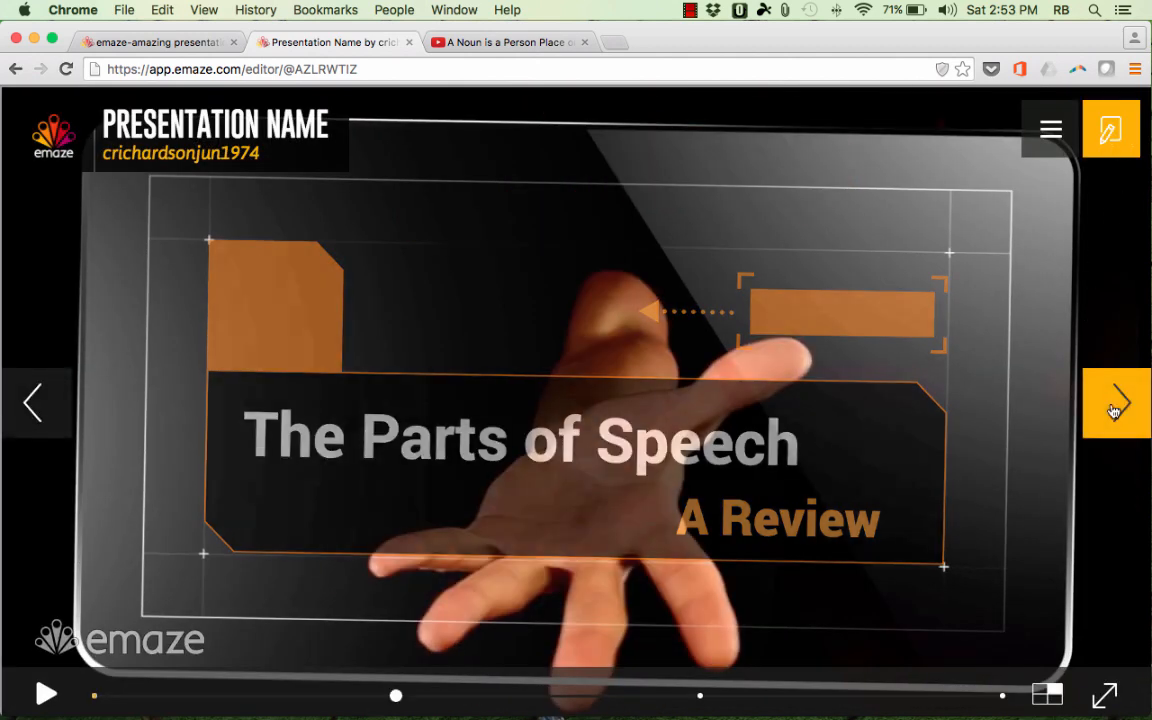
click(1116, 402)
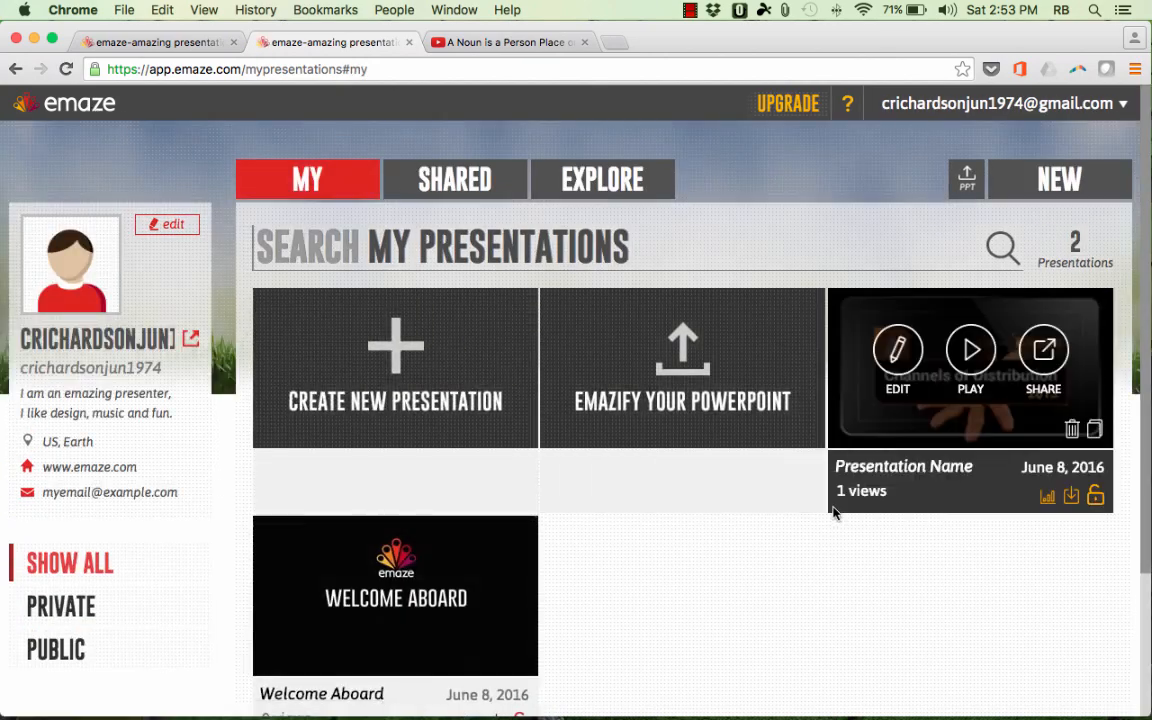
mouse_move(678, 548)
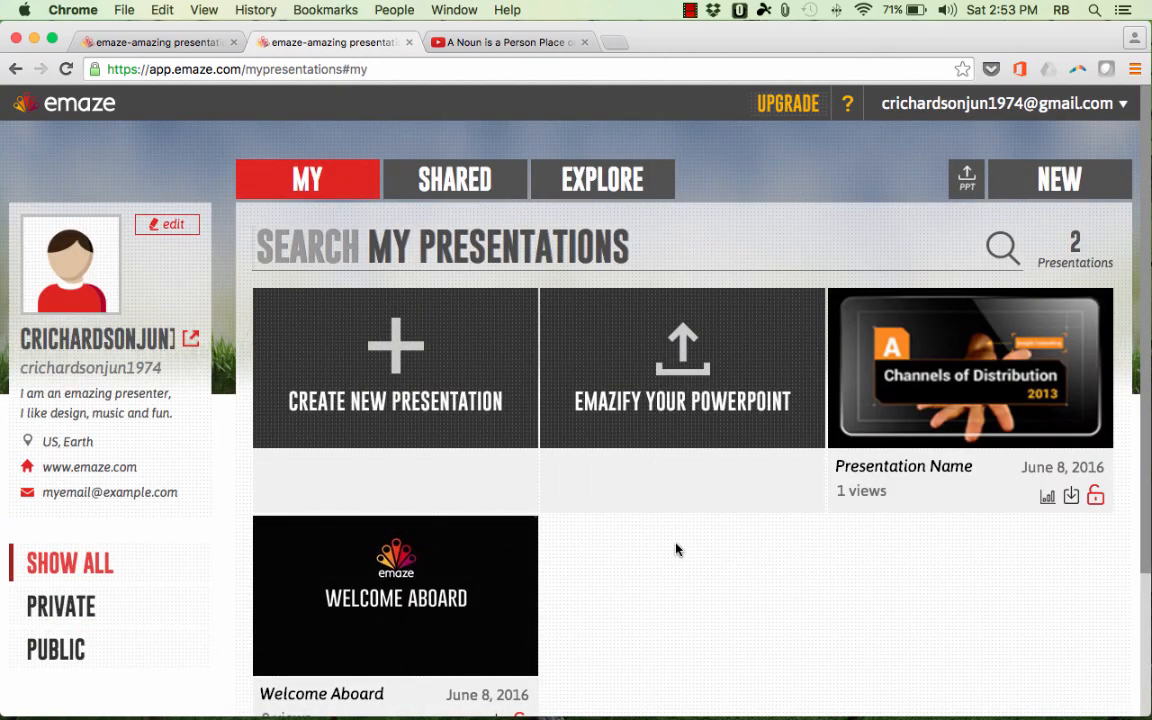
mouse_move(388, 352)
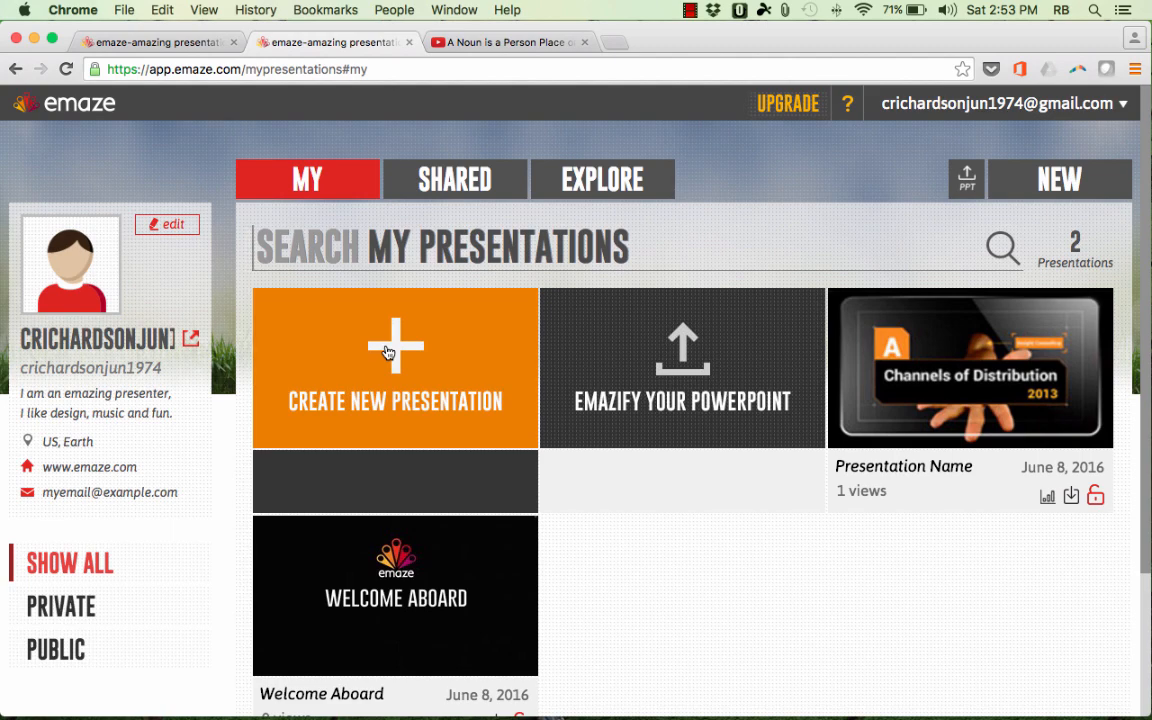
click(396, 368)
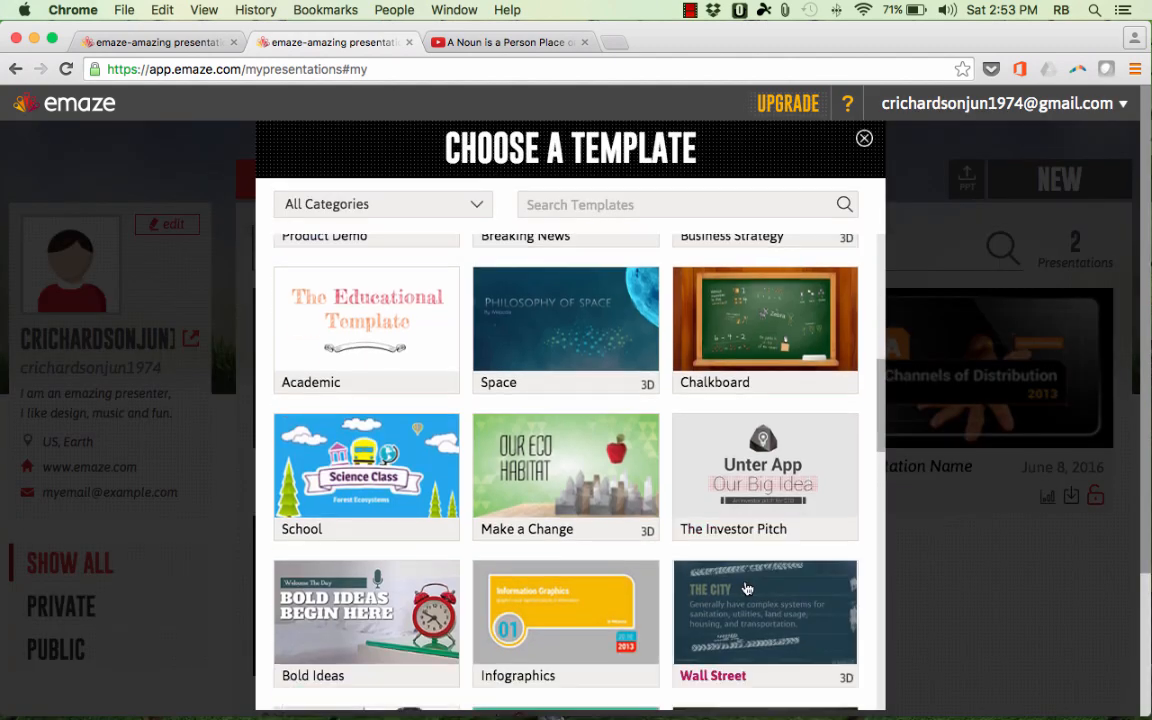
scroll(down, 3)
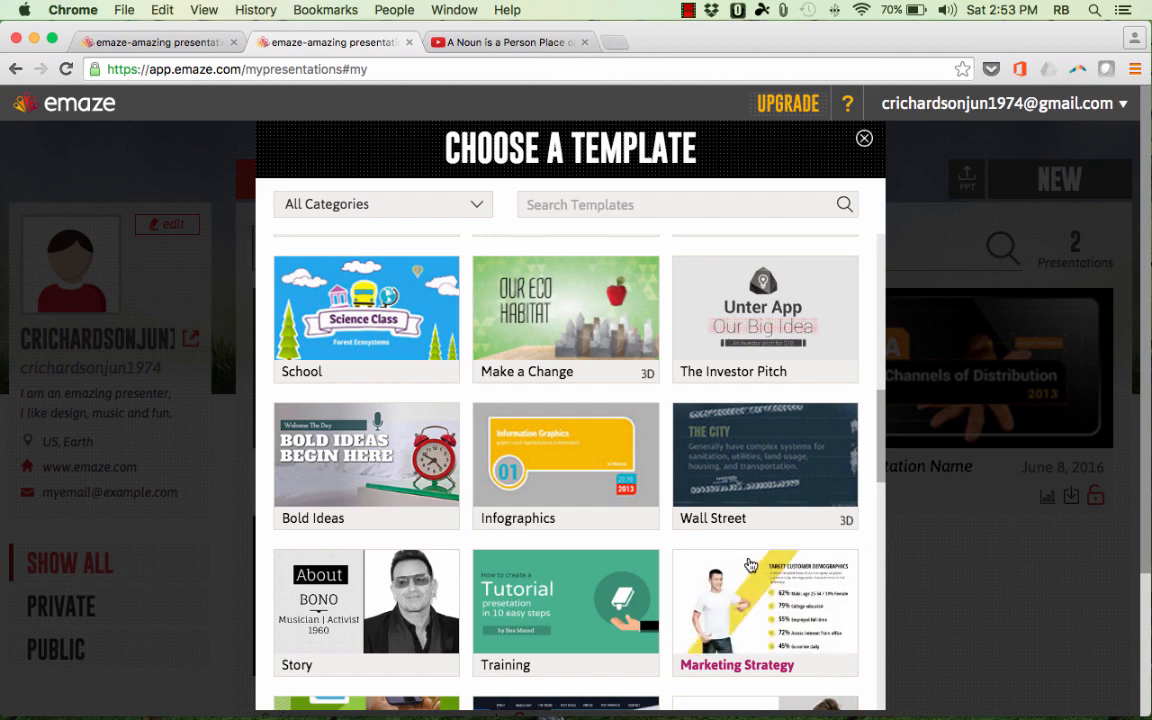
scroll(down, 3)
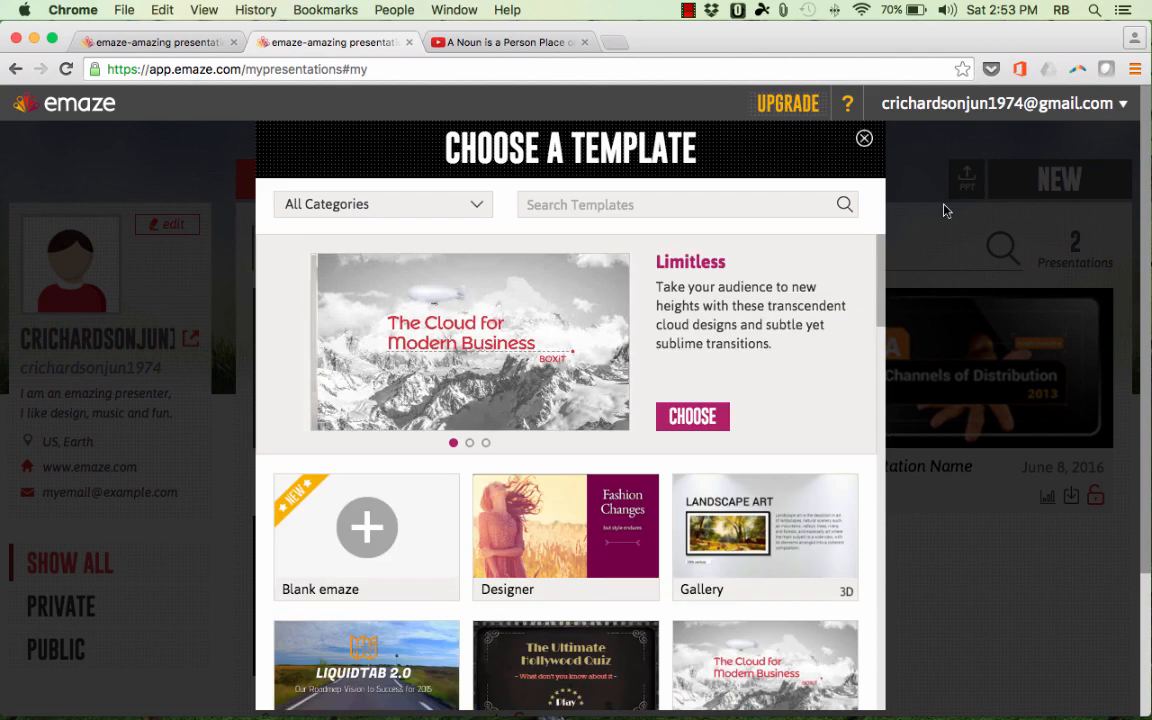
click(864, 138)
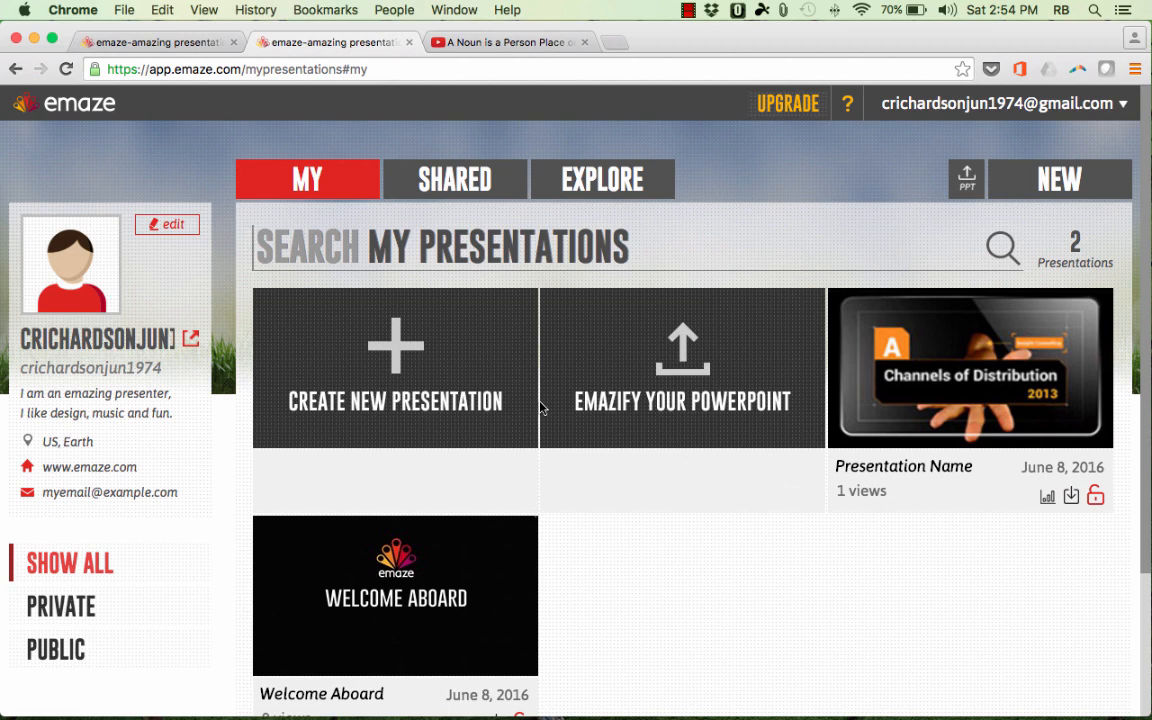
mouse_move(584, 252)
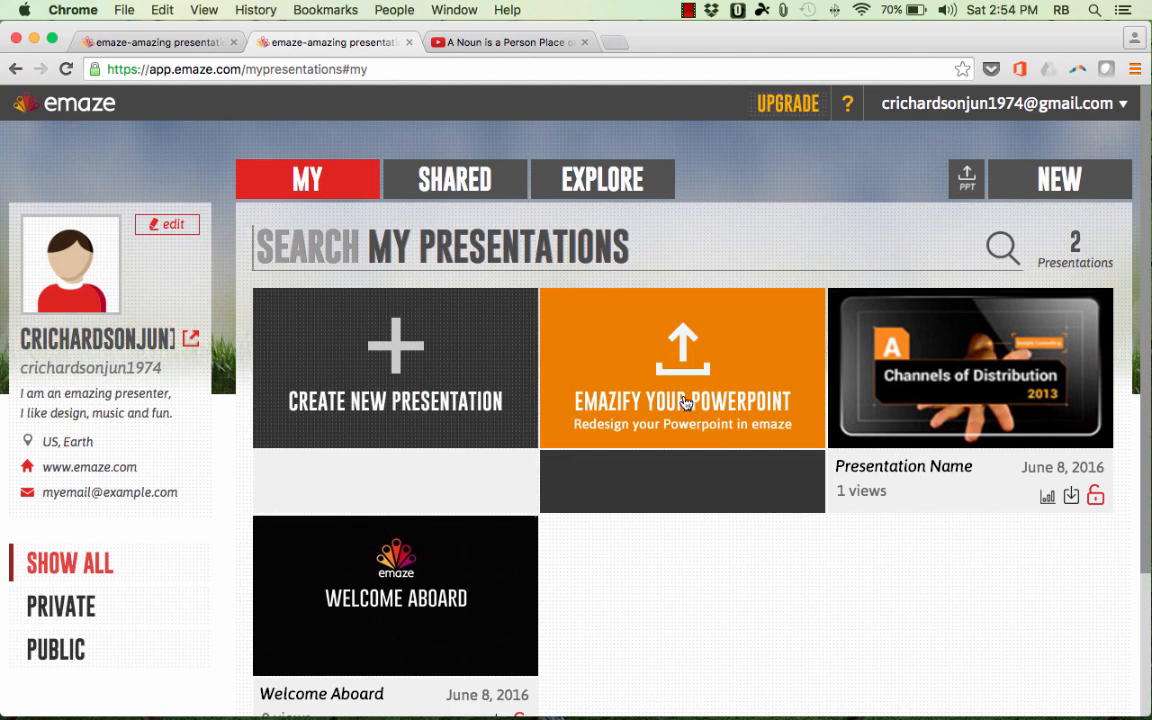
click(682, 368)
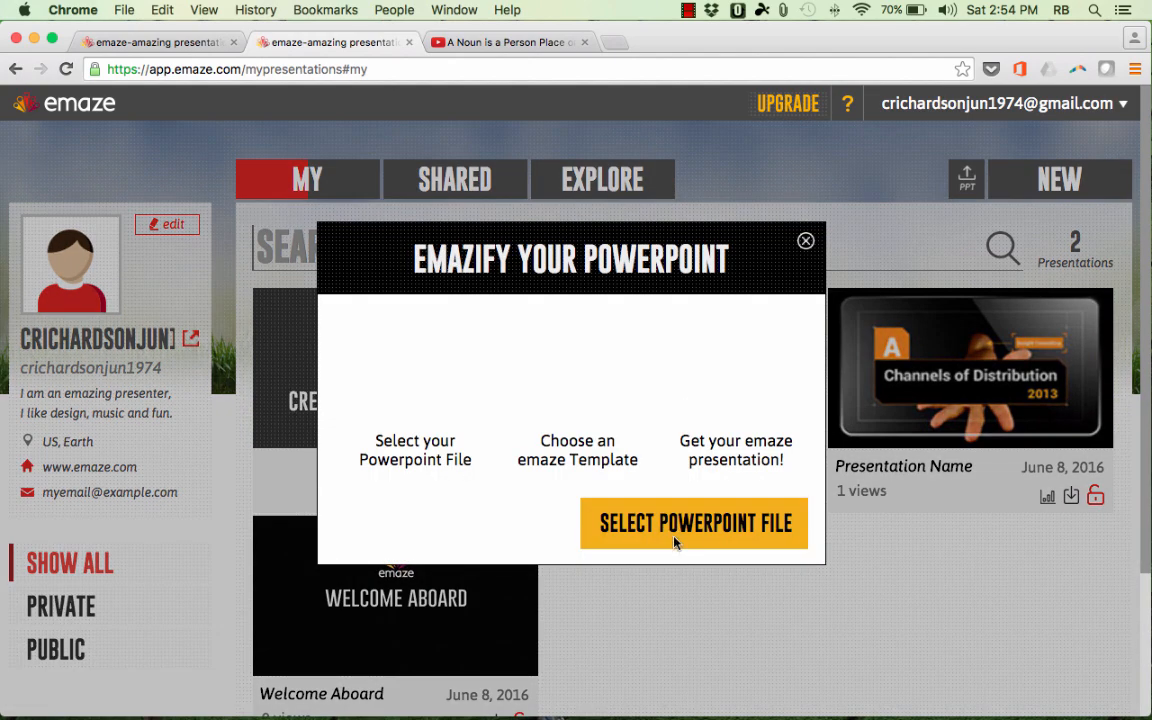
click(694, 522)
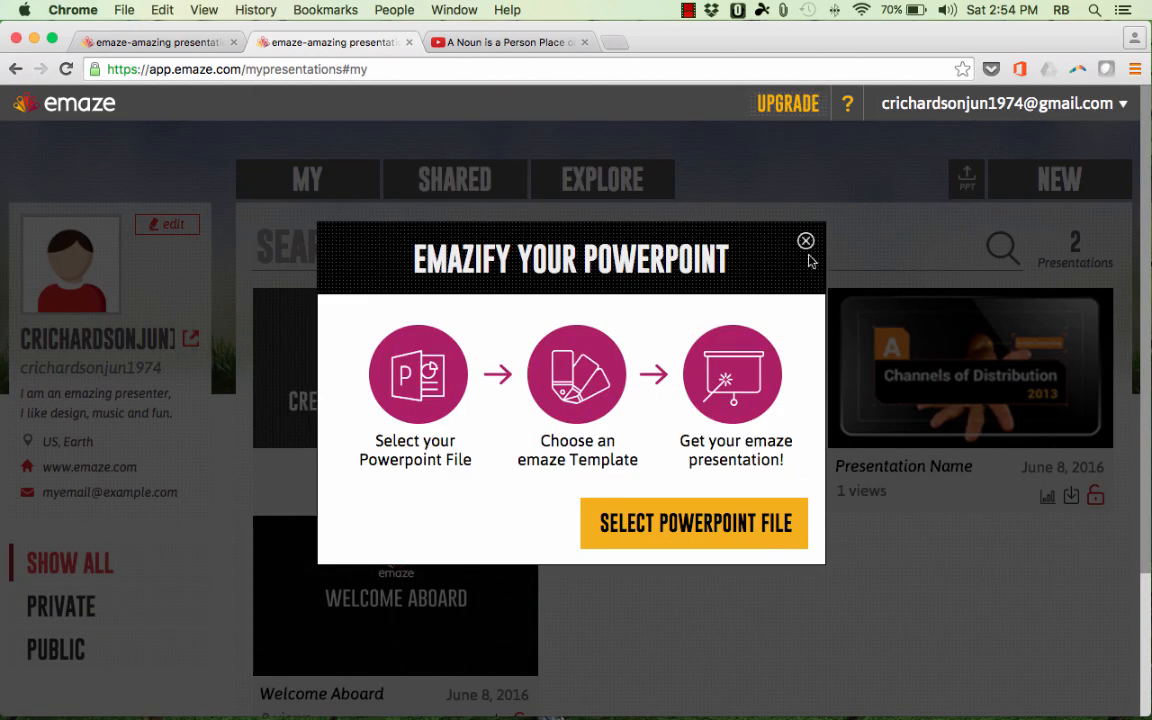
mouse_move(806, 244)
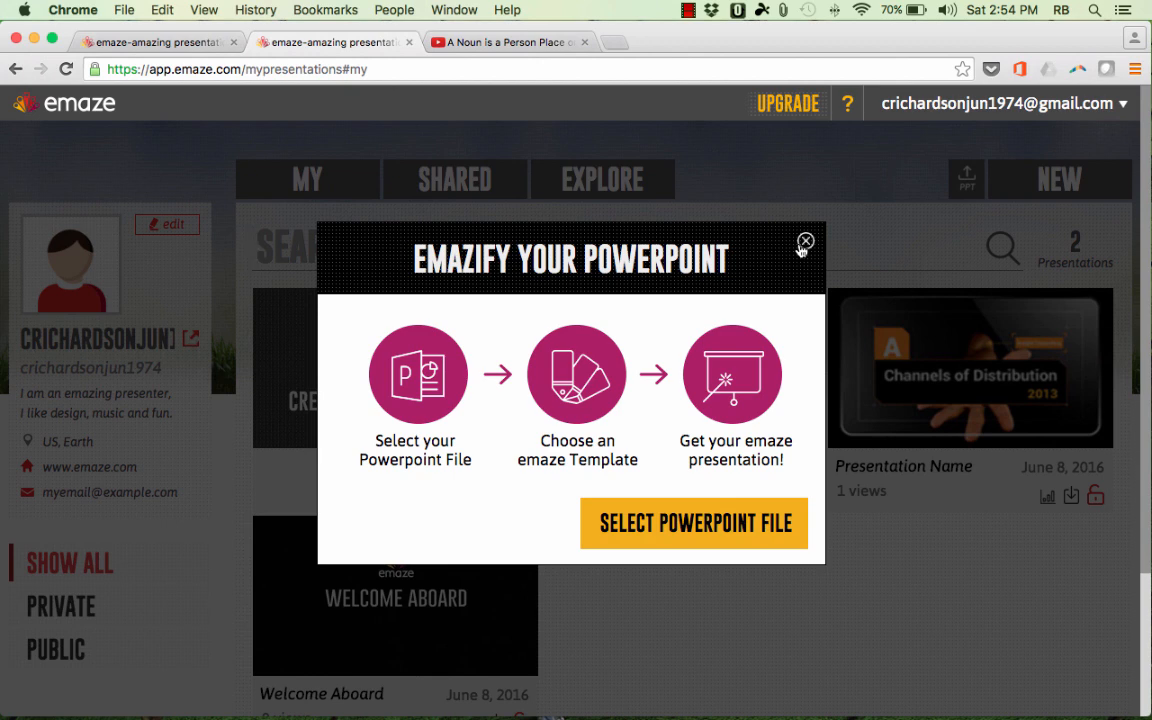
click(804, 242)
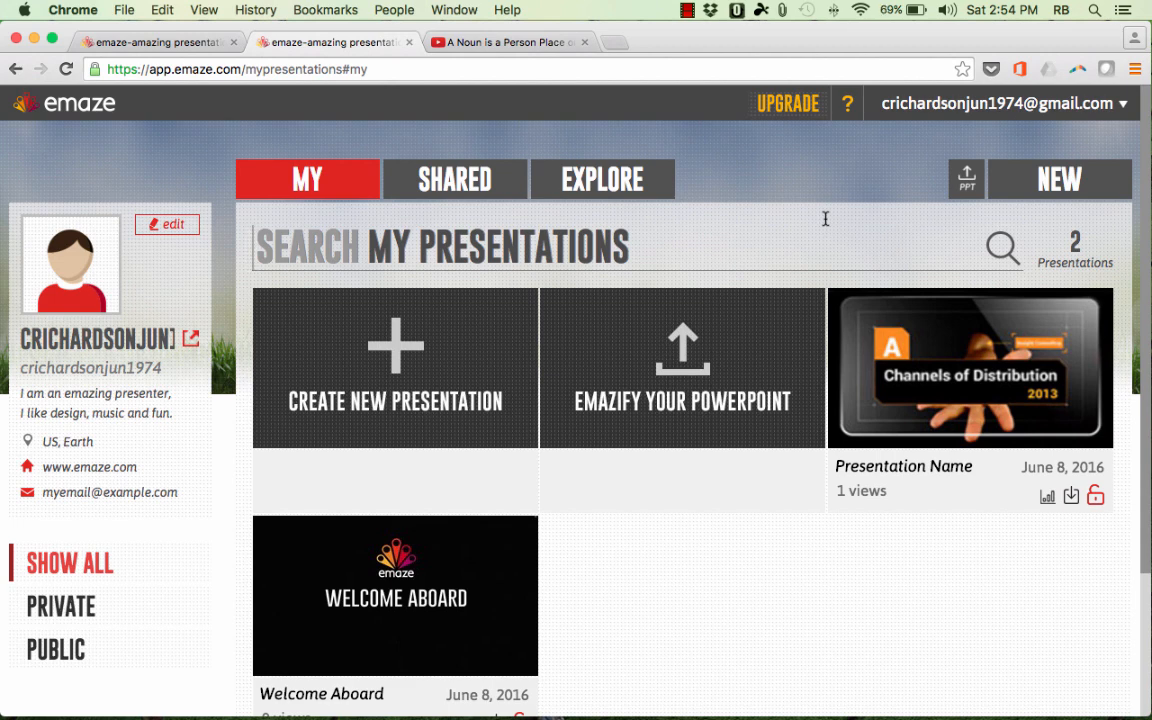